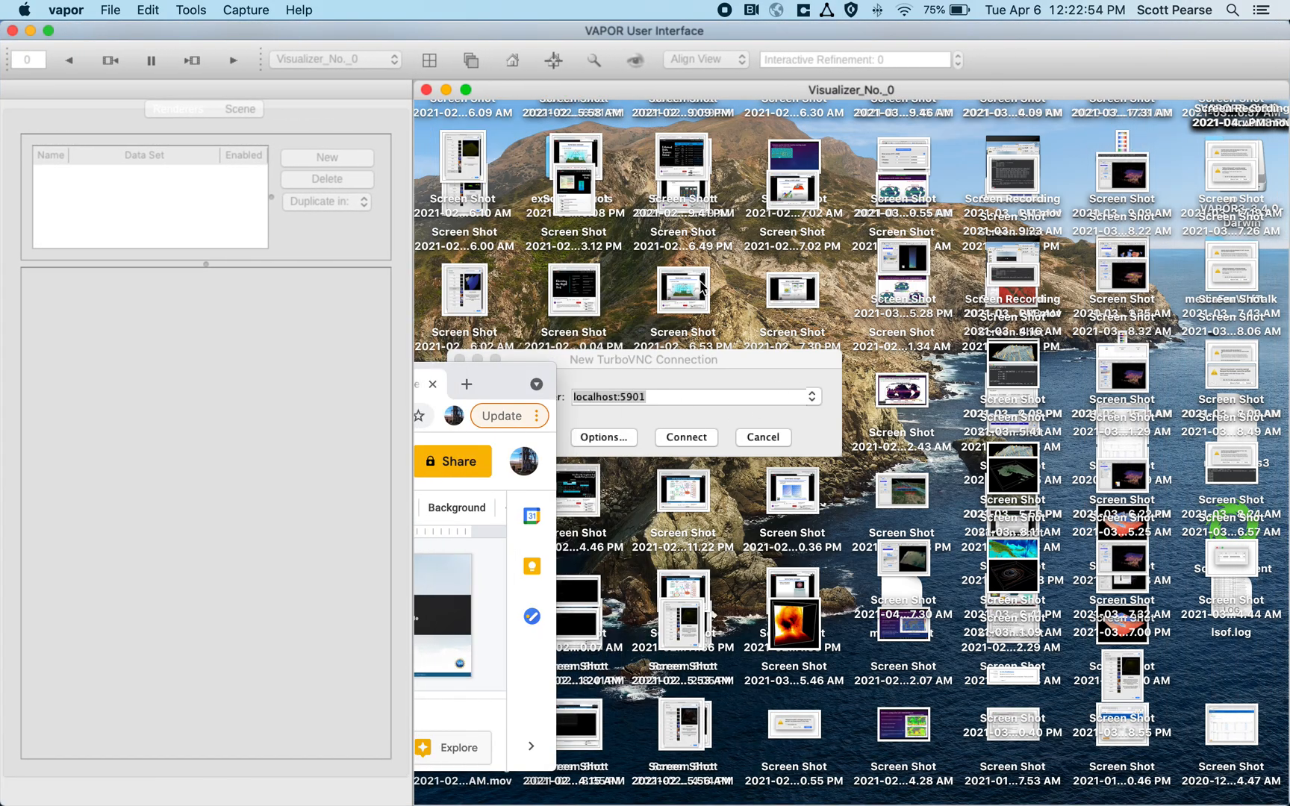
mouse_move(937, 482)
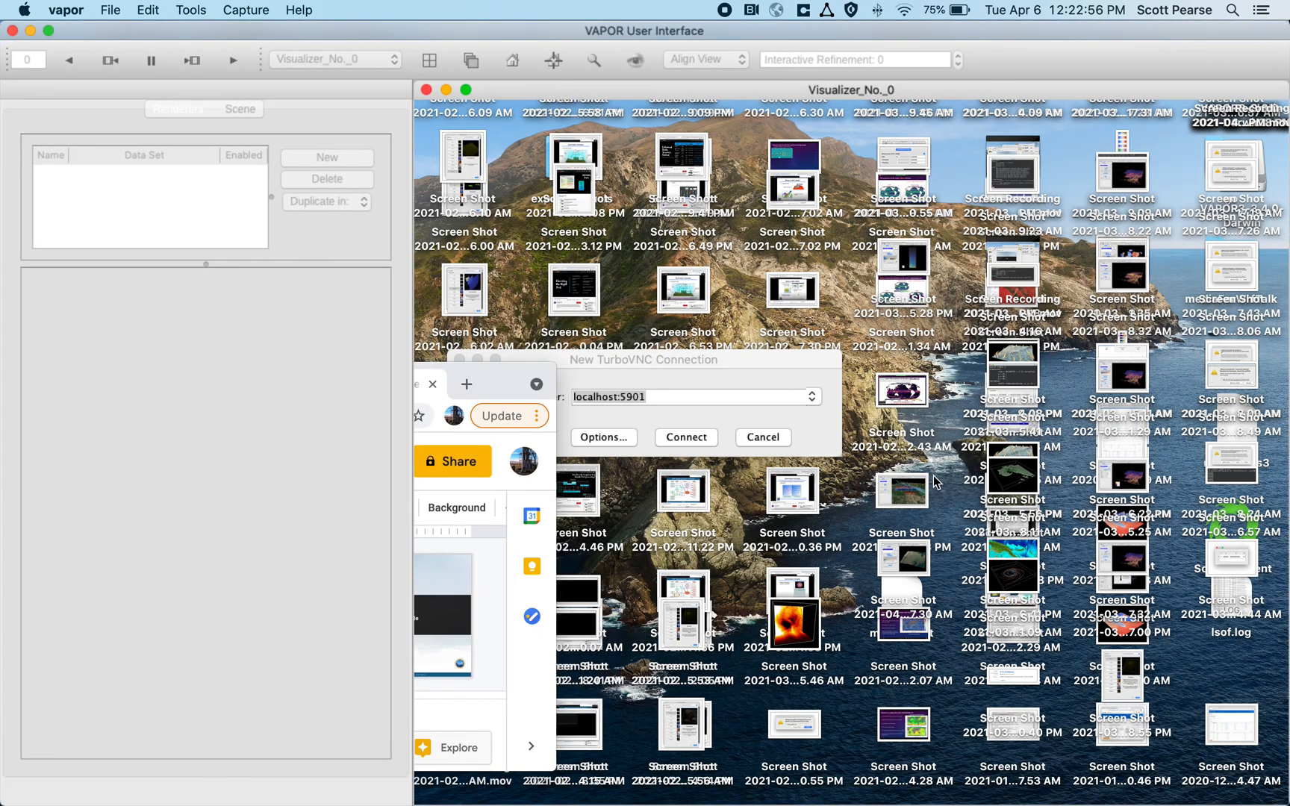
mouse_move(260, 6)
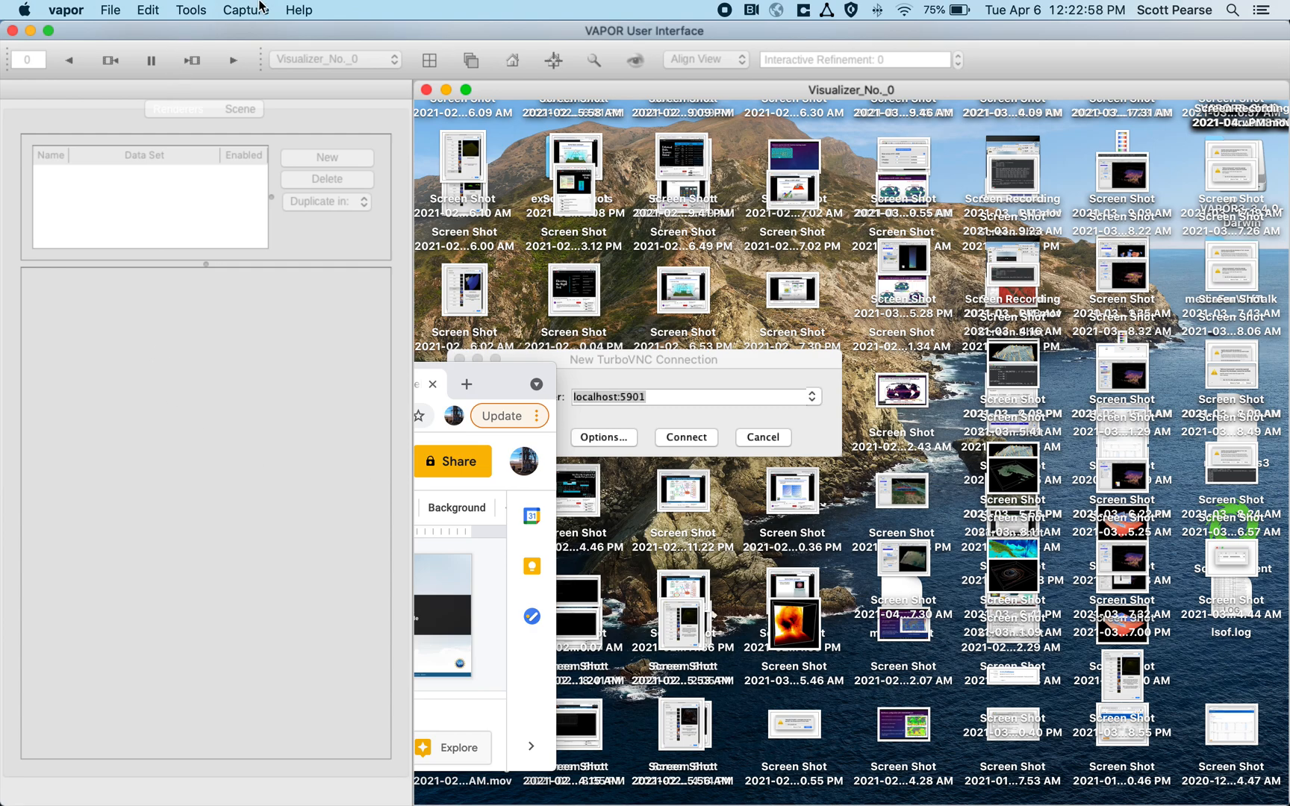
Import the Katrina WRF-ARW dataset, showing its domain as a wireframe box.
left_click(109, 11)
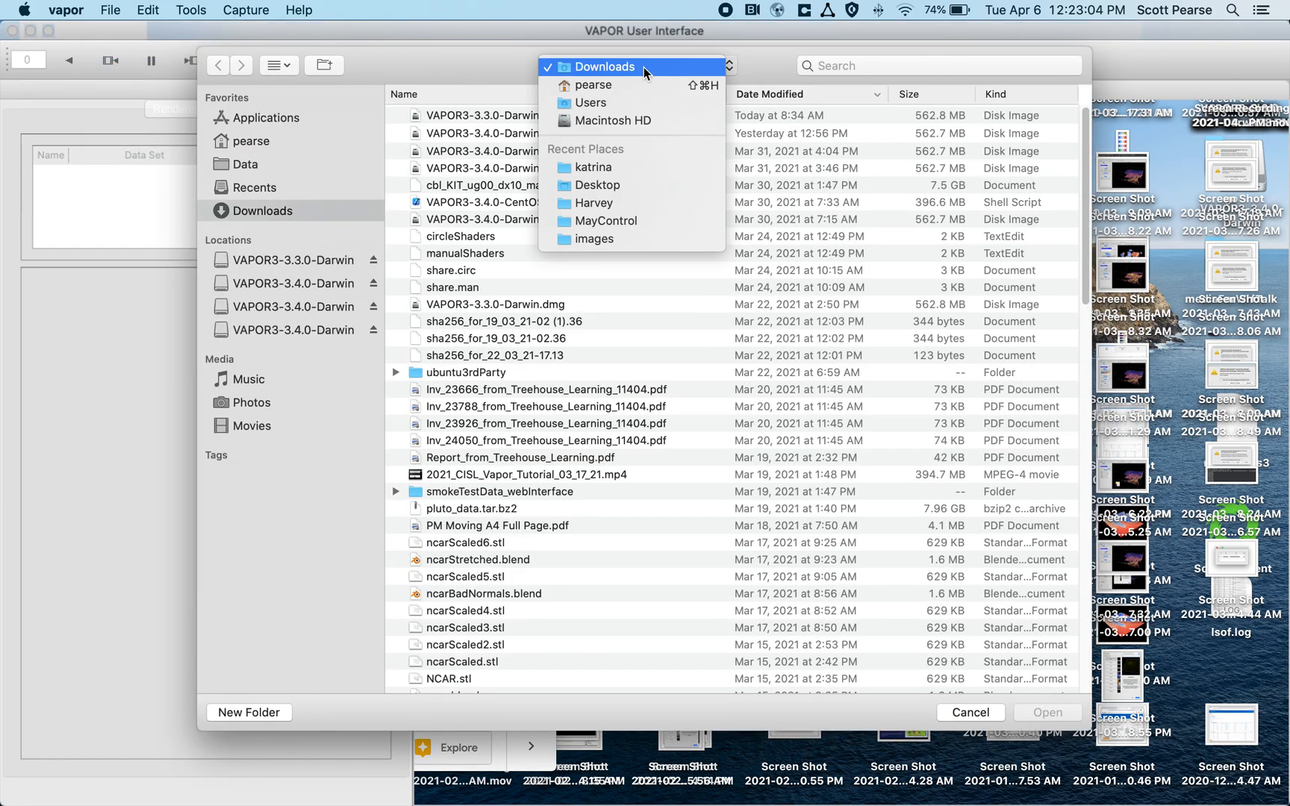
left_click(603, 67)
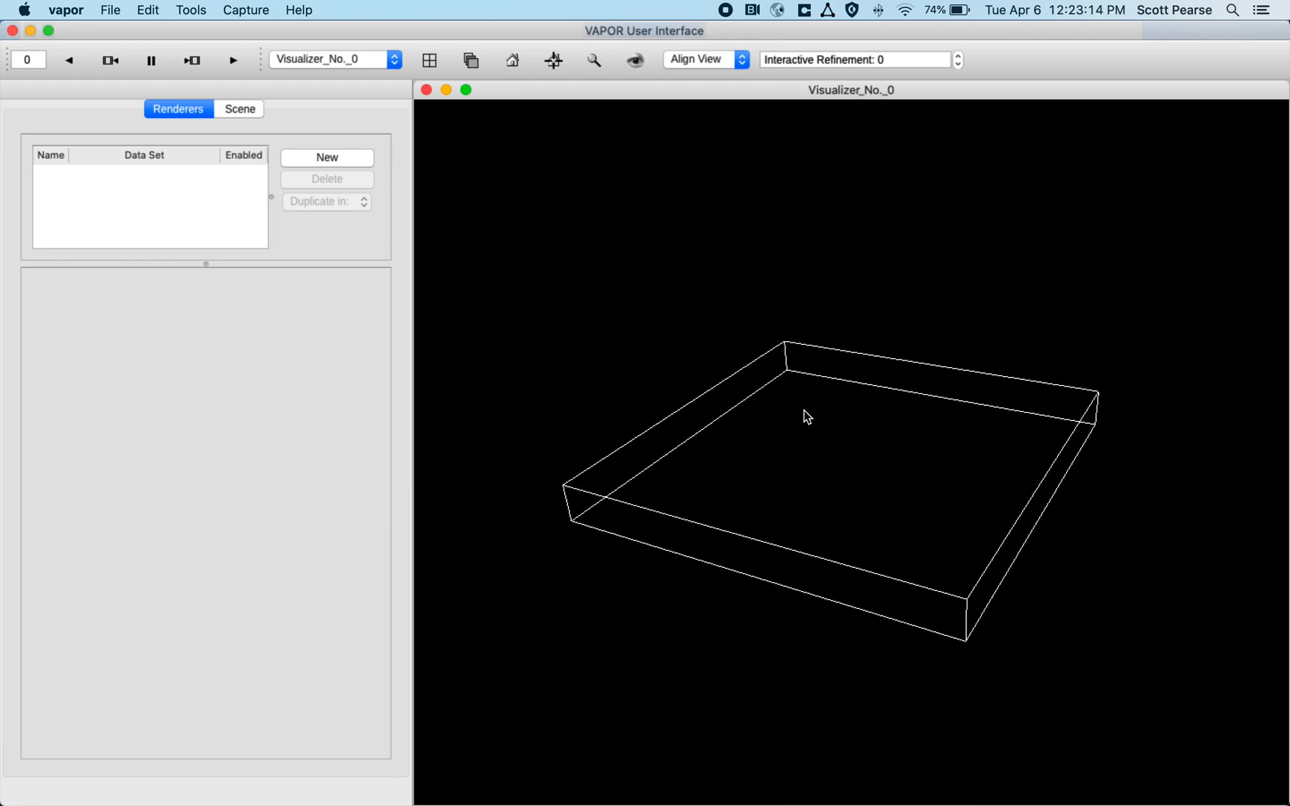
mouse_move(384, 278)
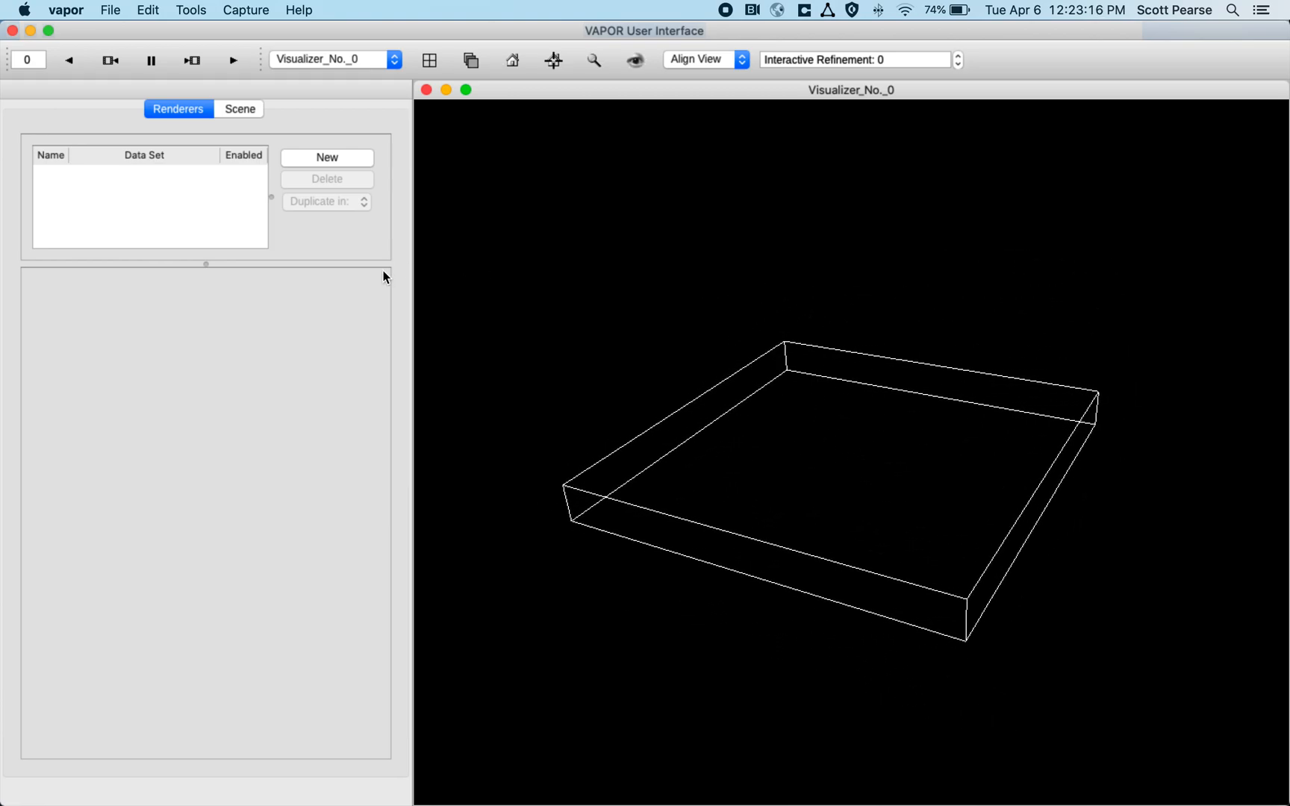
mouse_move(372, 273)
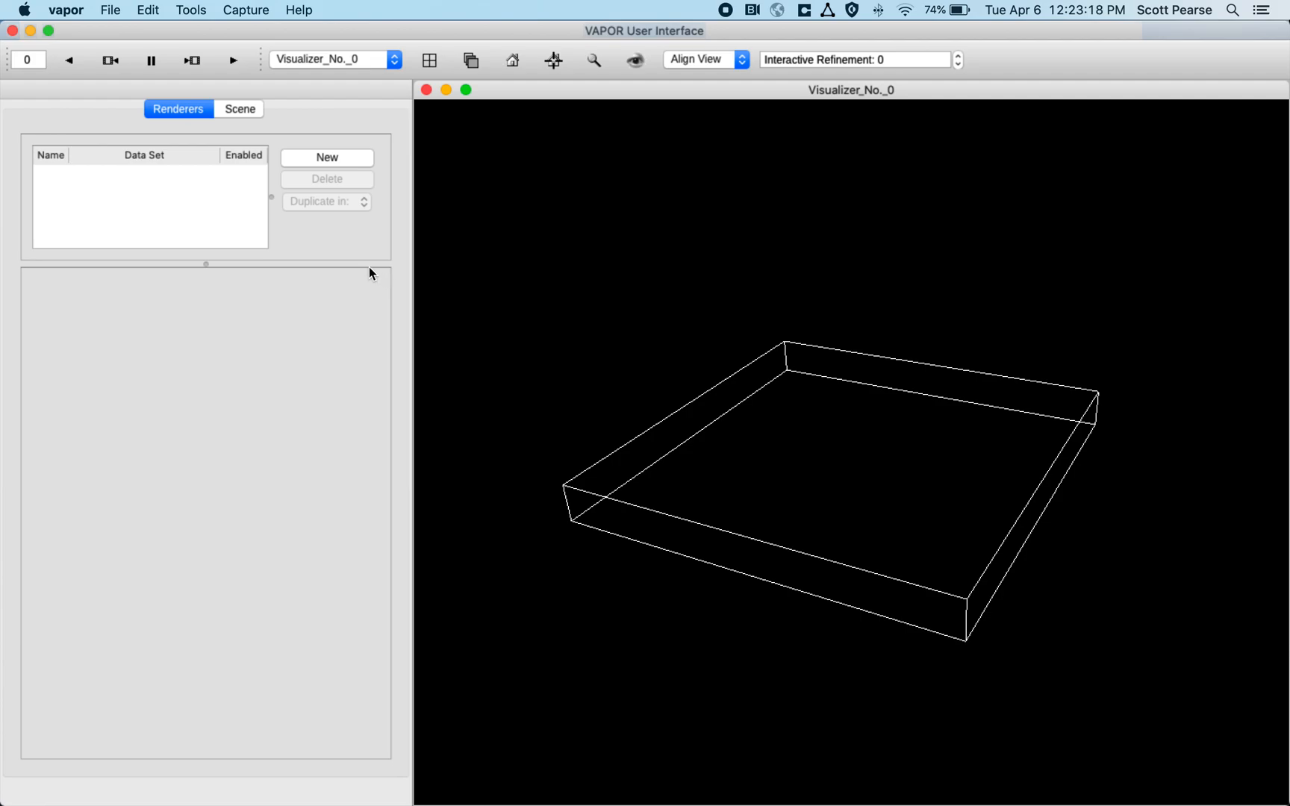
mouse_move(350, 263)
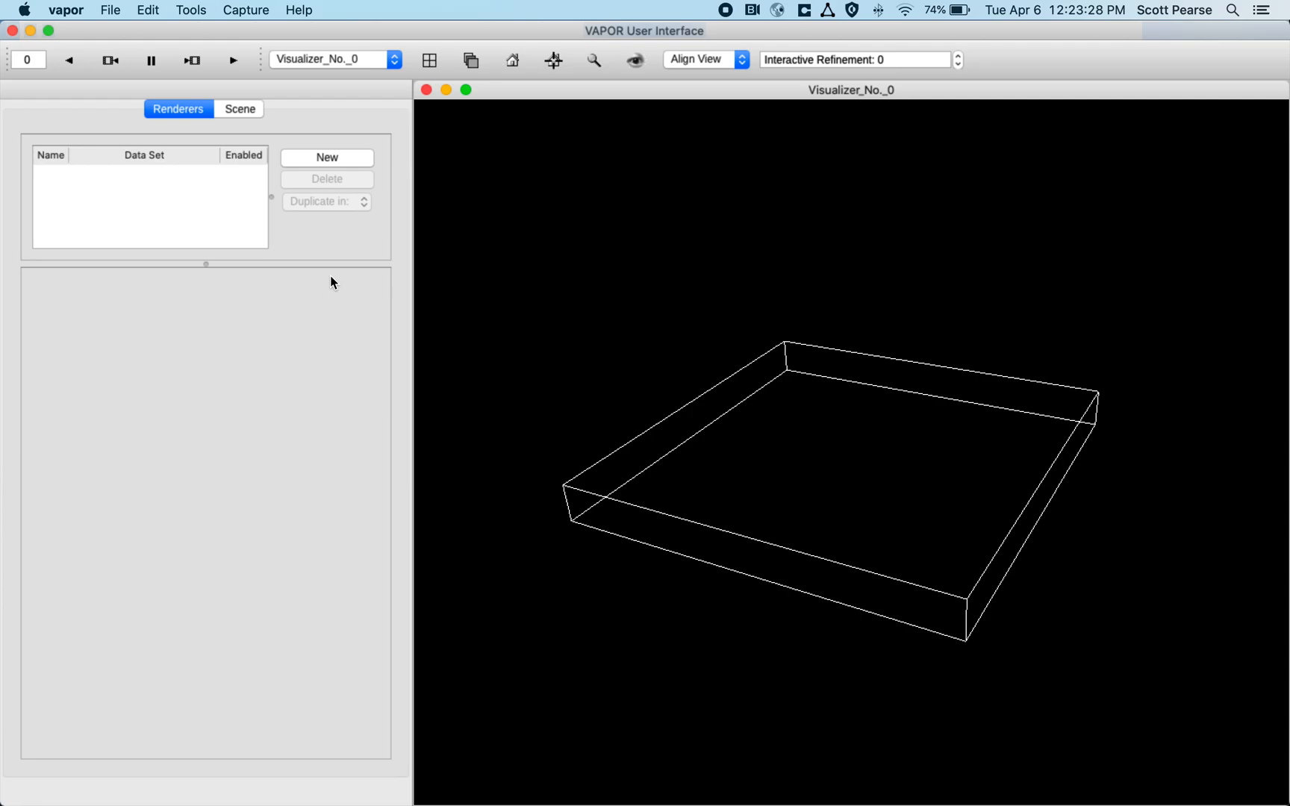
mouse_move(327, 264)
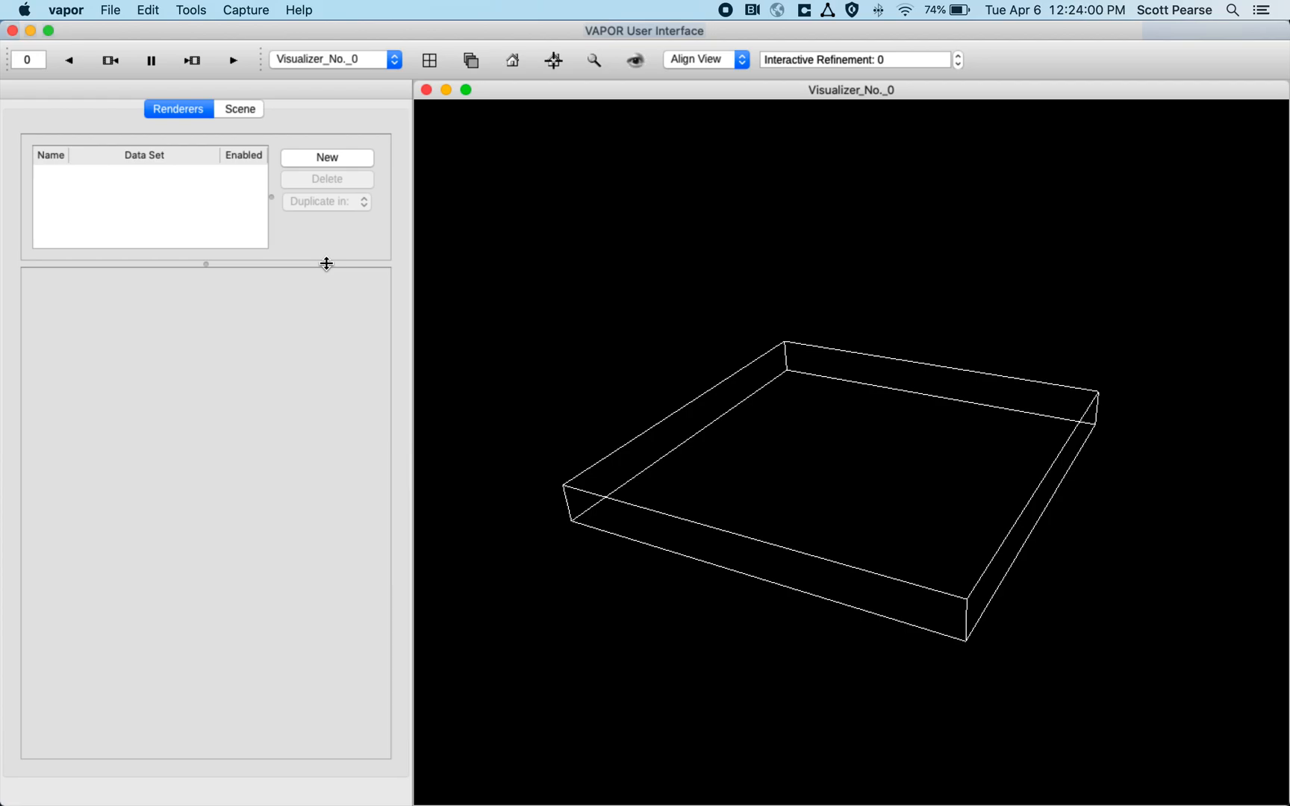
mouse_move(301, 227)
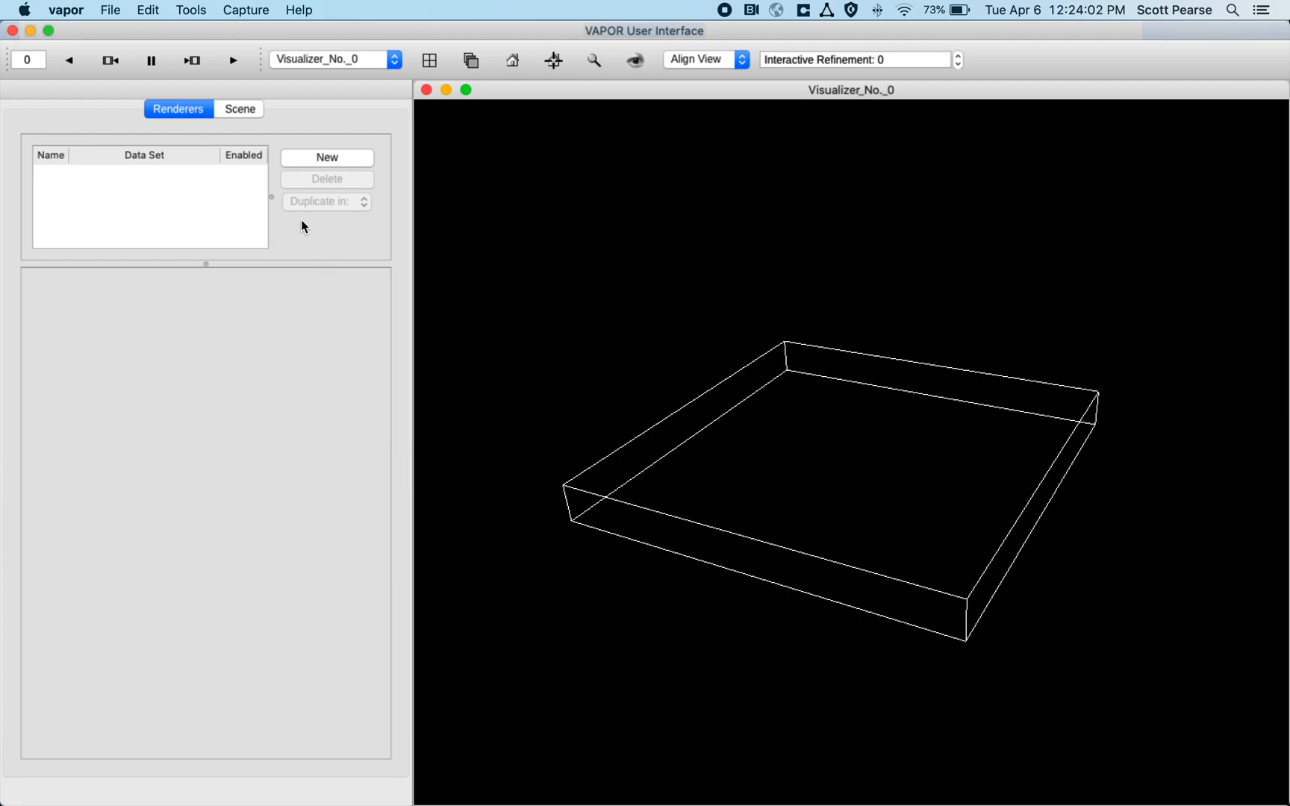
Create a new Volume renderer and select it.
left_click(327, 156)
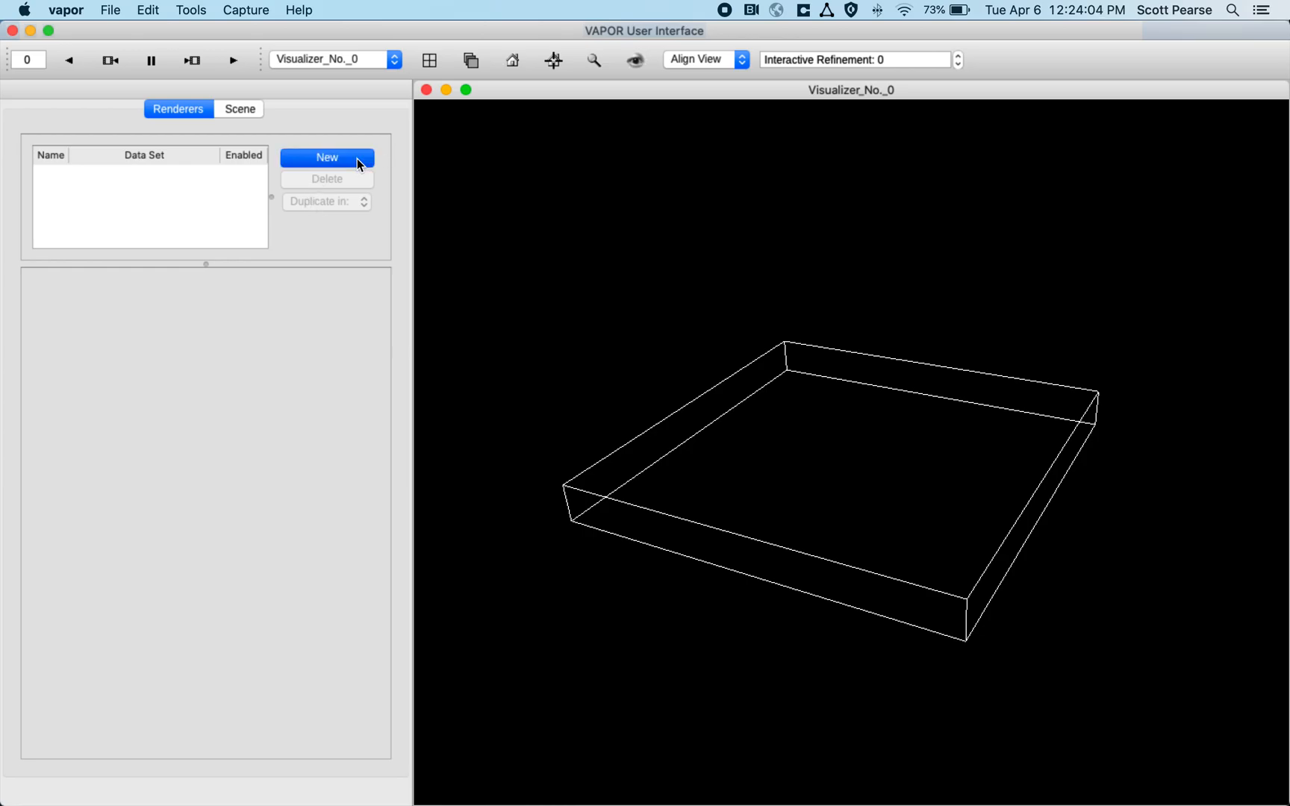
left_click(327, 157)
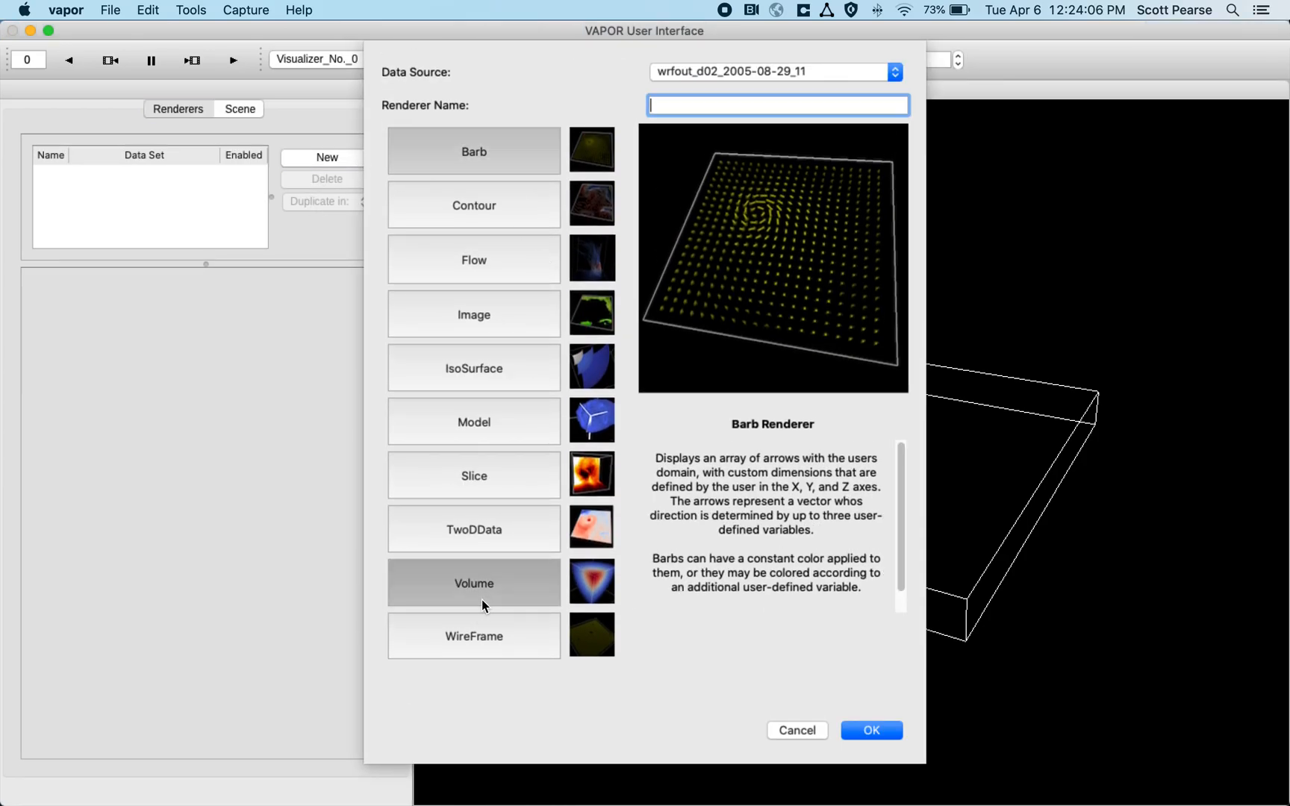
left_click(796, 730)
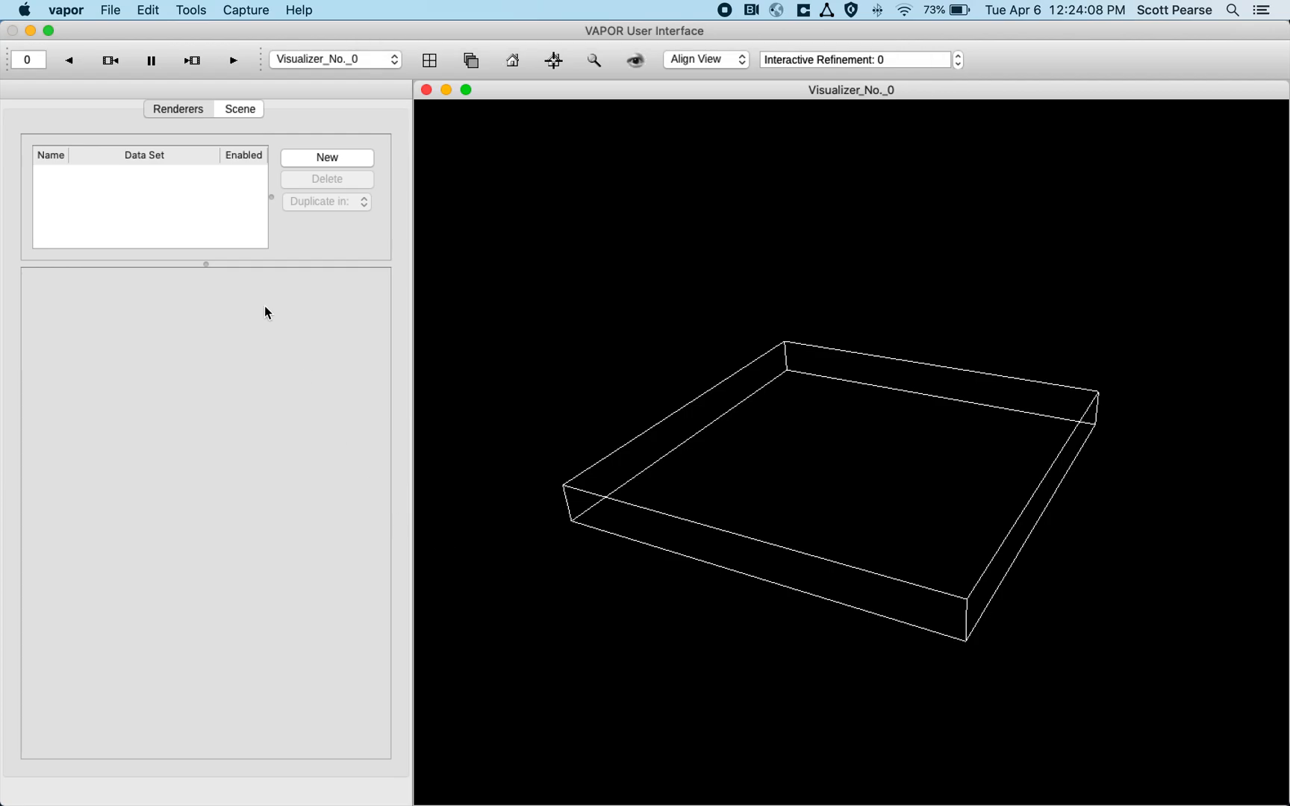
left_click(326, 157)
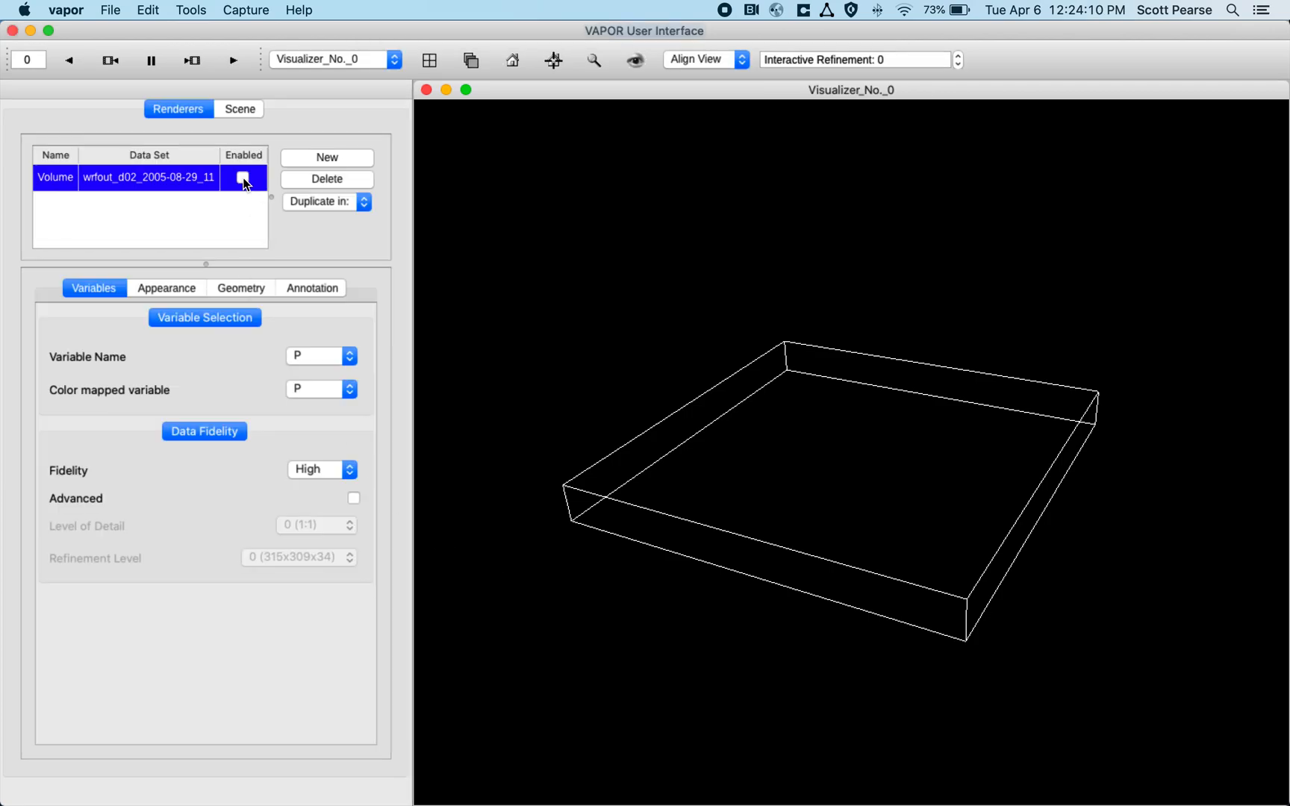
mouse_move(252, 193)
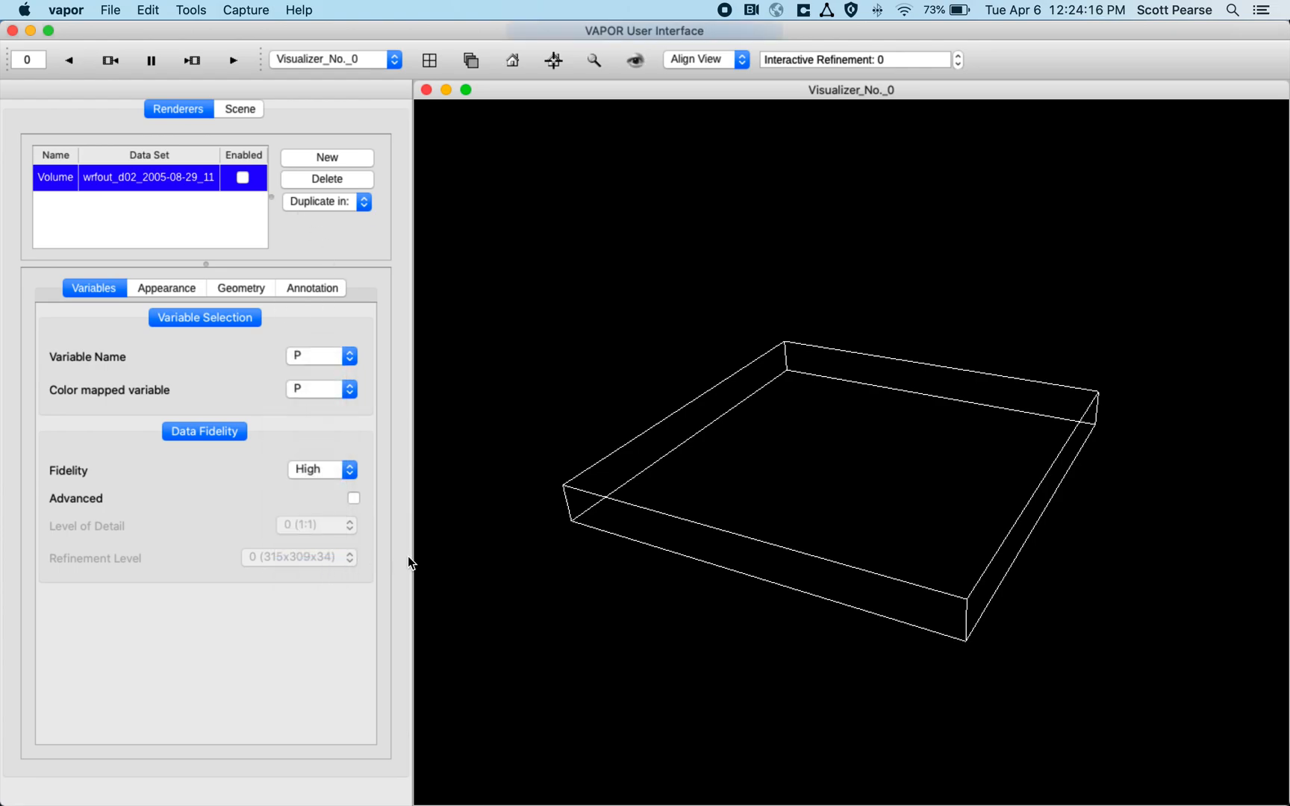
Set the Volume renderer's variable to W and enable it.
left_click(321, 355)
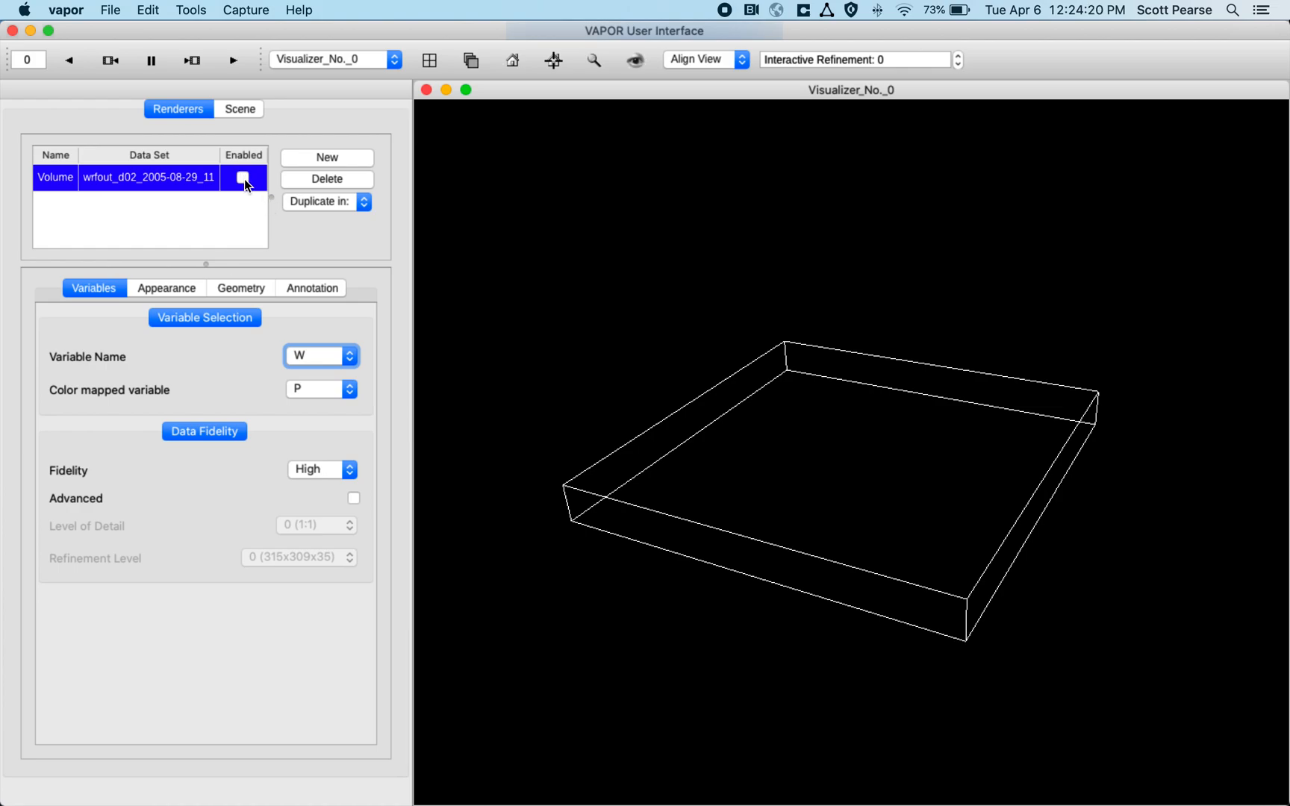
left_click(243, 179)
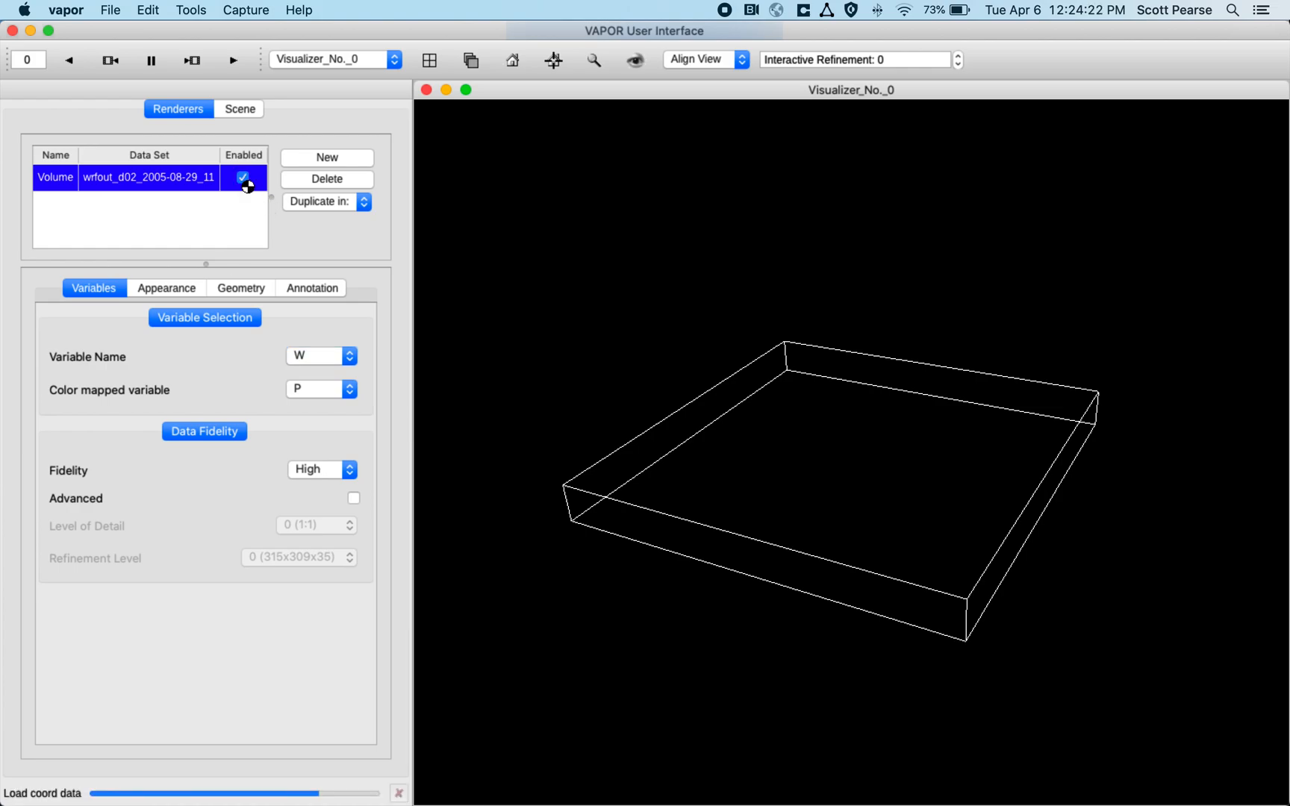
left_click(244, 177)
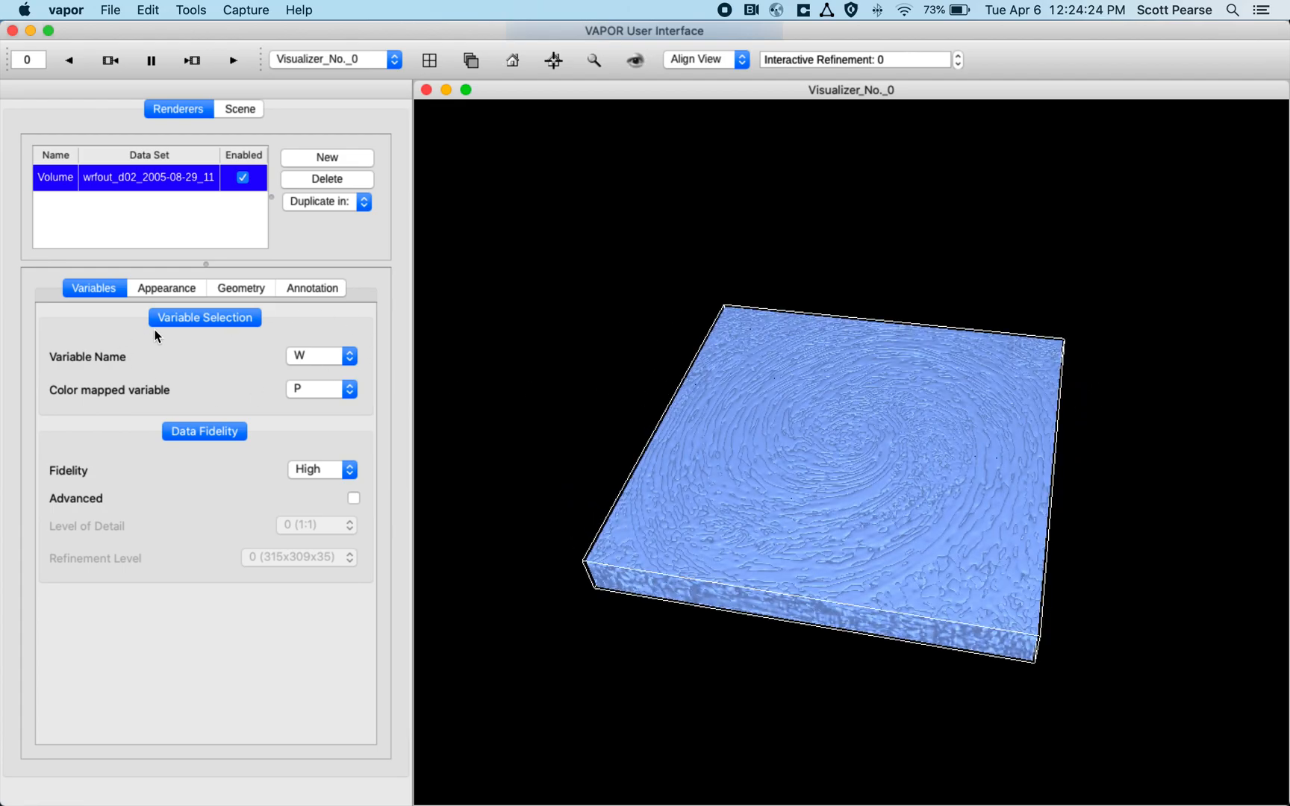
Lower the volume transfer function's mapped range maximum in Appearance settings.
left_click(166, 288)
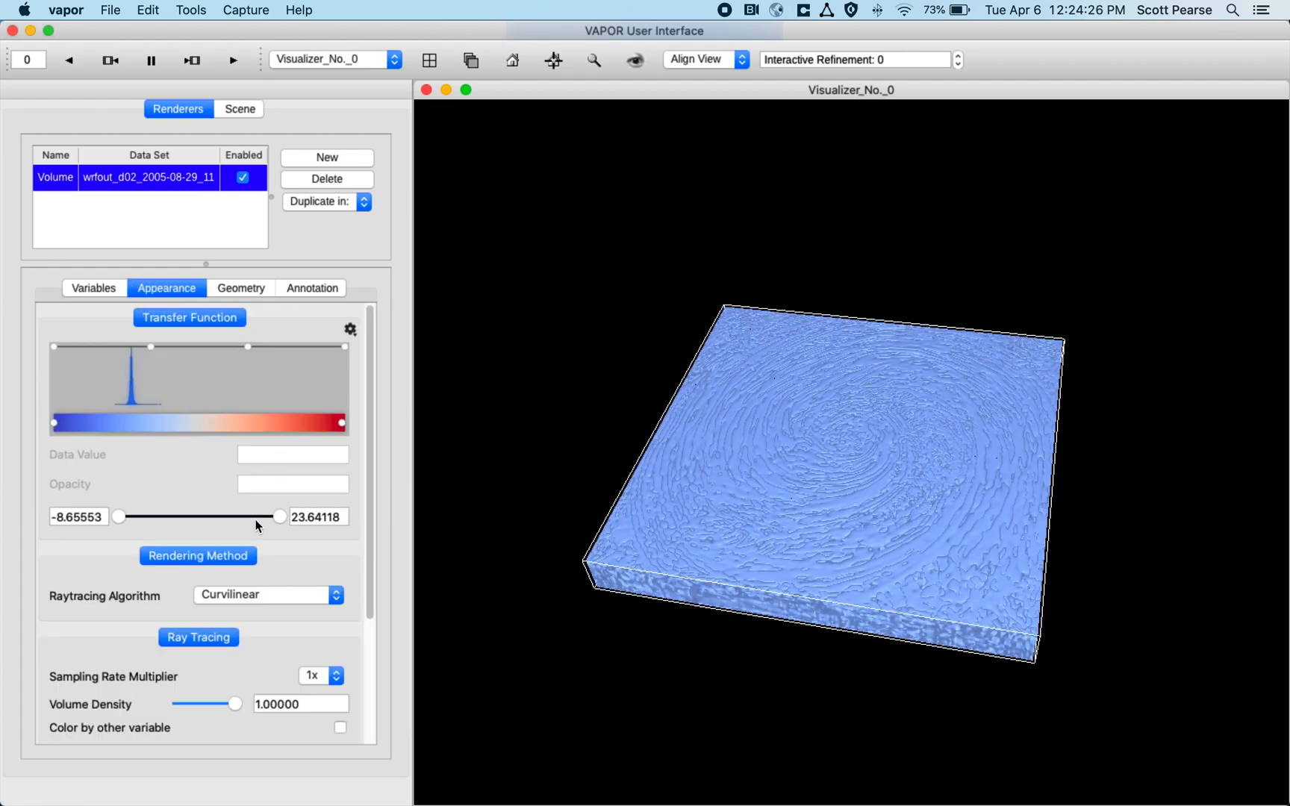
left_click_drag(279, 517, 251, 517)
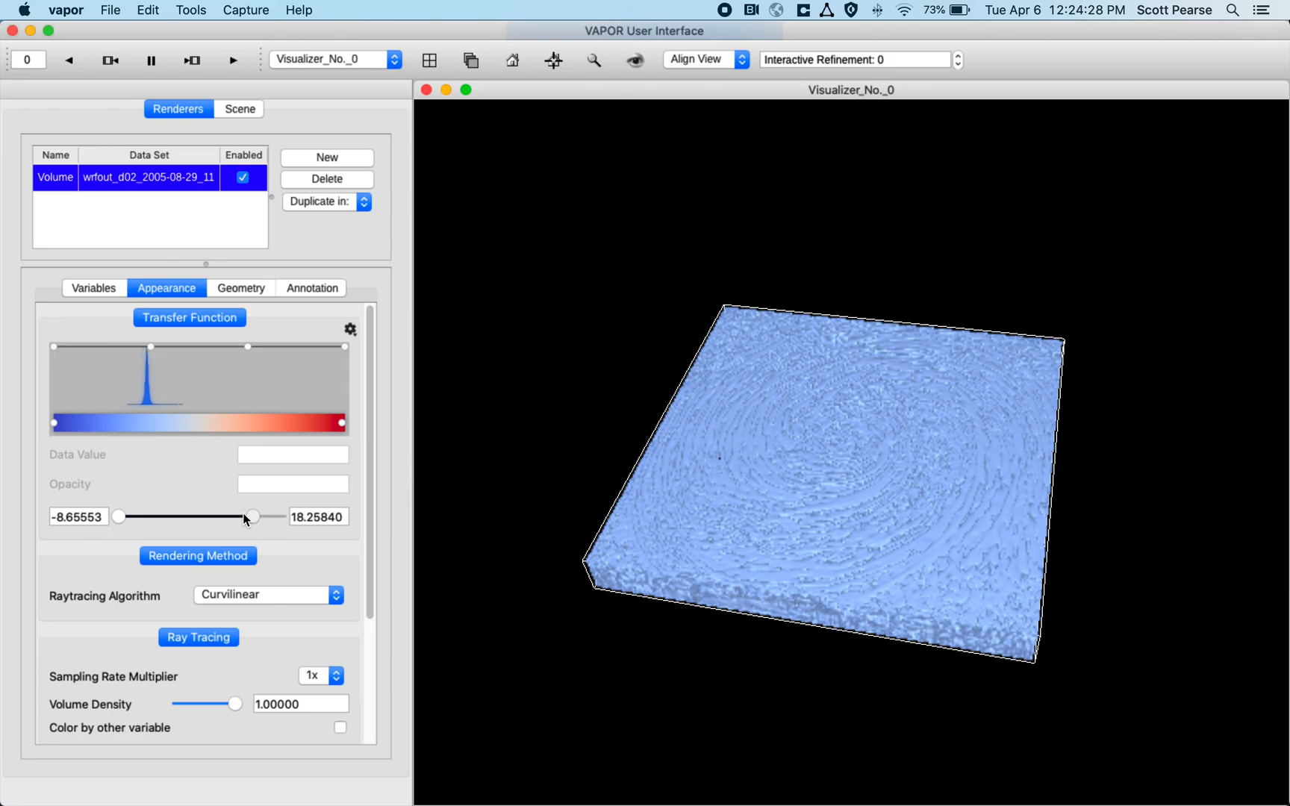
left_click_drag(251, 515, 206, 515)
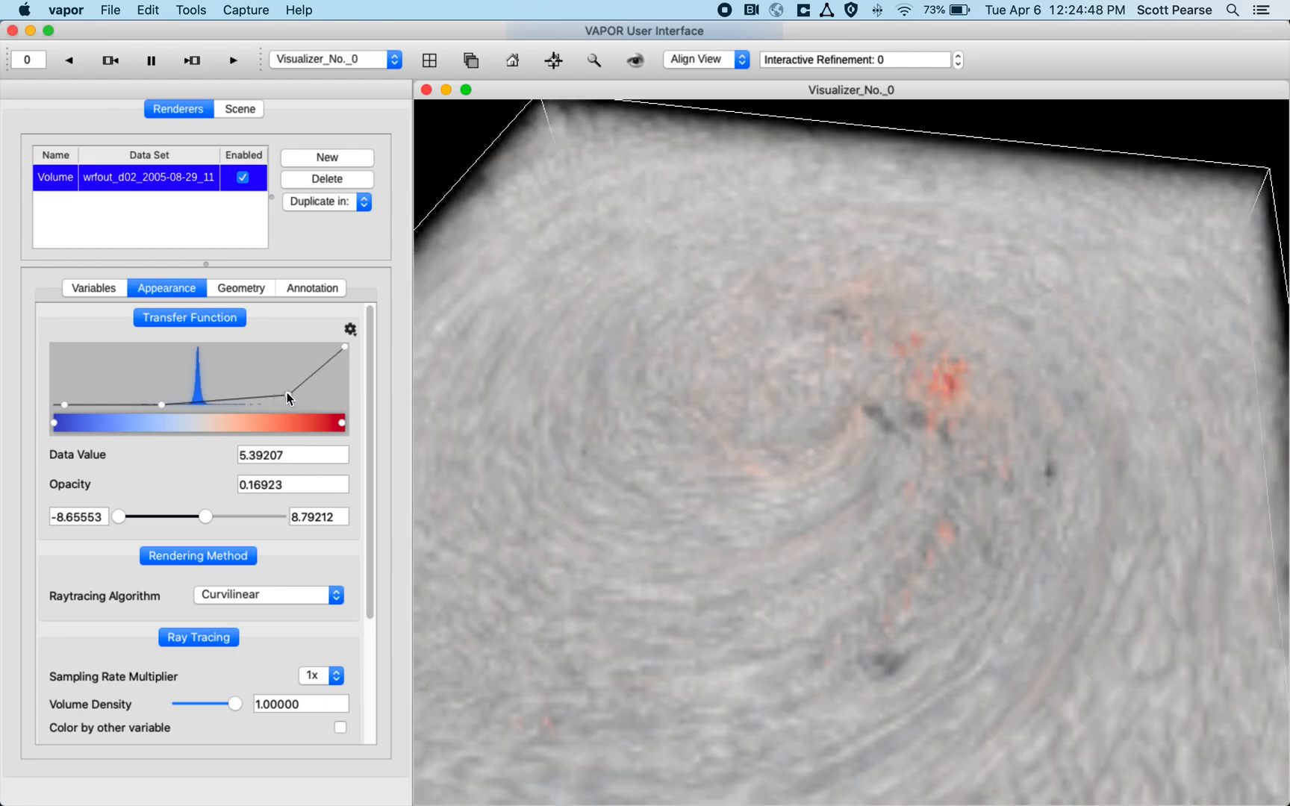
Reshape the opacity curve so only the highest W values remain visible as red blobs.
left_click_drag(294, 390, 255, 405)
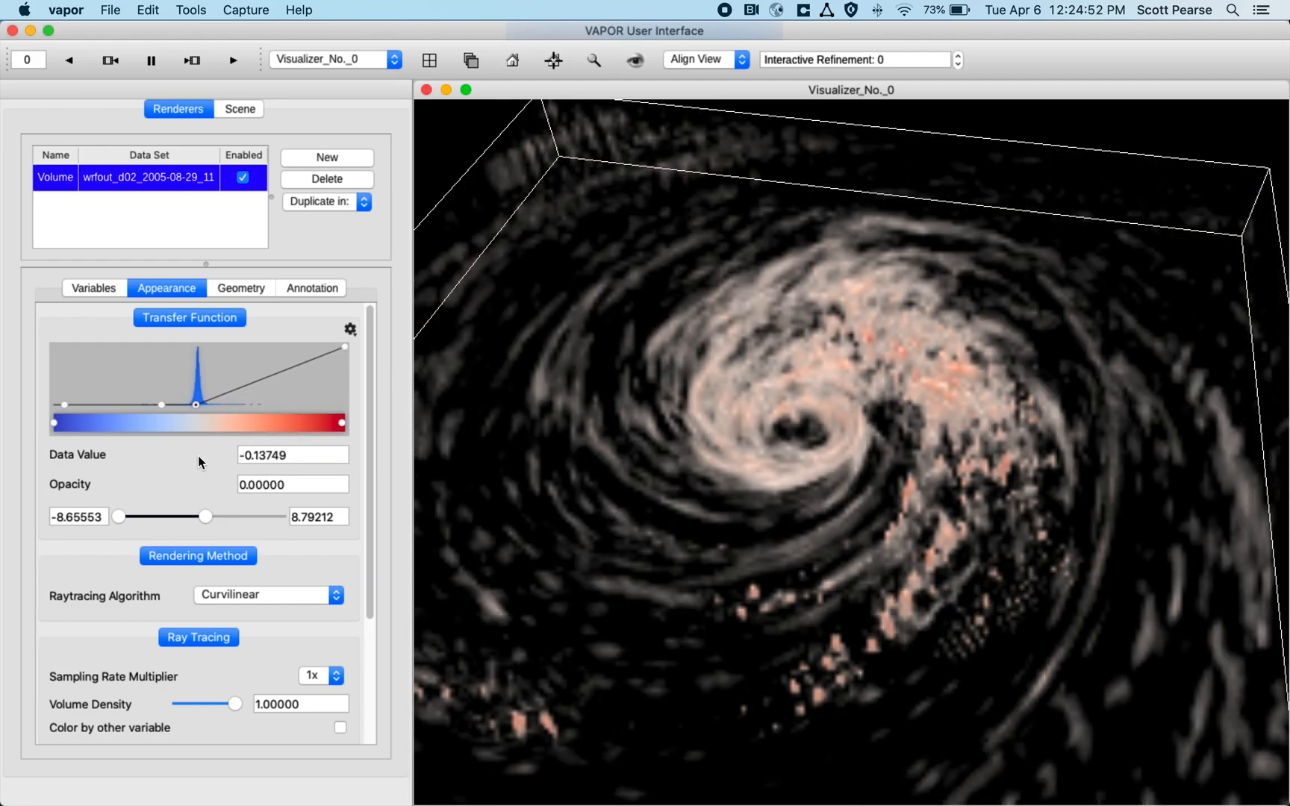
left_click_drag(159, 404, 195, 405)
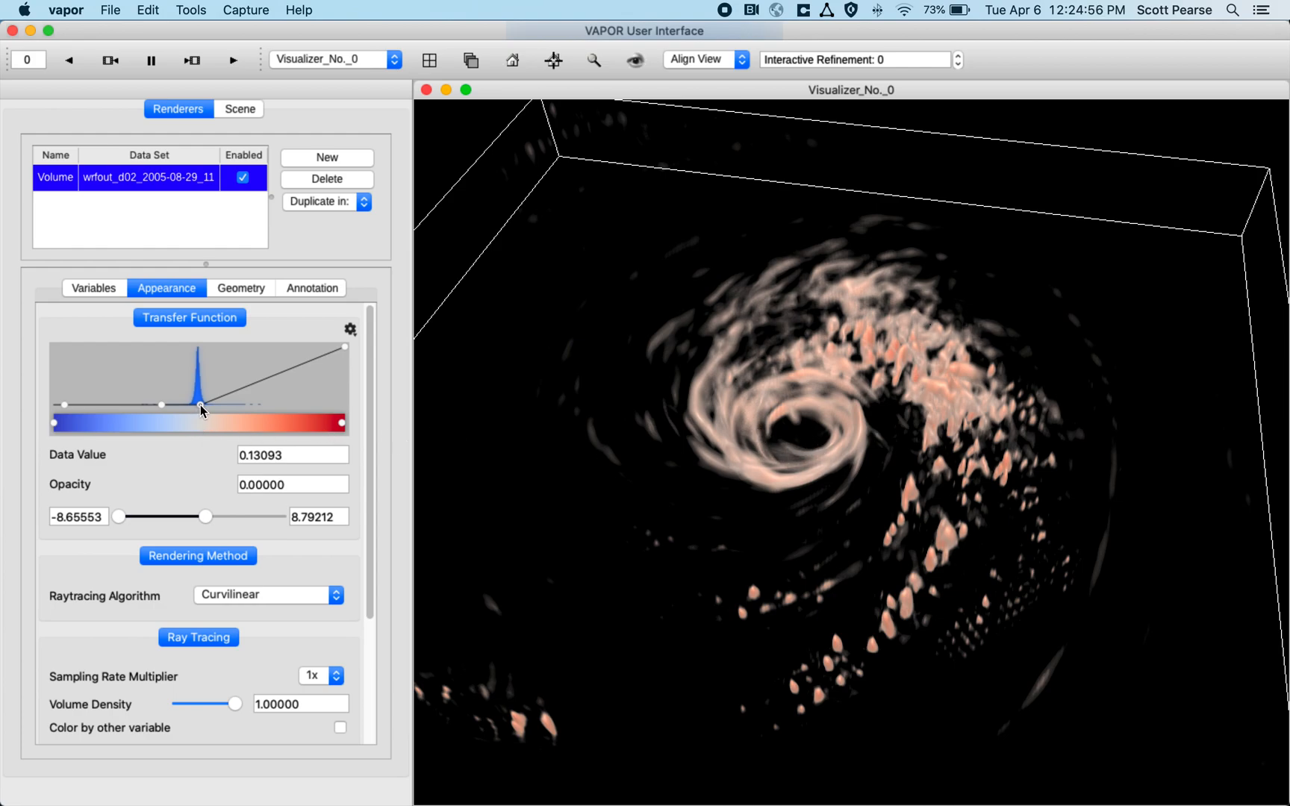
left_click_drag(202, 405, 287, 404)
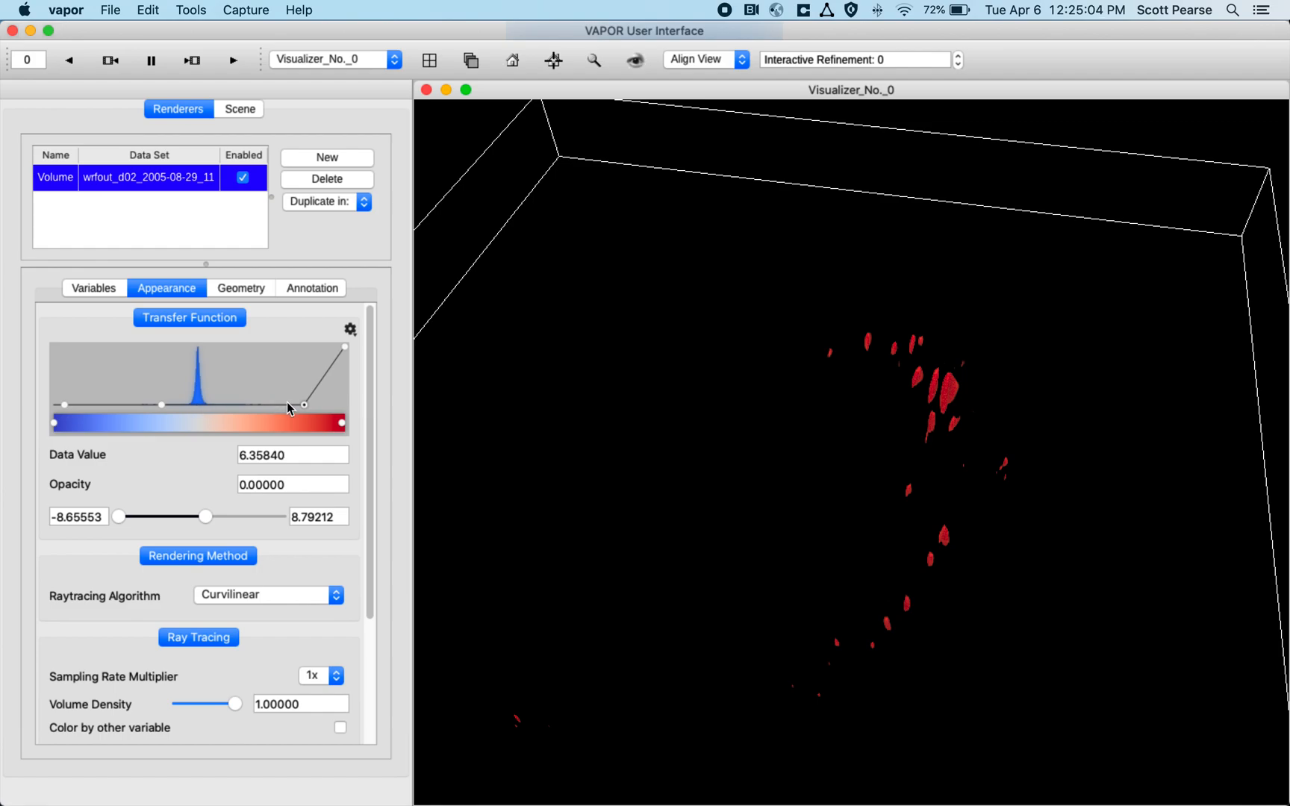
mouse_move(326, 396)
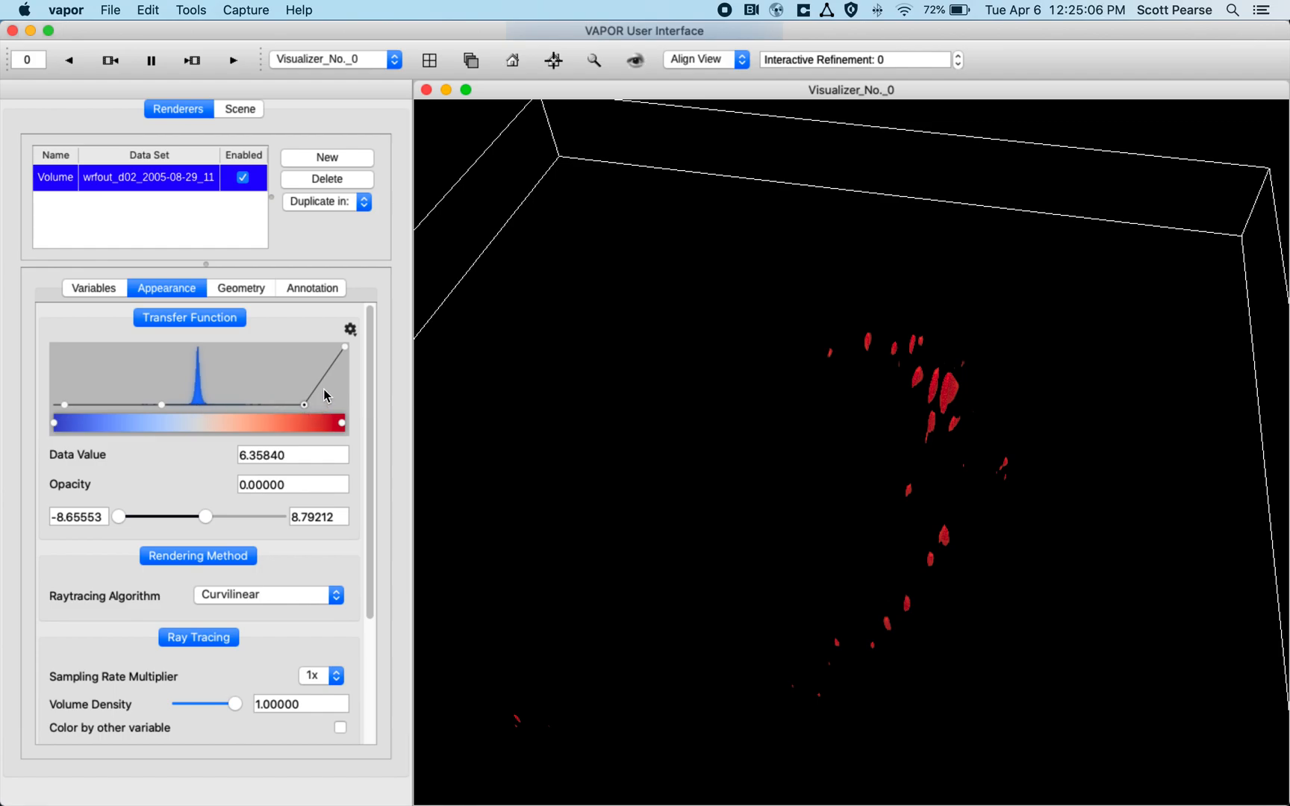
mouse_move(343, 359)
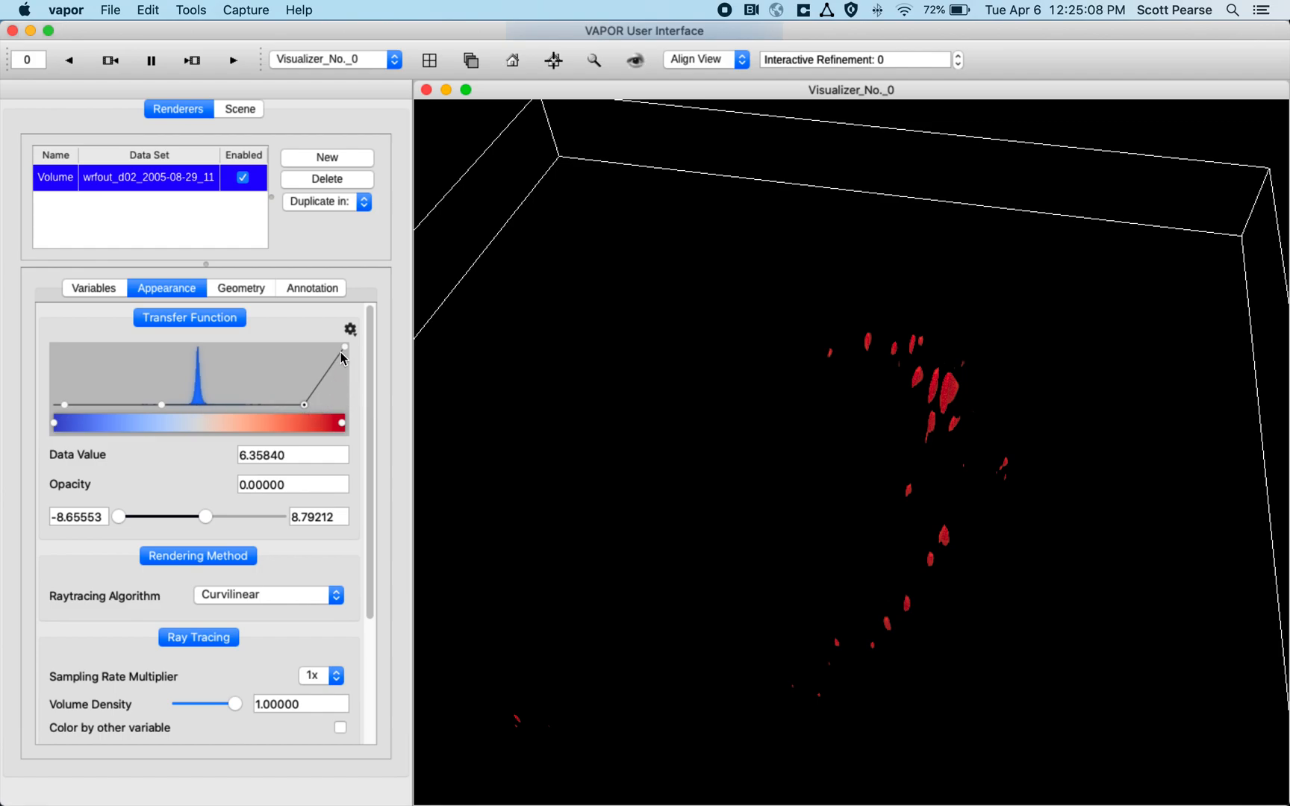
mouse_move(313, 231)
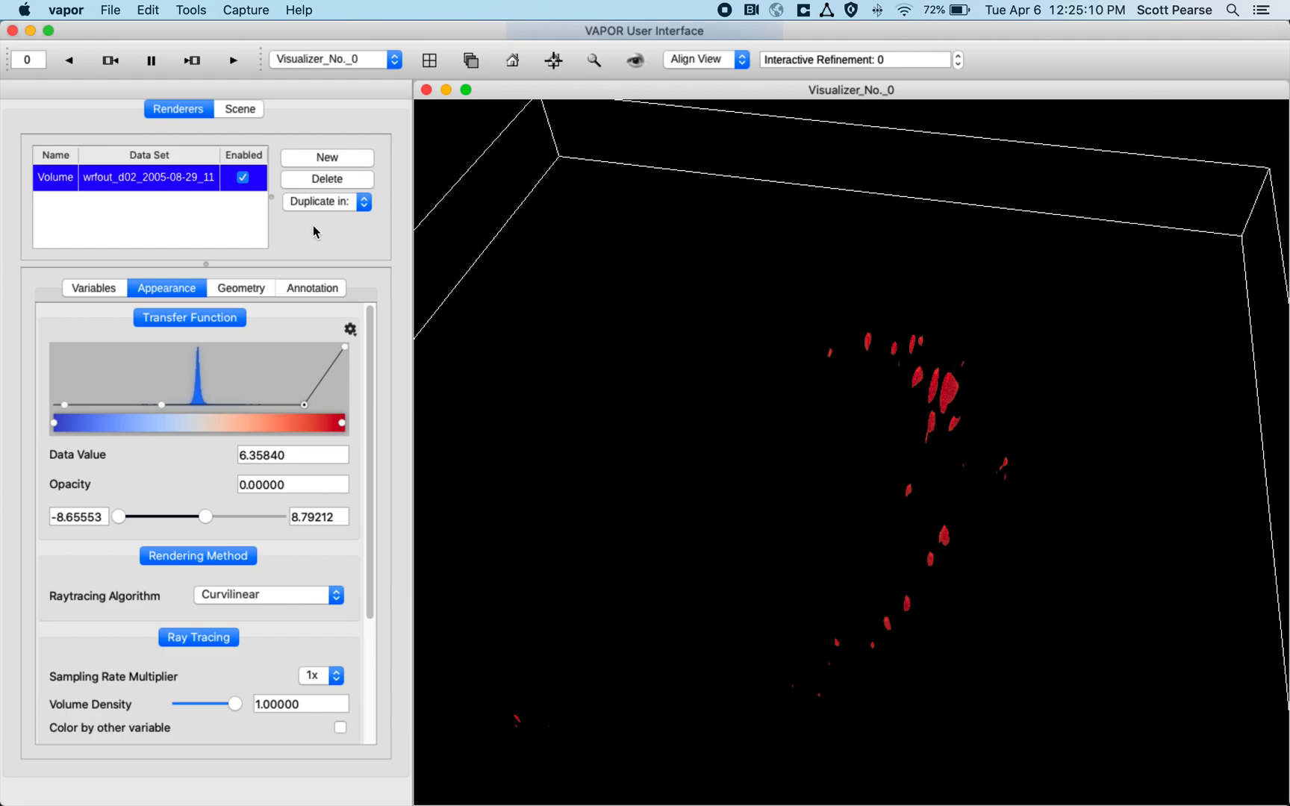
mouse_move(948, 390)
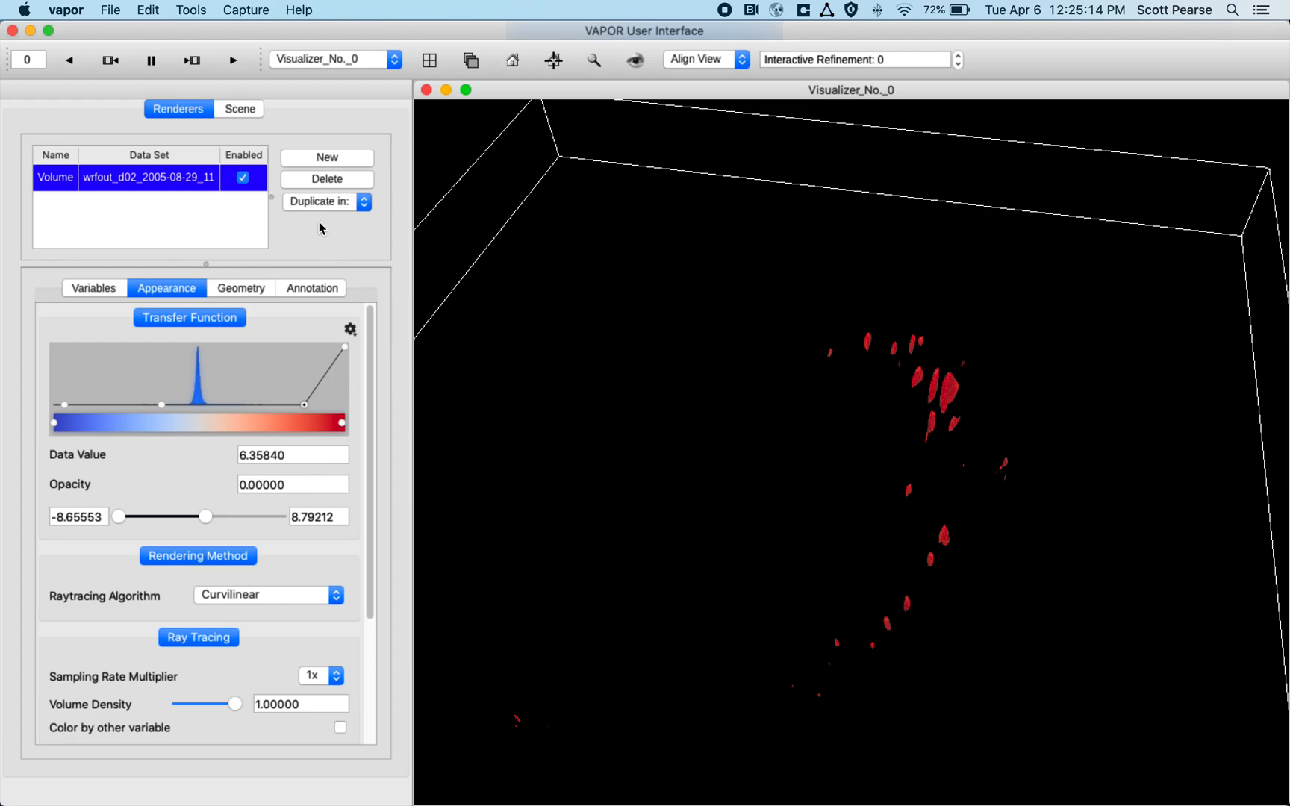
left_click(327, 157)
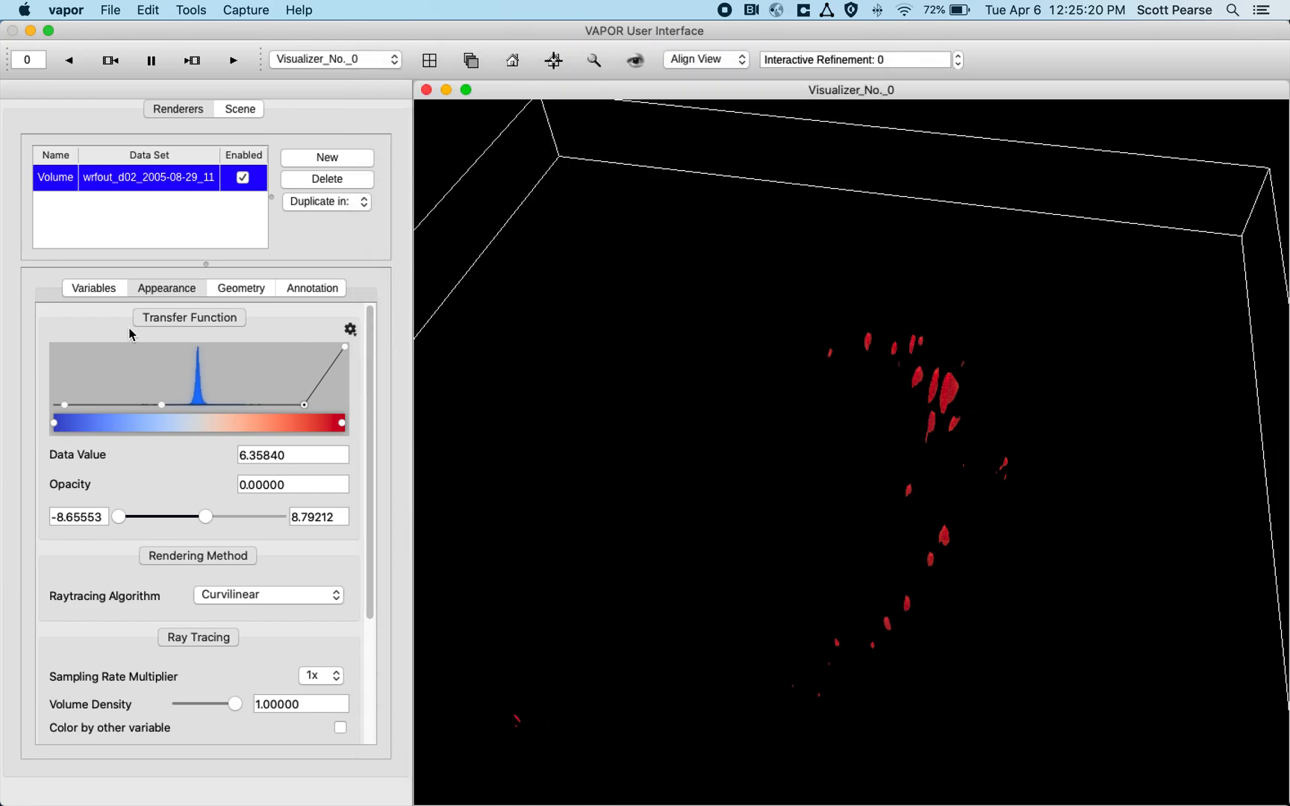
left_click(327, 157)
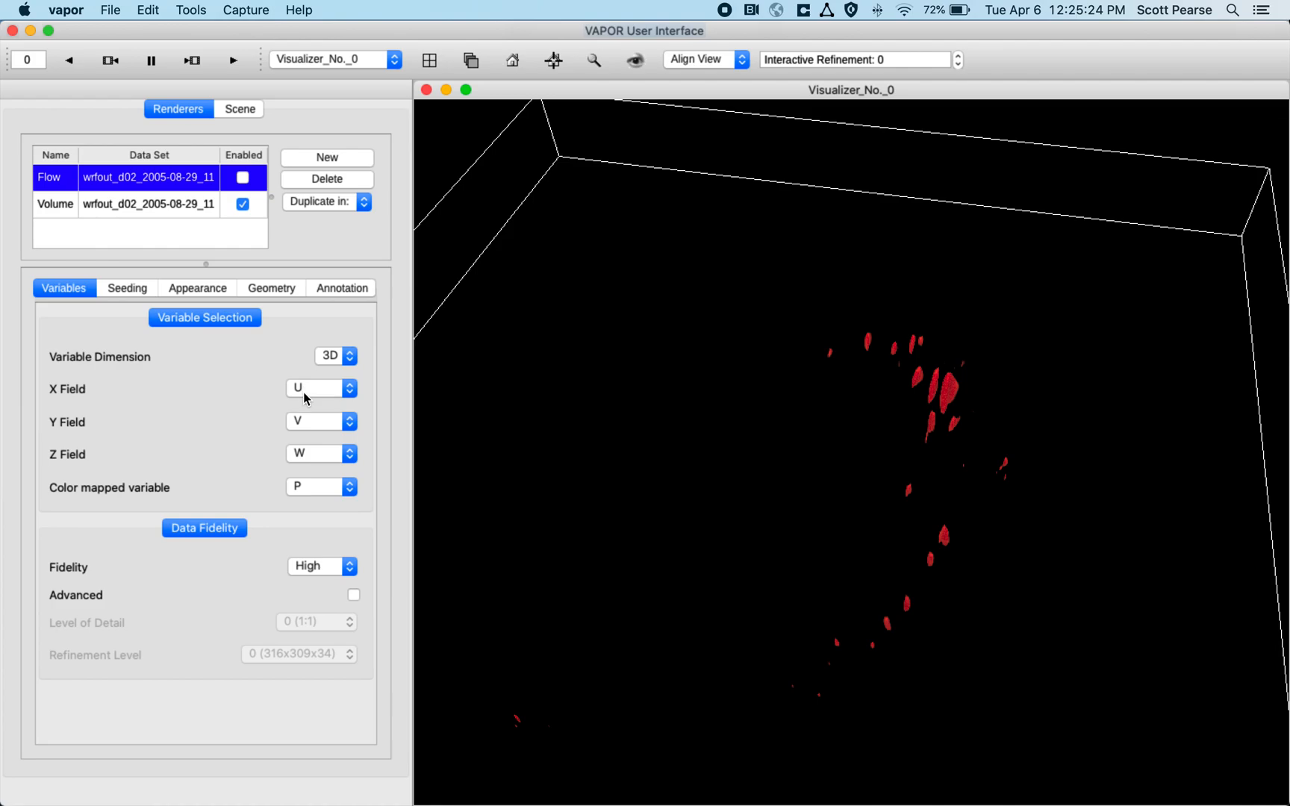
mouse_move(321, 463)
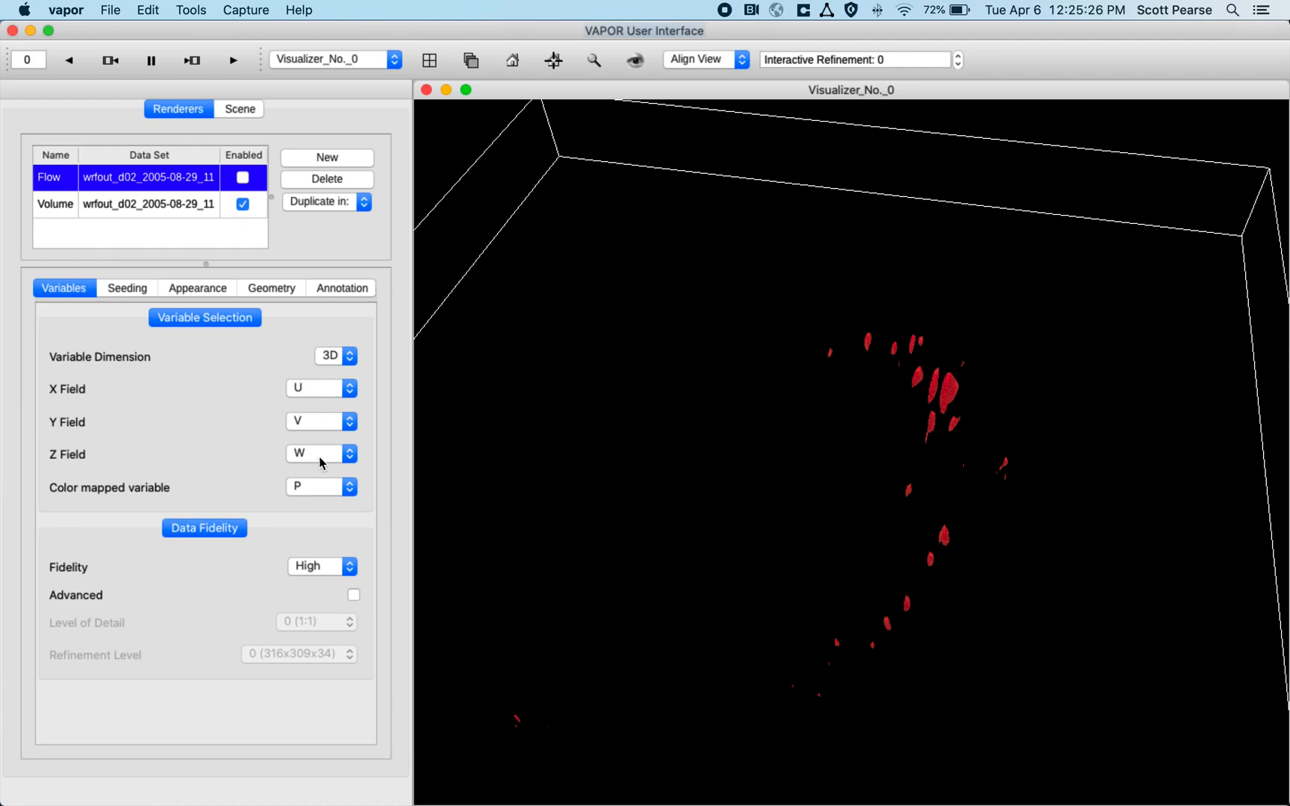
mouse_move(230, 348)
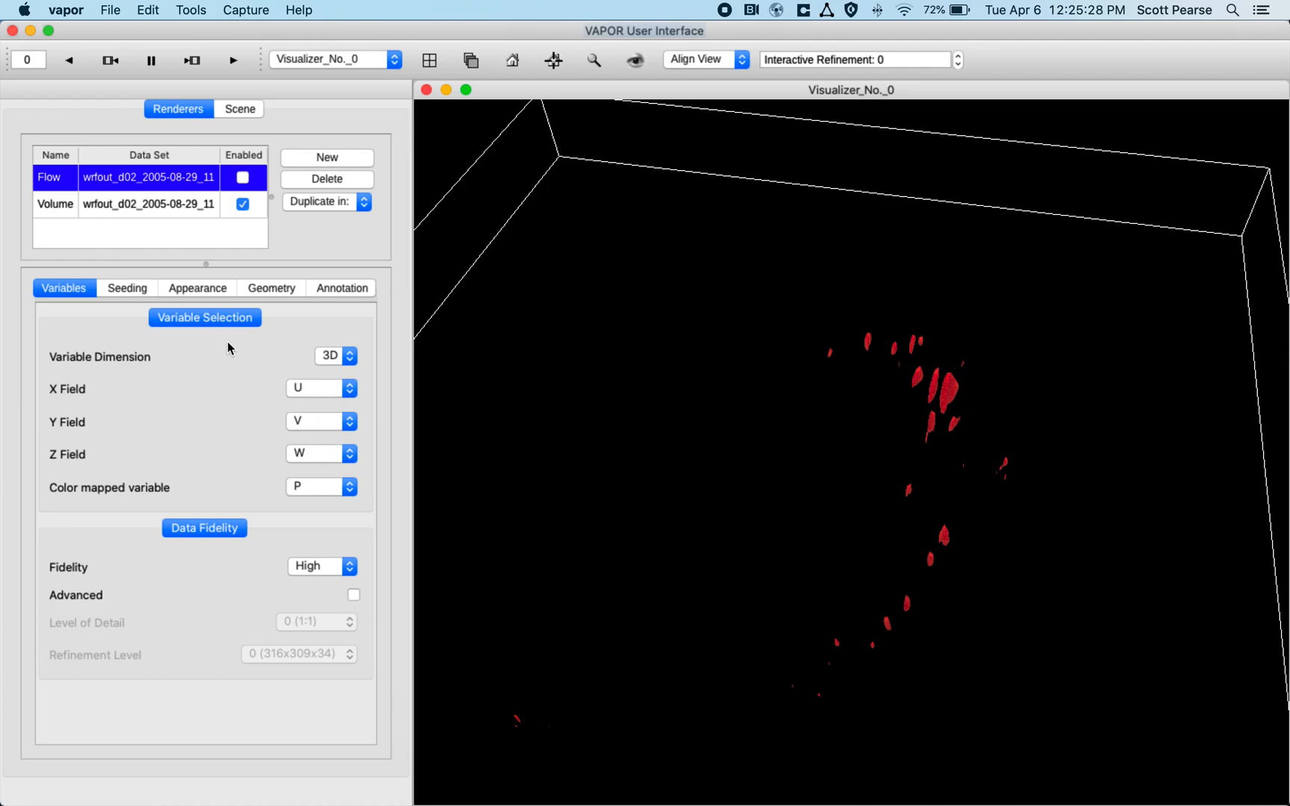
mouse_move(115, 288)
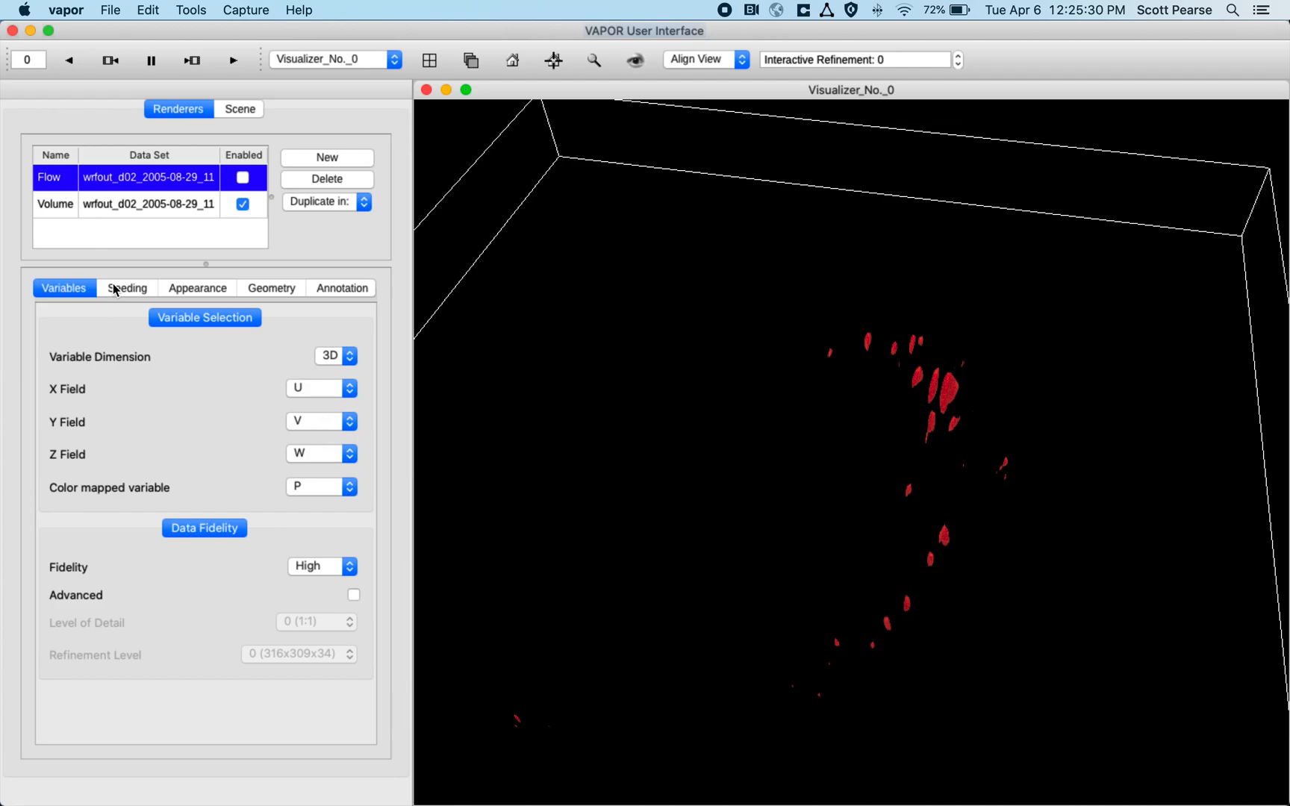
mouse_move(130, 293)
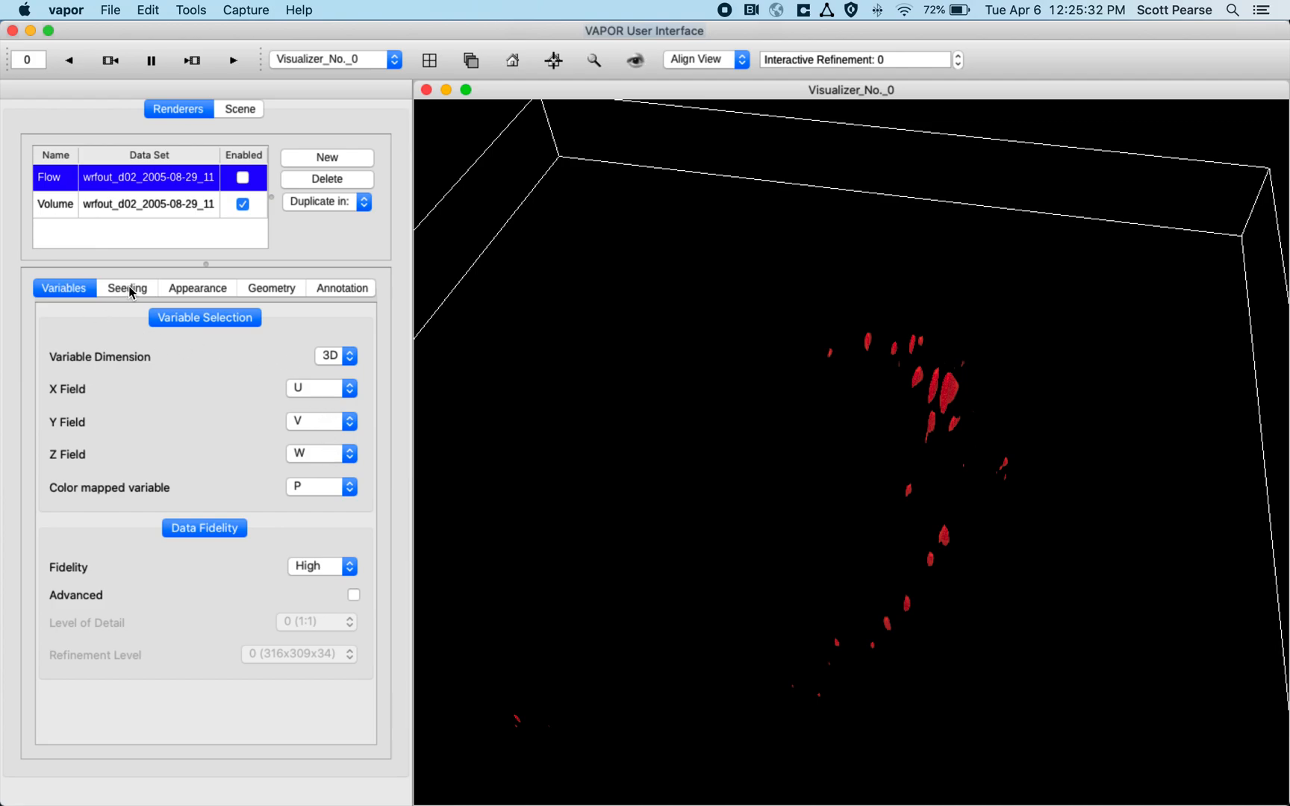
Enable the Flow renderer from its Seeding settings, drawing gridded streamlines over the domain.
left_click(127, 289)
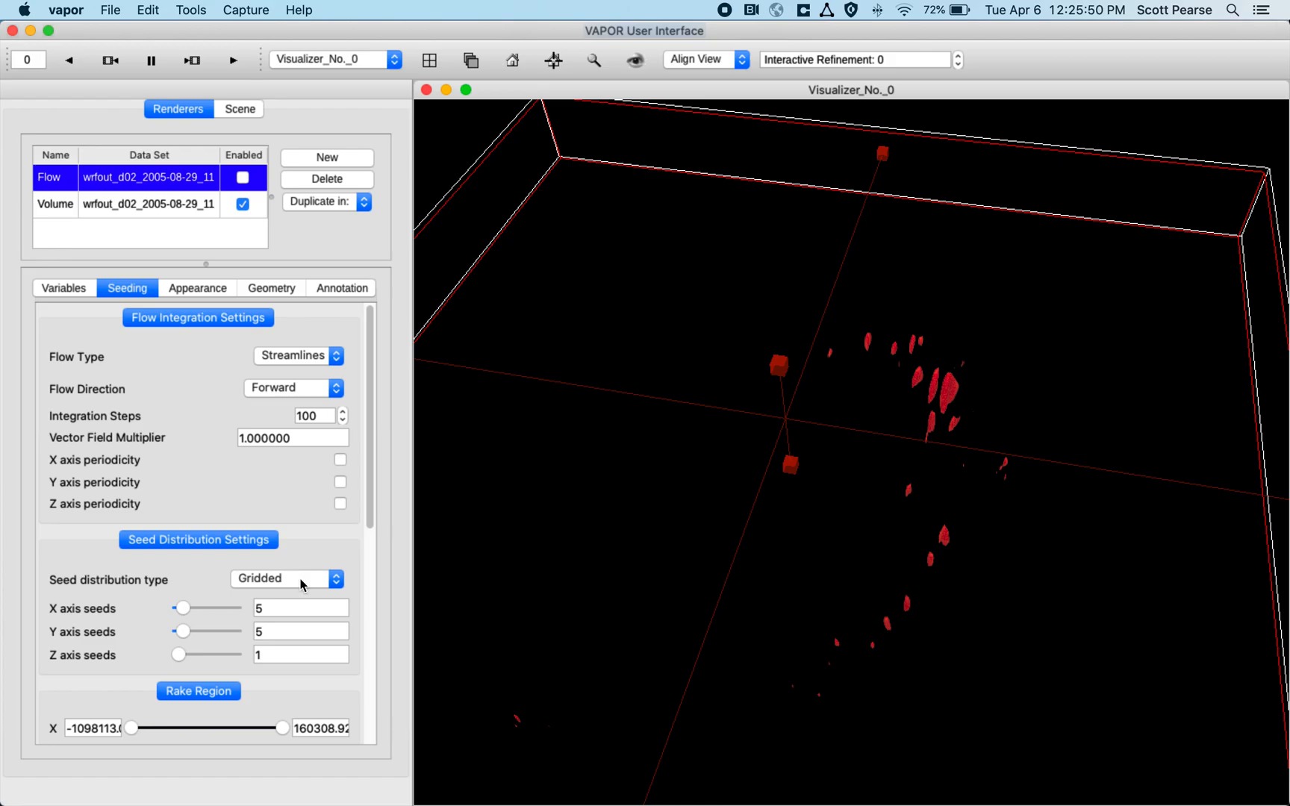
left_click(243, 177)
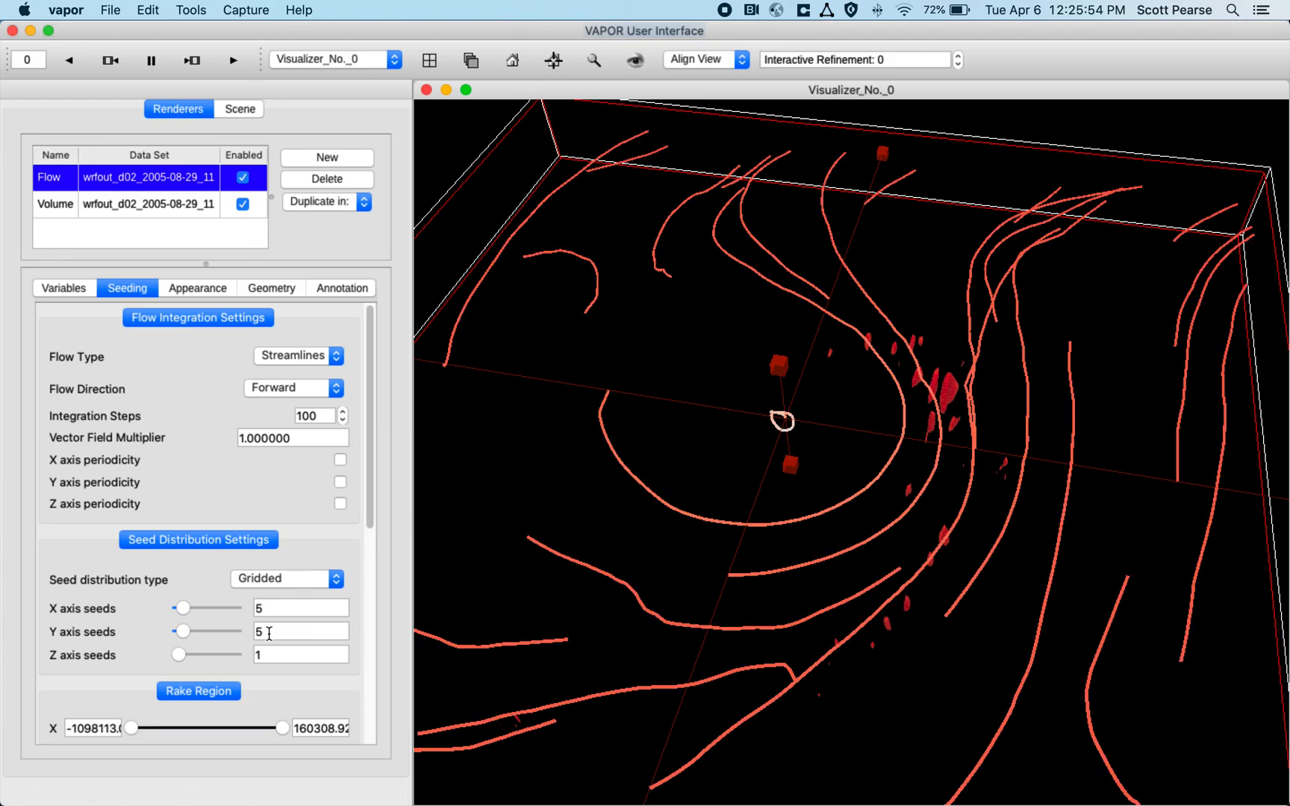
left_click_drag(781, 419, 794, 506)
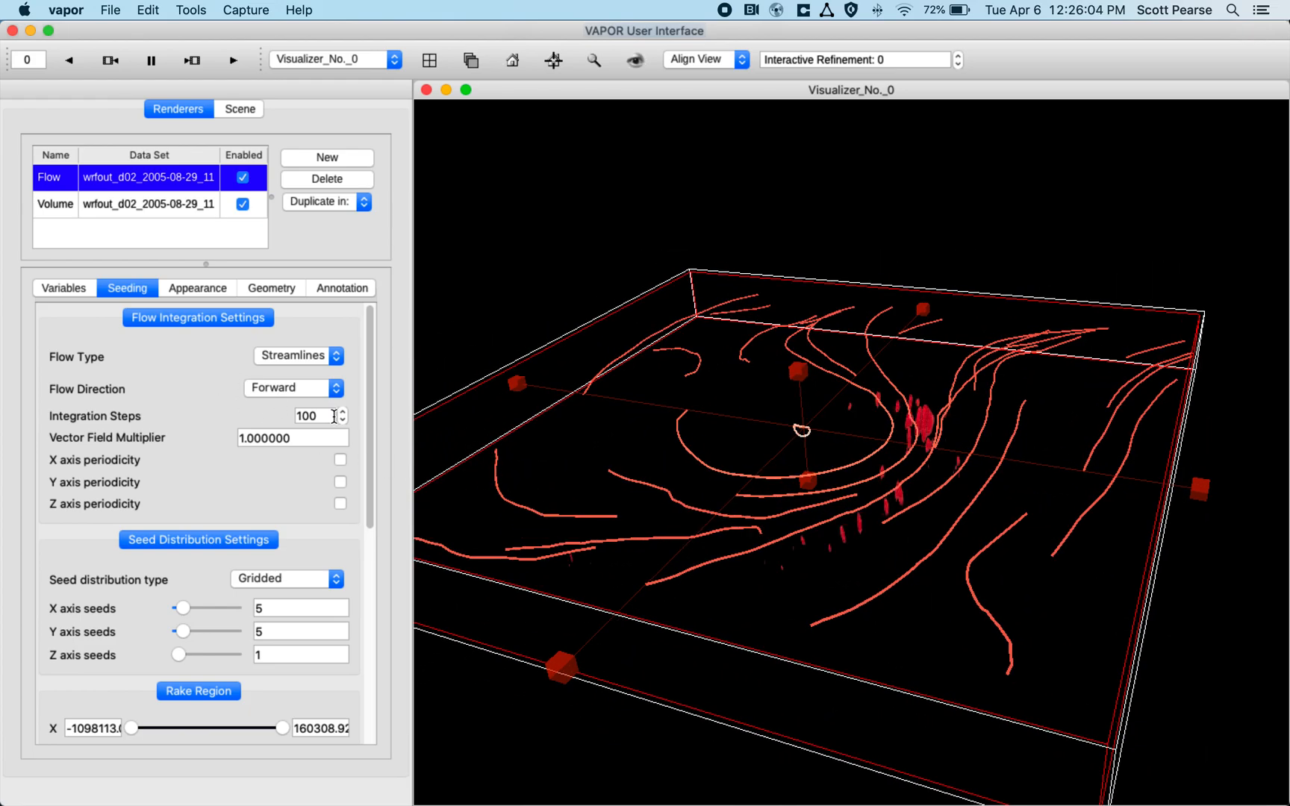
Set seed distribution to Random w/ Bias with W as the bias variable.
left_click(285, 578)
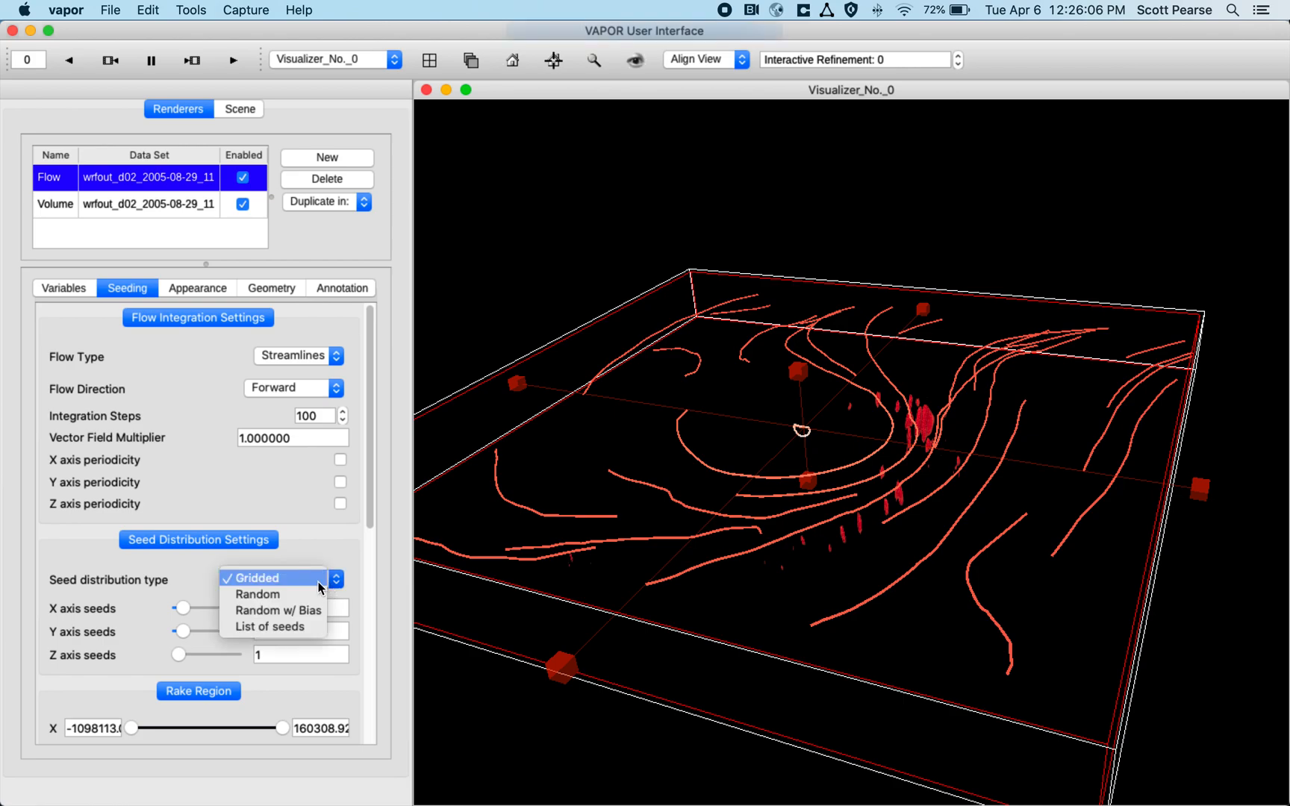
mouse_move(263, 610)
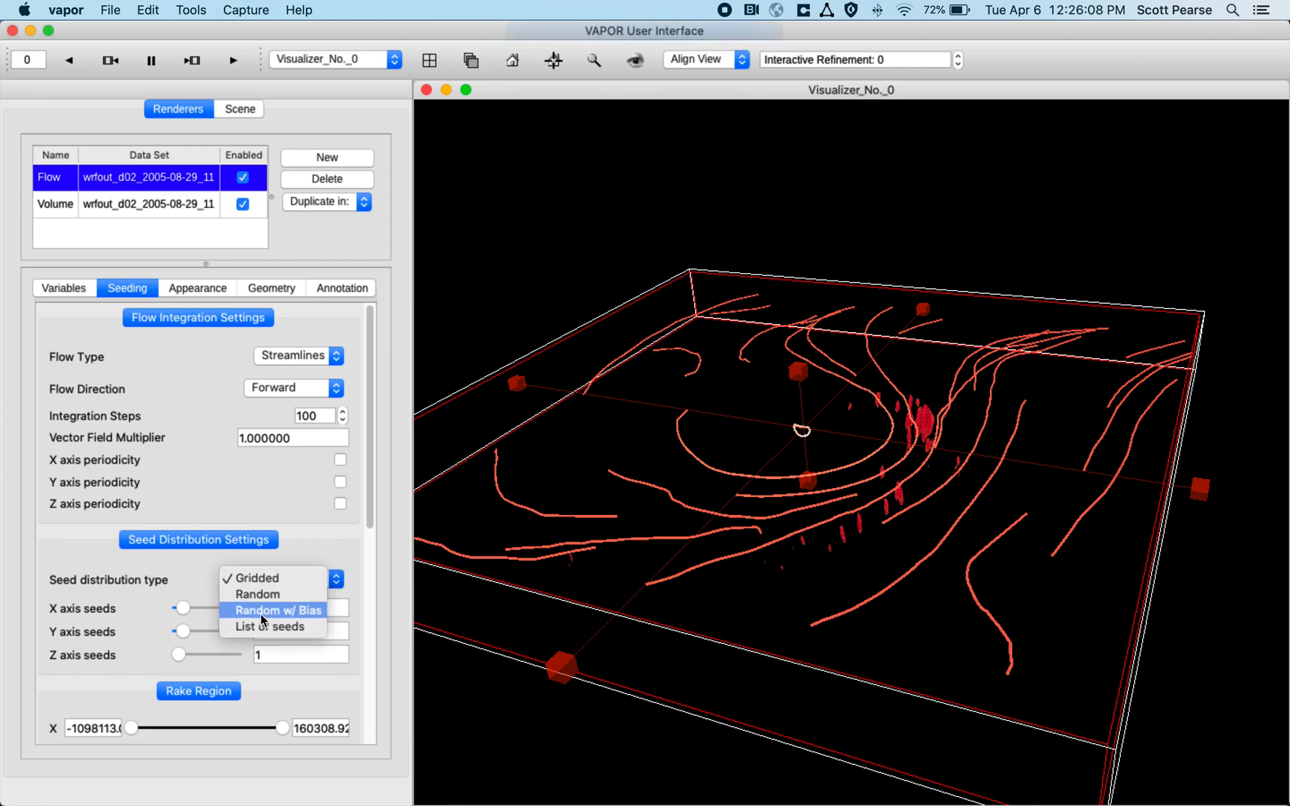
mouse_move(255, 578)
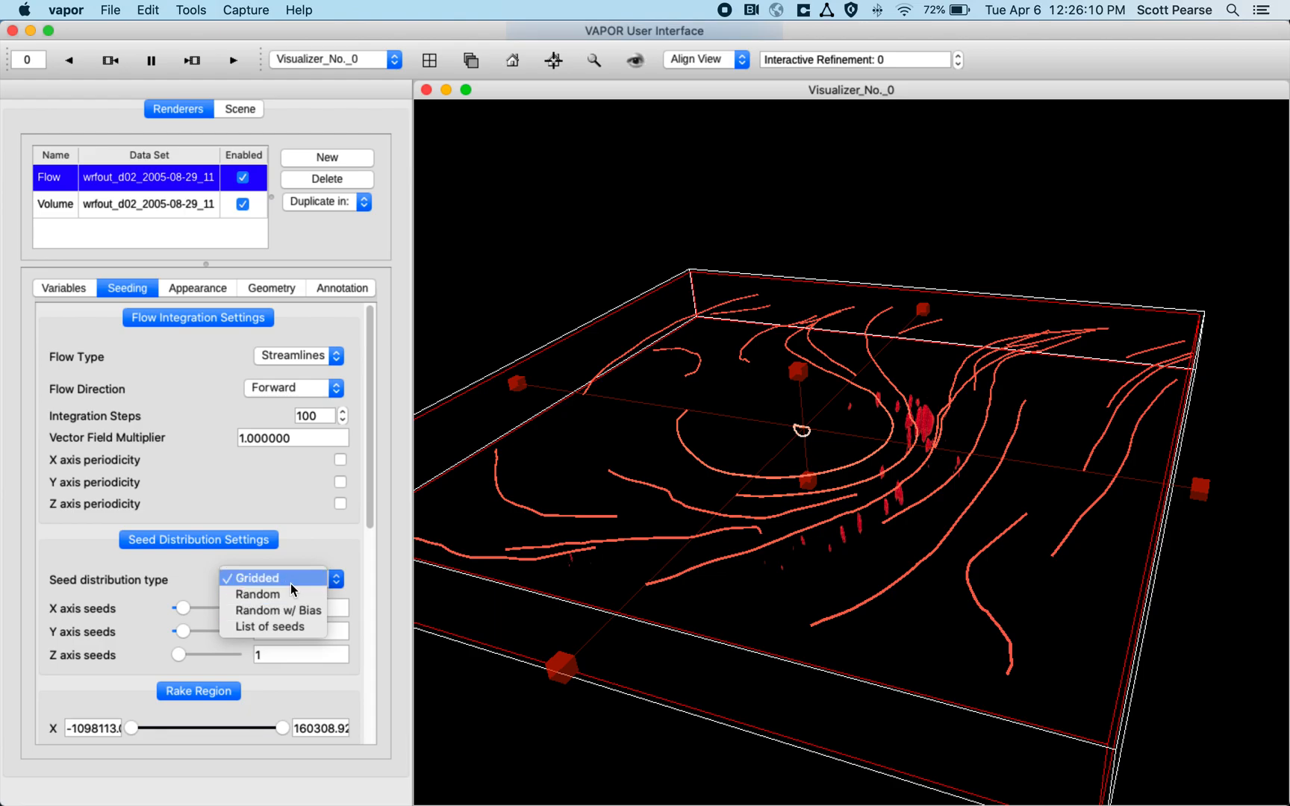
mouse_move(288, 611)
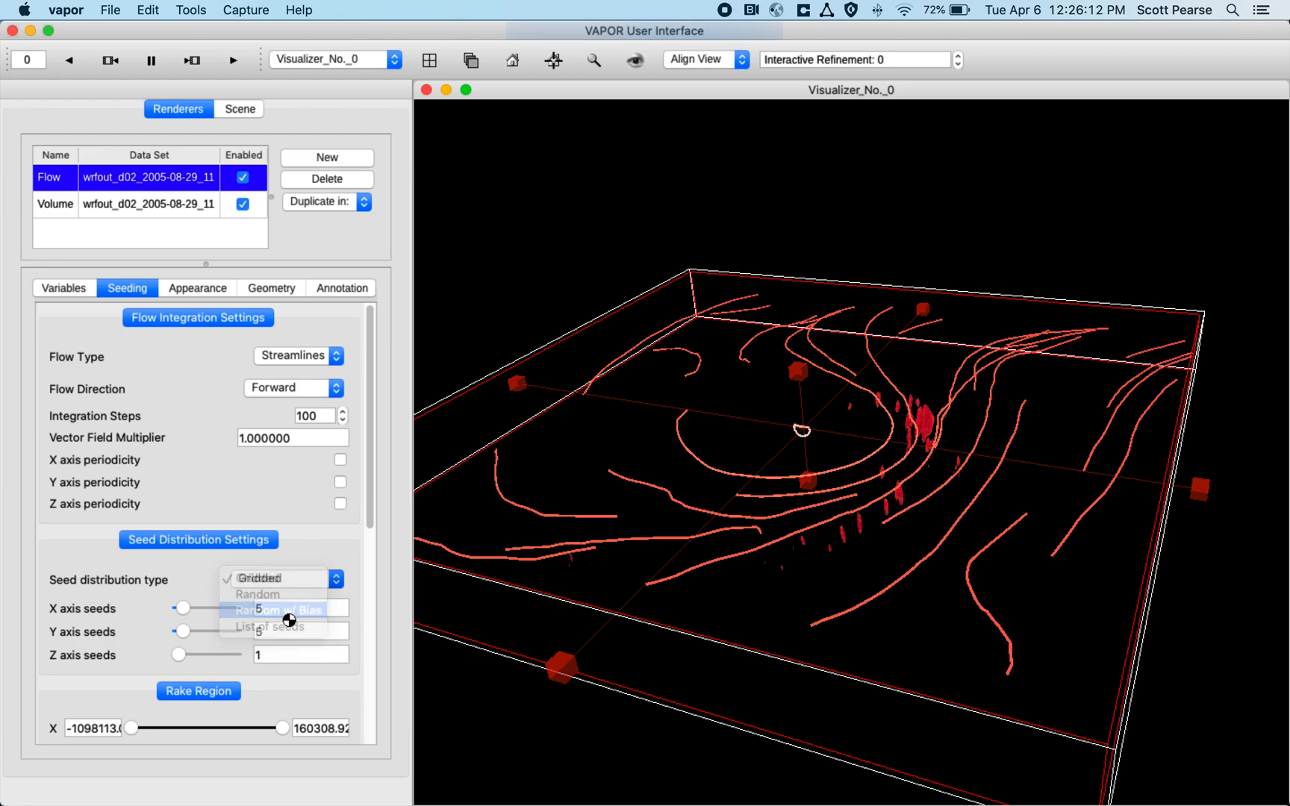
left_click(279, 610)
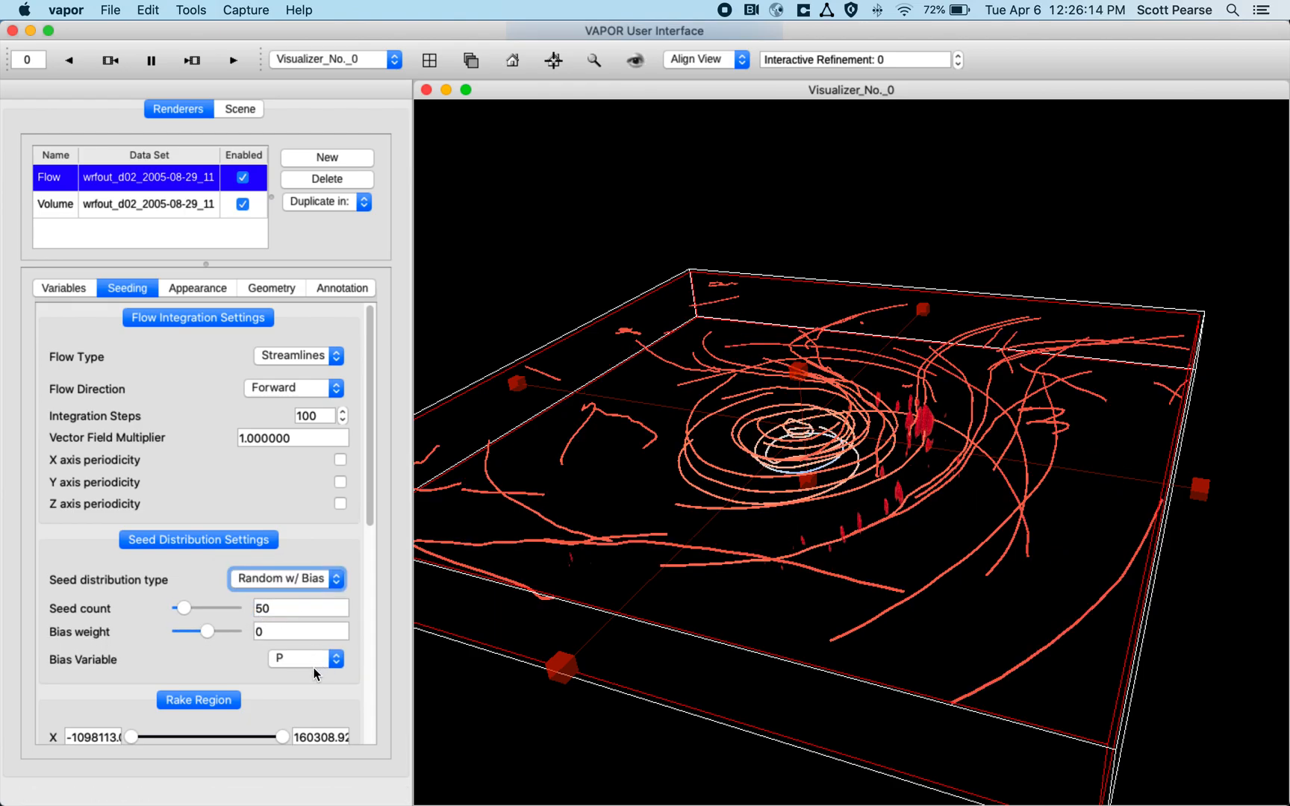
left_click(305, 658)
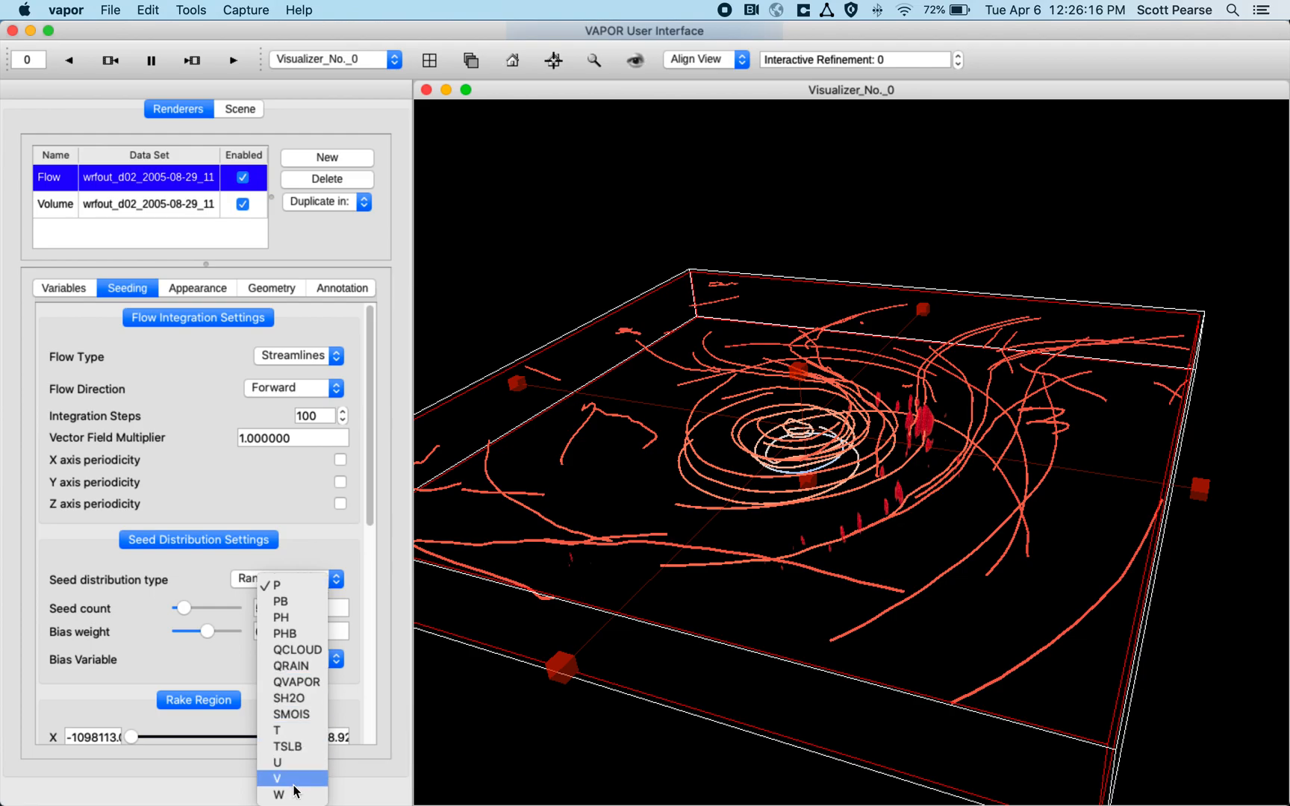
left_click(278, 793)
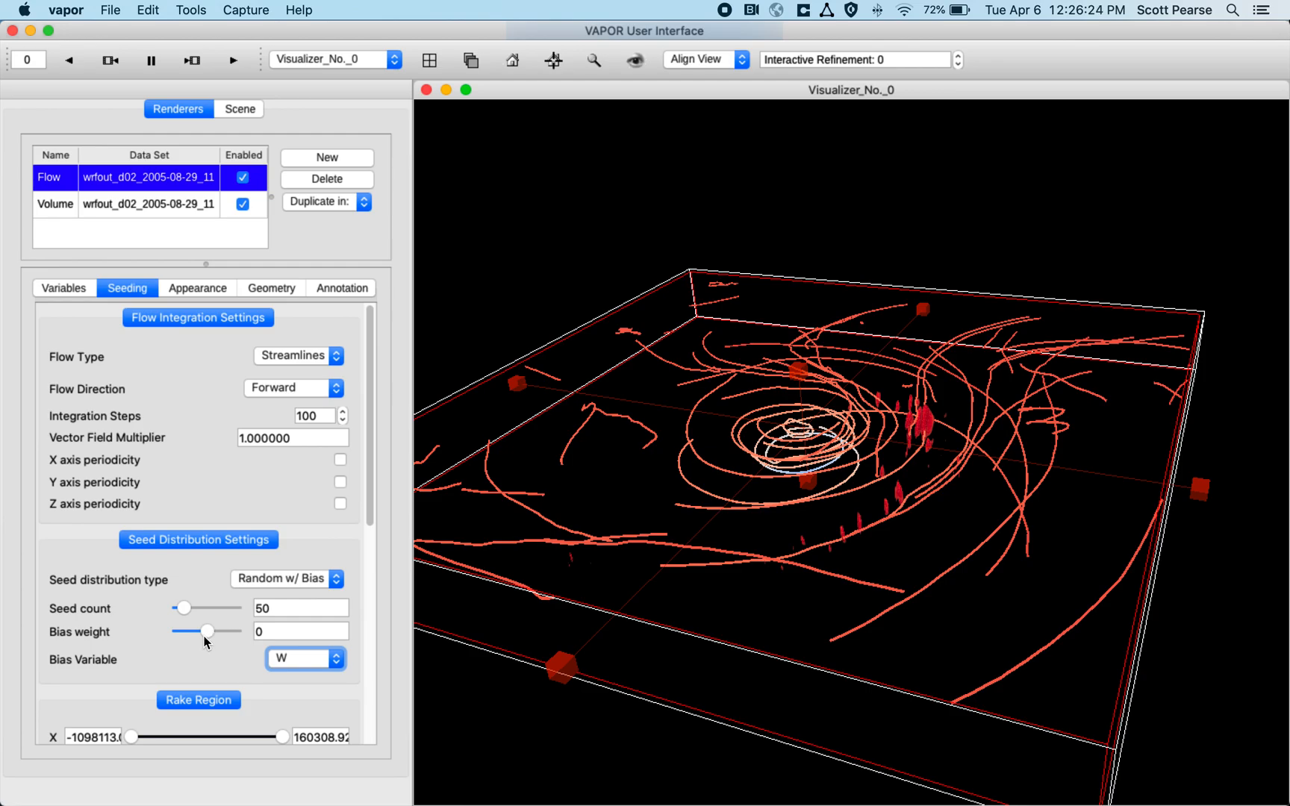
Slide the bias weight up to 100 so streamlines gather in the rising plume.
left_click_drag(207, 631, 176, 632)
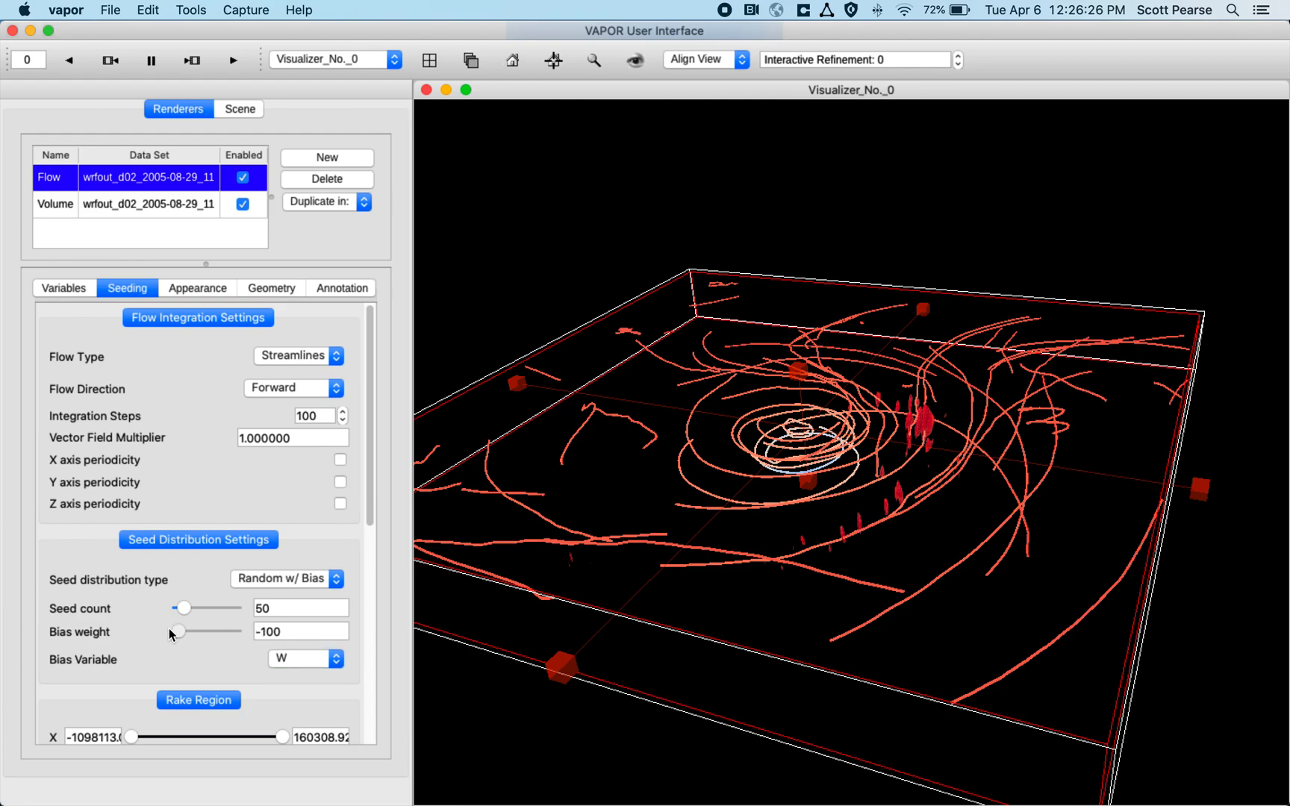
left_click_drag(176, 631, 221, 632)
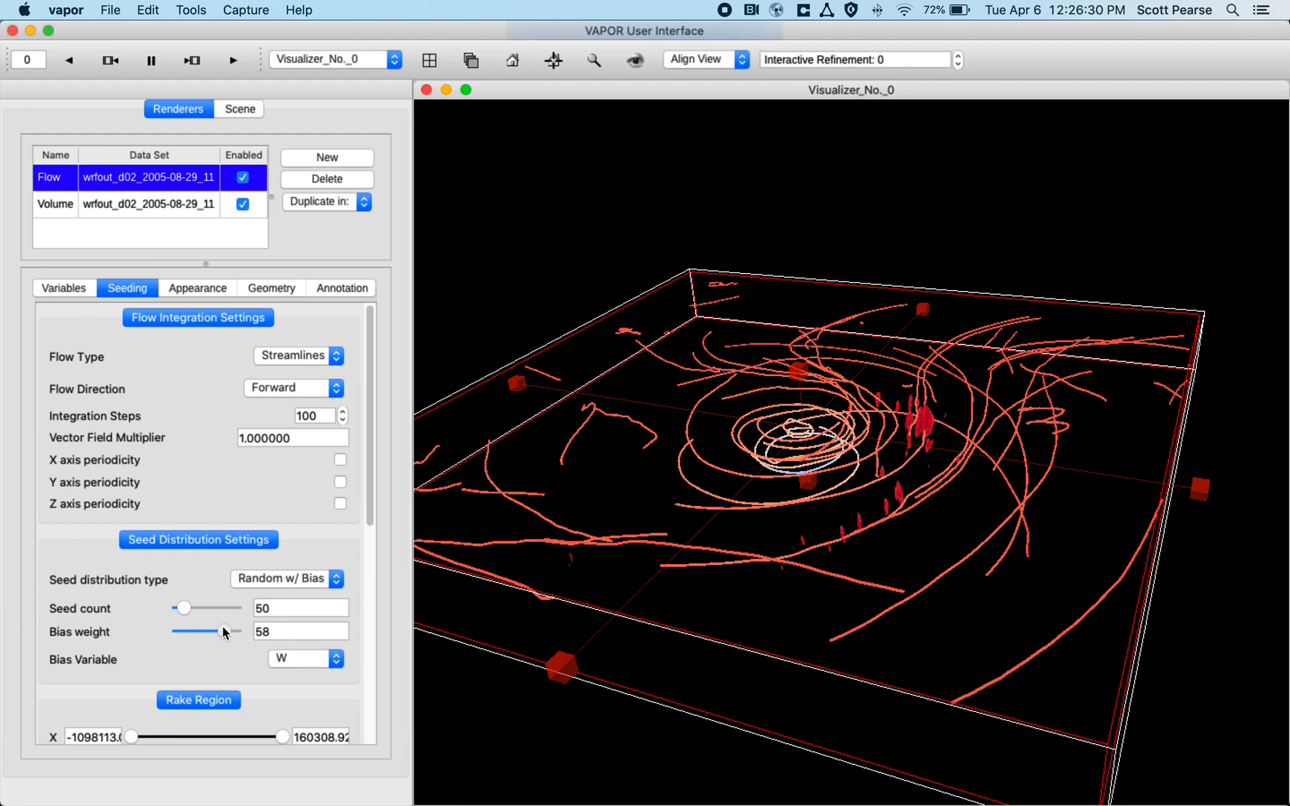
left_click_drag(221, 632, 241, 632)
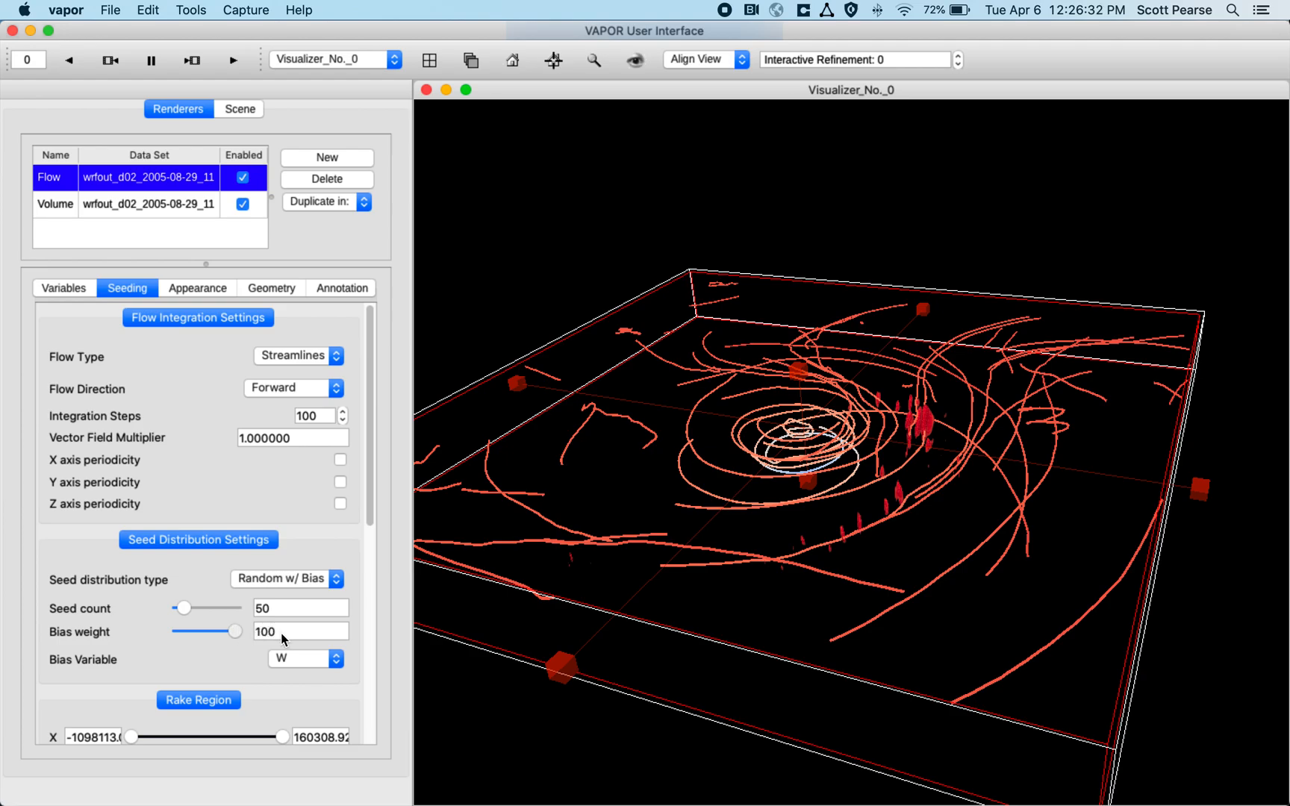
mouse_move(961, 448)
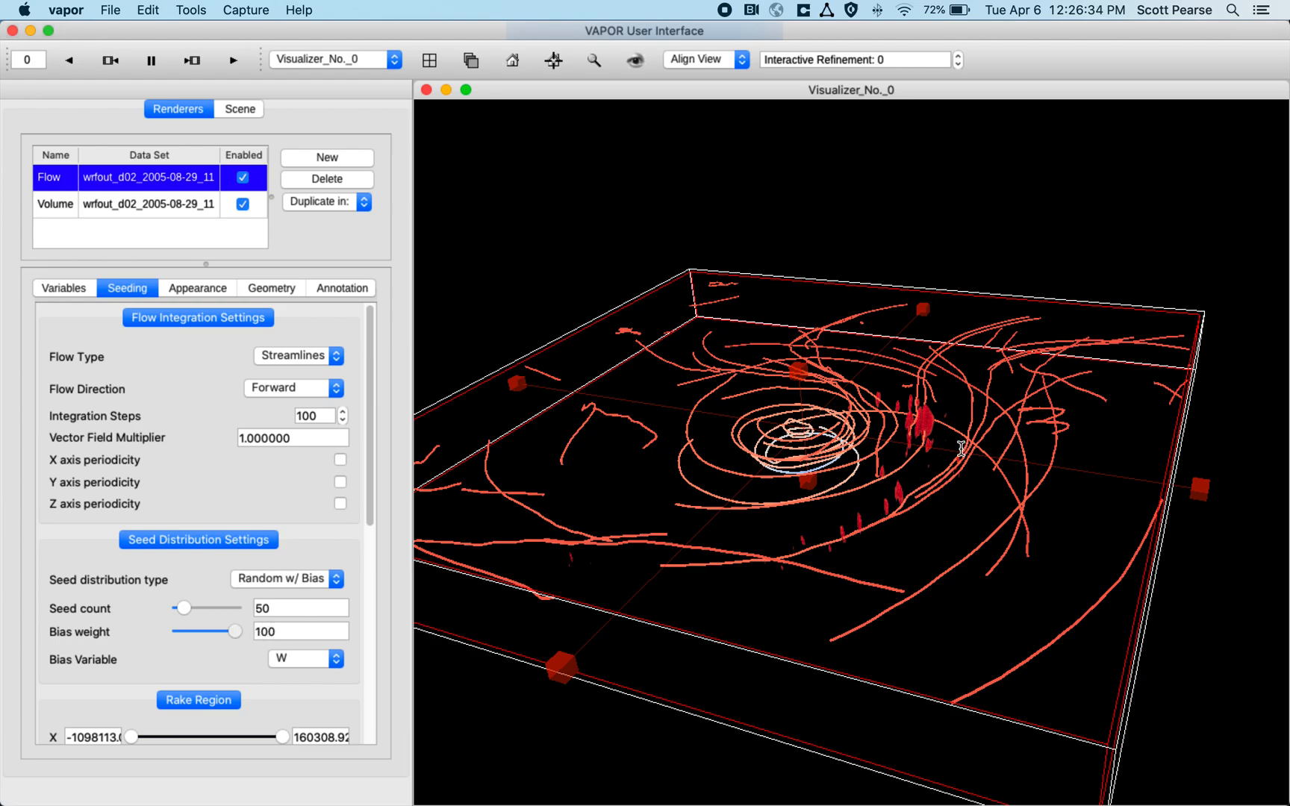
mouse_move(937, 446)
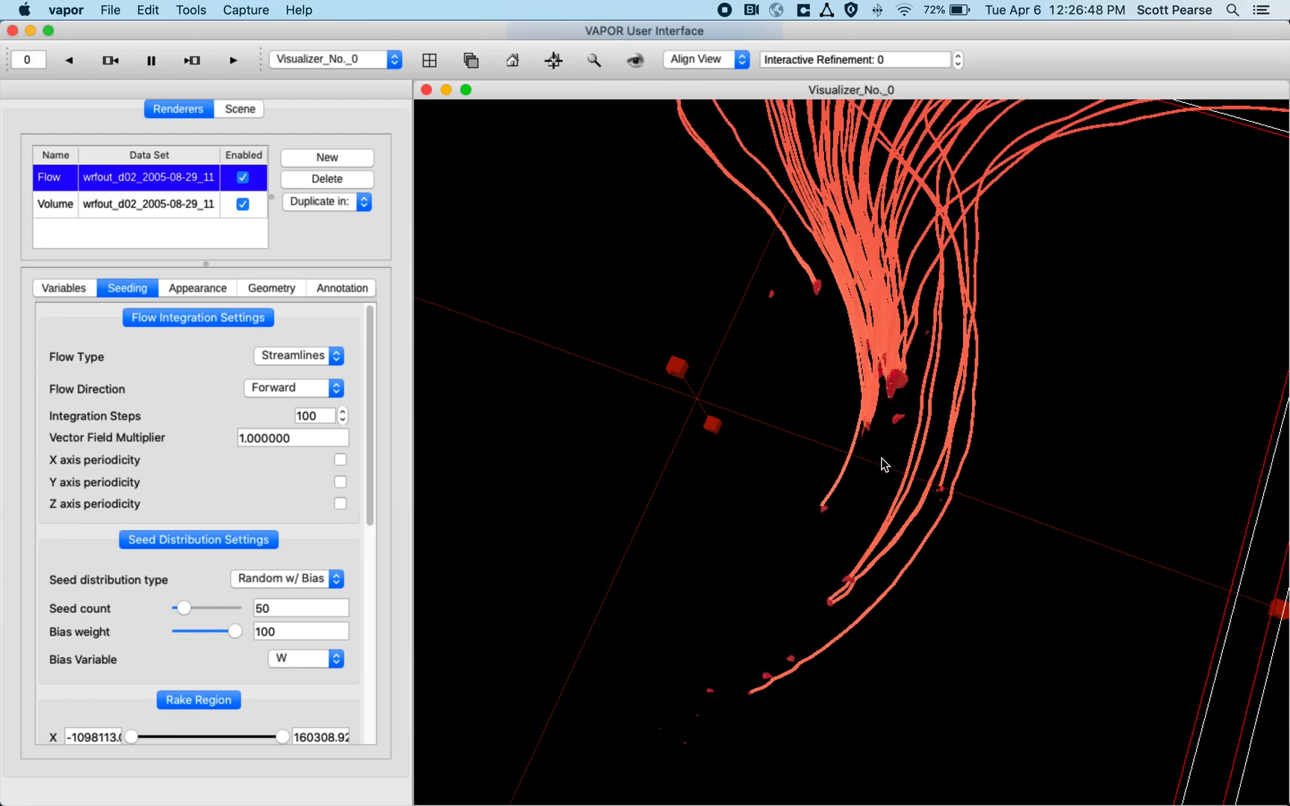
left_click_drag(884, 463, 884, 559)
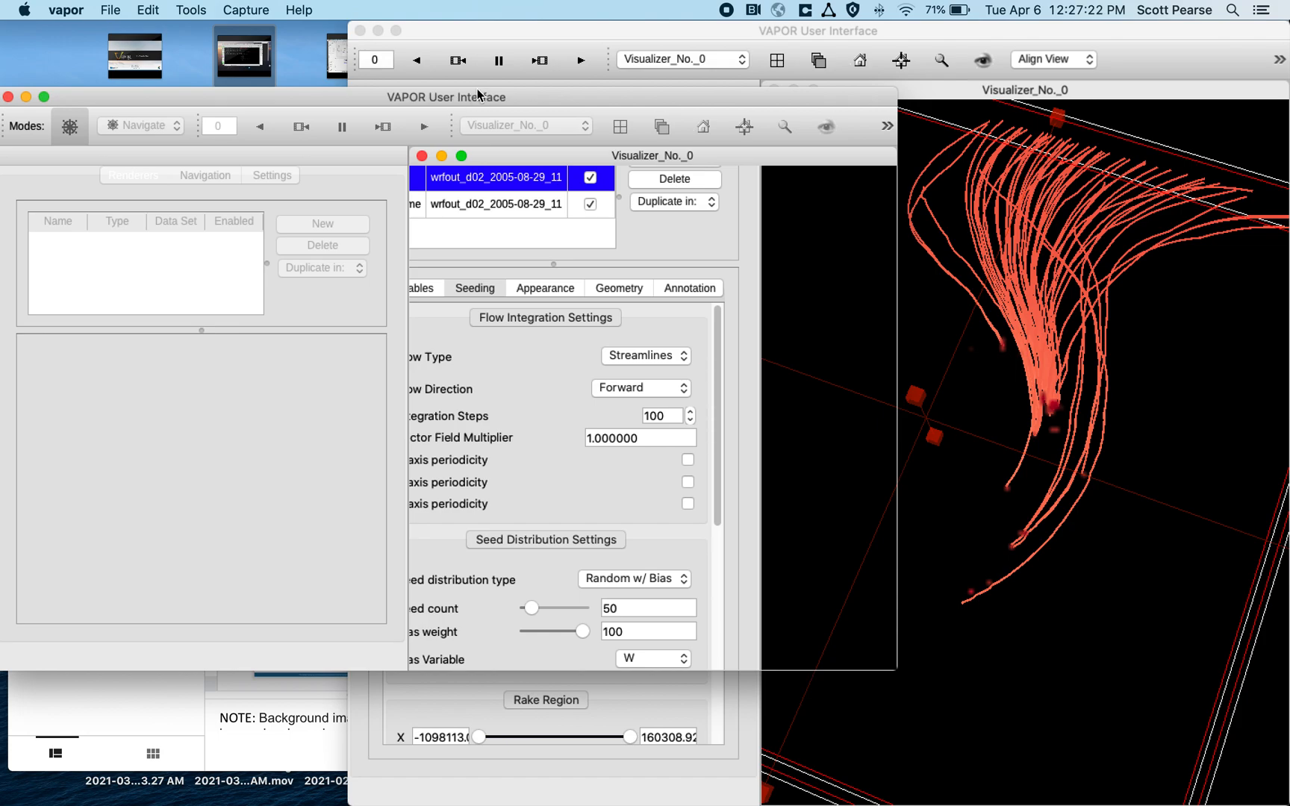
mouse_move(473, 109)
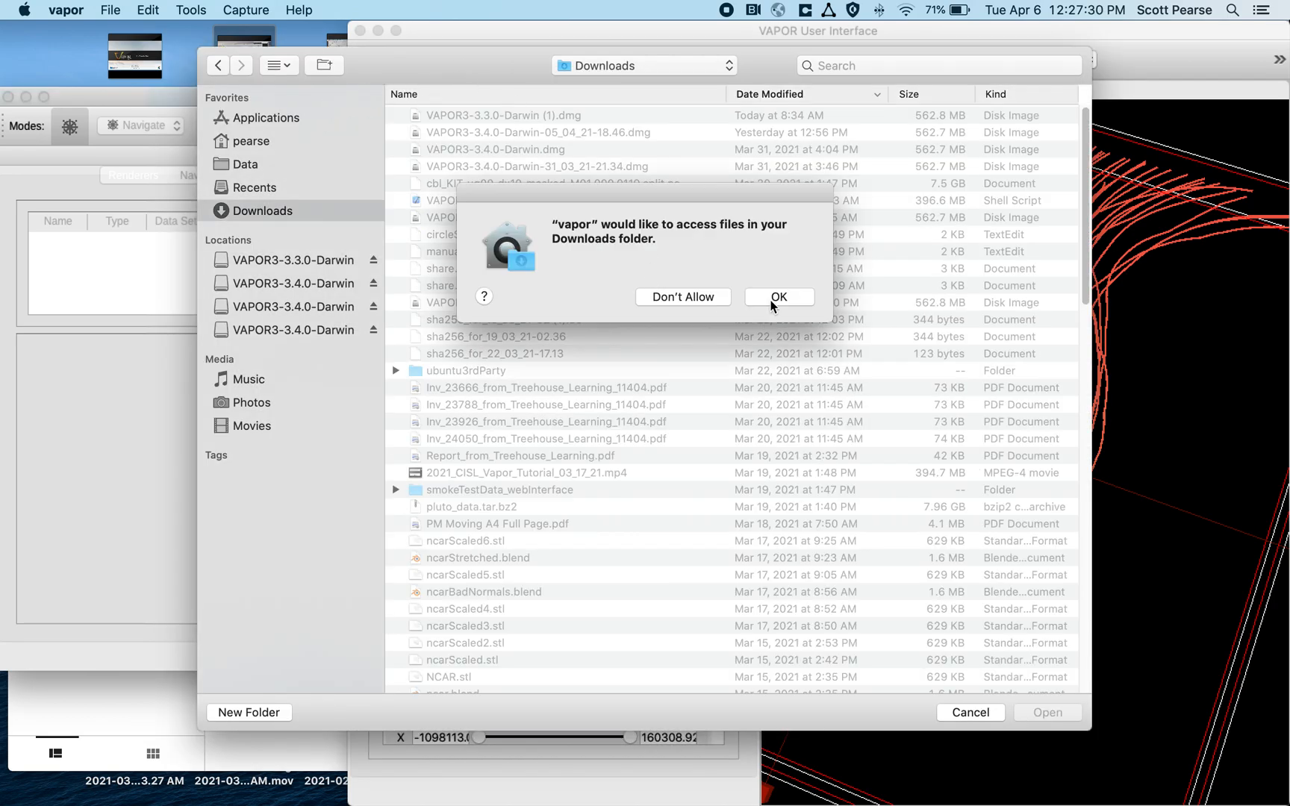
Grant the older VAPOR 3.3 window access to the Downloads folder.
left_click(777, 297)
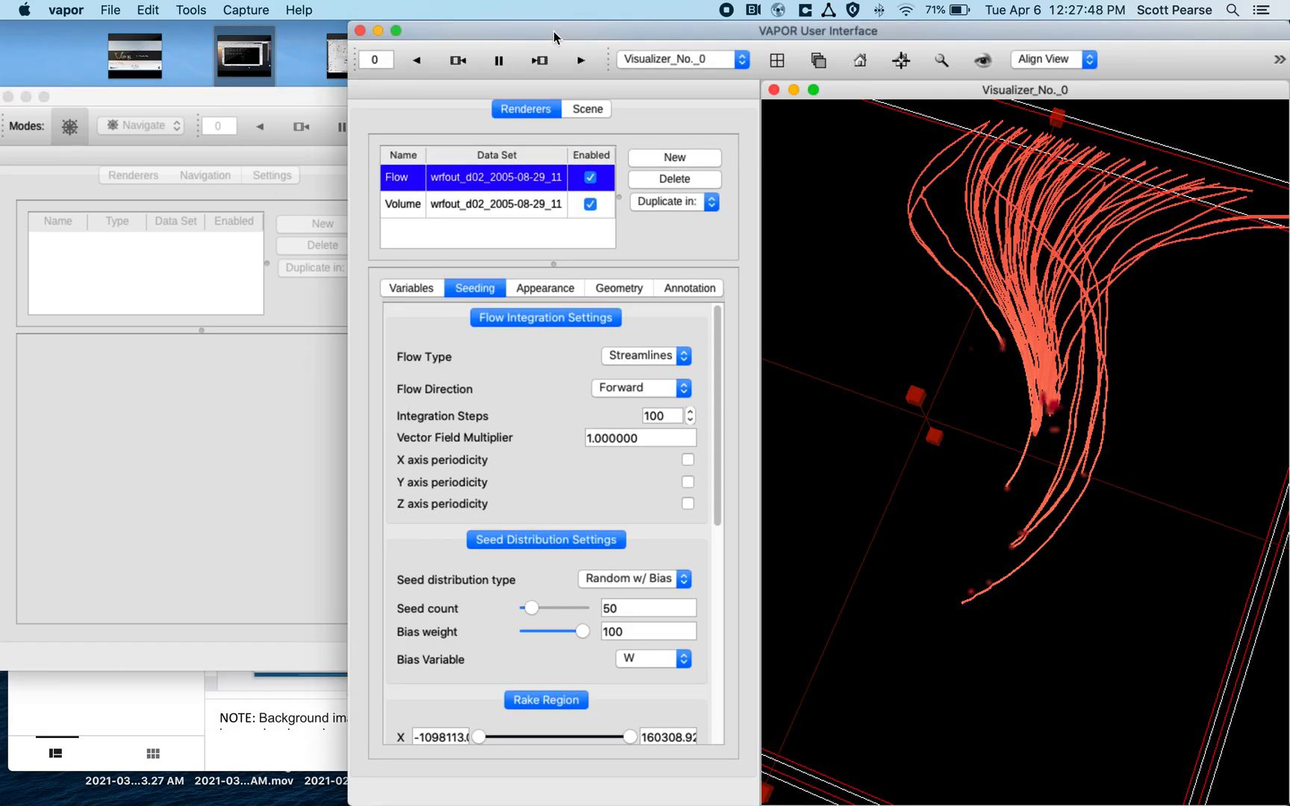
mouse_move(252, 202)
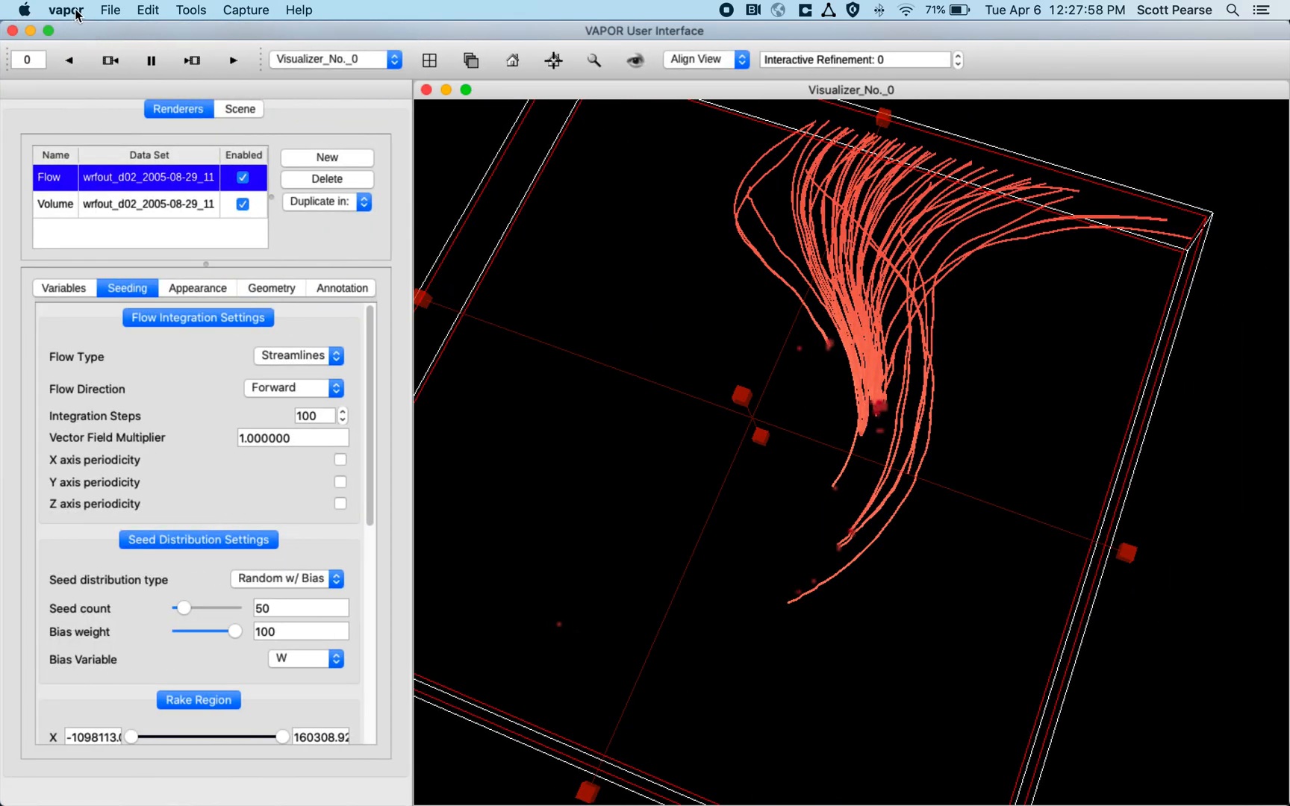
Open VAPOR 3.4's Preferences to review session recovery, startup and search-path settings.
left_click(66, 9)
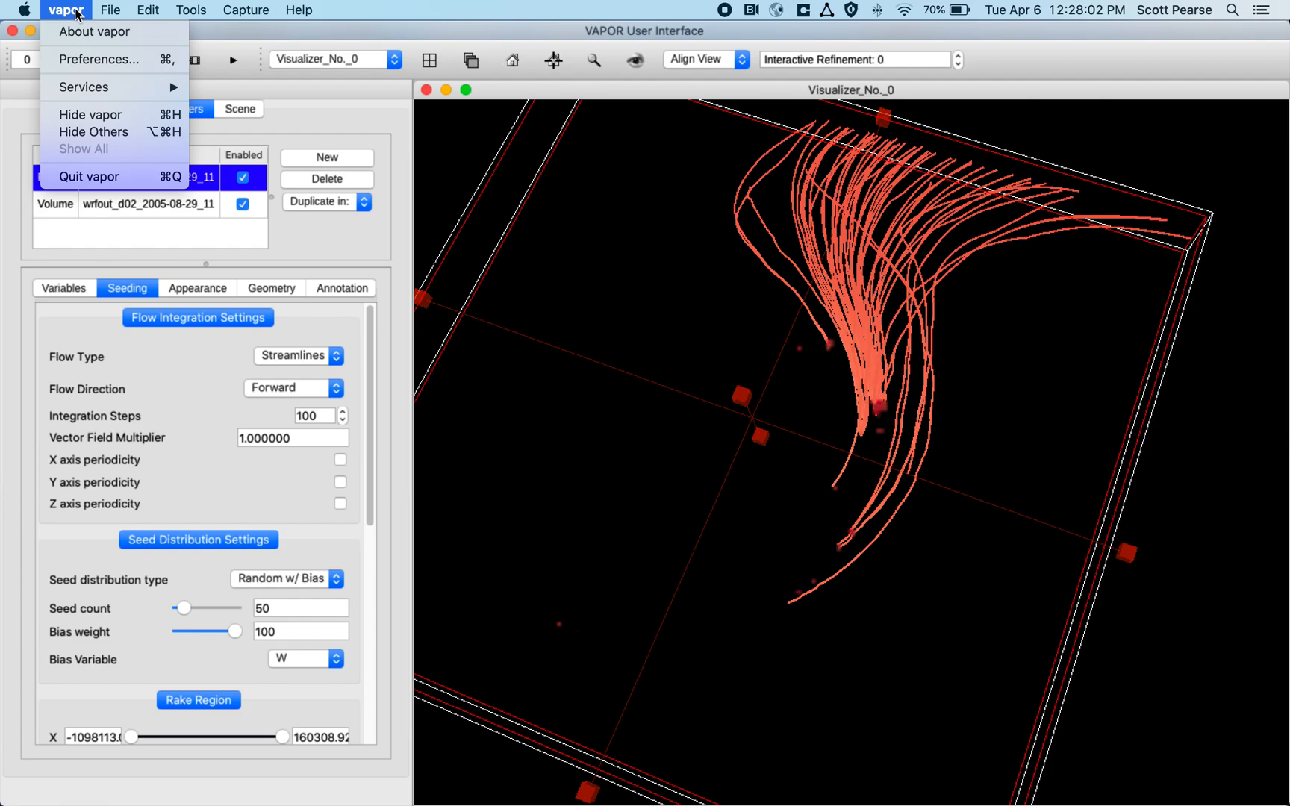
left_click(109, 11)
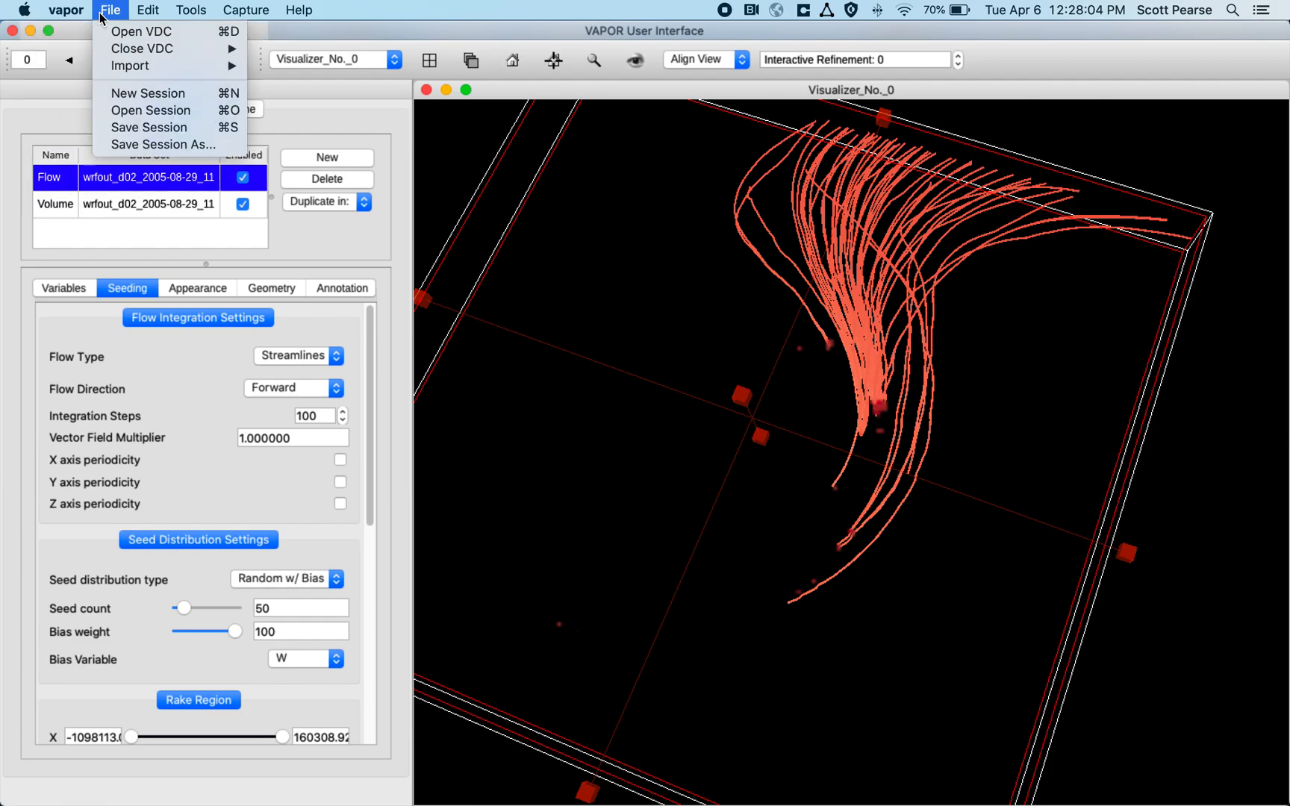
mouse_move(118, 21)
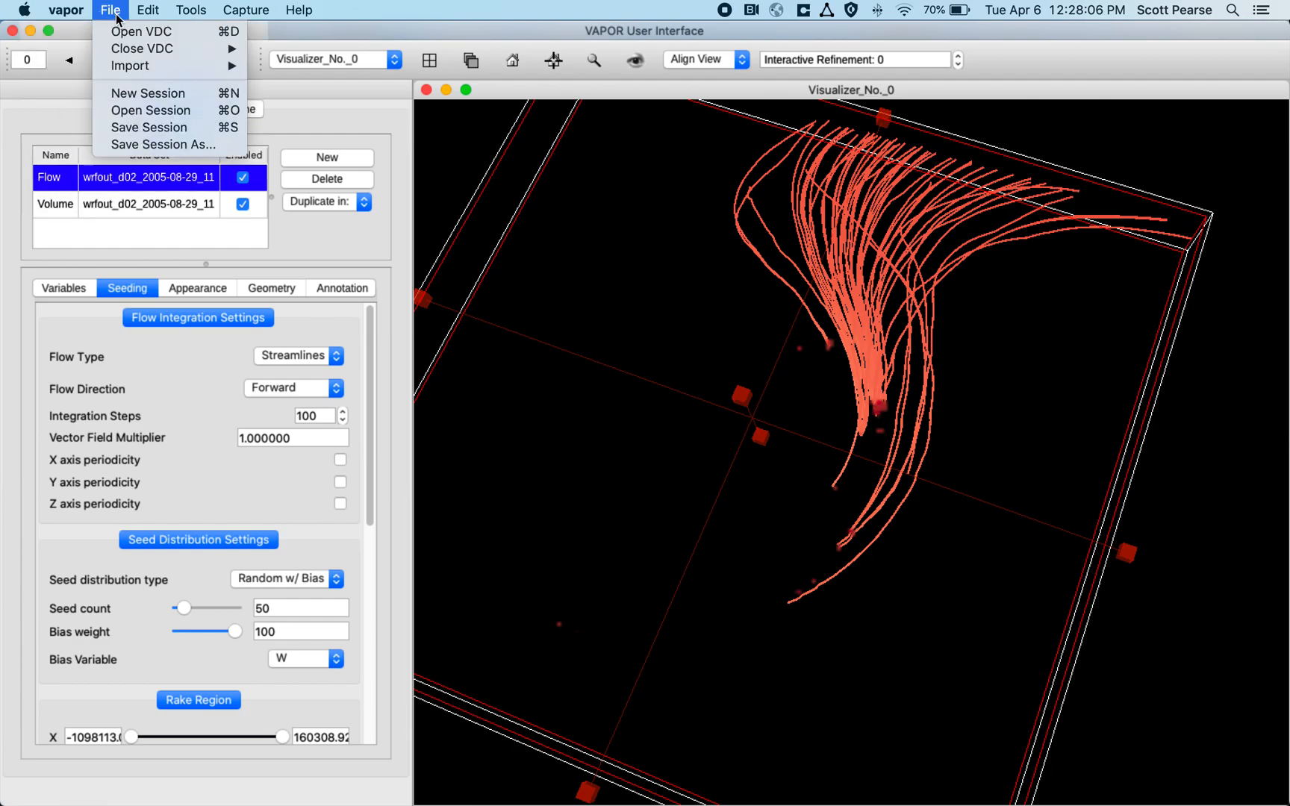
left_click(66, 10)
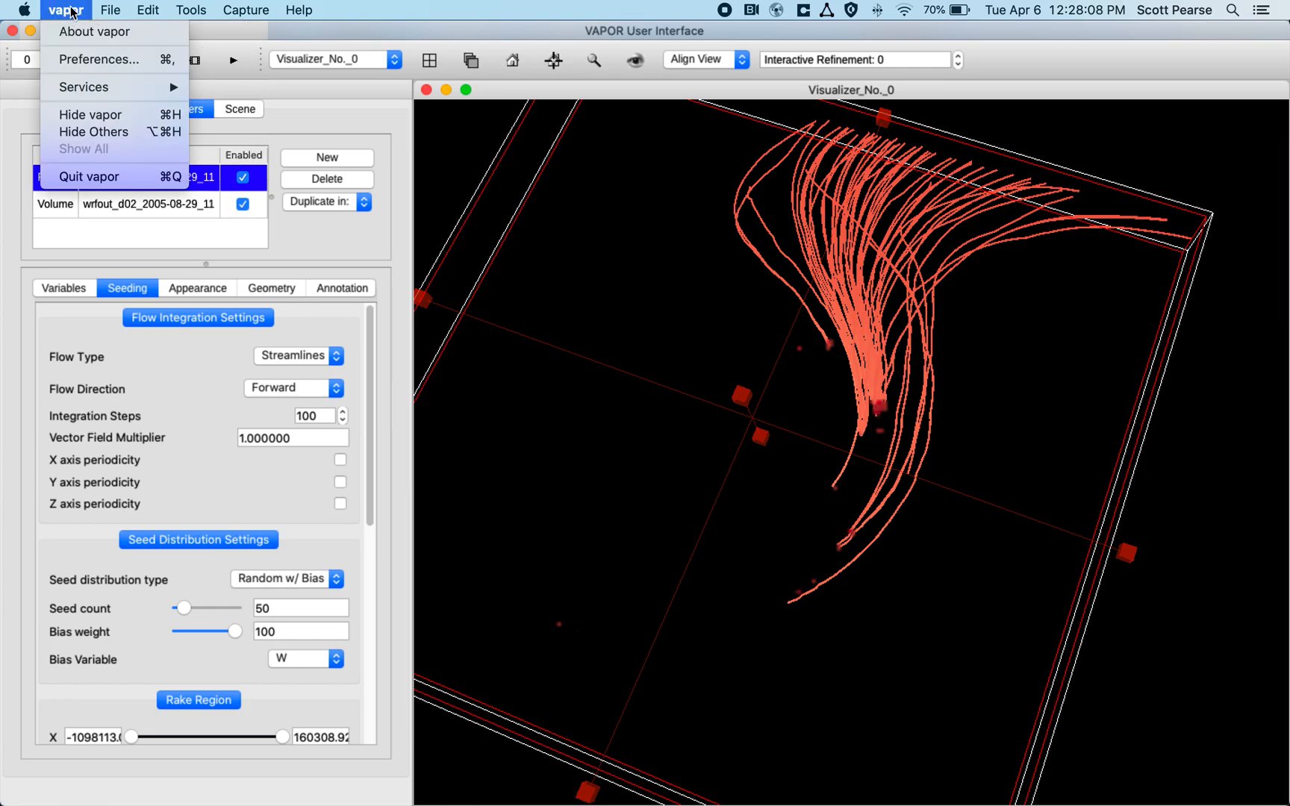
mouse_move(98, 59)
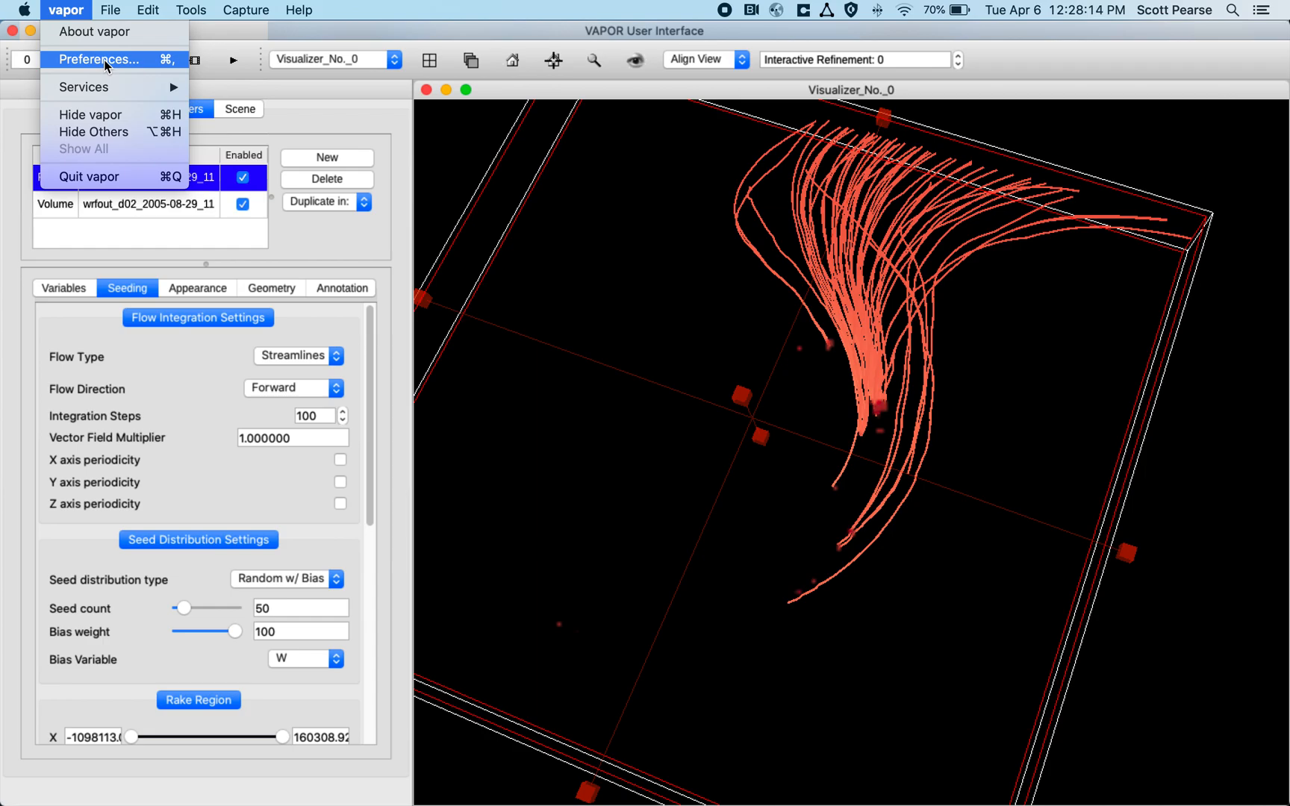
left_click(98, 58)
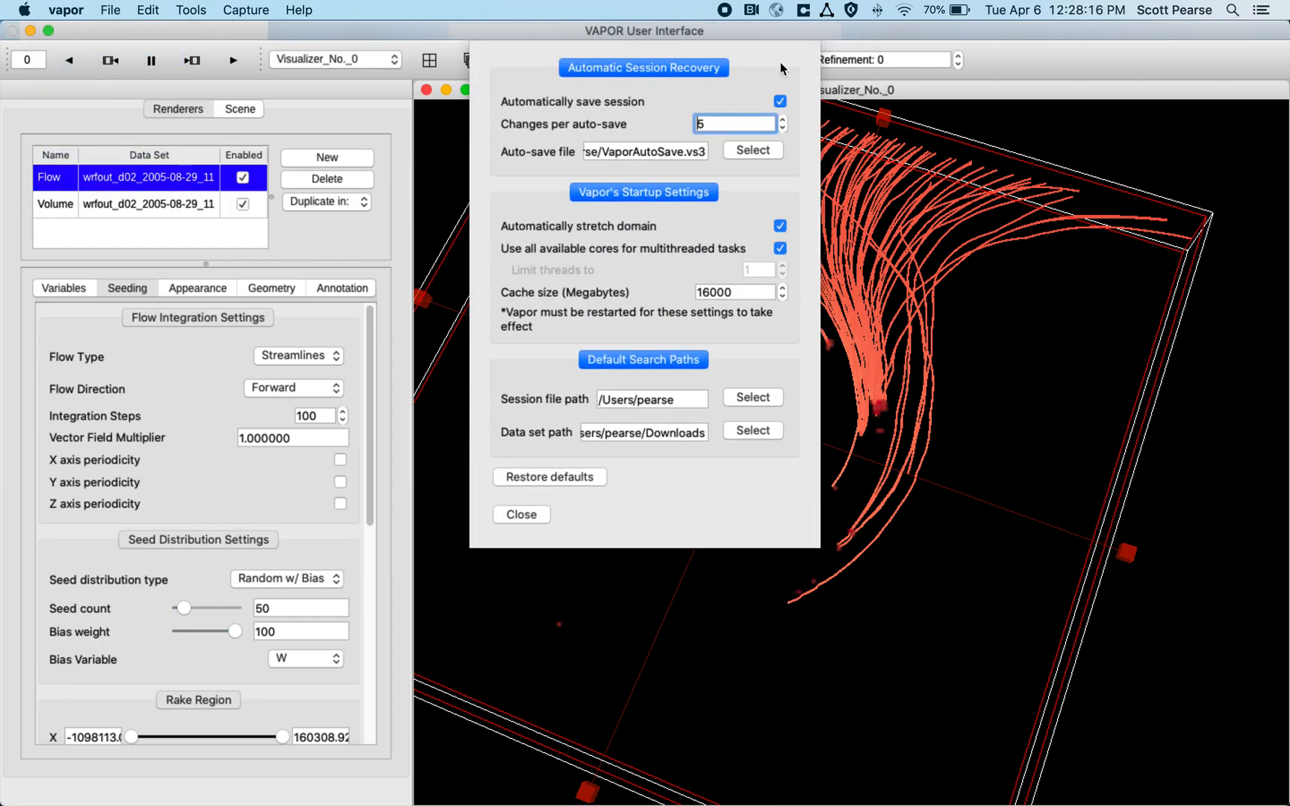
mouse_move(576, 79)
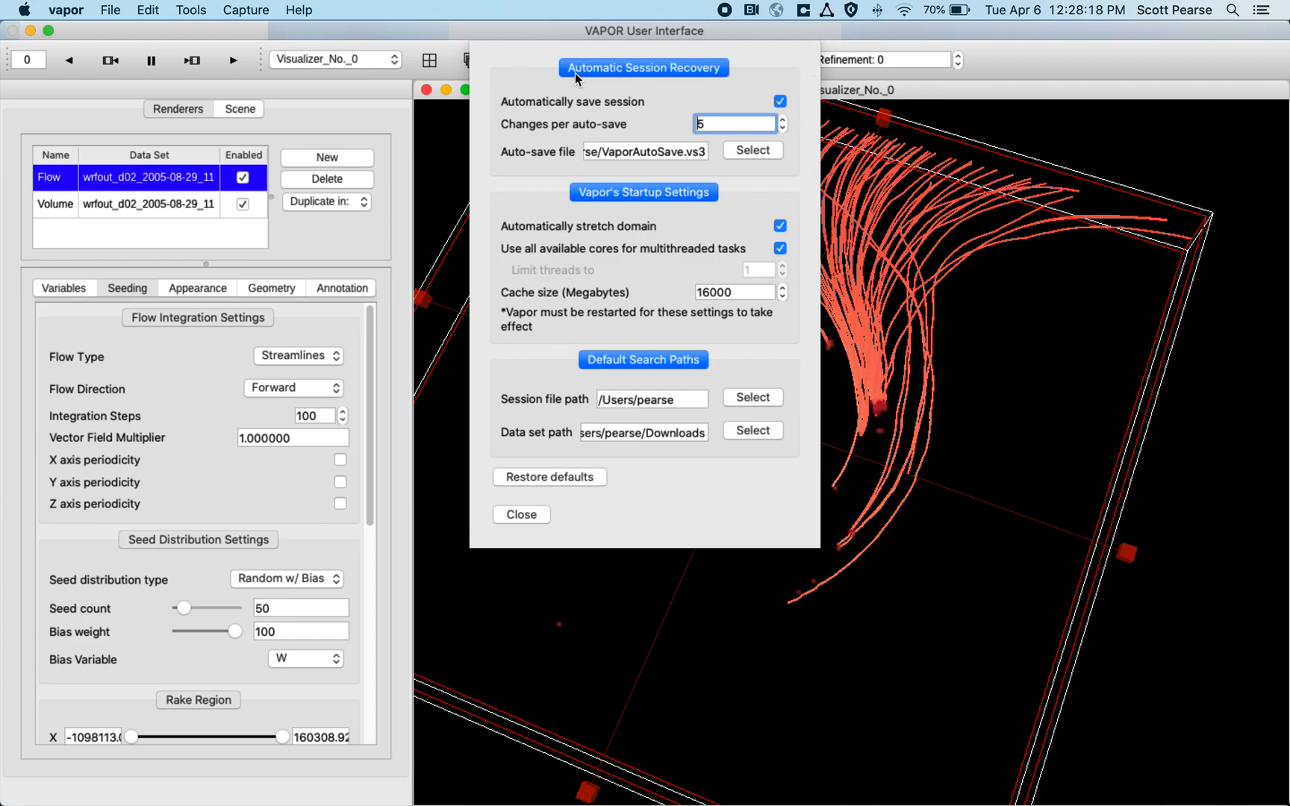
mouse_move(687, 252)
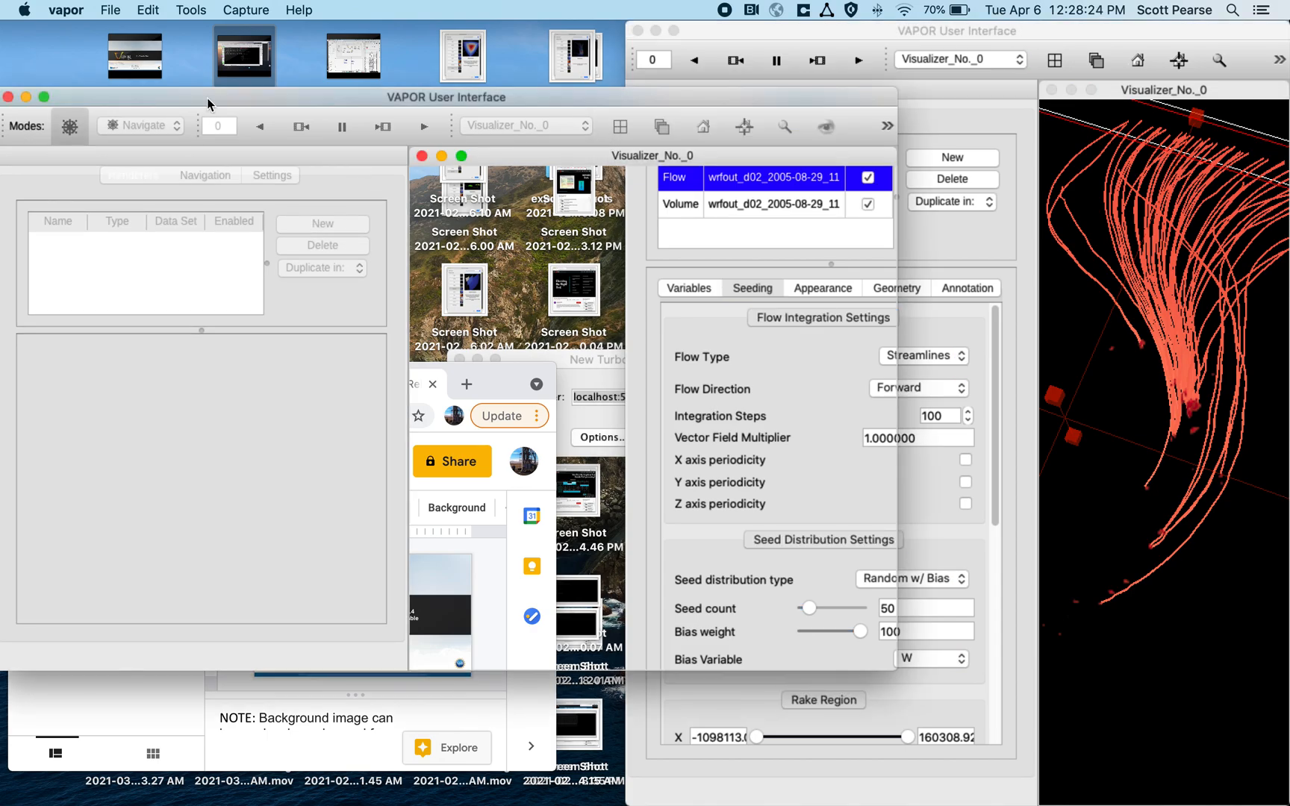
Switch to VAPOR 3.3 and browse its Settings page for comparison.
left_click(111, 10)
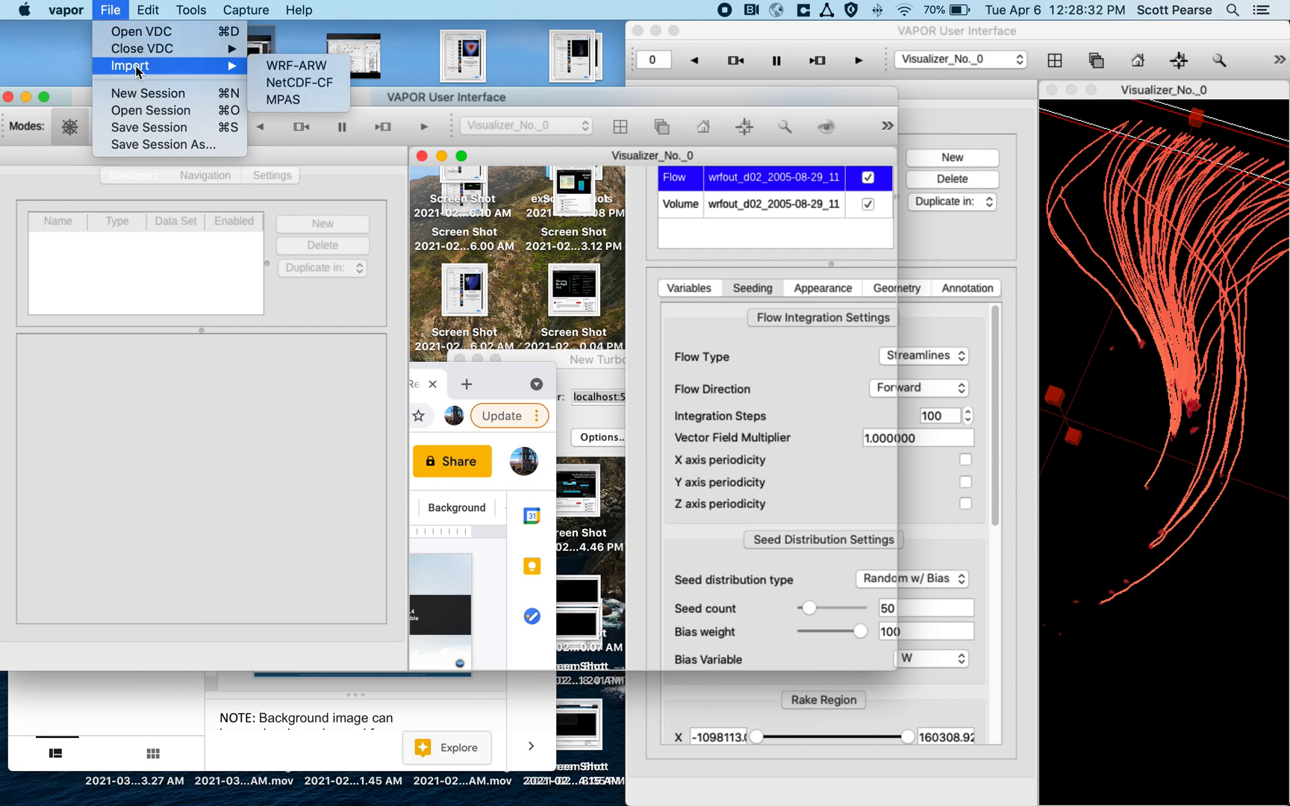
left_click(296, 65)
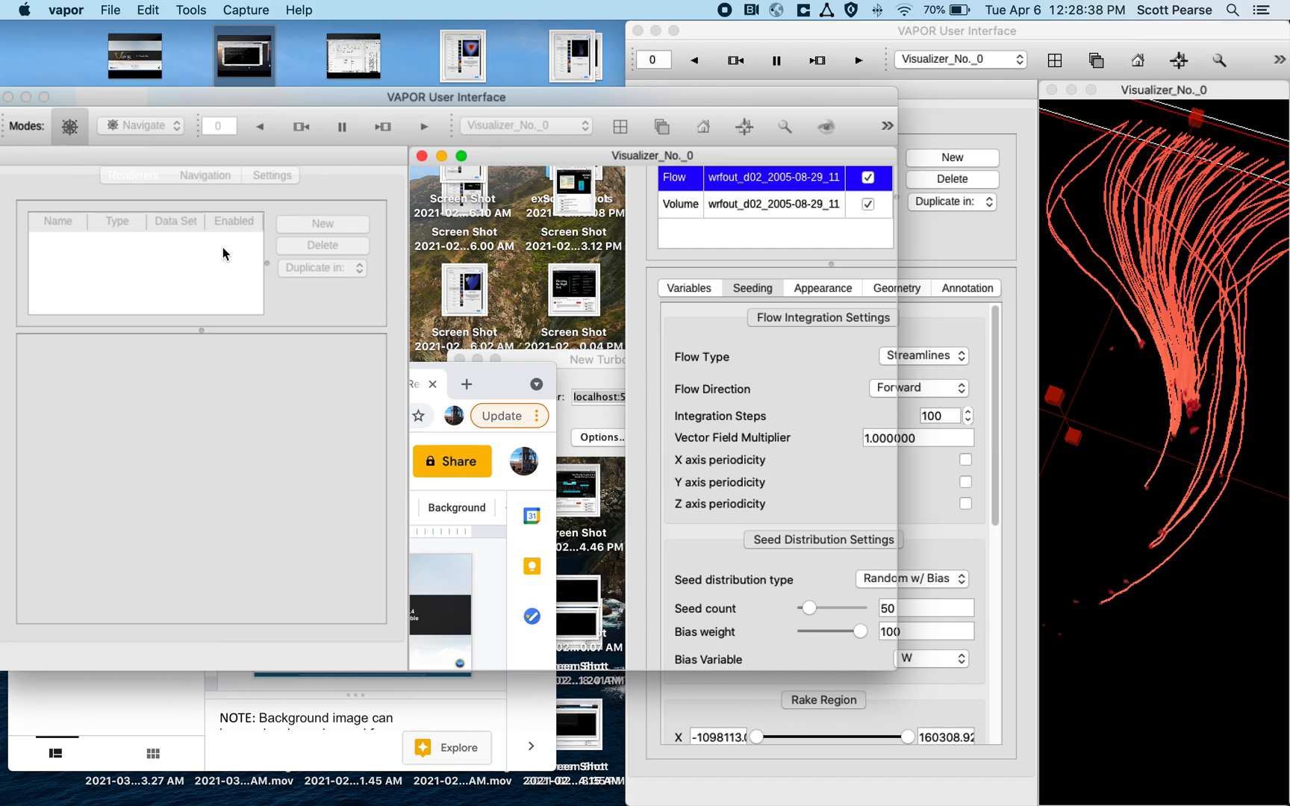
left_click(272, 175)
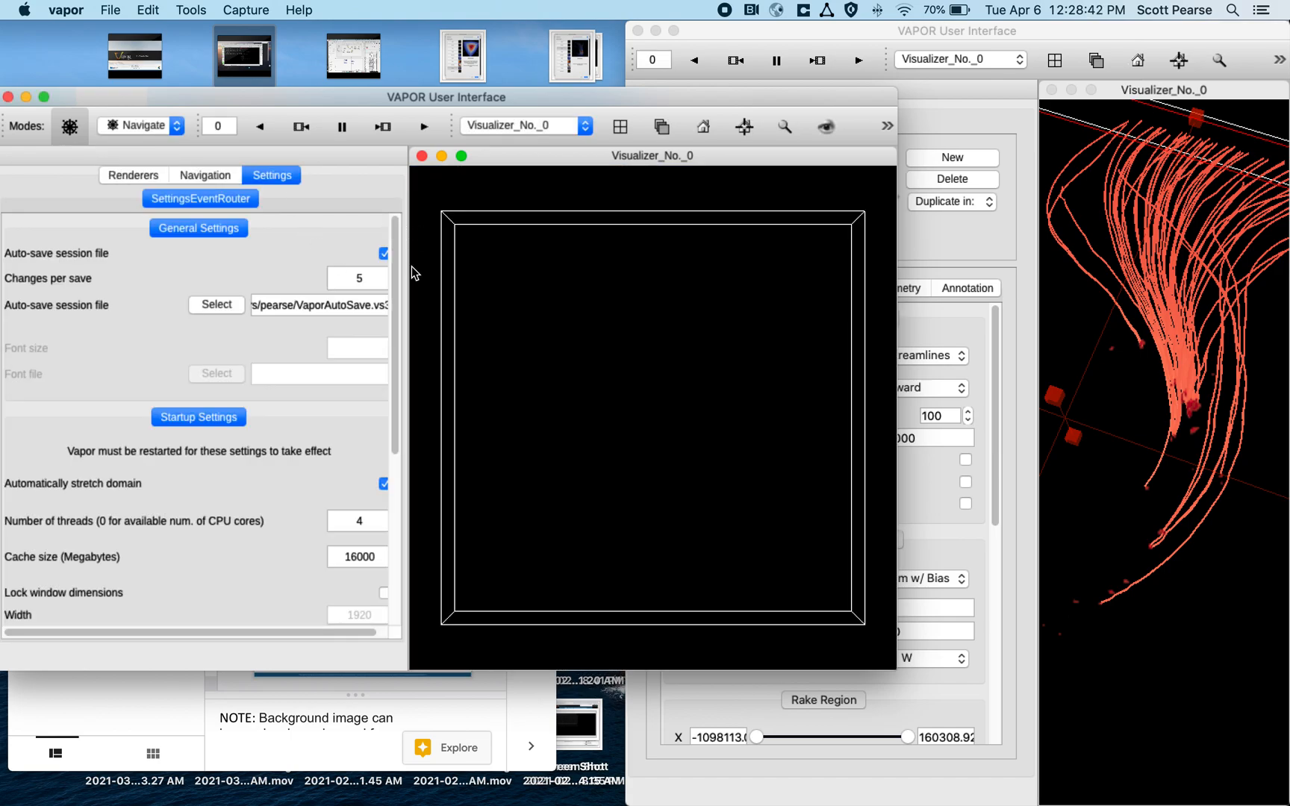
scroll("down", 3)
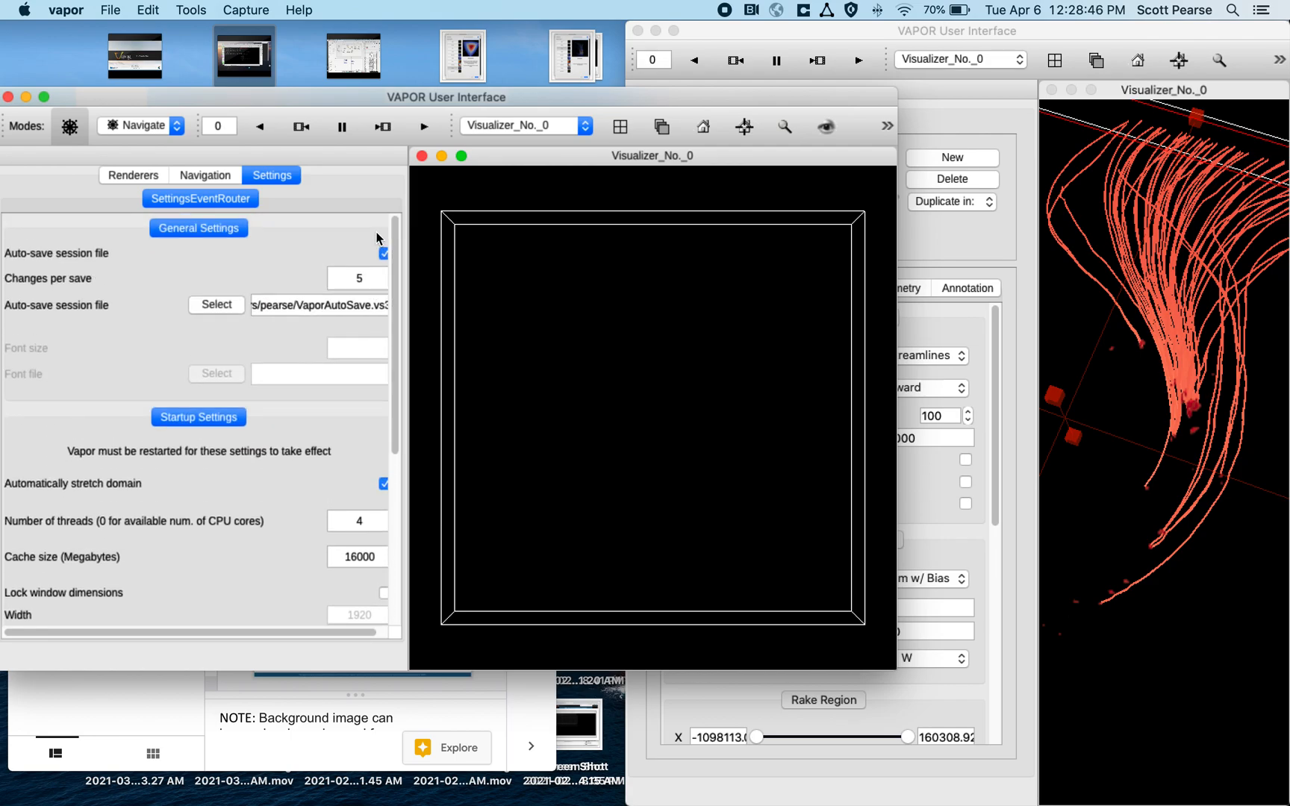
left_click(68, 11)
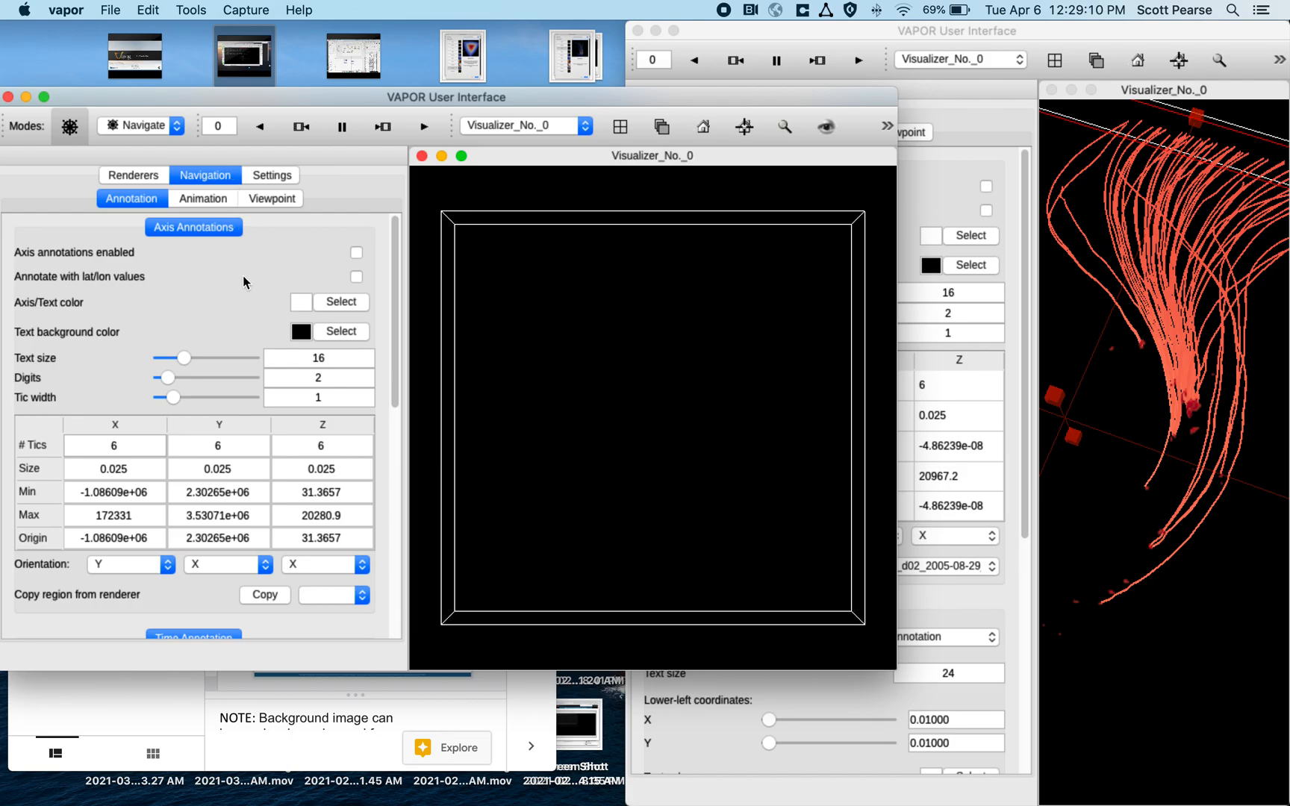
Enable axis annotations in VAPOR 3.3, labelling the domain box with tick values.
left_click(356, 252)
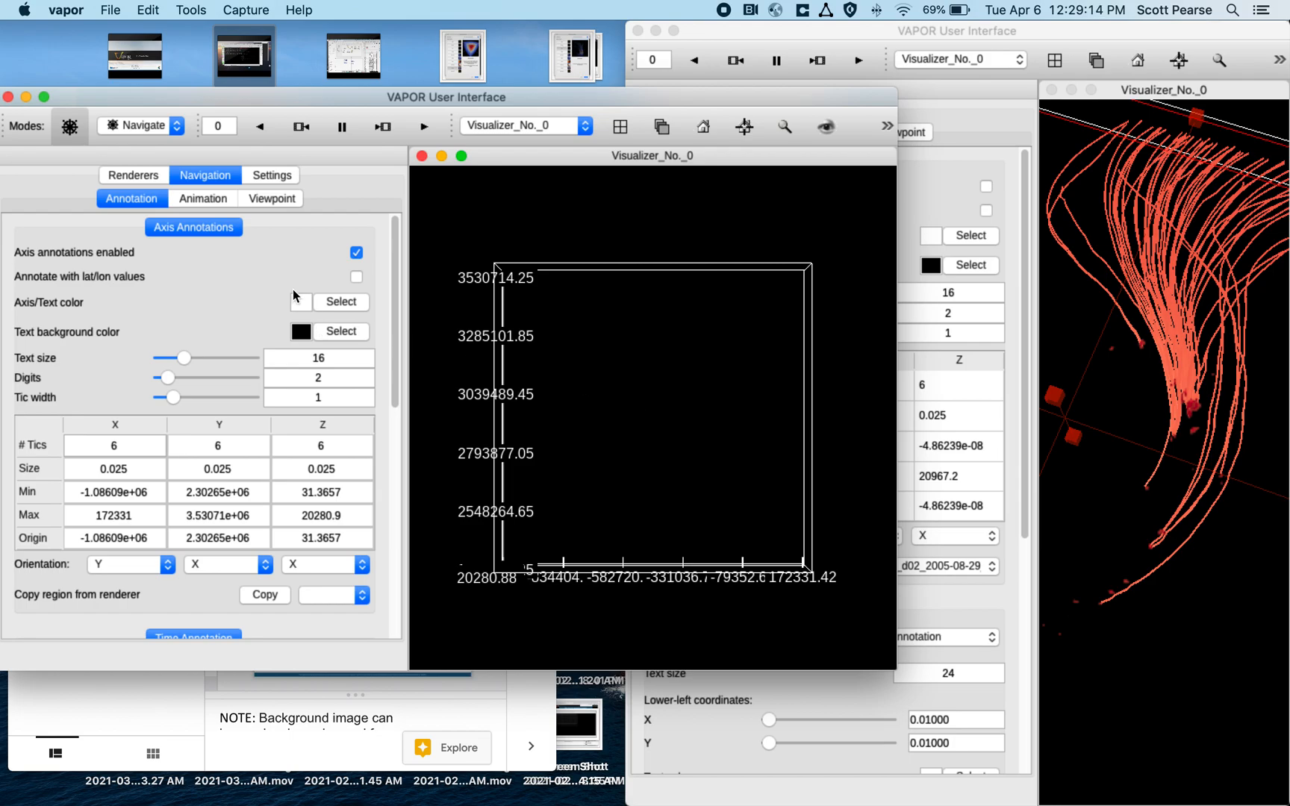
mouse_move(676, 79)
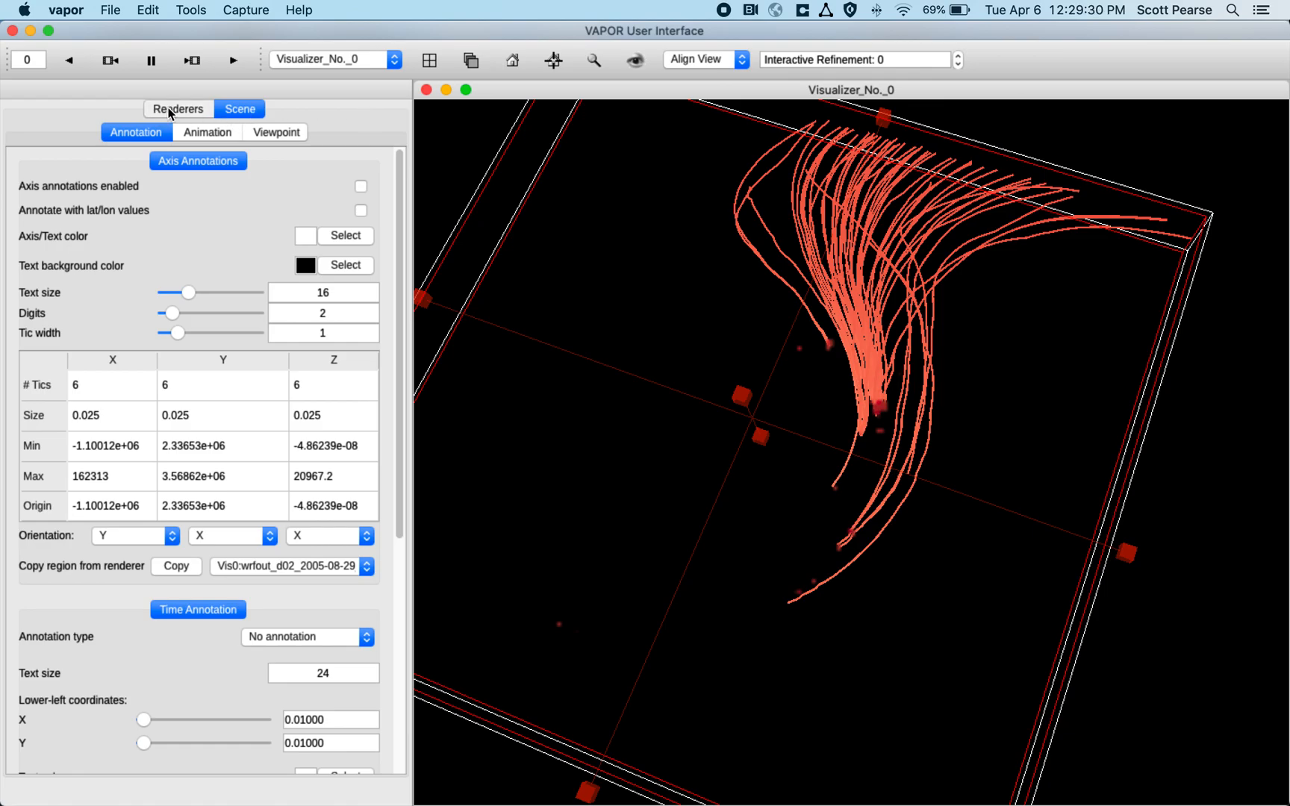
Hide the Flow renderer and select the Volume renderer's Annotation settings.
left_click(177, 109)
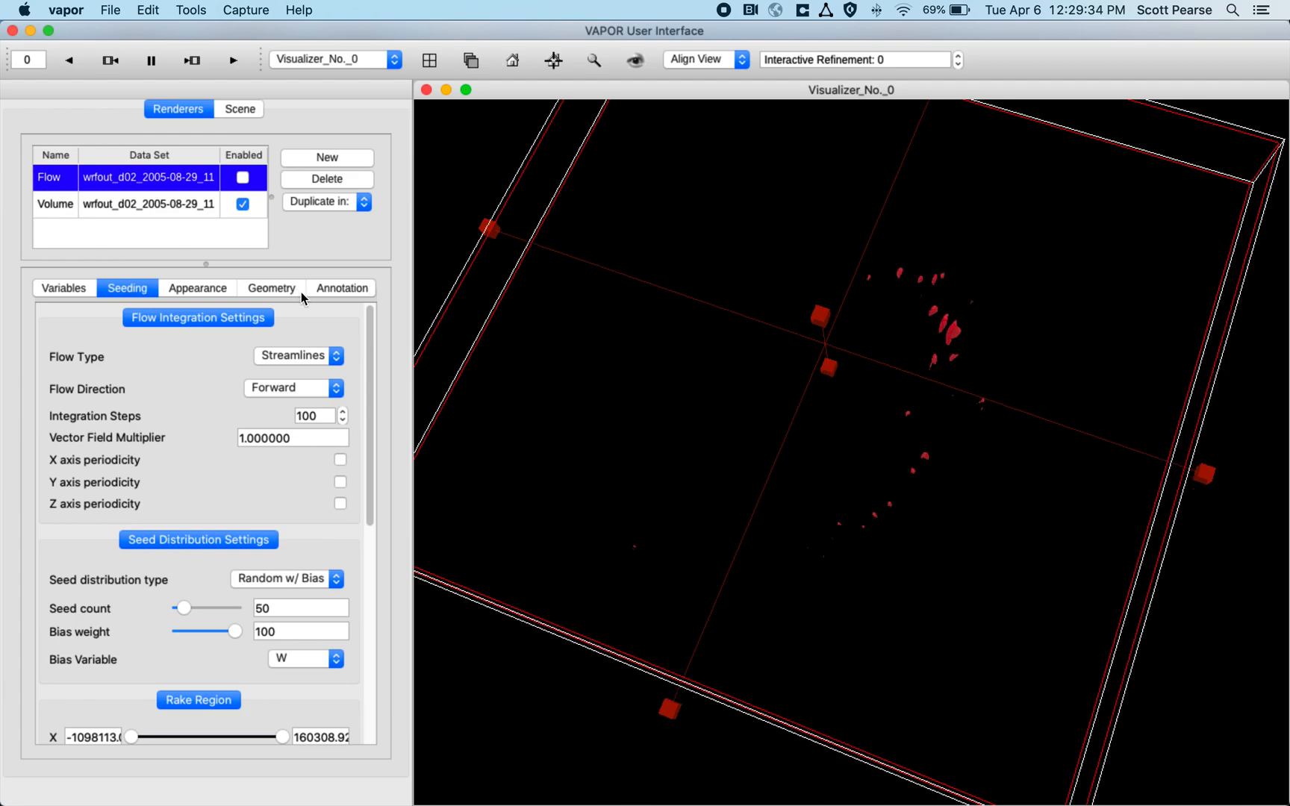
left_click(342, 288)
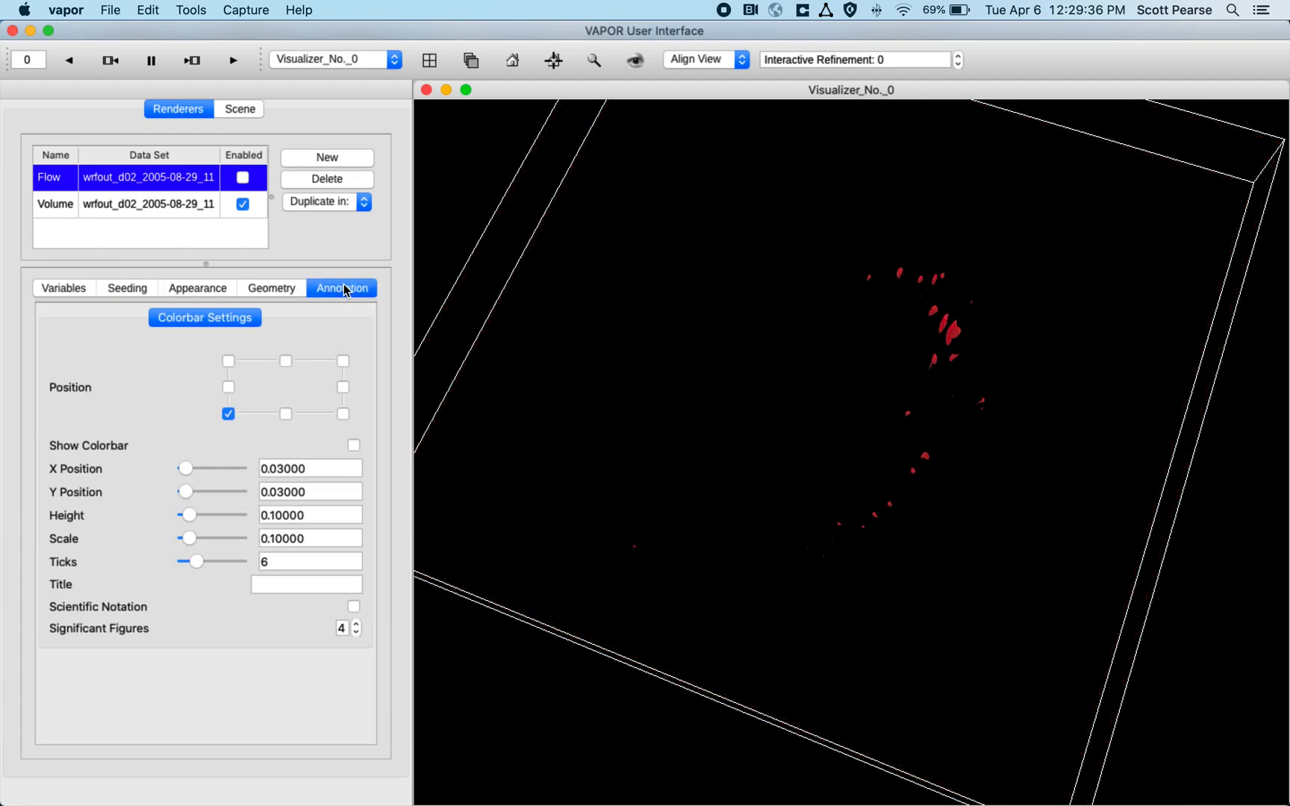
left_click(53, 205)
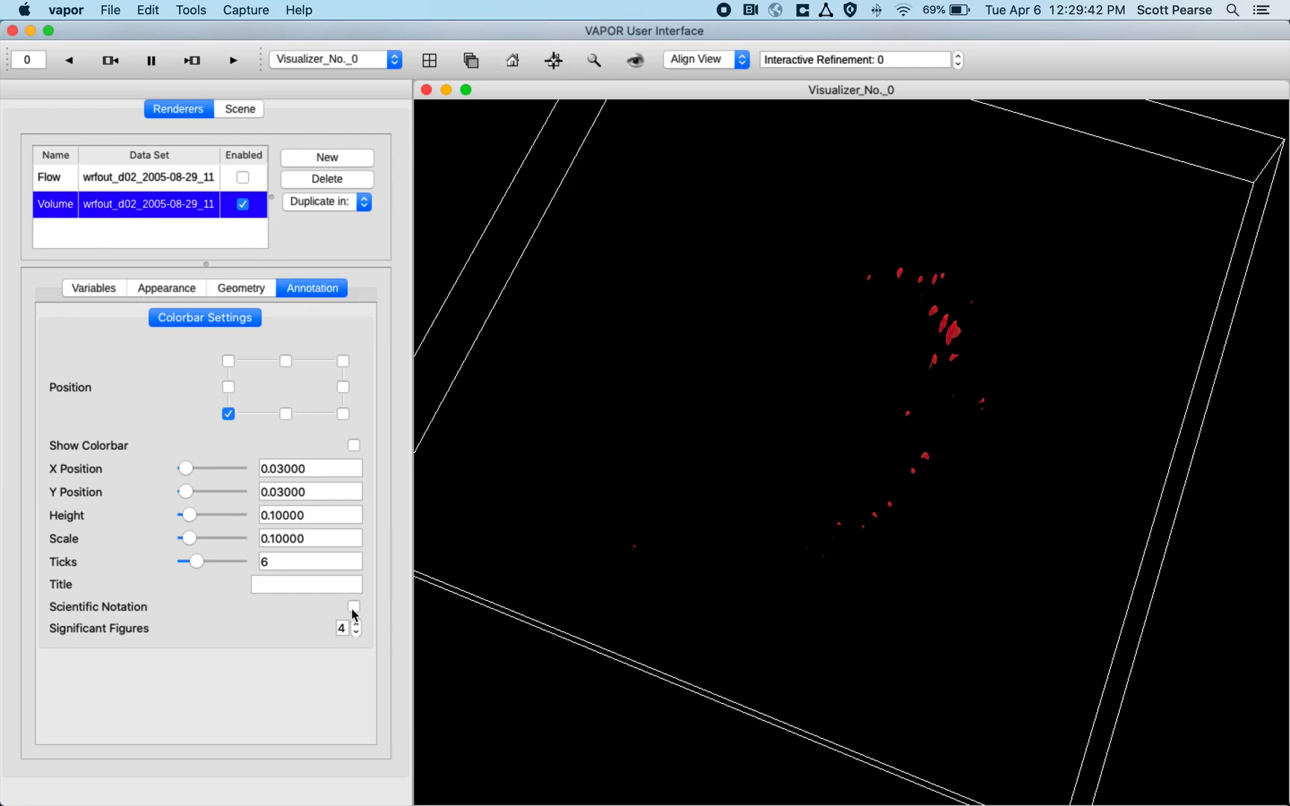
Show the W colorbar and position it in the bottom-right corner.
left_click(354, 445)
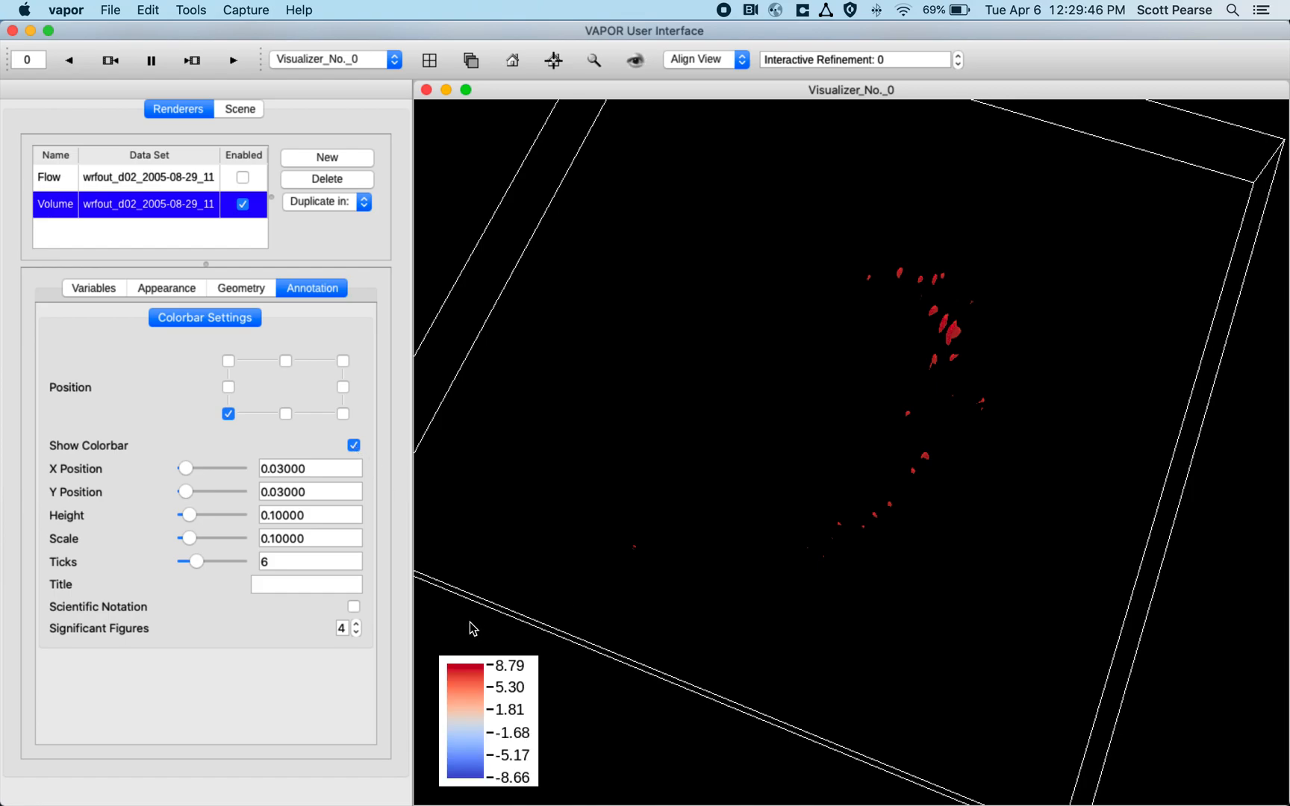
mouse_move(418, 578)
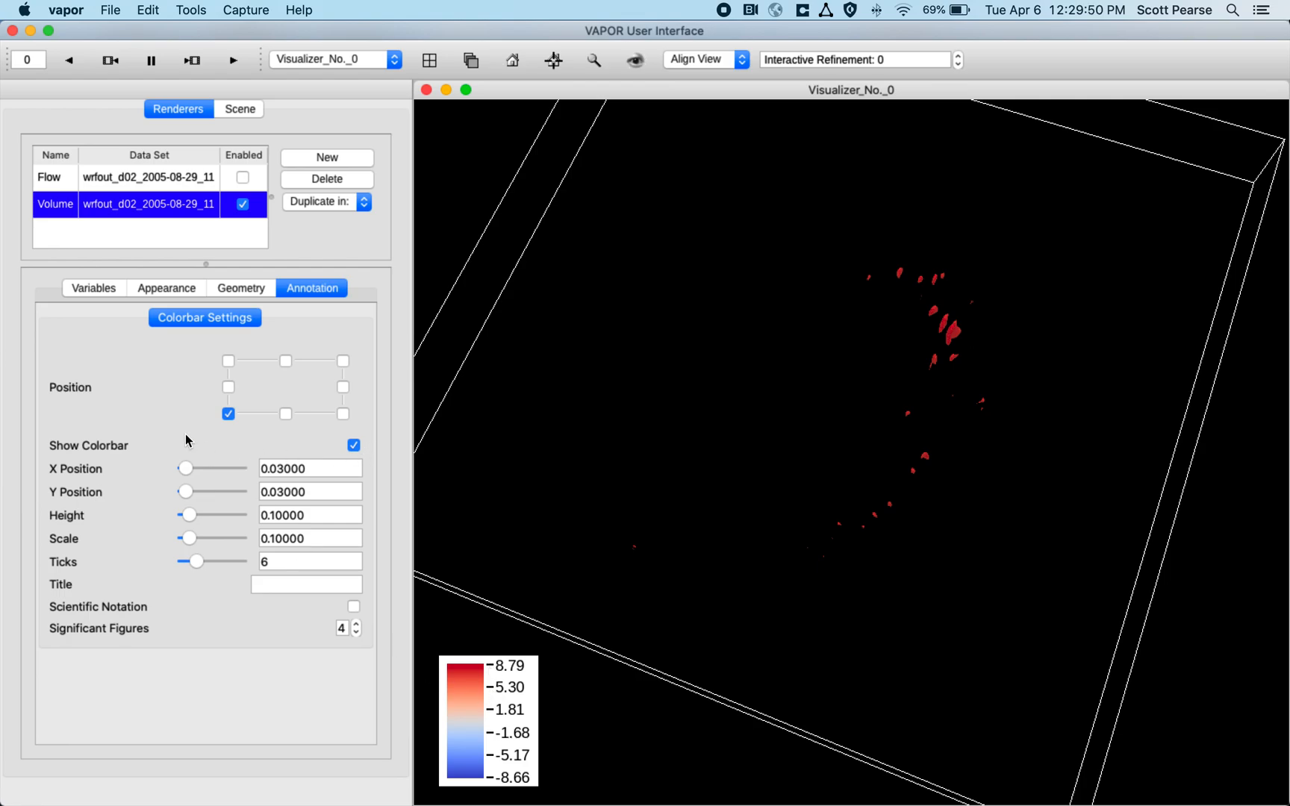
left_click(229, 389)
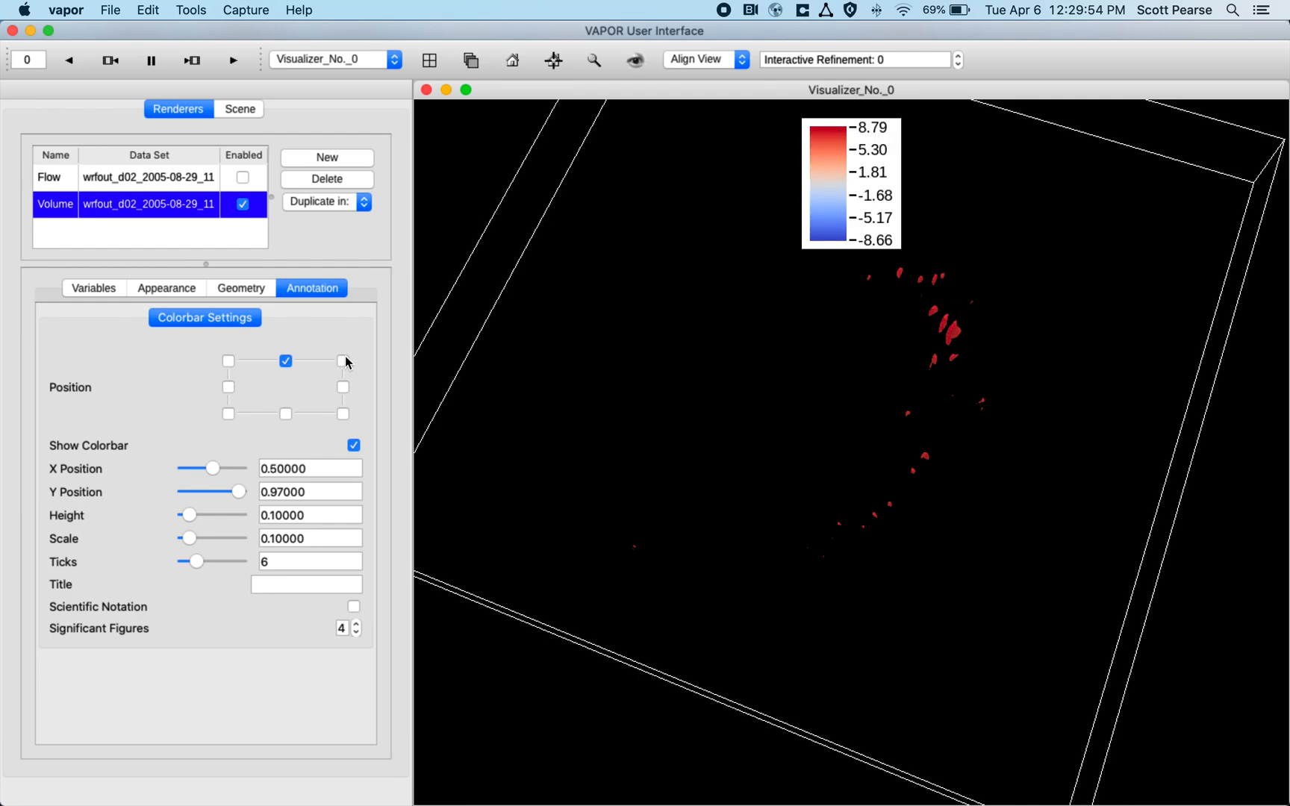
left_click(343, 361)
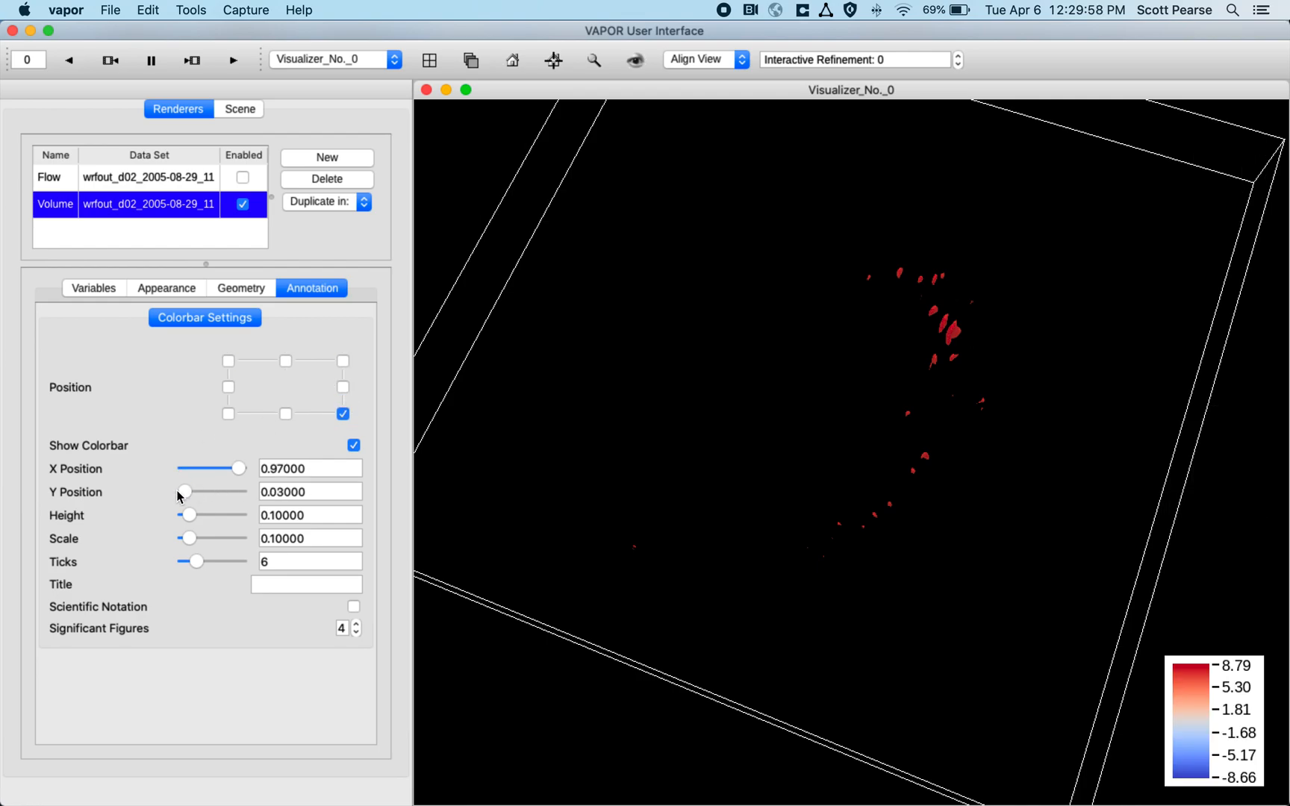
Enlarge and reposition the colour bar, raise its tick count to 12 and title it 'foo'.
left_click_drag(239, 469, 212, 469)
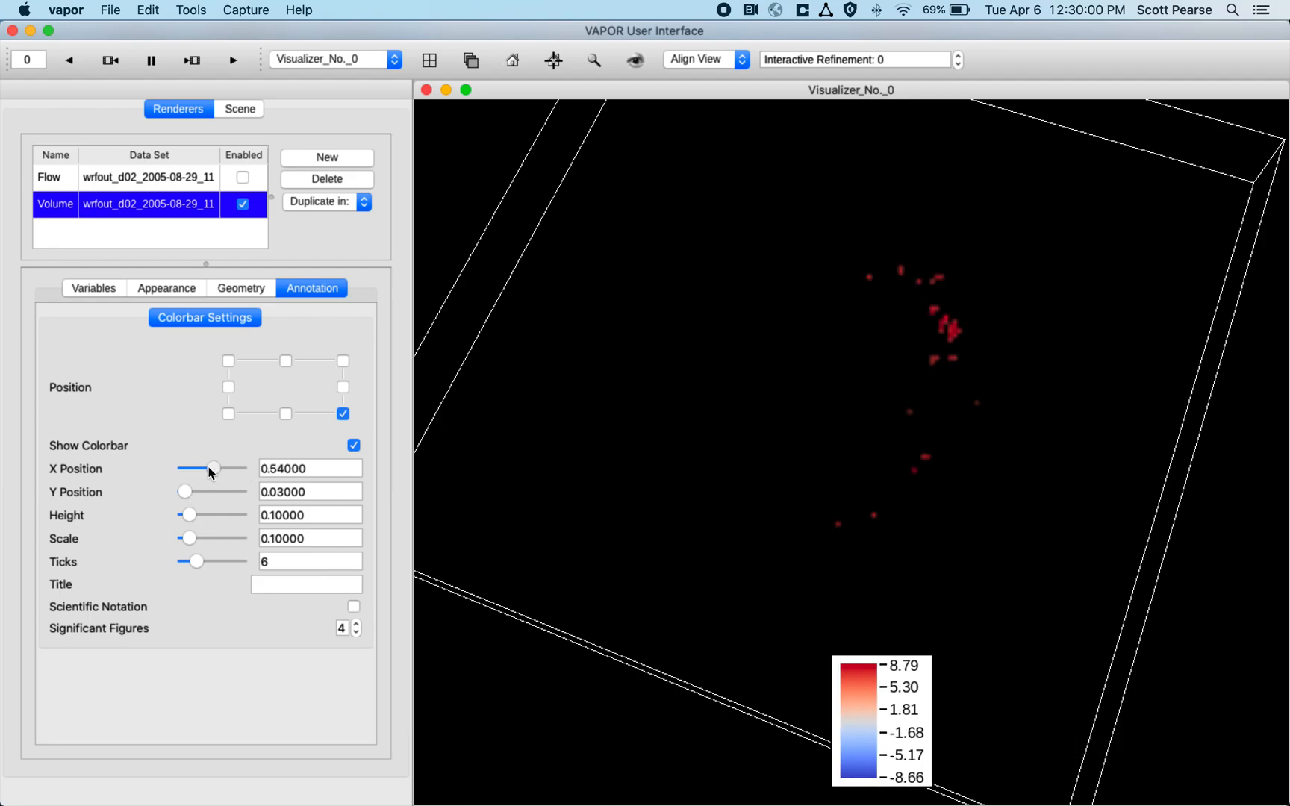
left_click_drag(212, 469, 214, 469)
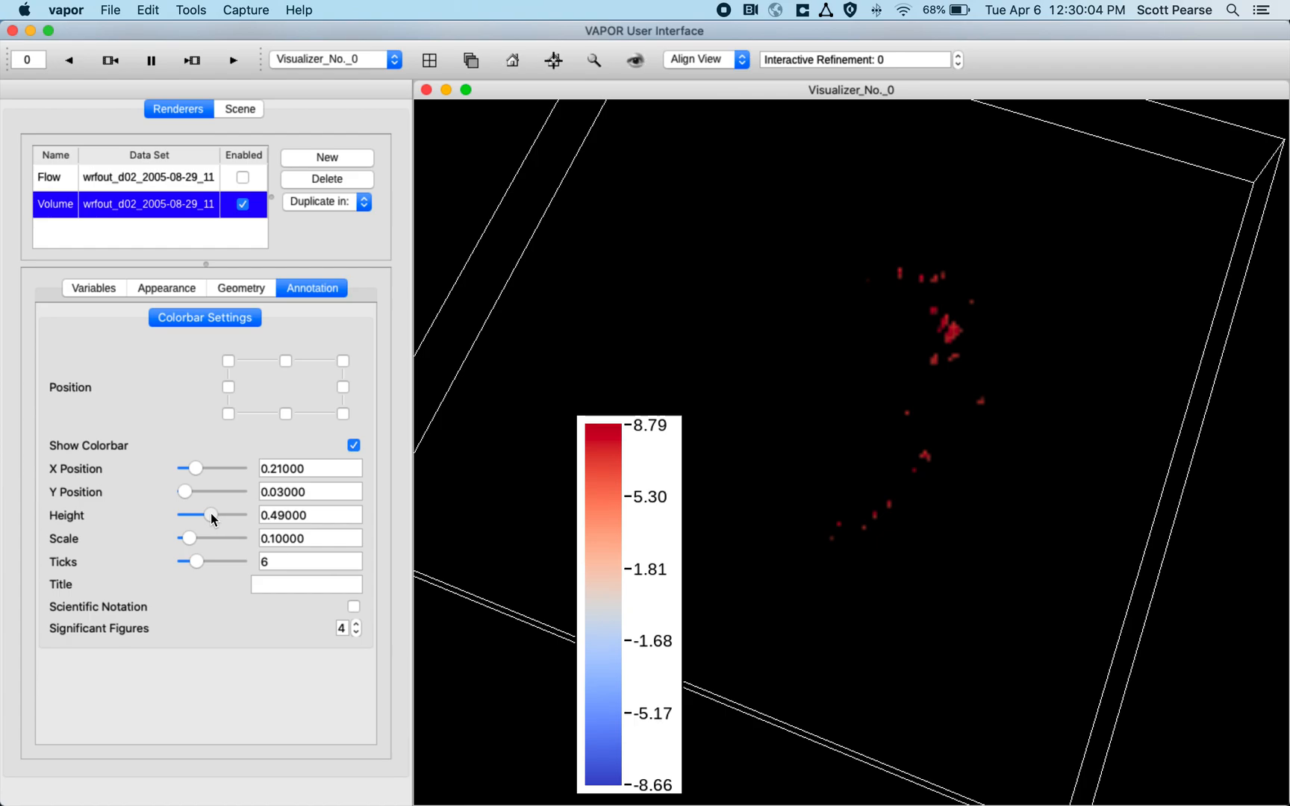
left_click_drag(189, 538, 208, 538)
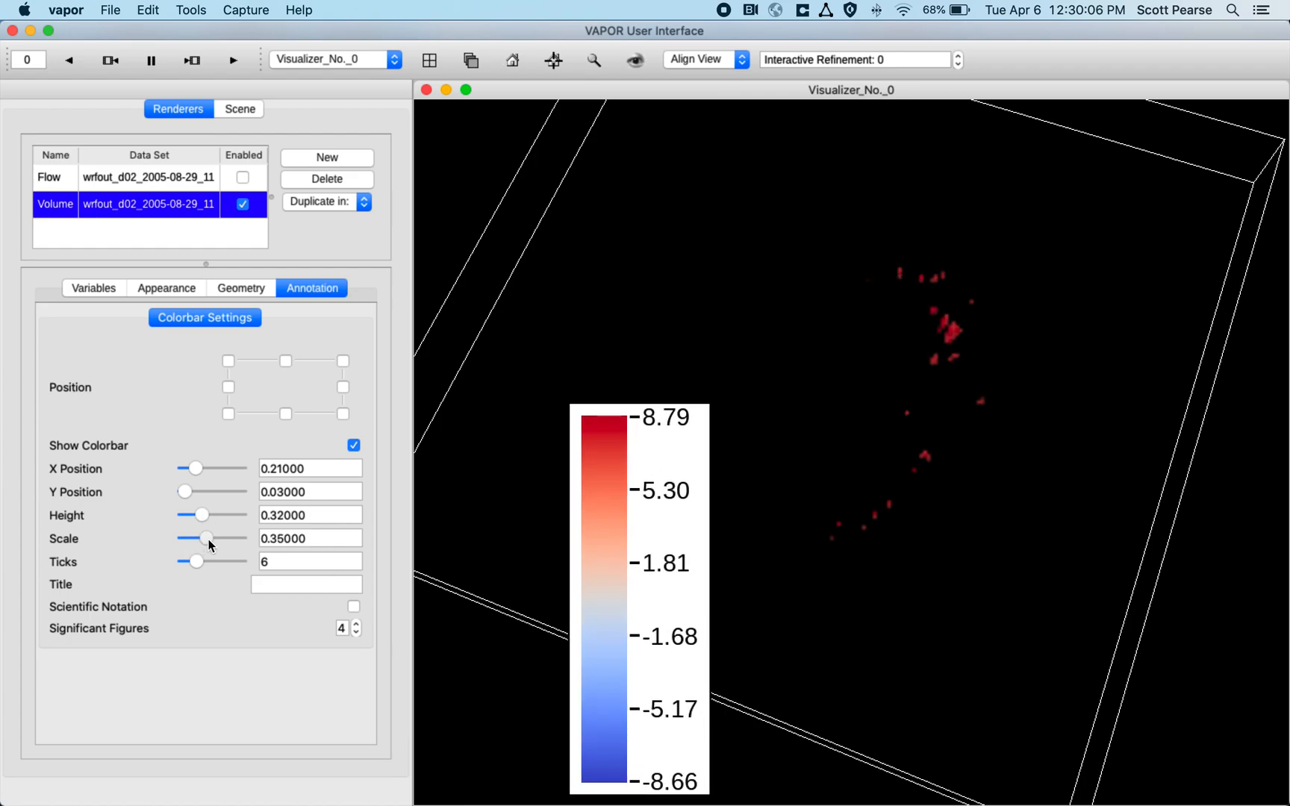
left_click_drag(195, 561, 217, 562)
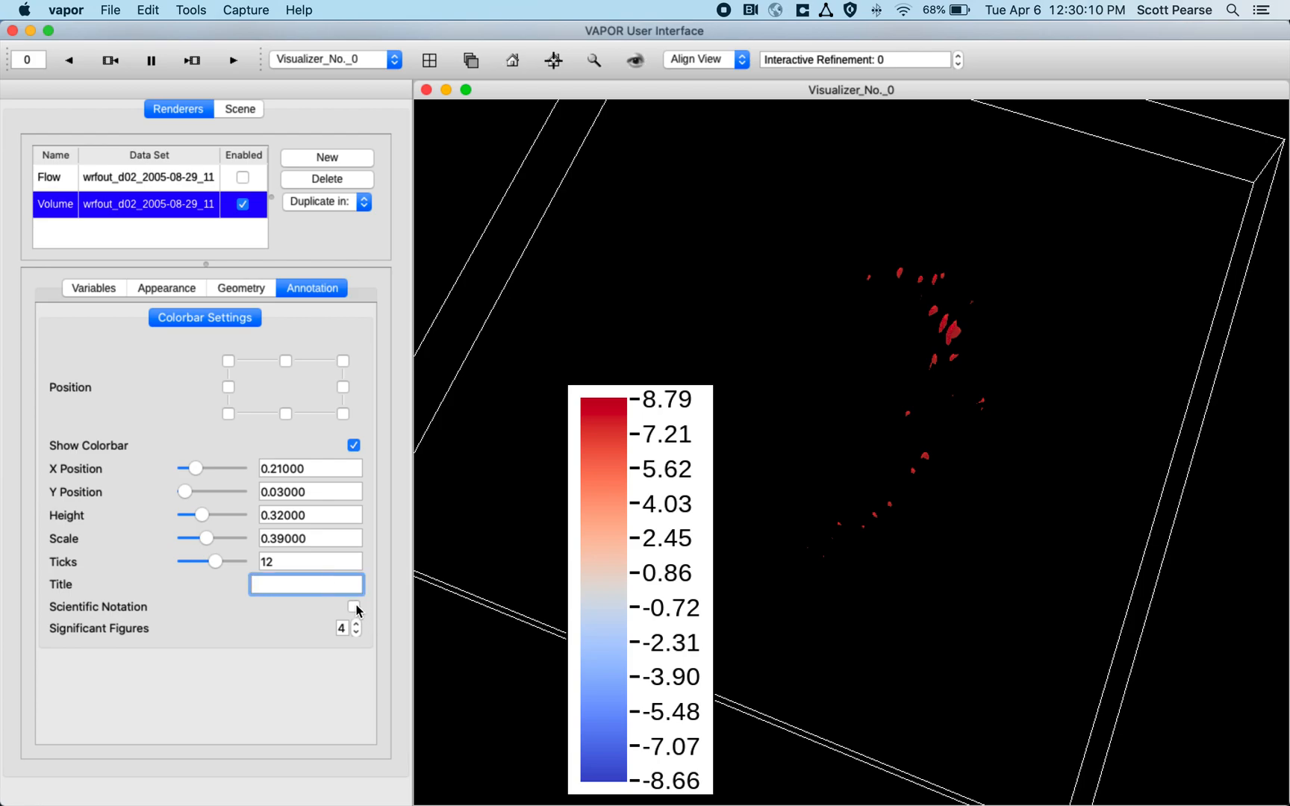
type("foo")
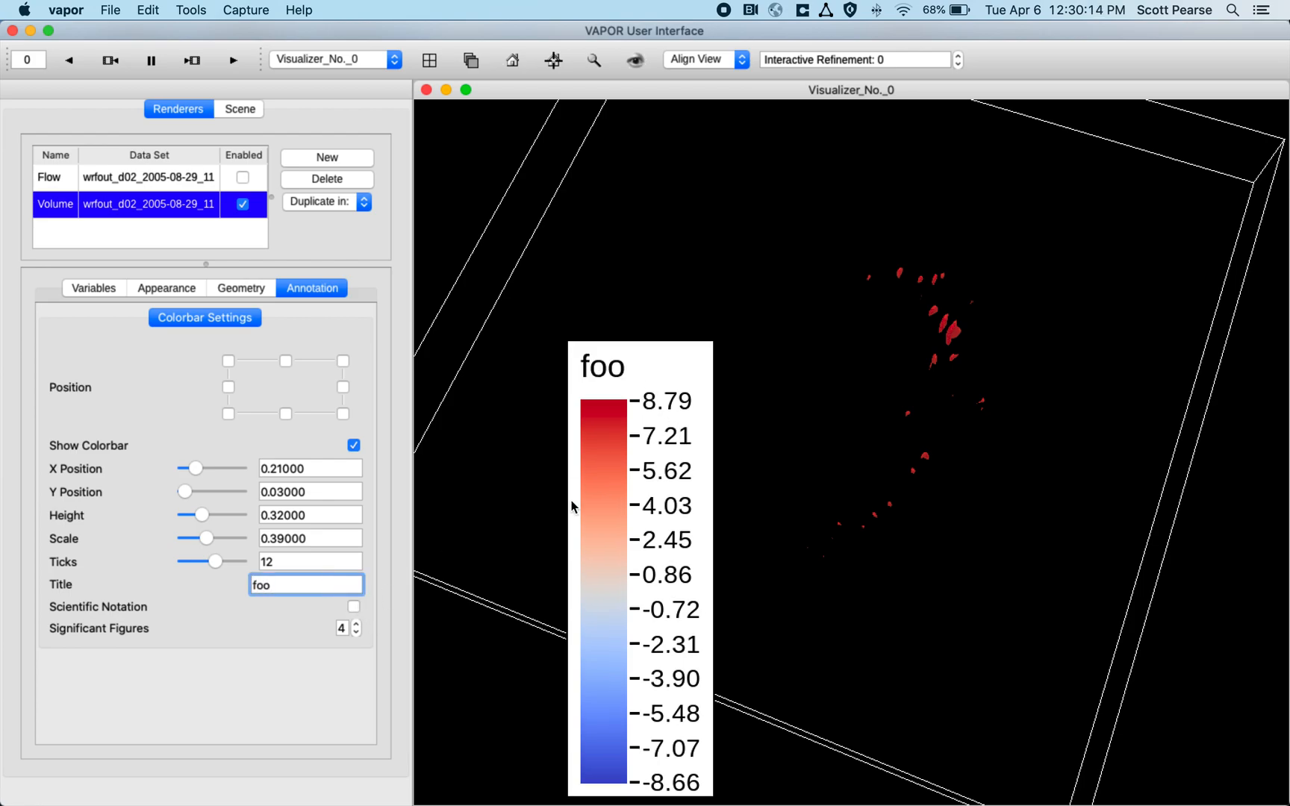
Label the colour bar in scientific notation with 6 significant figures.
left_click(354, 606)
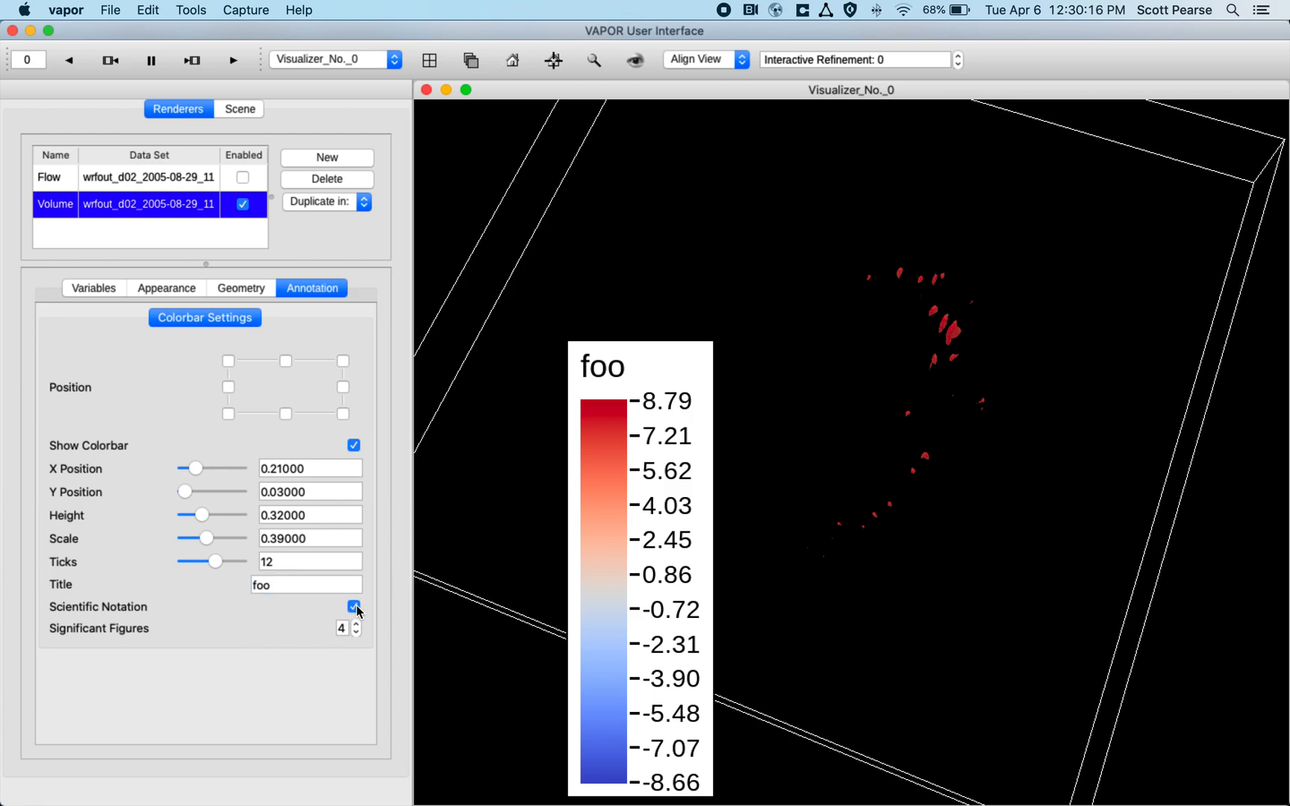
left_click(357, 633)
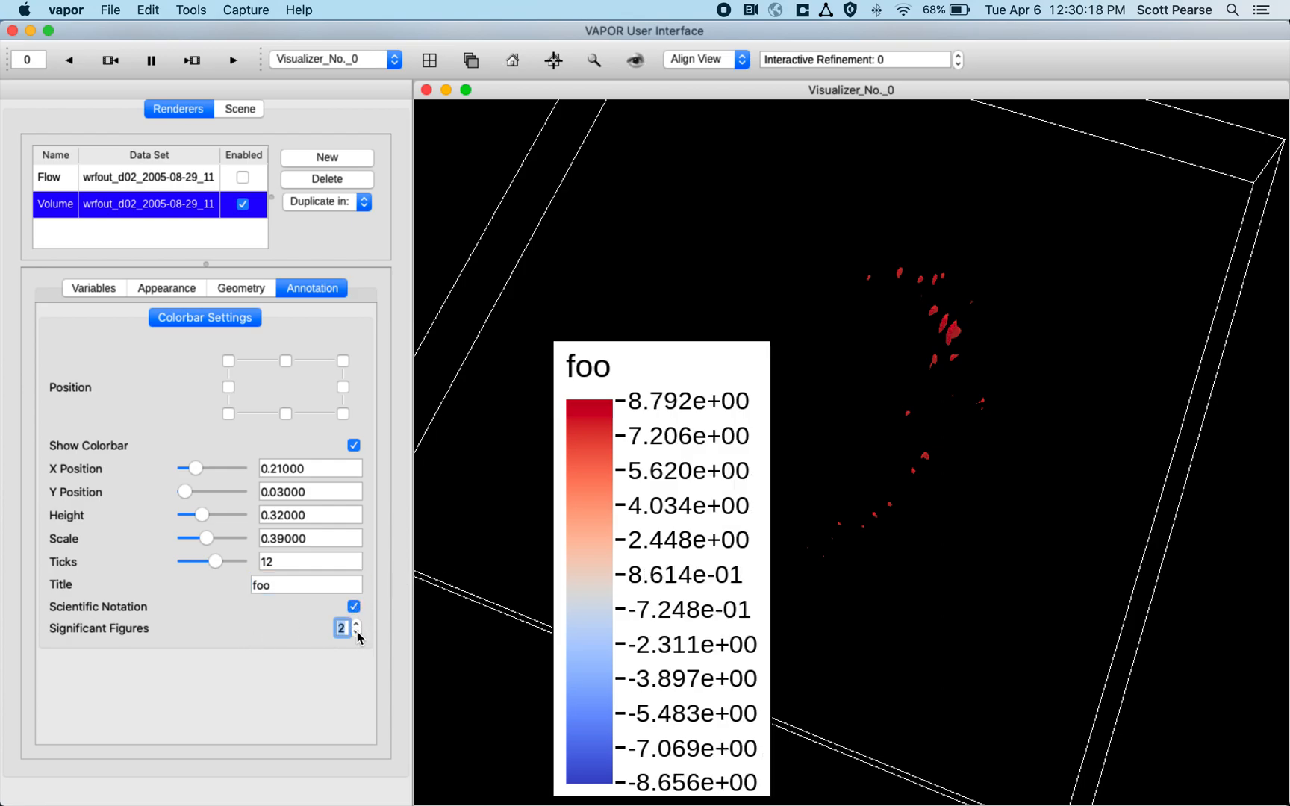
left_click(357, 624)
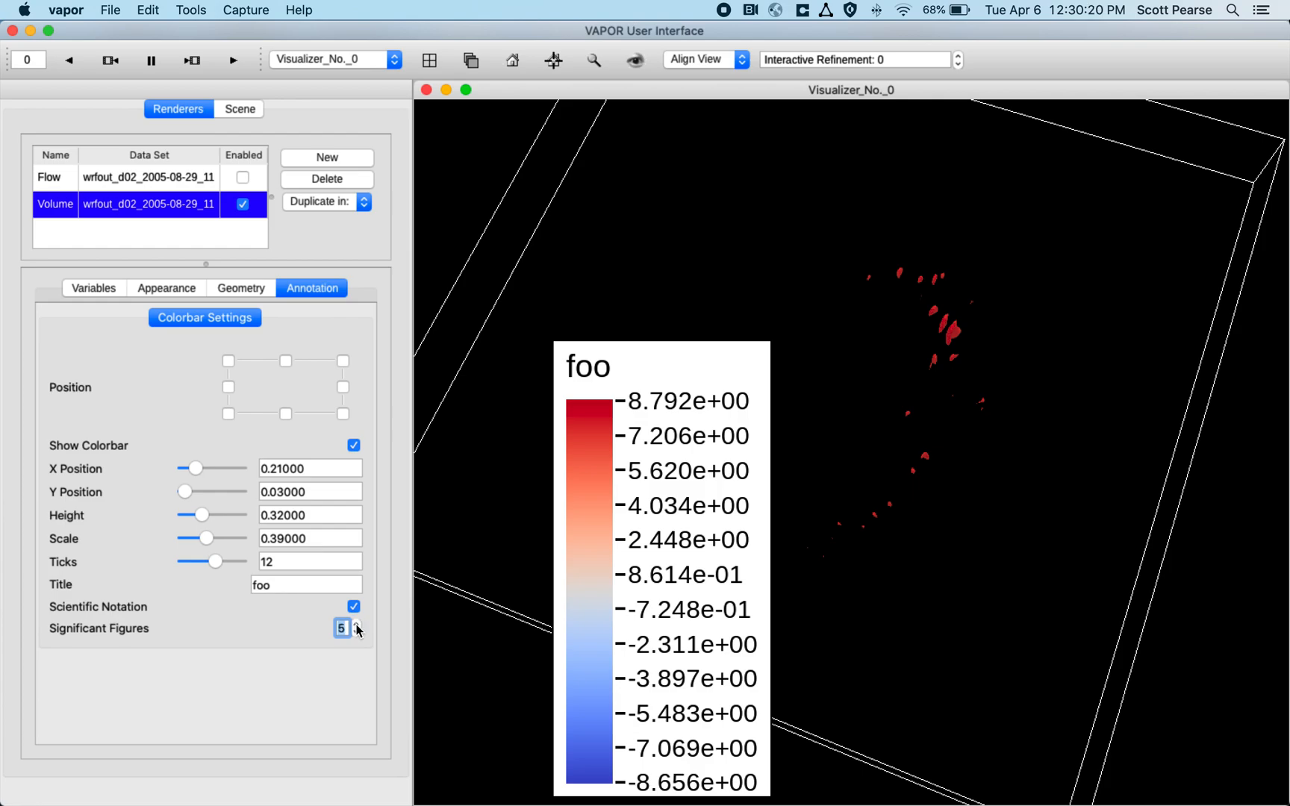
left_click(355, 624)
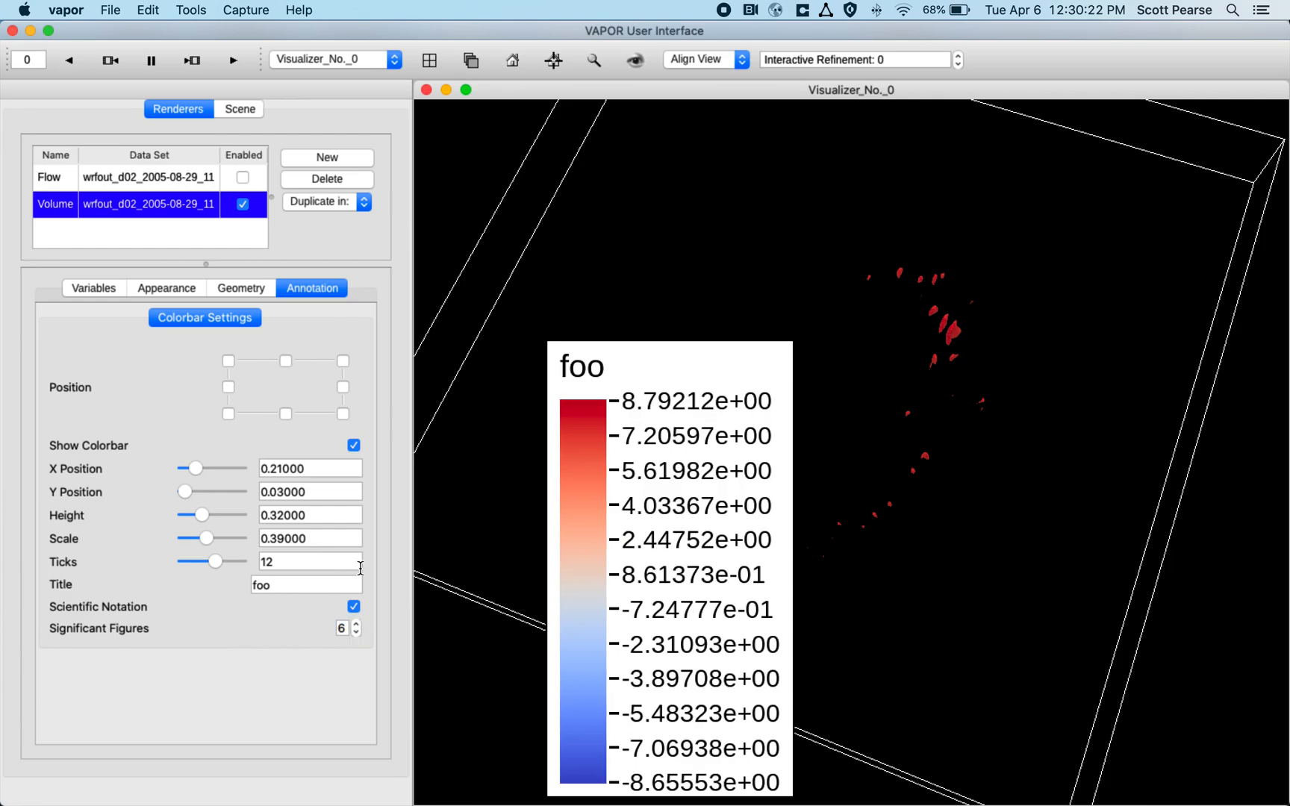
mouse_move(273, 391)
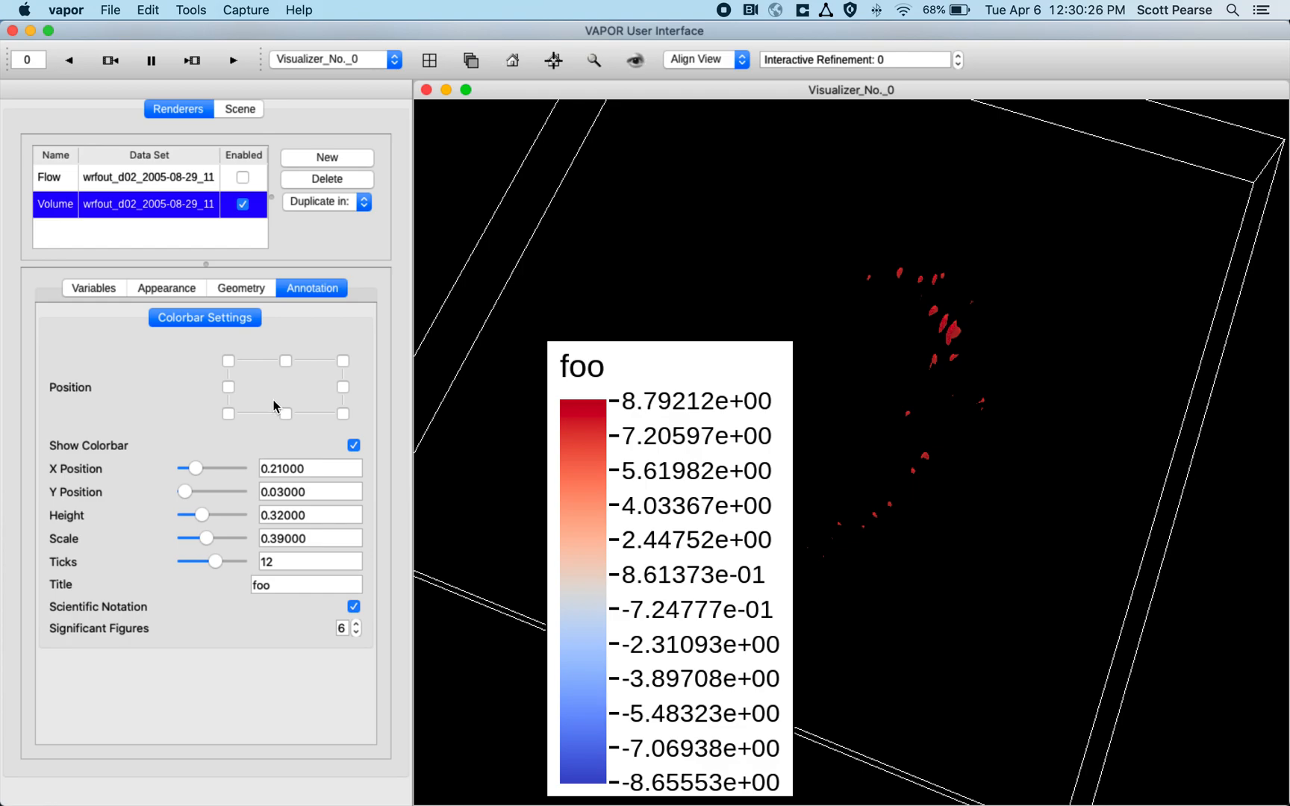
mouse_move(292, 351)
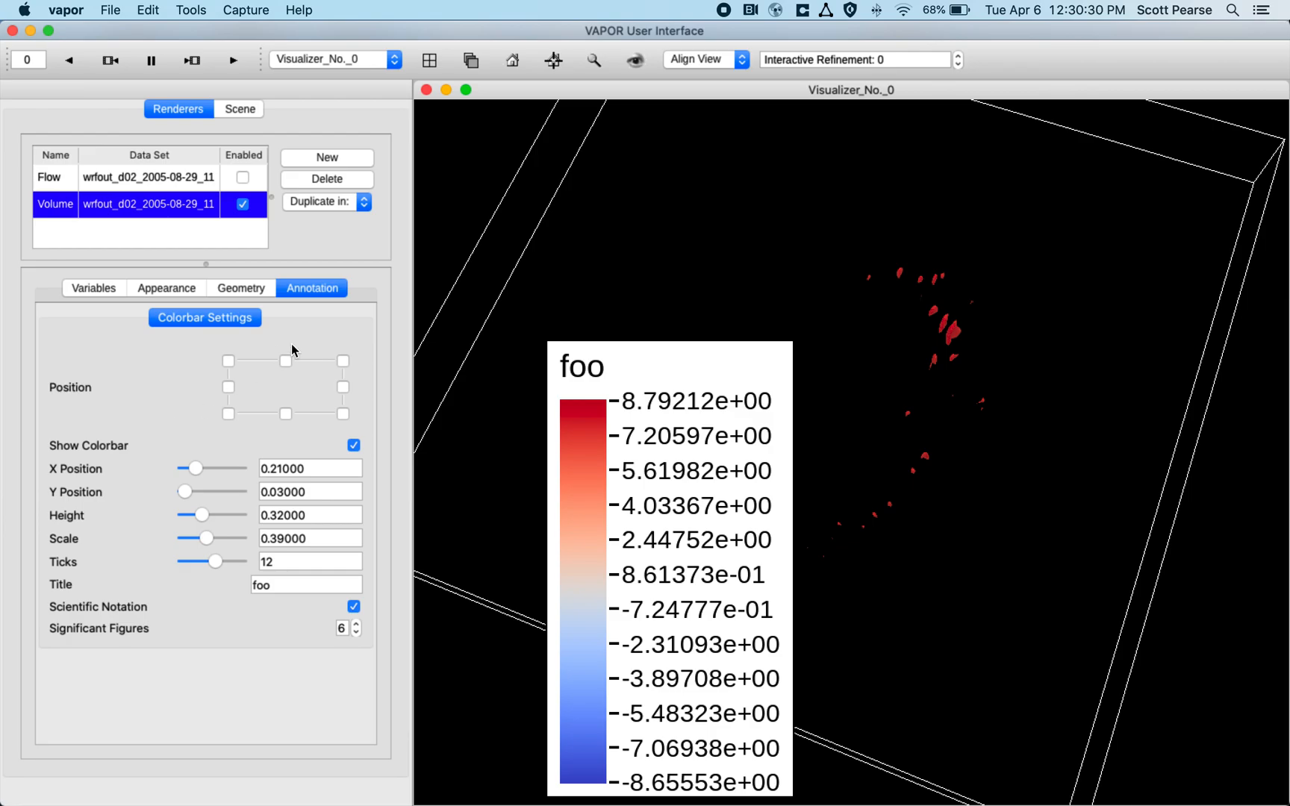
Review the axis annotation settings, then add a new Volume renderer to the scene.
left_click(354, 445)
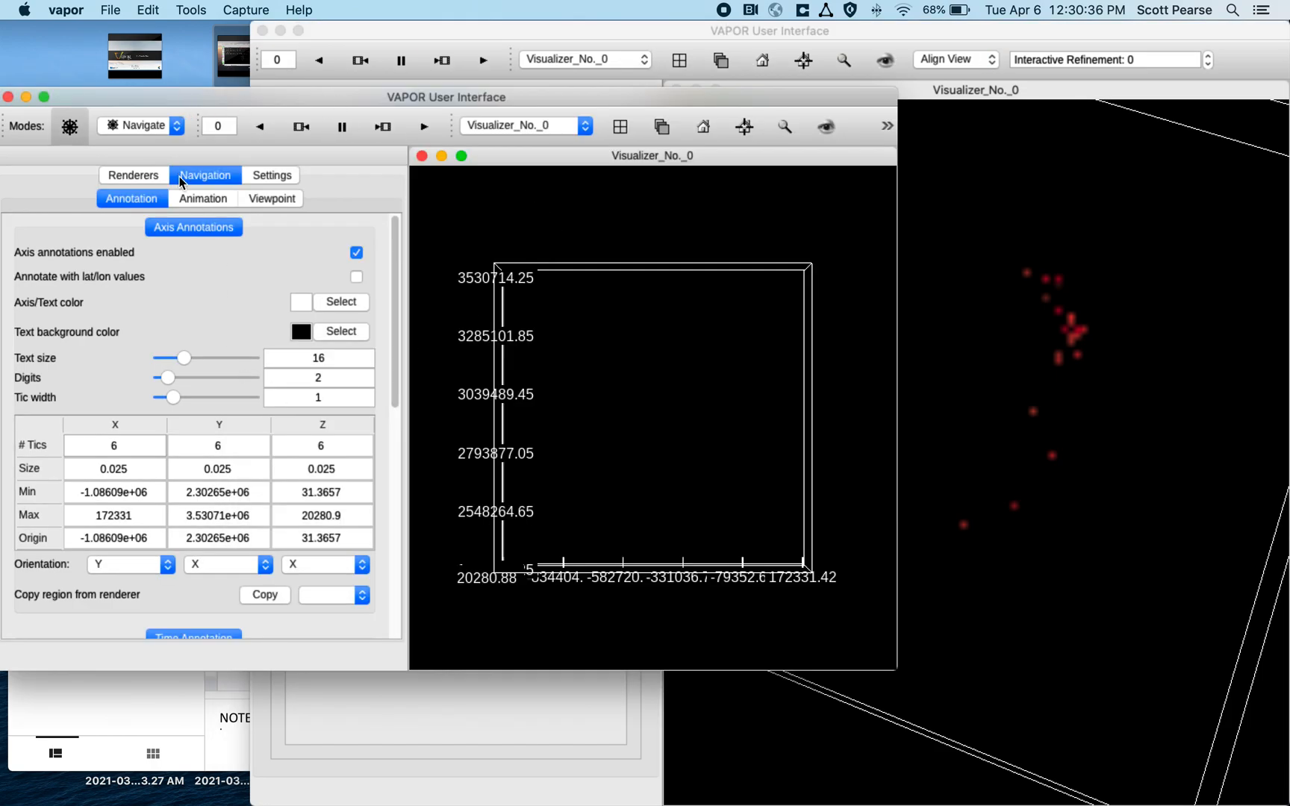
left_click(357, 252)
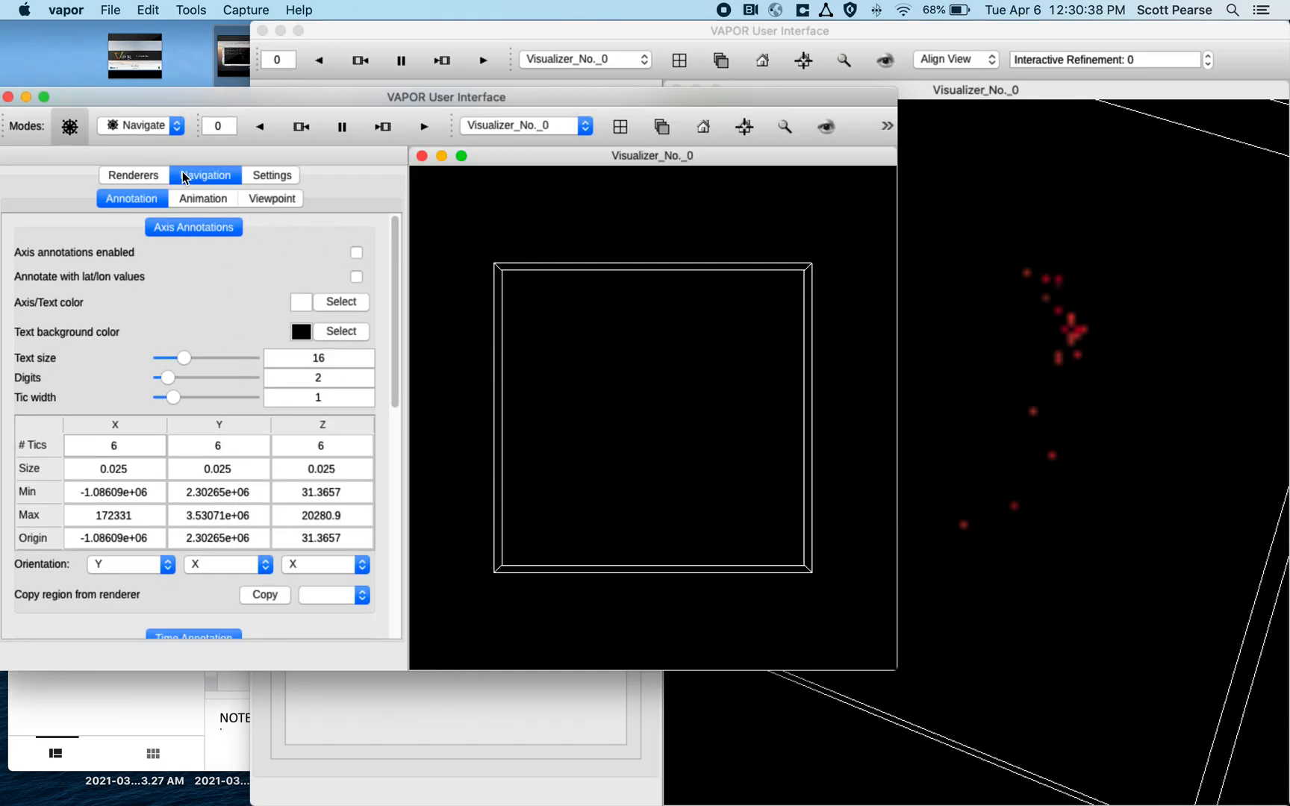
left_click(133, 175)
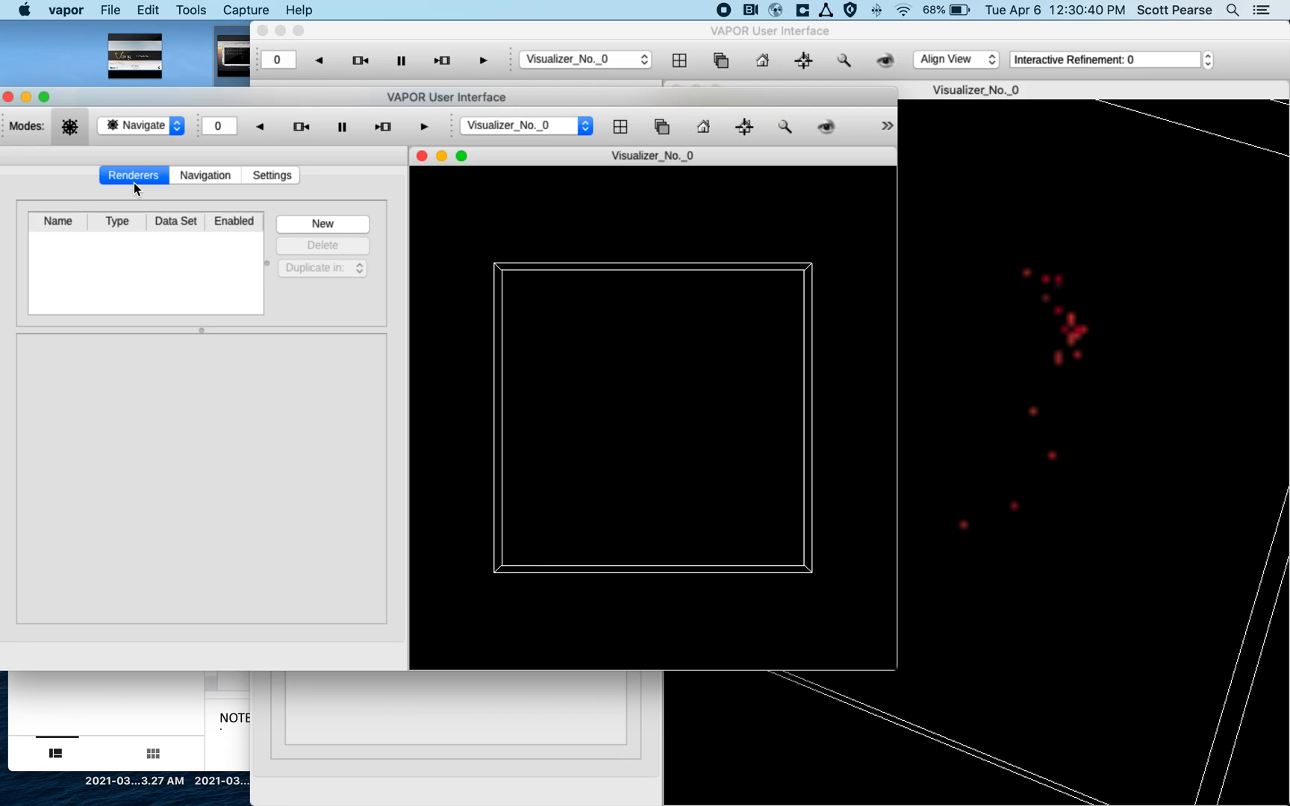
left_click(321, 223)
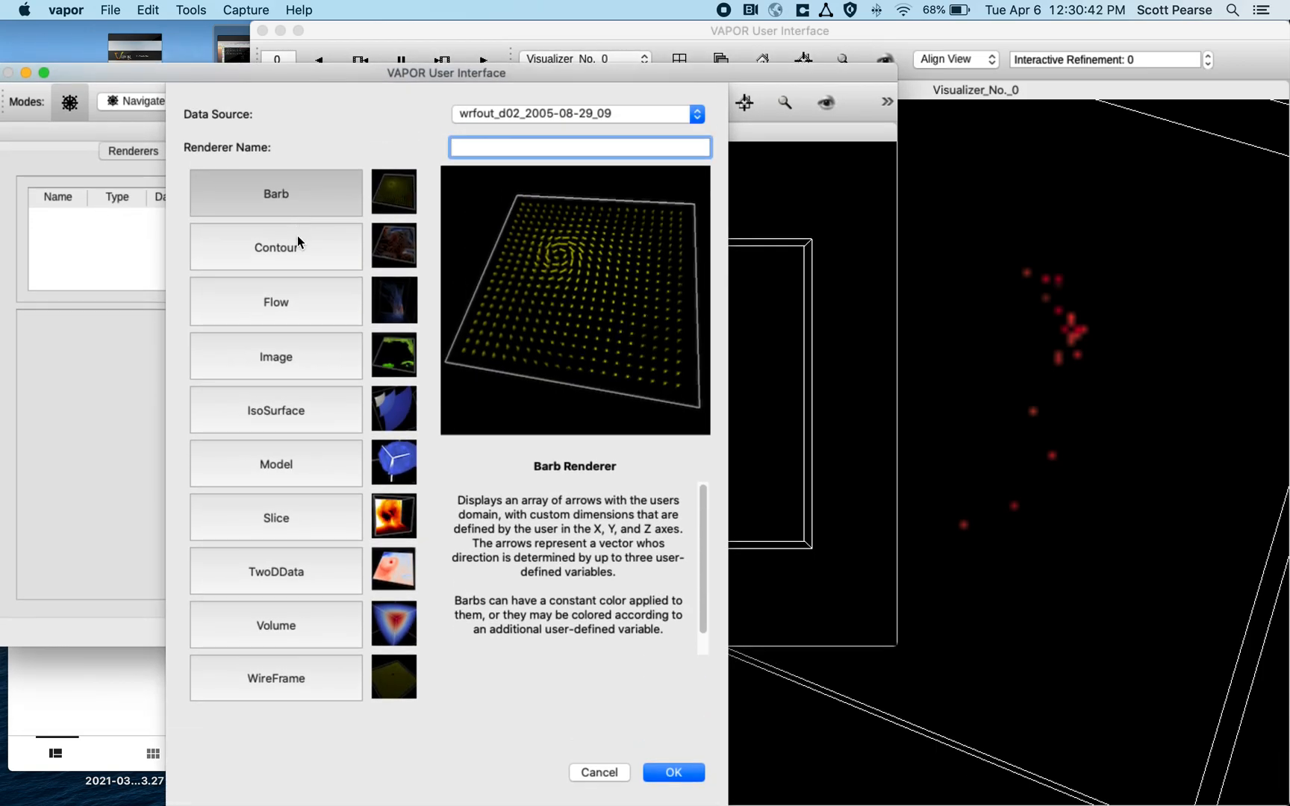
left_click(672, 772)
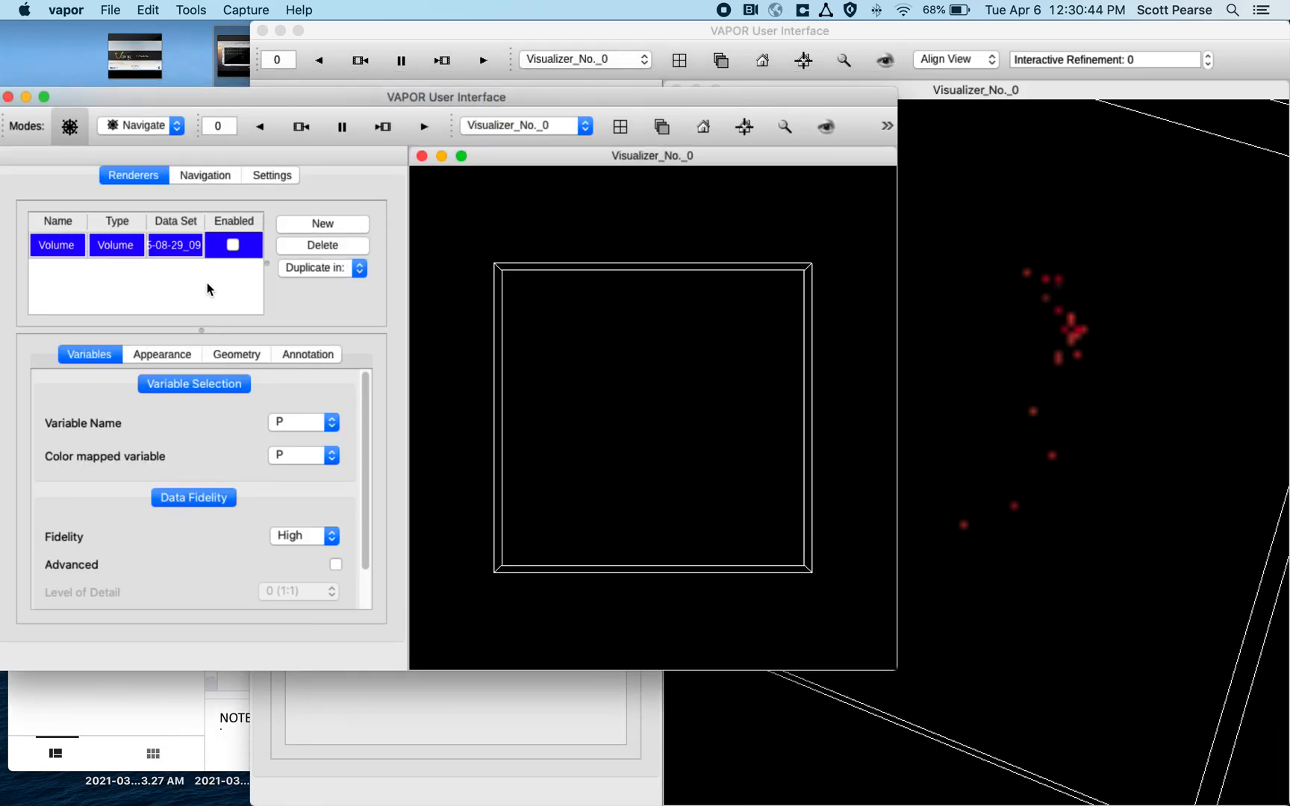
Enable the Volume renderer and switch its variable from P to W.
left_click(233, 245)
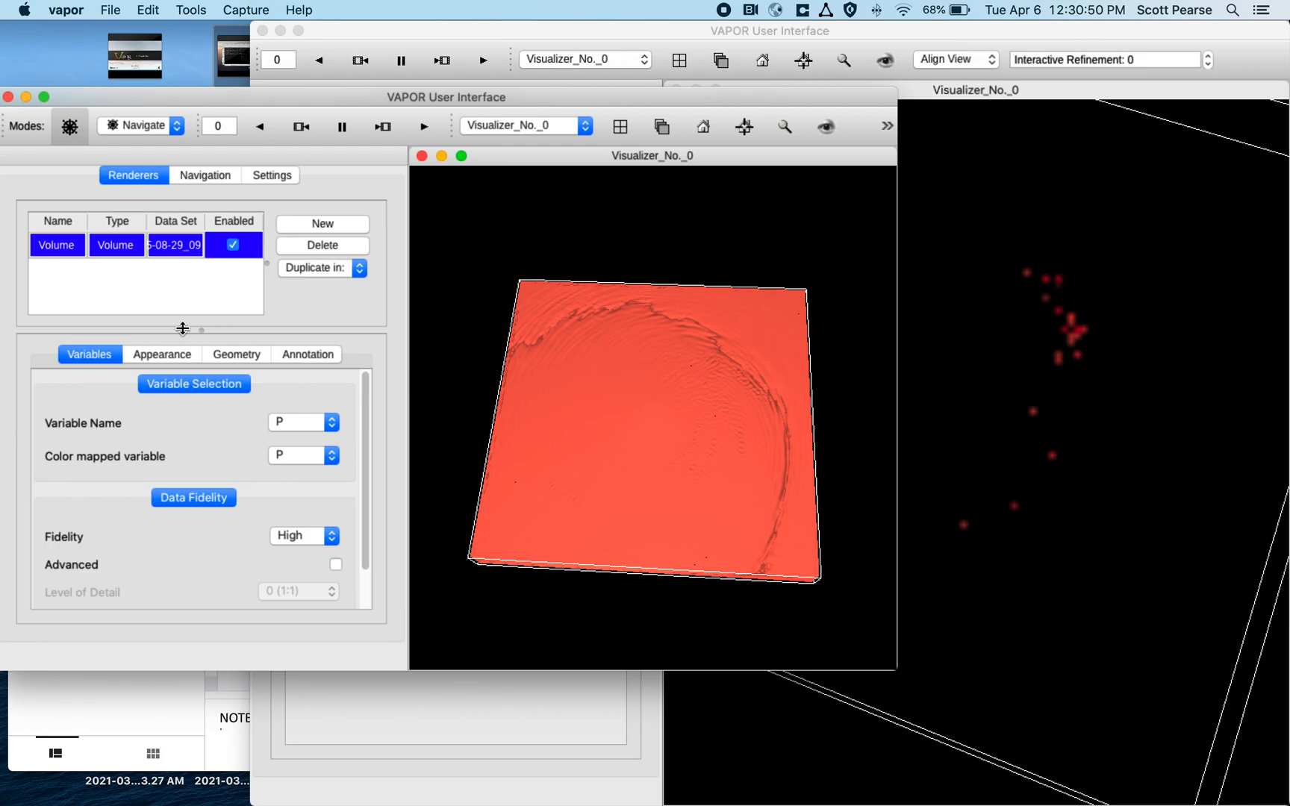
left_click(163, 354)
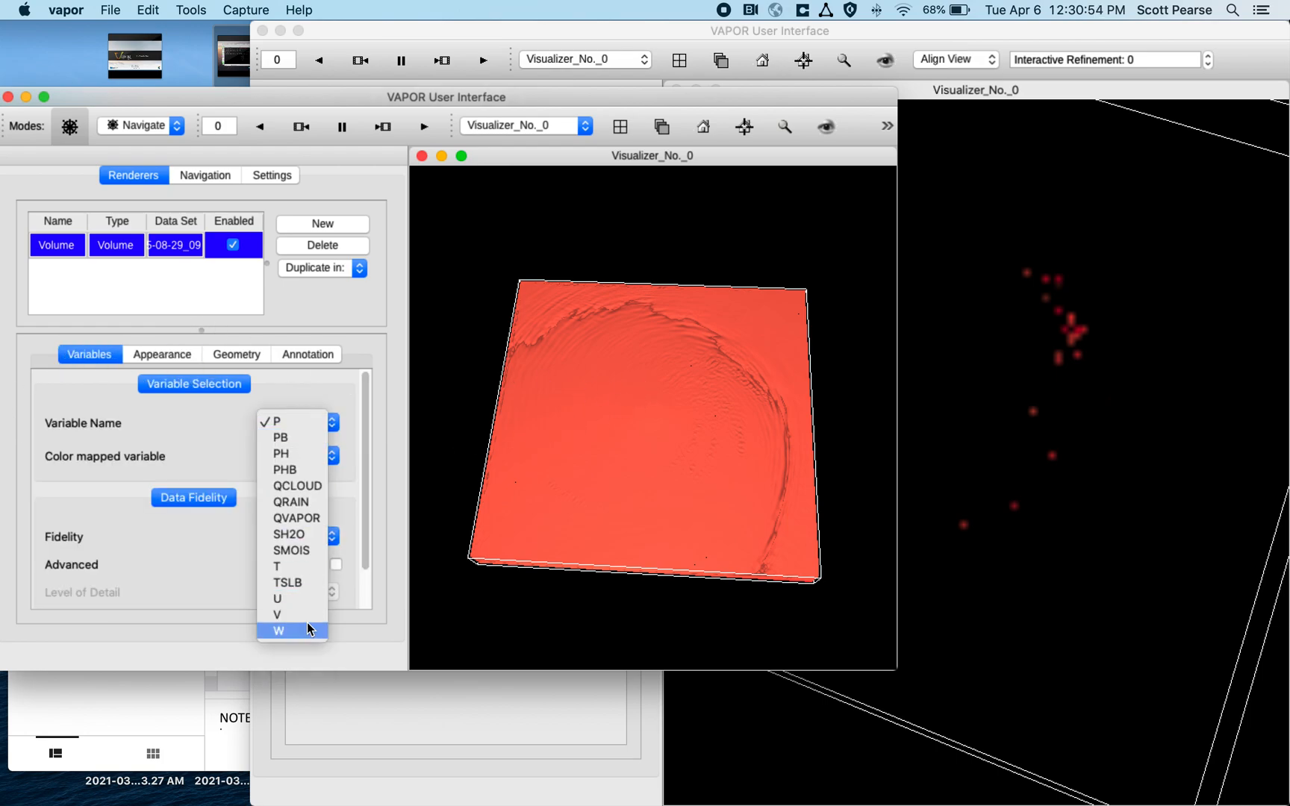
left_click(278, 630)
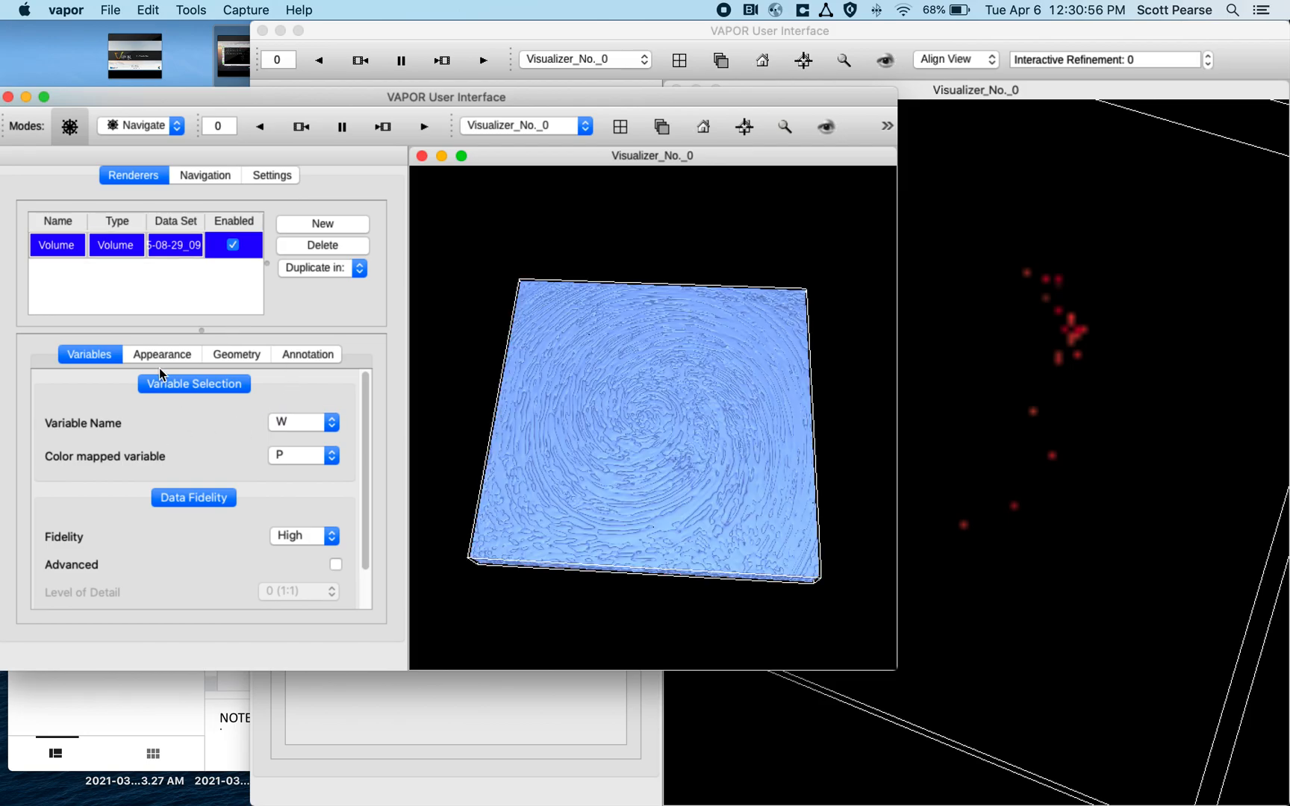
Lower the W volume's colour map maximum to about 5.64 and make mid-range values transparent.
left_click(163, 354)
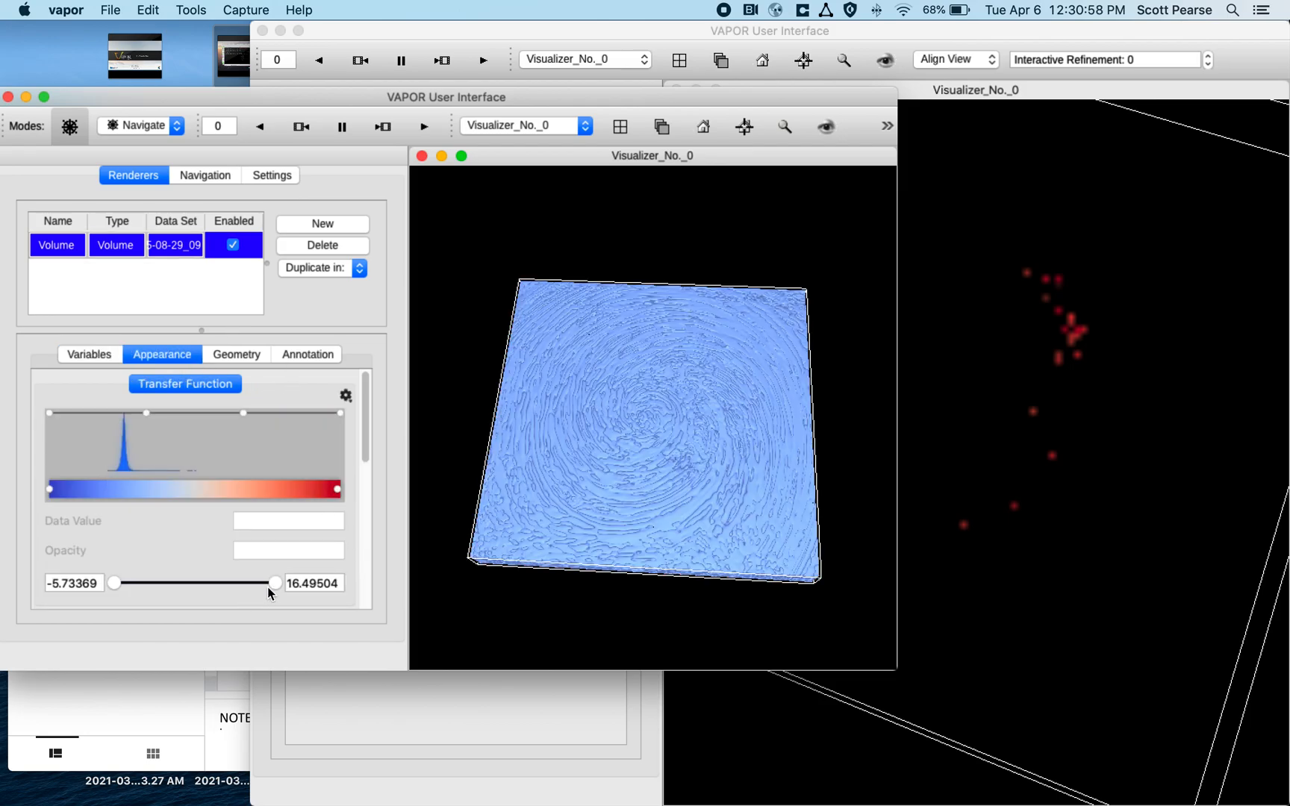
left_click_drag(274, 582, 195, 582)
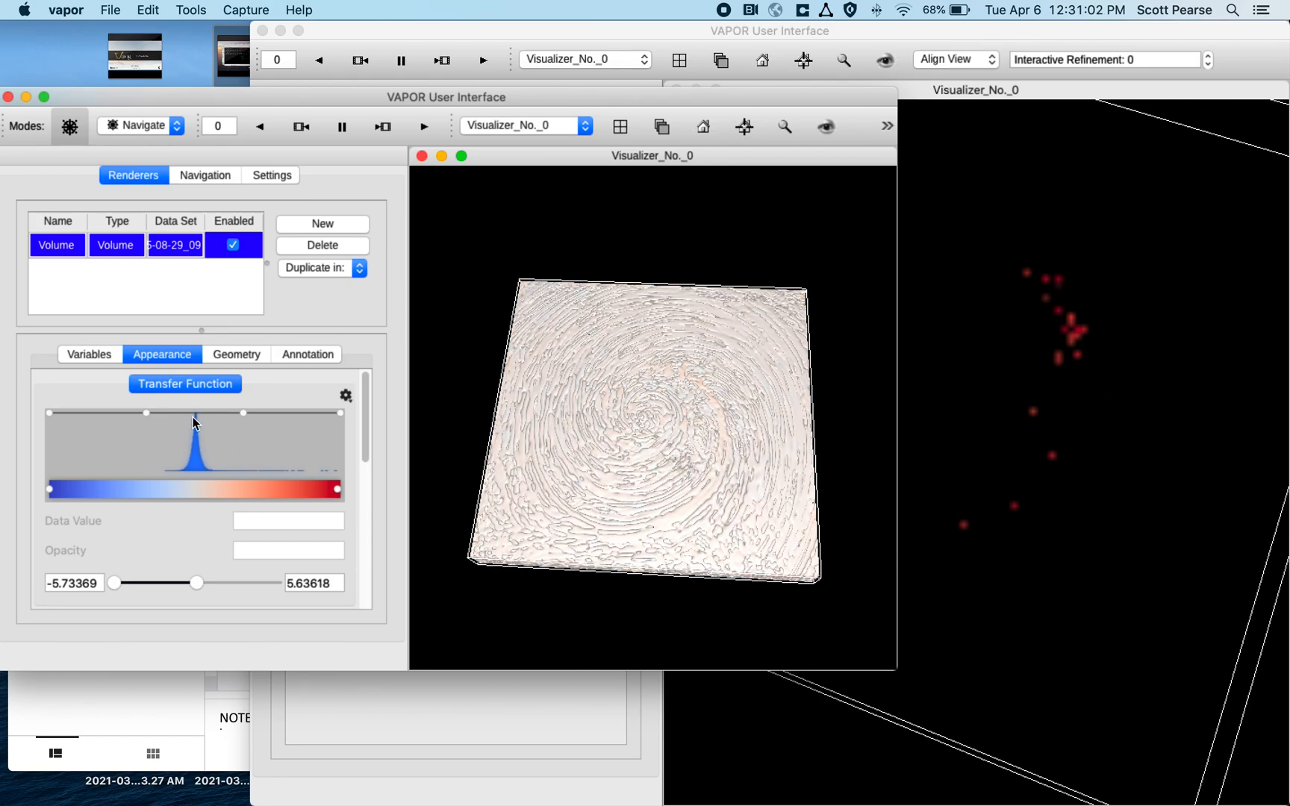
left_click_drag(195, 414, 188, 471)
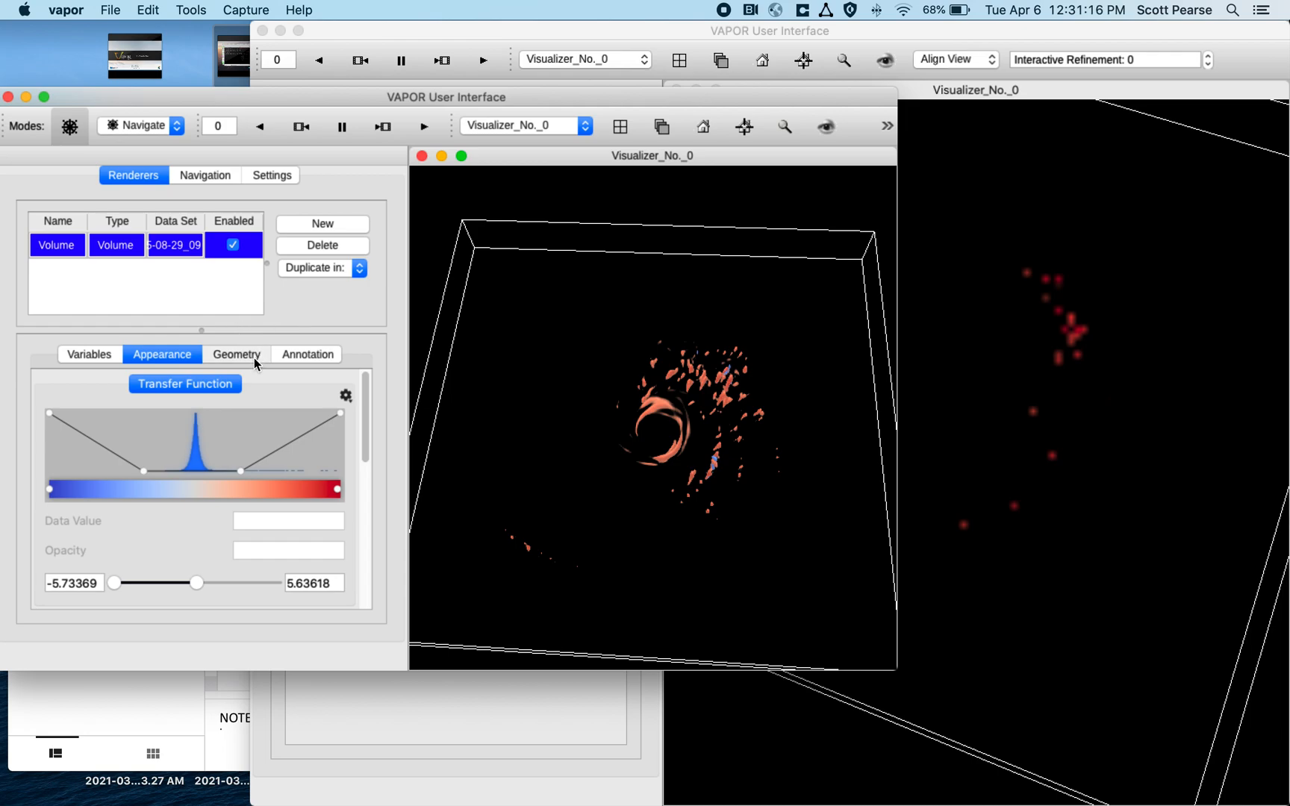
Crop the volume's region by raising the lower Y bound and narrowing the X extents.
left_click(236, 354)
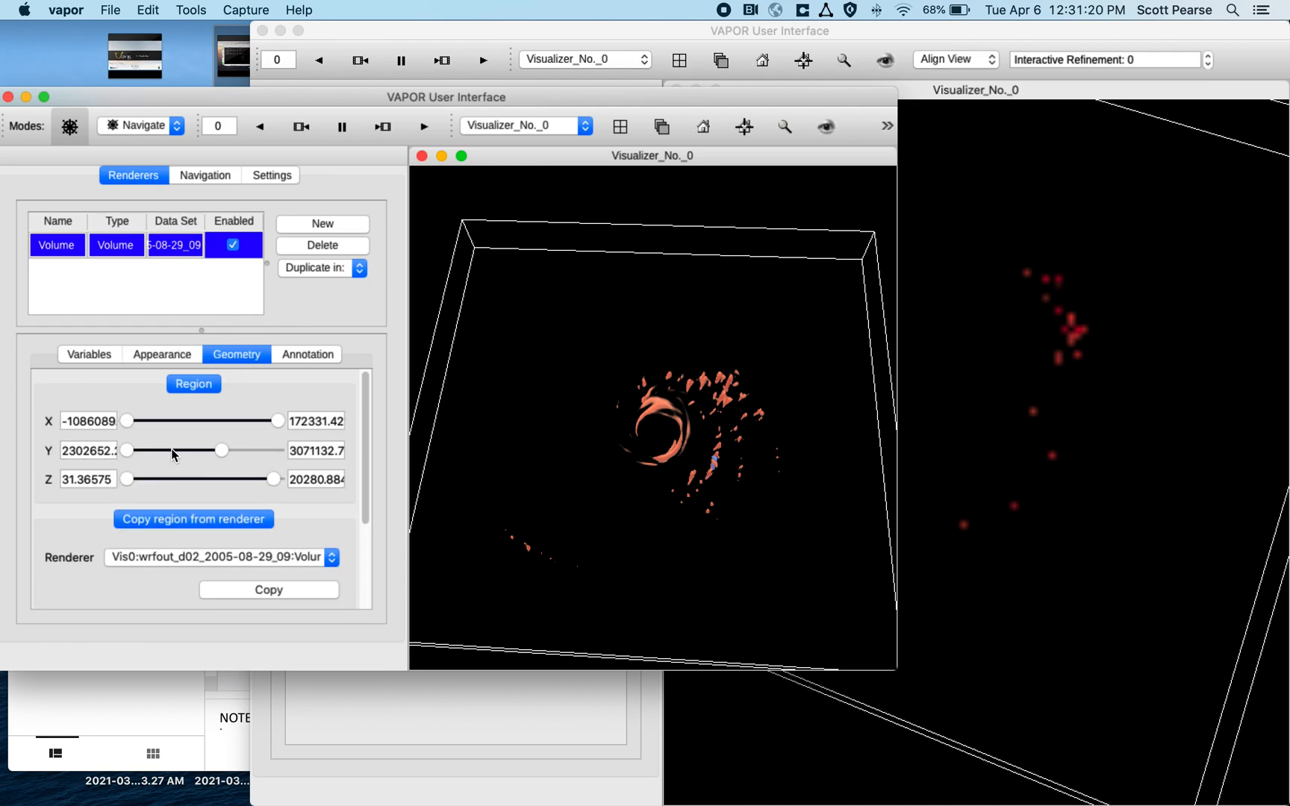
left_click_drag(126, 449, 180, 449)
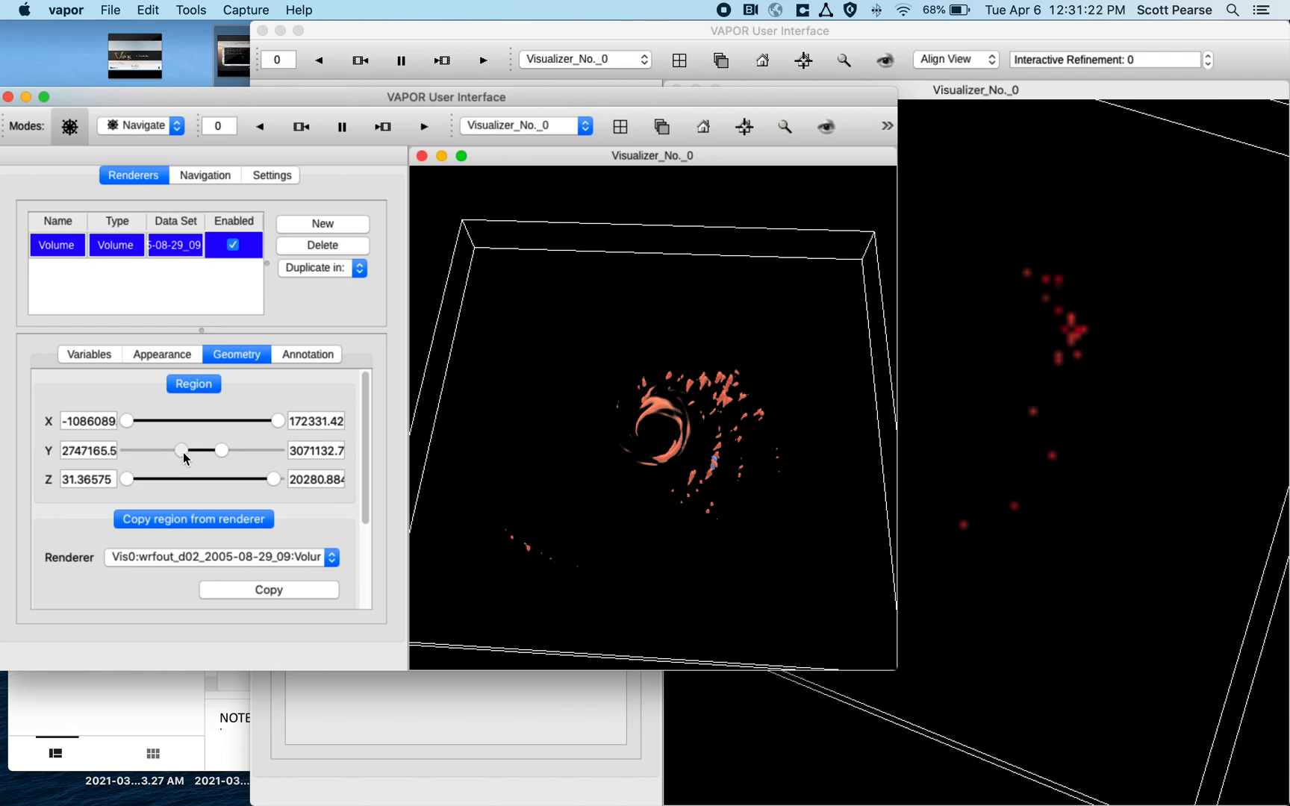
left_click(162, 354)
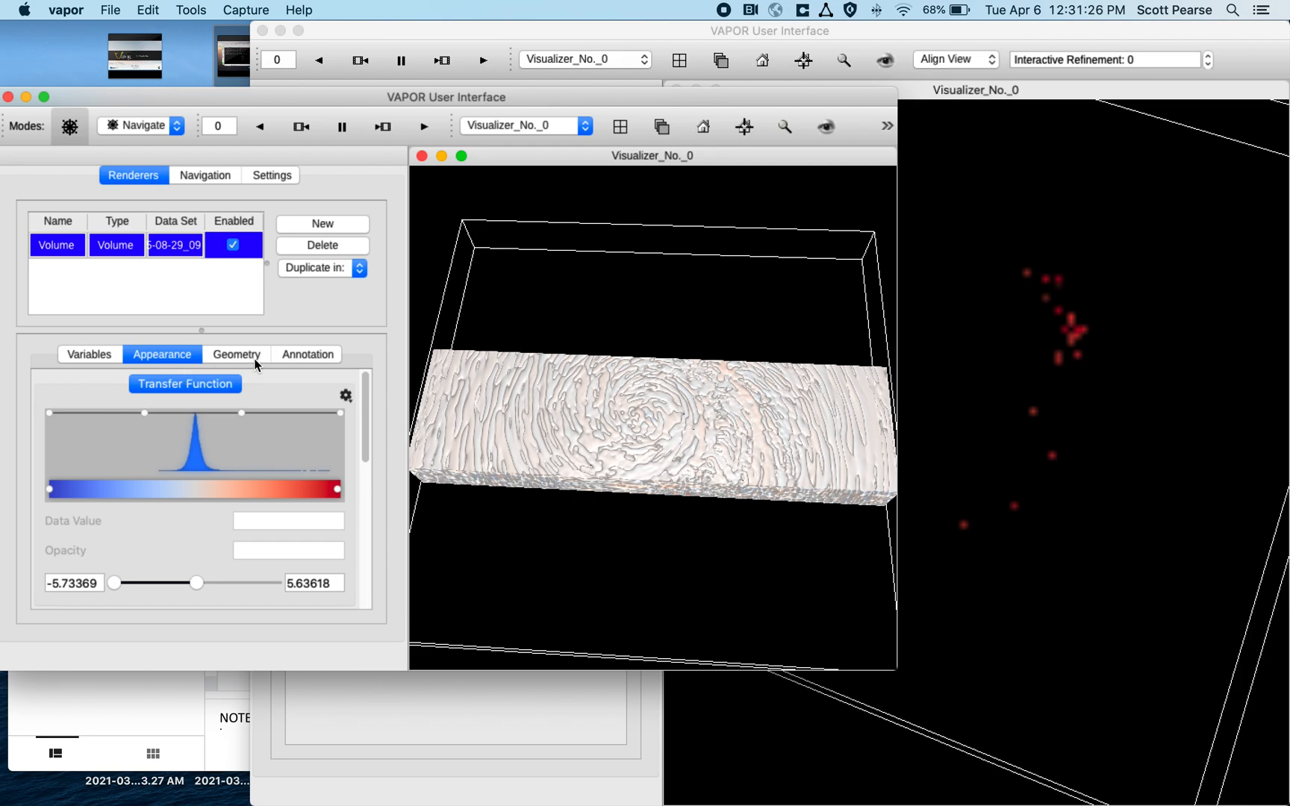
left_click(236, 354)
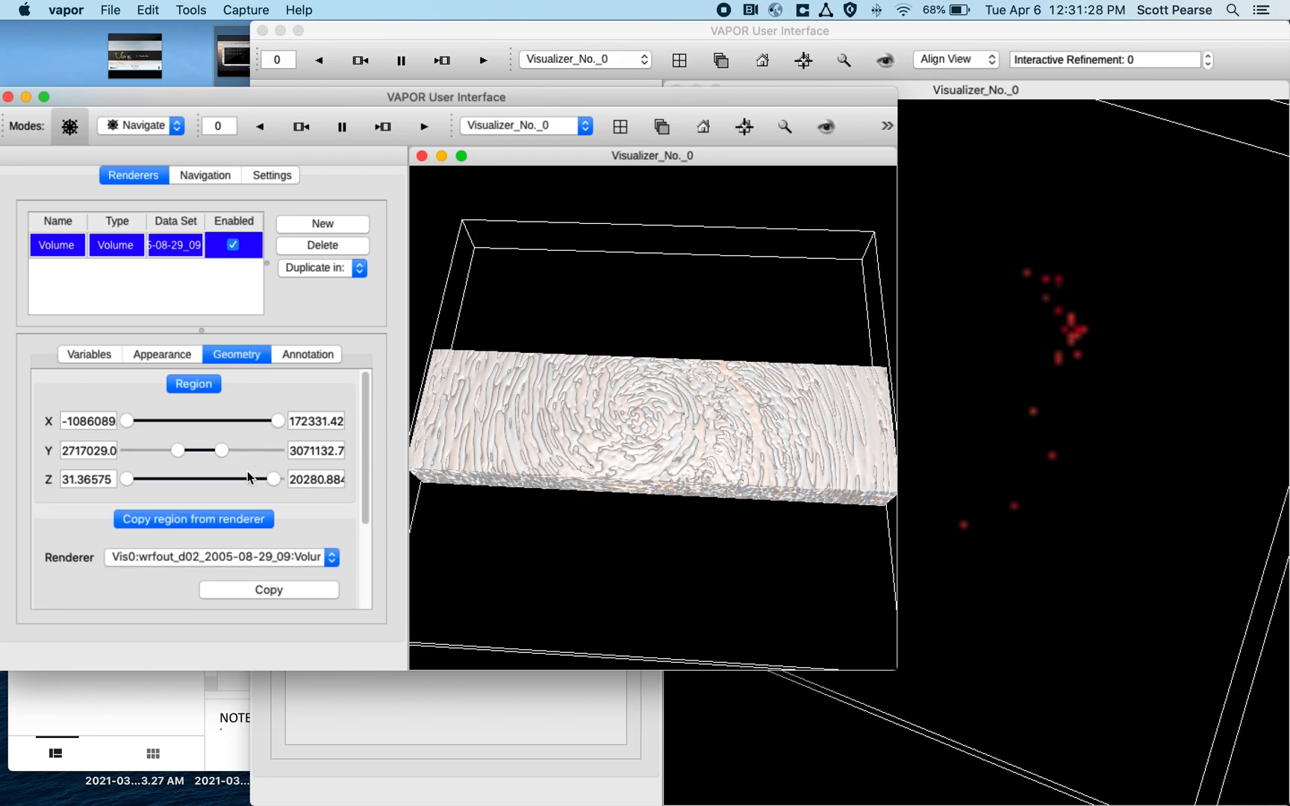
left_click_drag(278, 421, 224, 421)
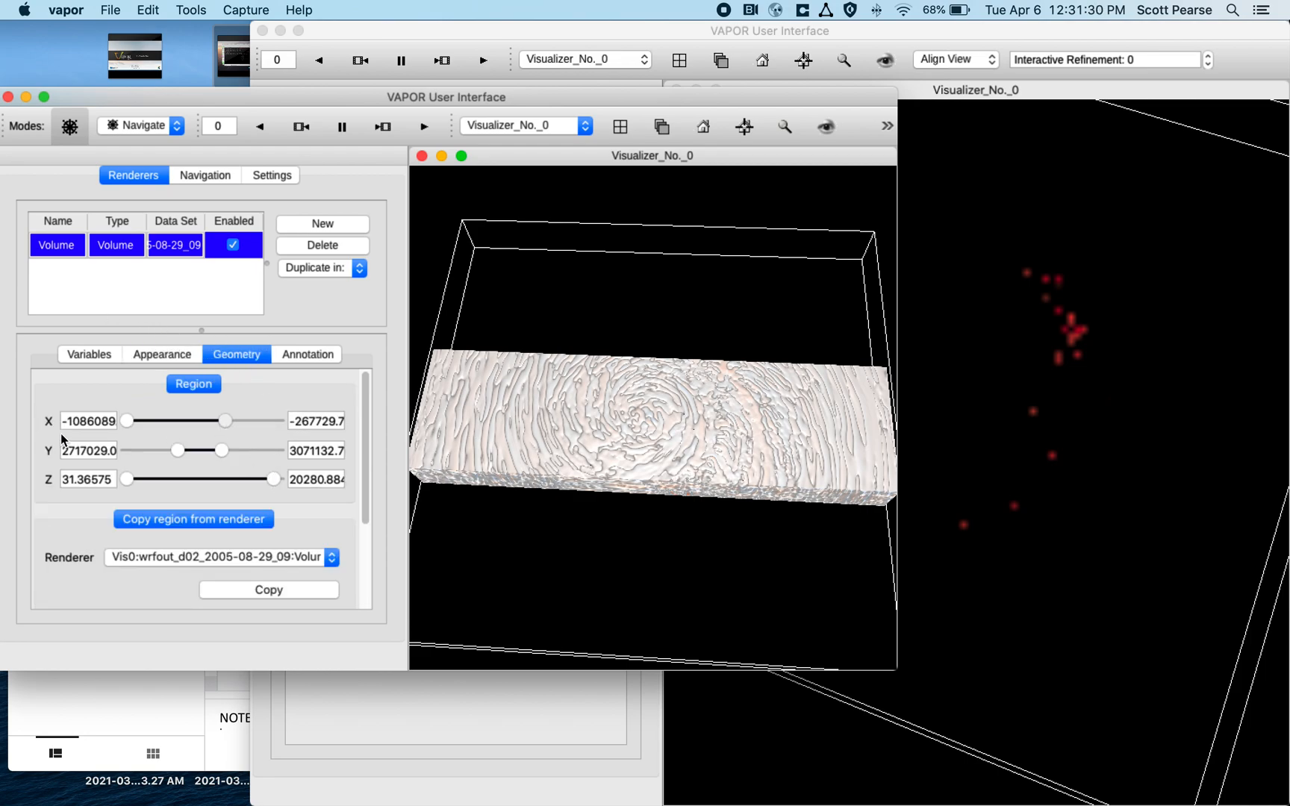
left_click_drag(124, 421, 174, 421)
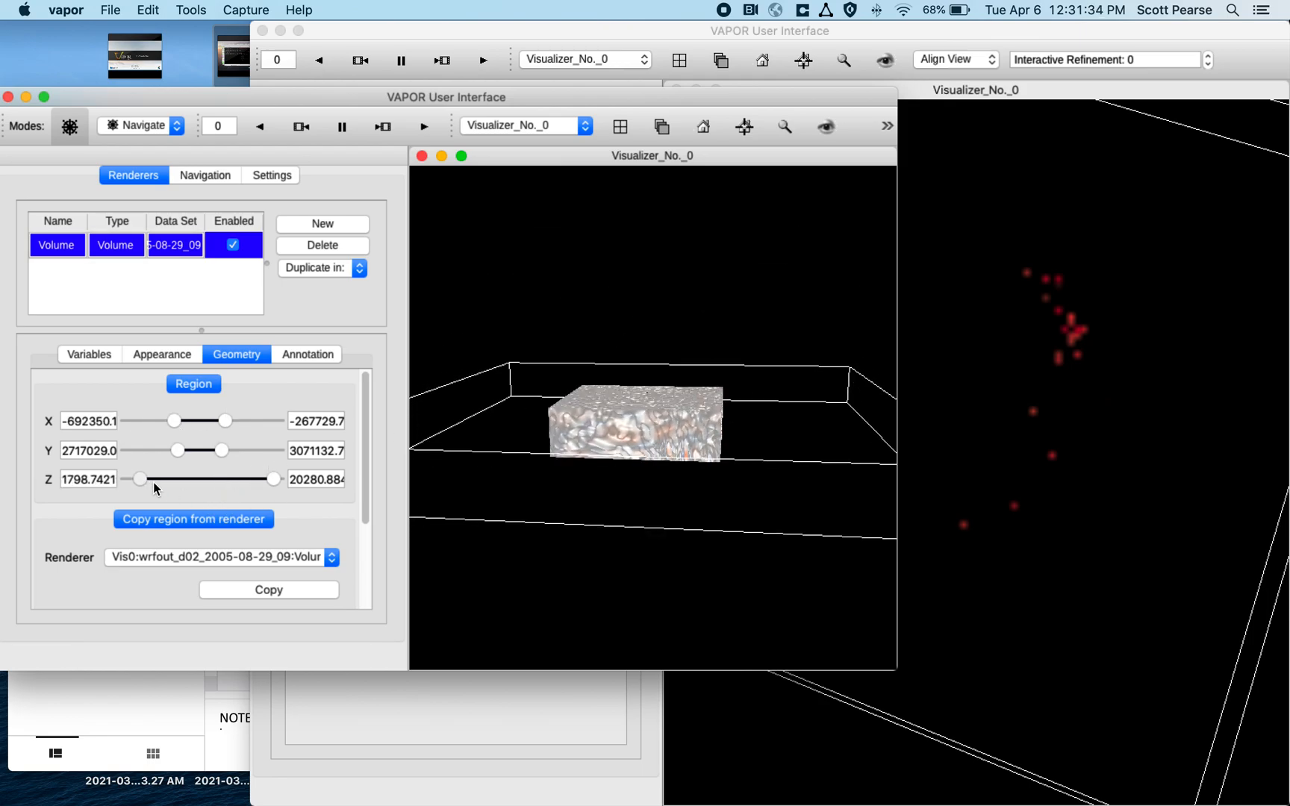
Use Region mode to trim the volume to a thin column, then return to Navigate mode.
left_click(146, 125)
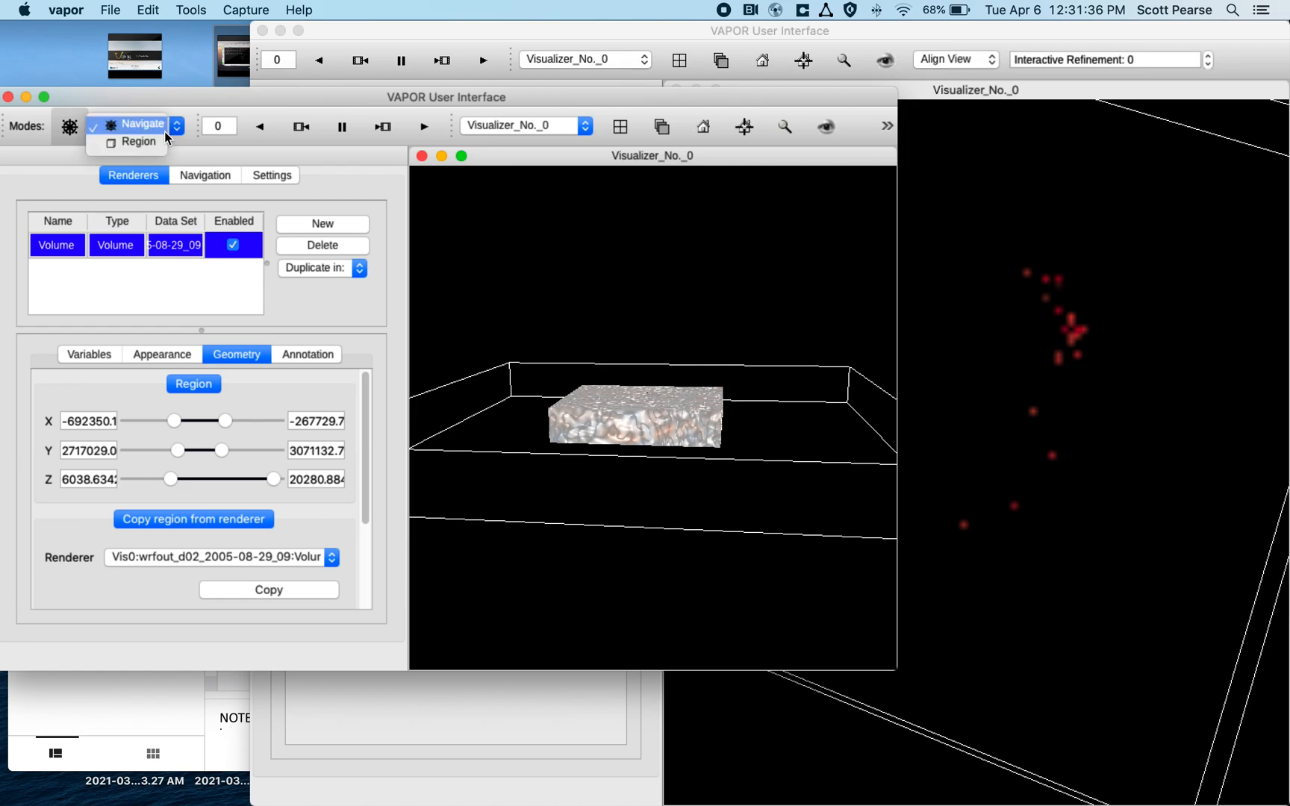
left_click(137, 142)
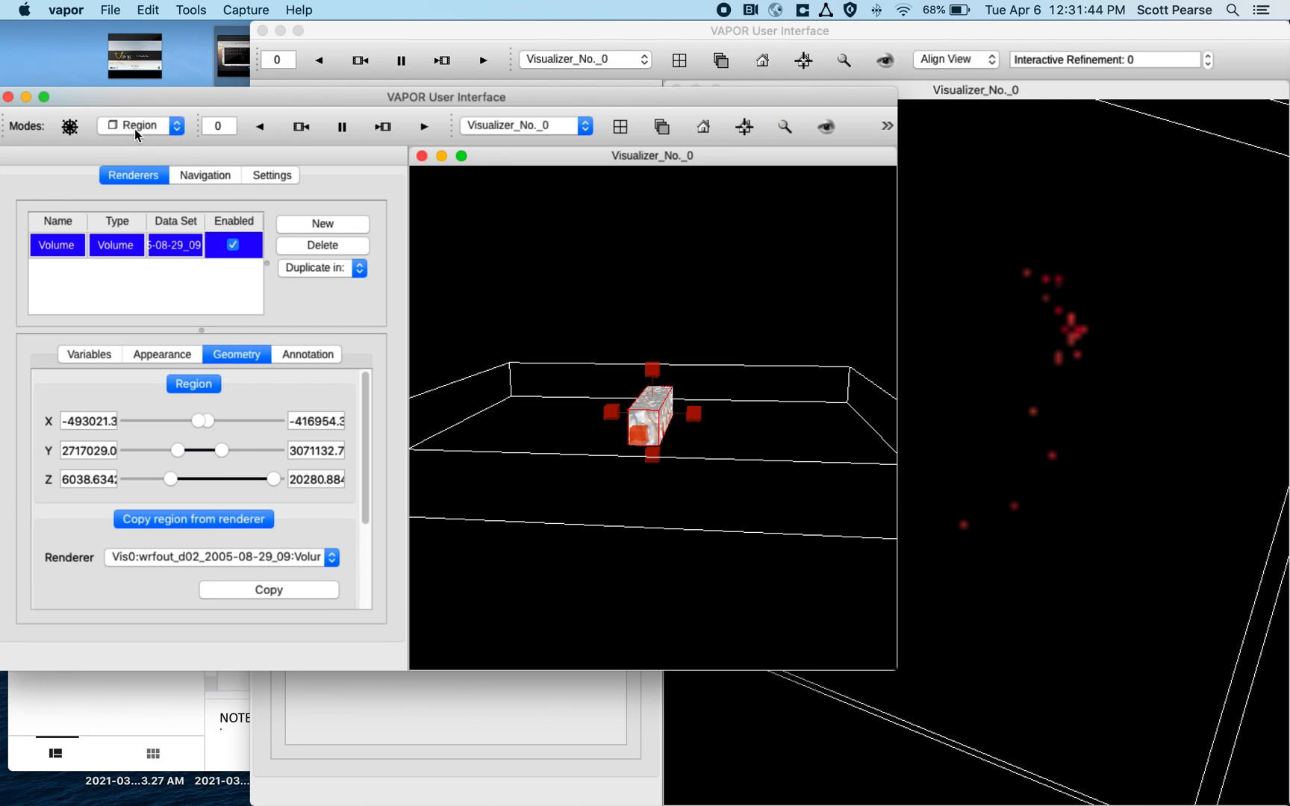
left_click(139, 126)
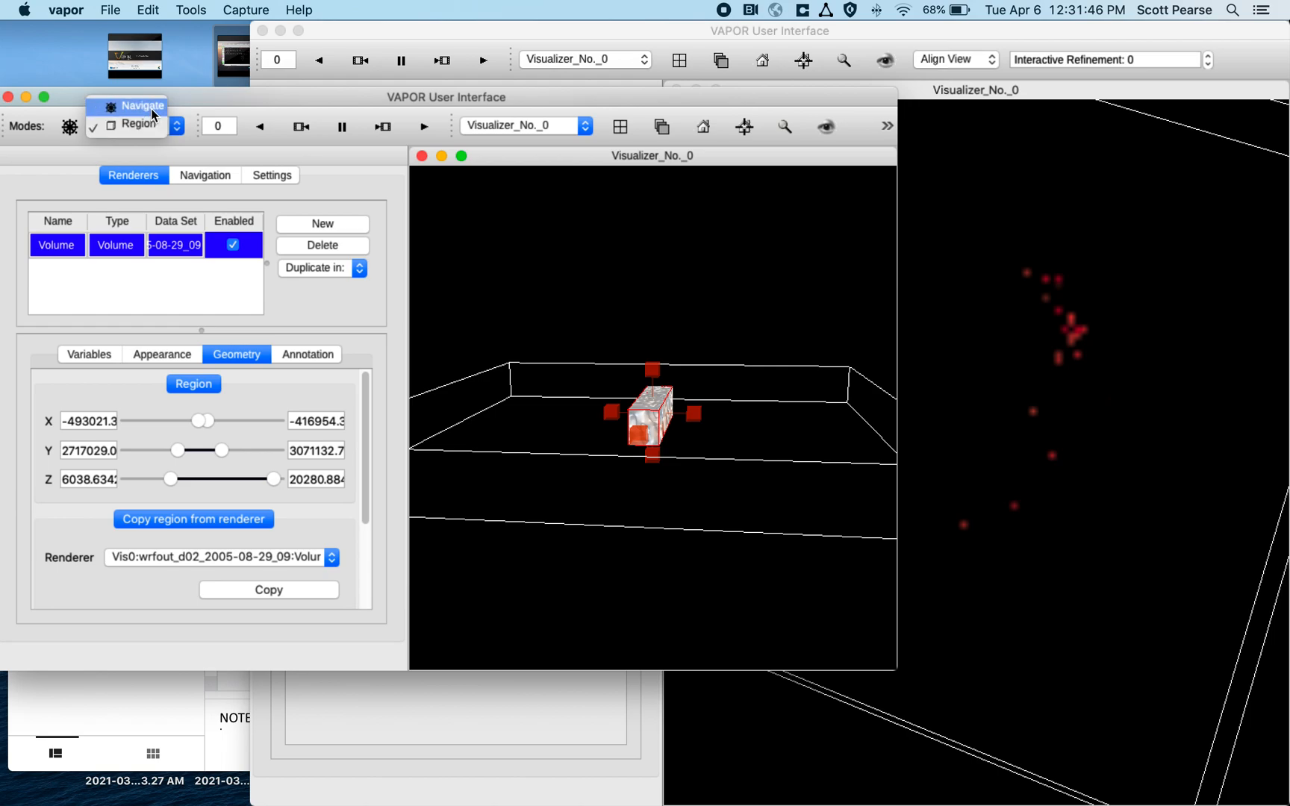
left_click(144, 106)
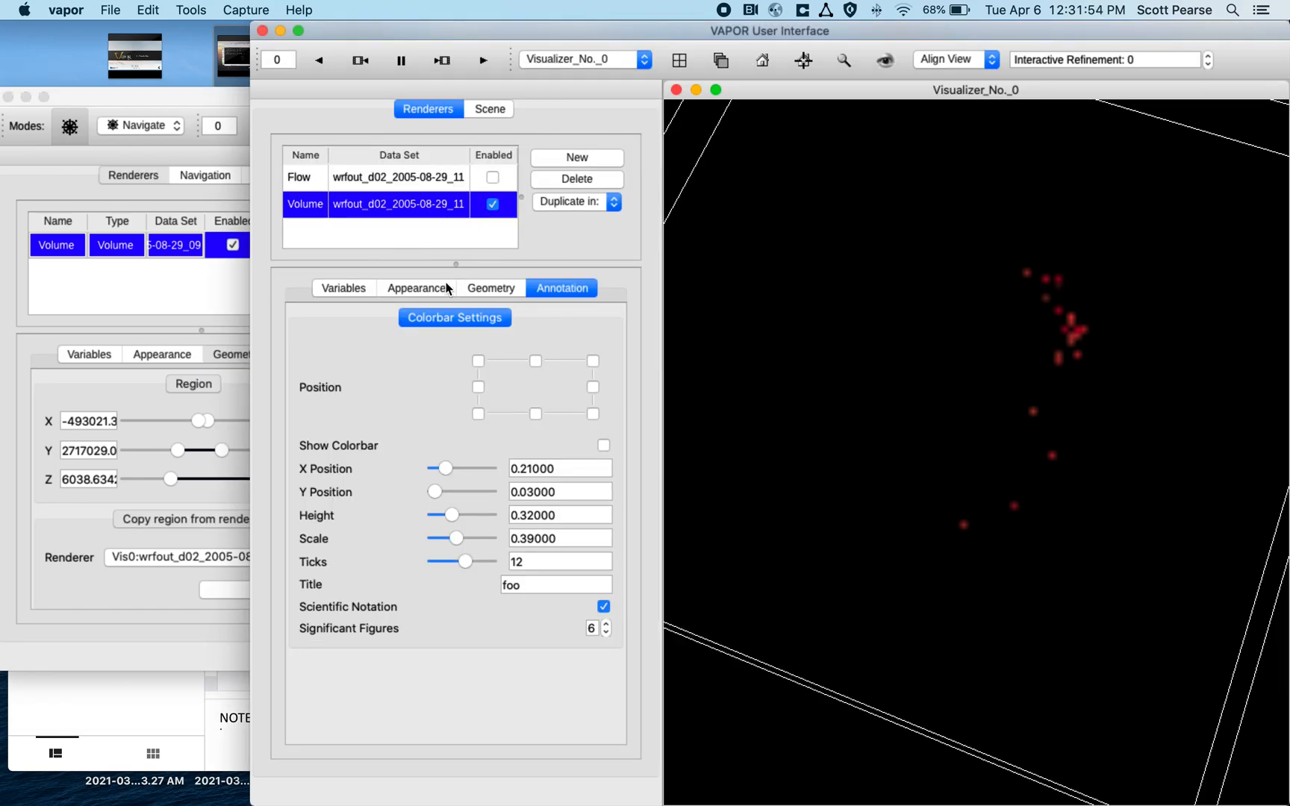
Inspect the other window's volume colour mapping and region settings.
left_click(415, 289)
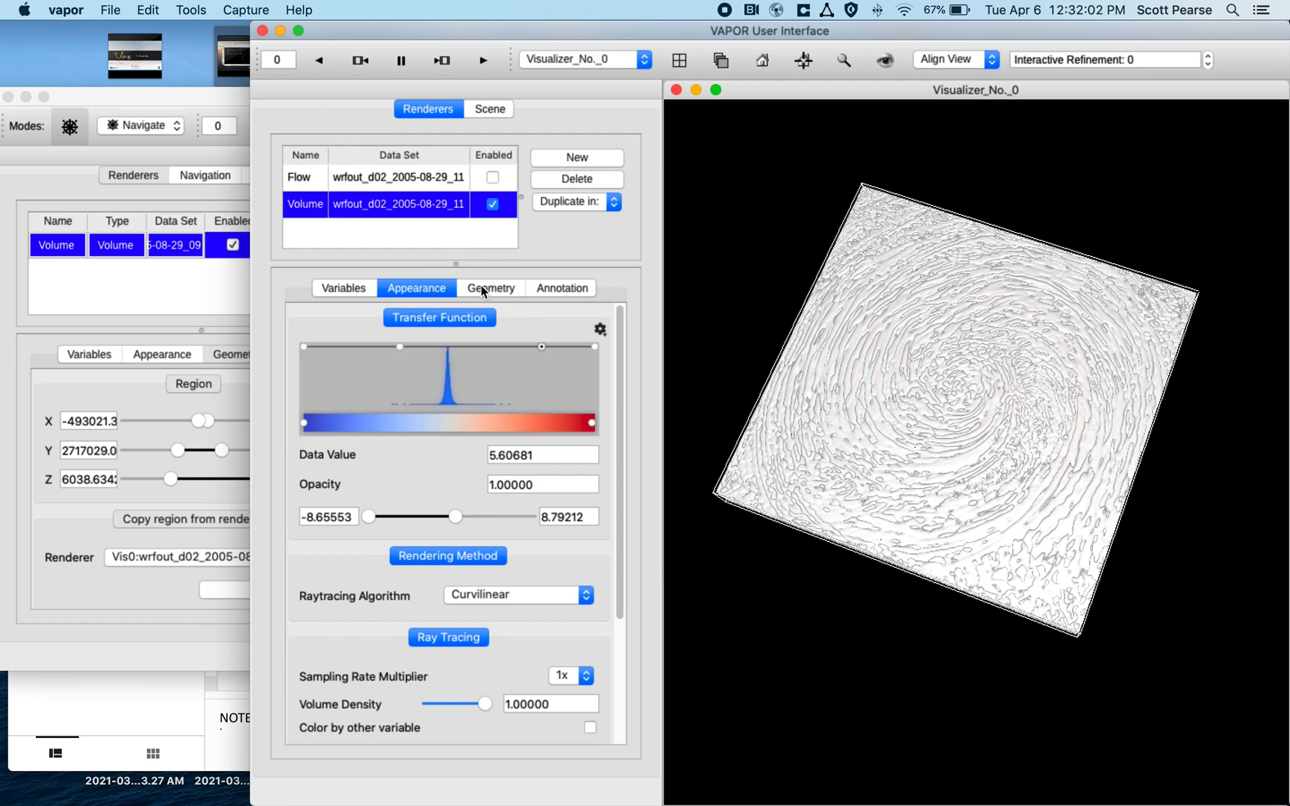
left_click(488, 288)
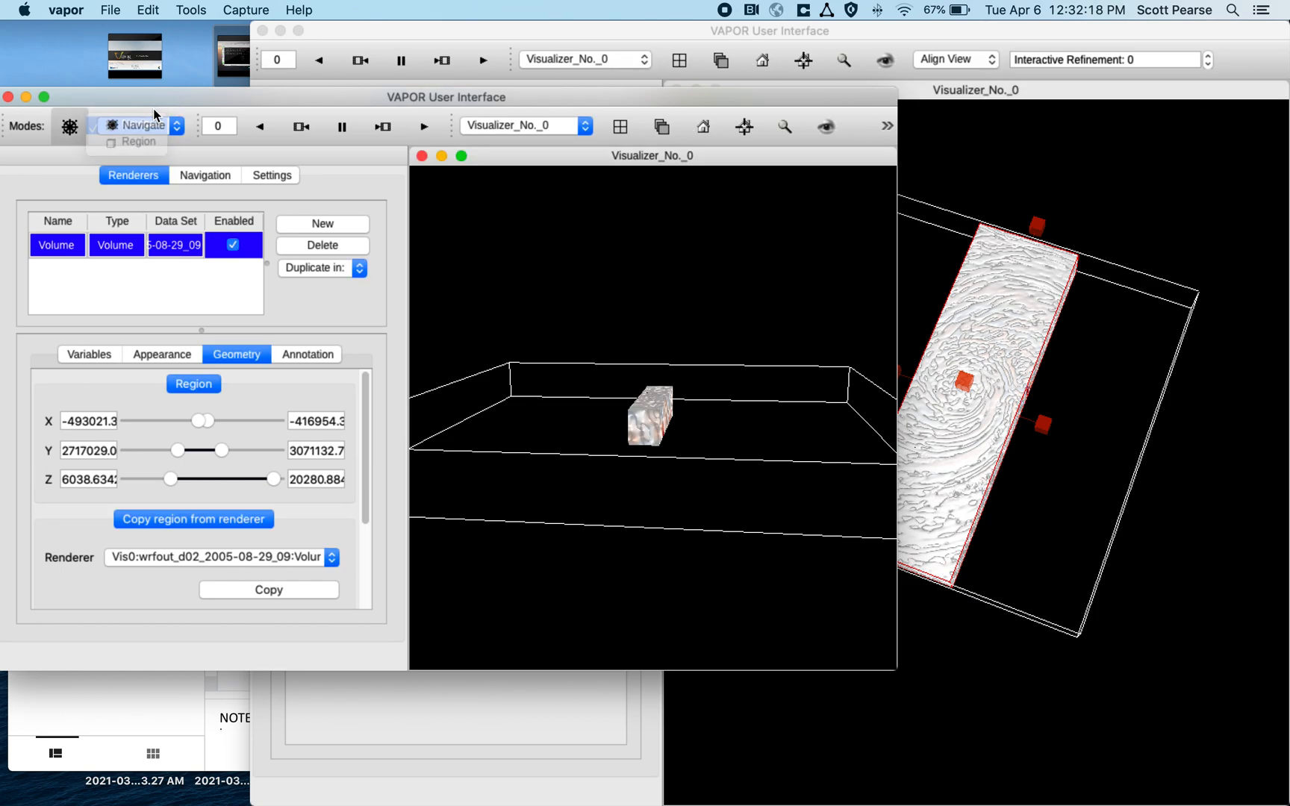
Bring the other VAPOR window forward to show its Volume region settings.
left_click(141, 125)
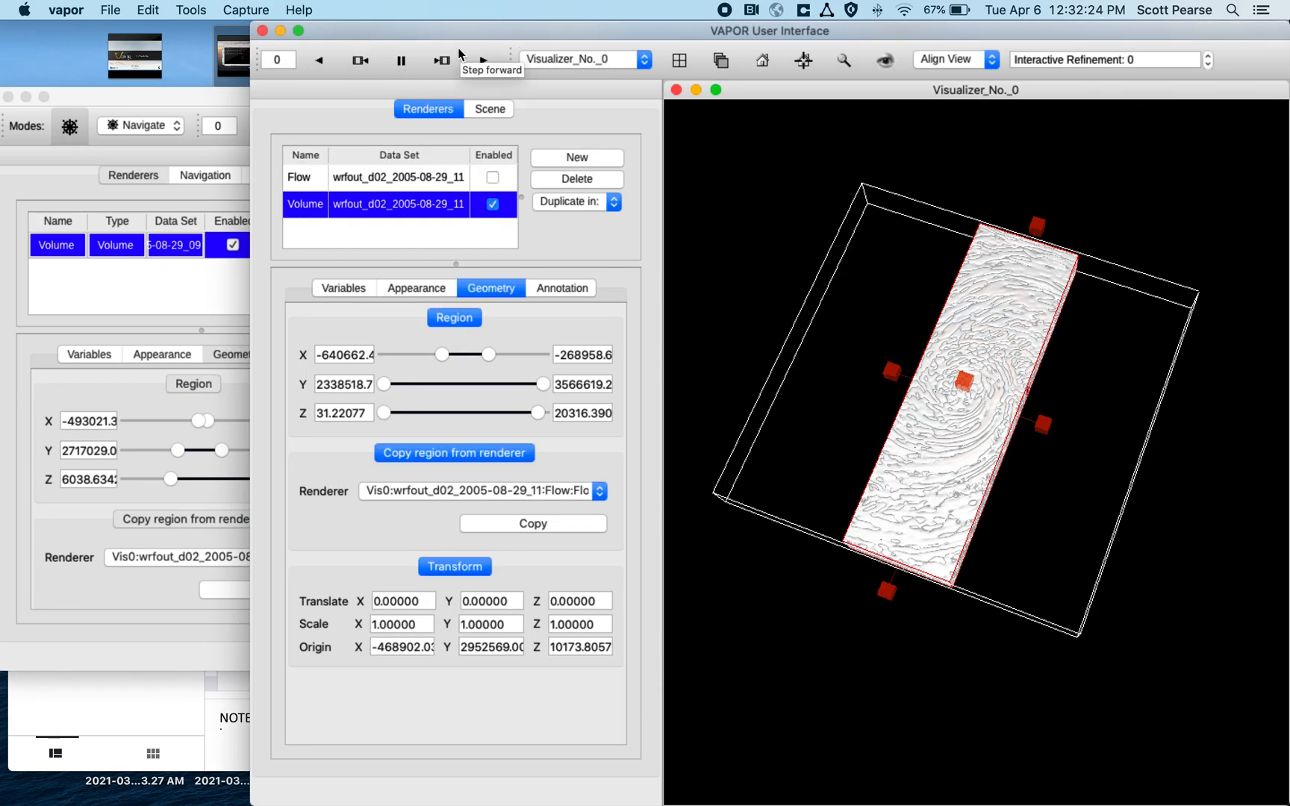
mouse_move(400, 60)
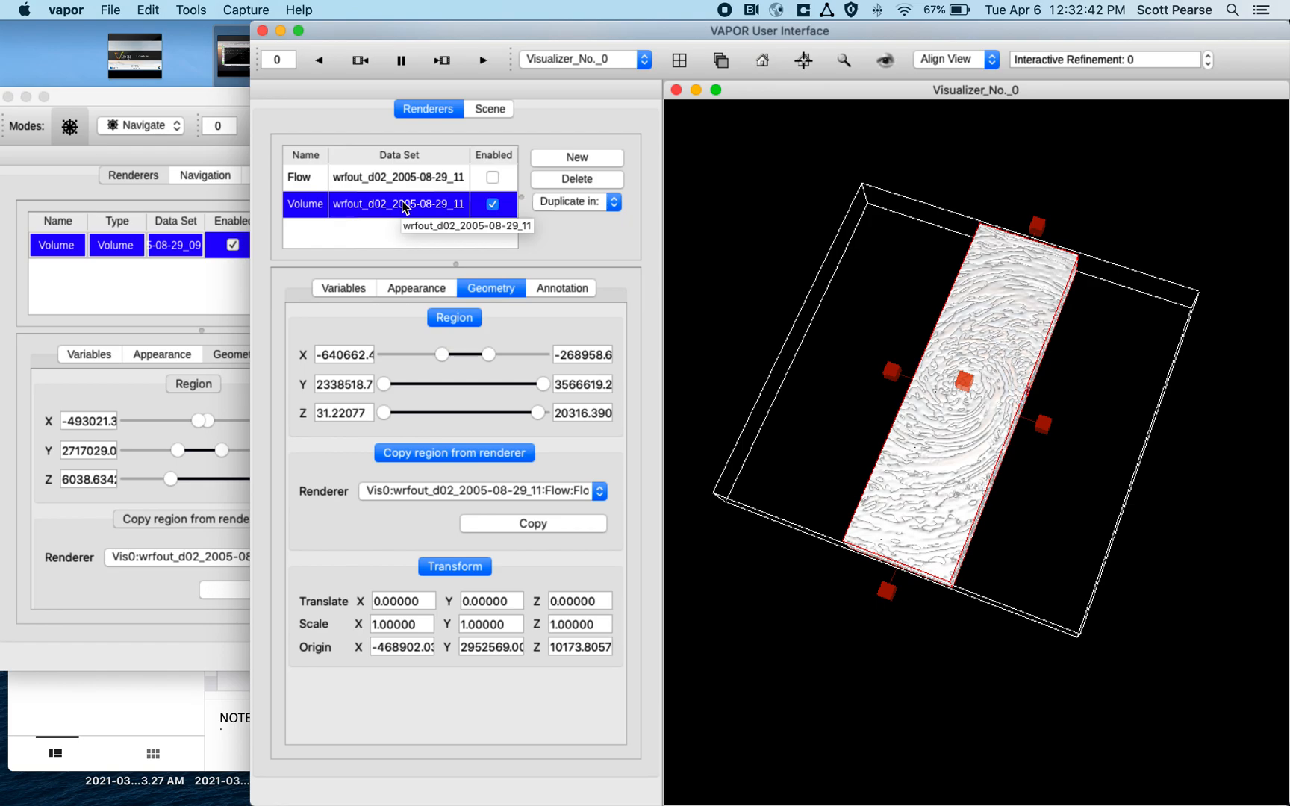
mouse_move(412, 183)
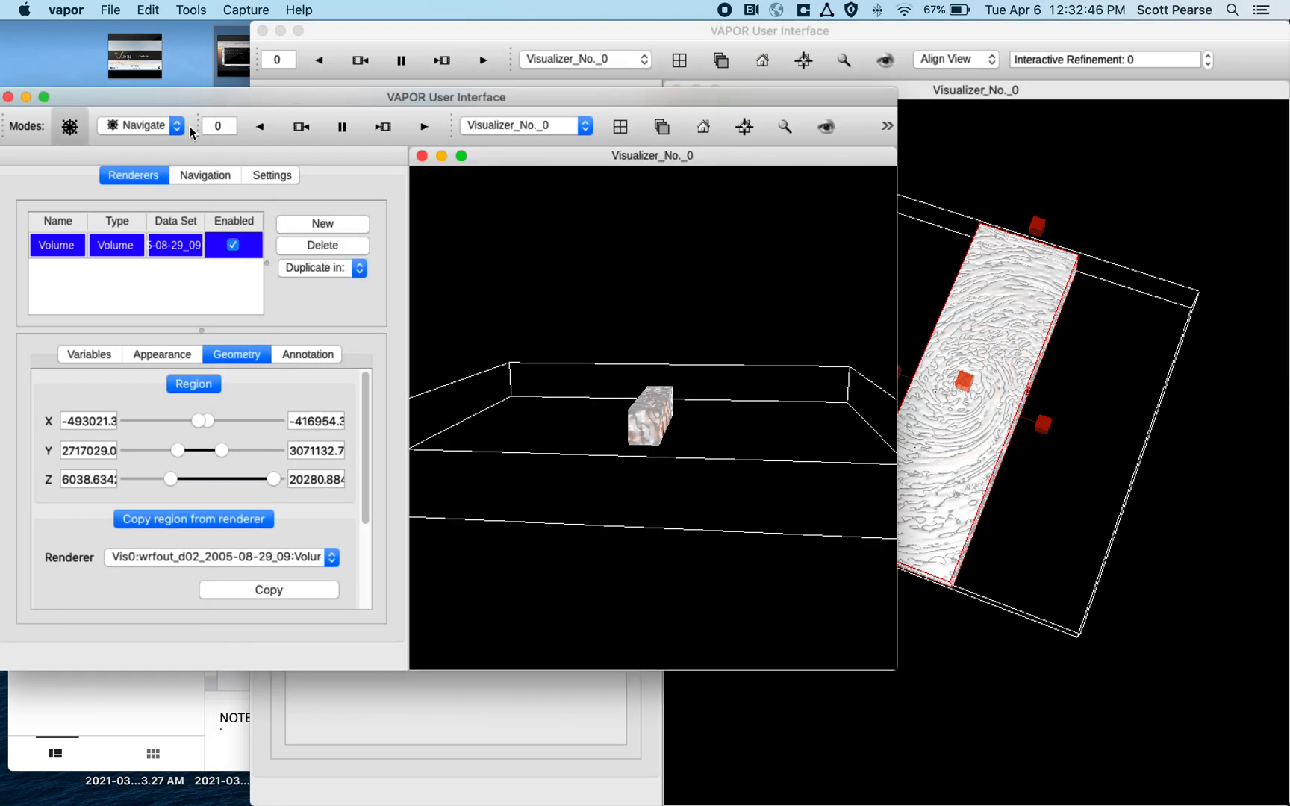
mouse_move(175, 245)
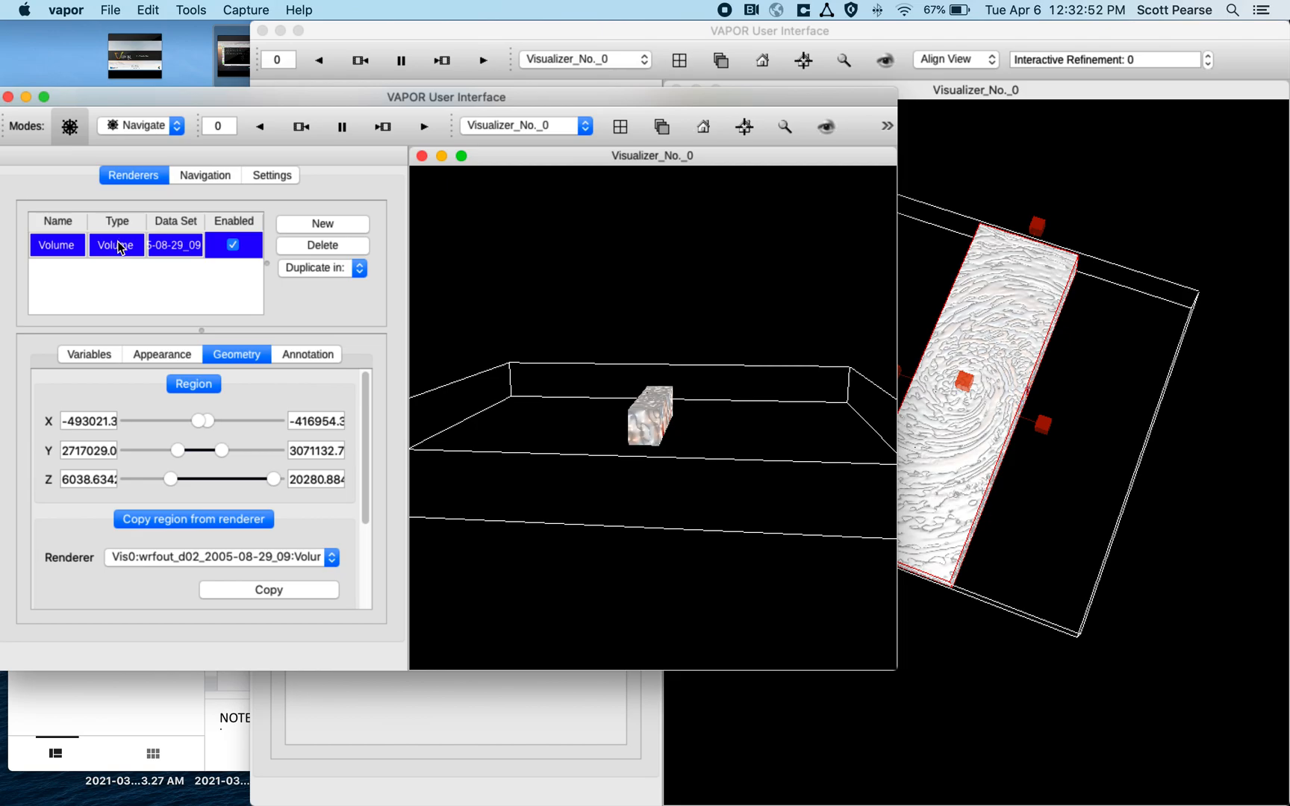
mouse_move(118, 247)
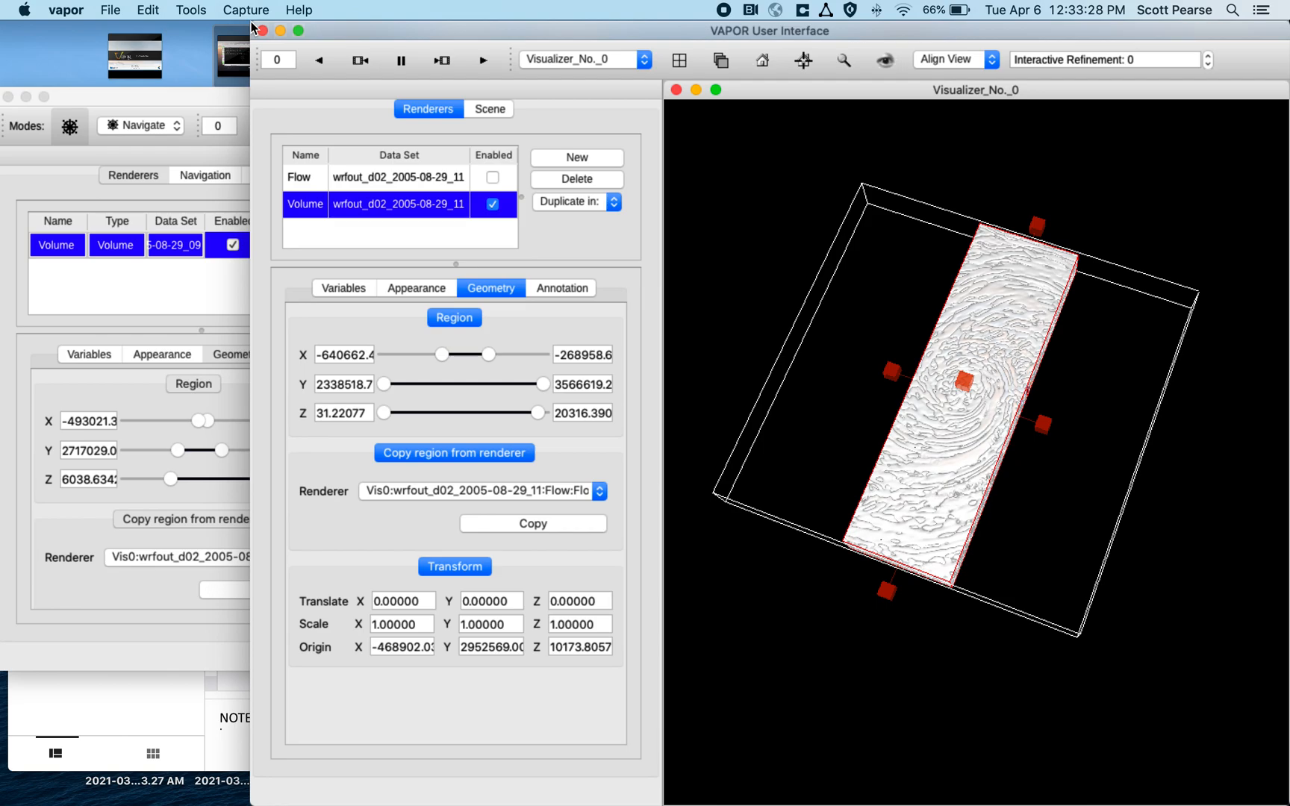
mouse_move(499, 789)
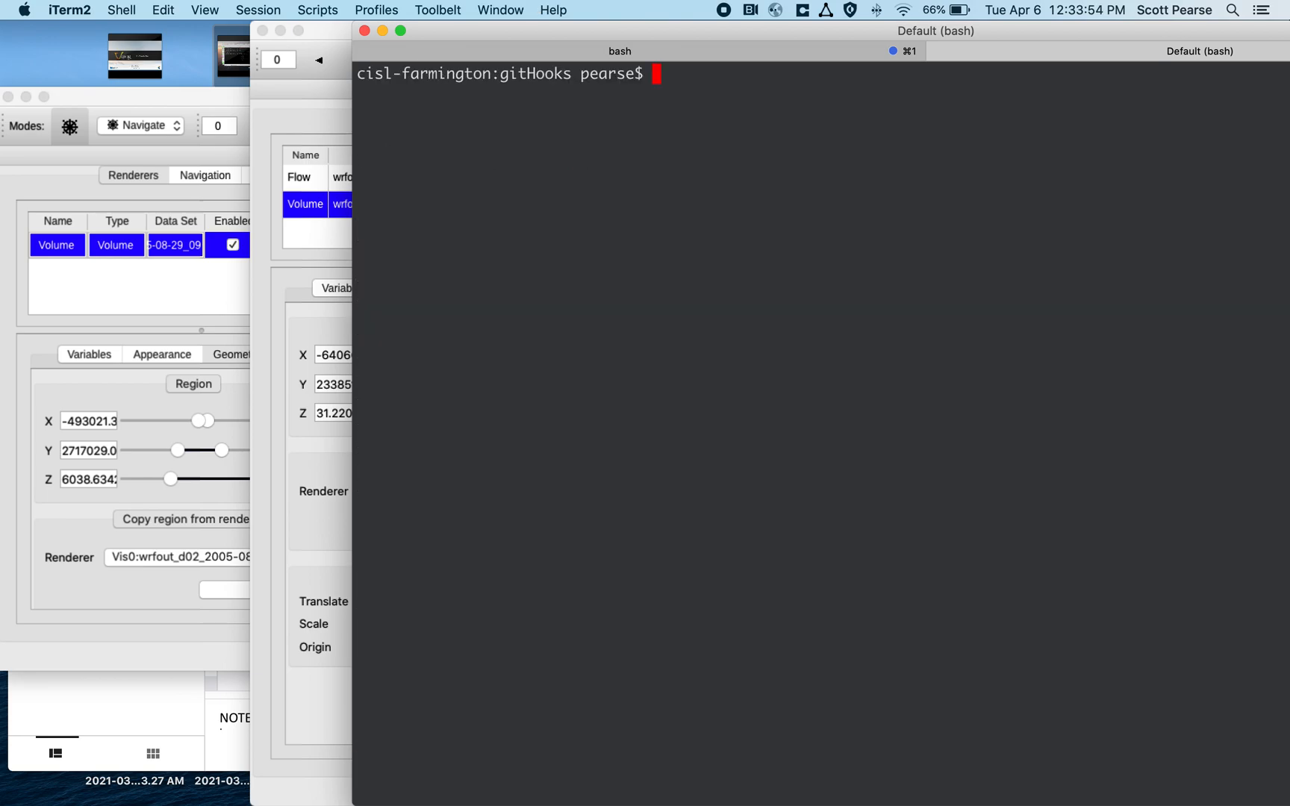
Change into VAPOR's share/gitHooks folder and list pre-push and setupHooks.sh.
type("cd ../..")
type("pwd")
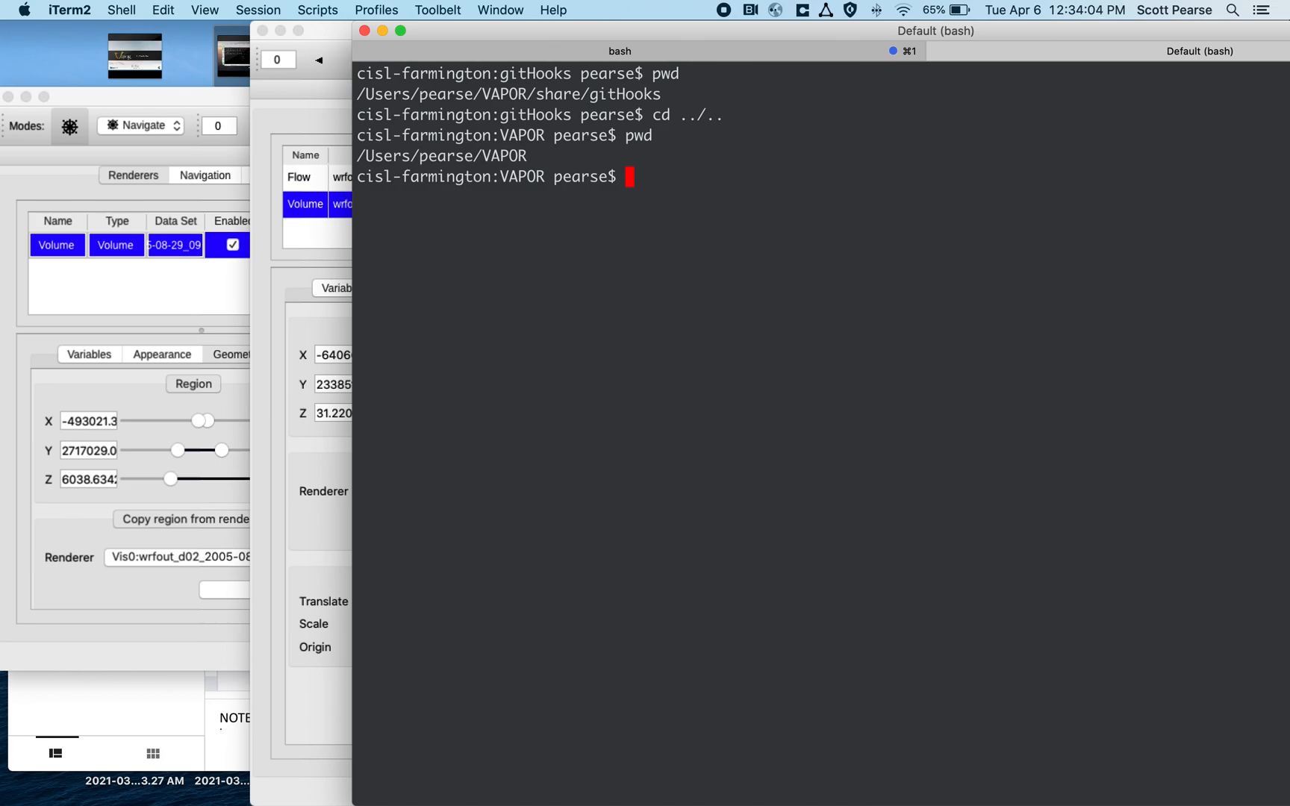
type("git lc")
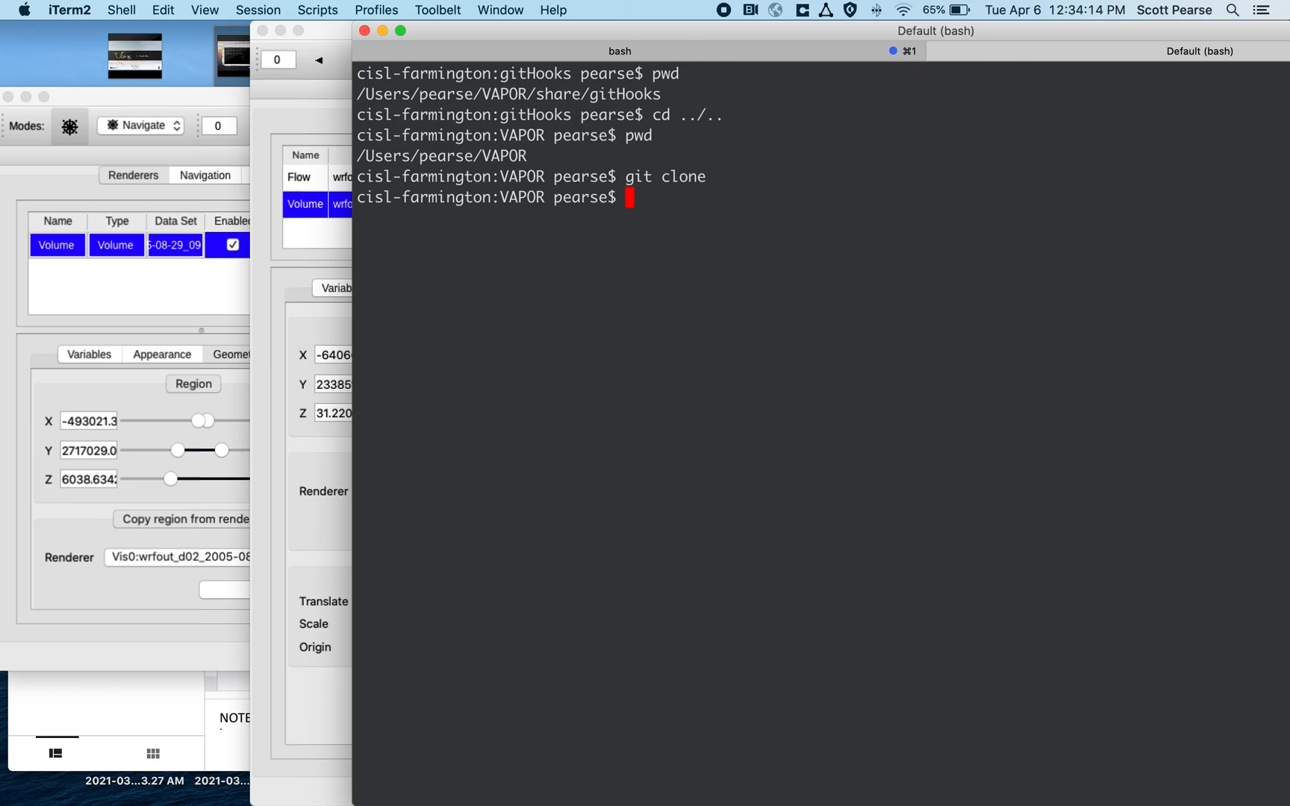
type("cd share/")
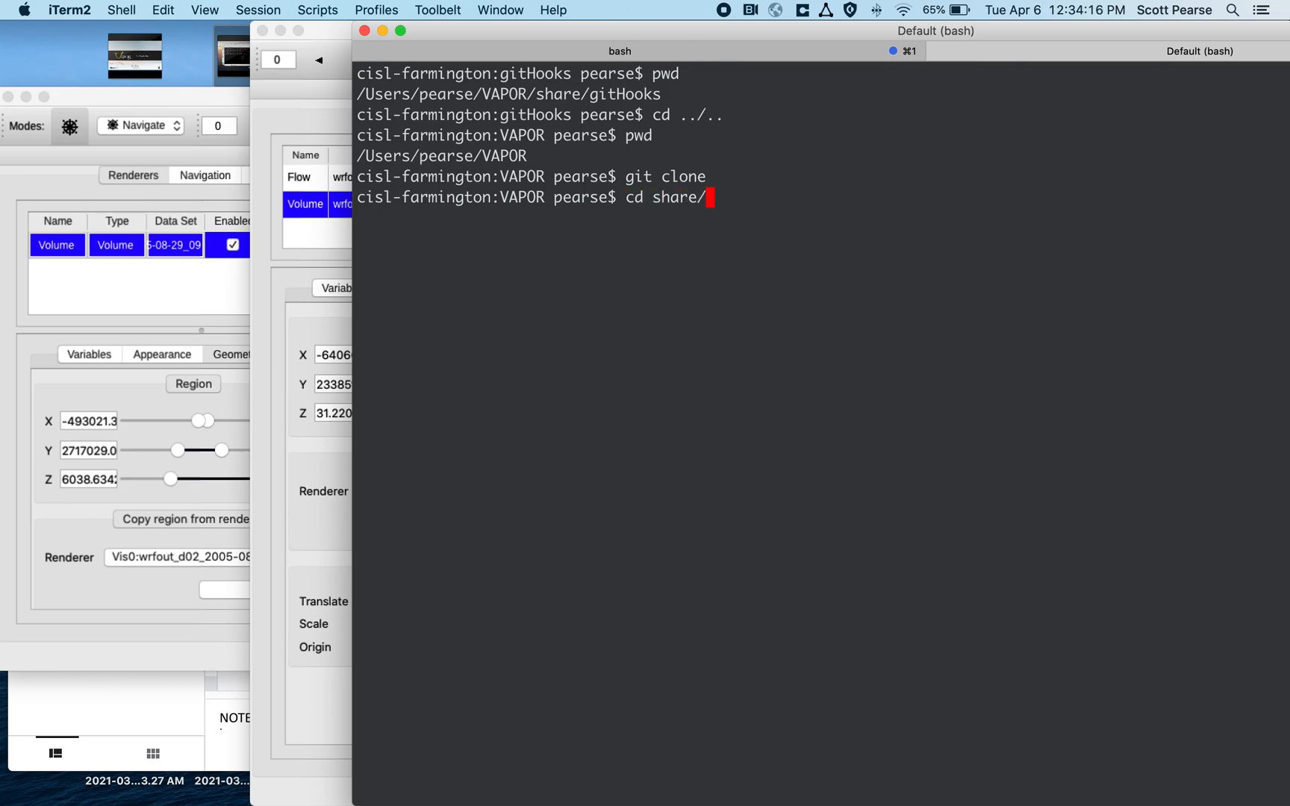
type("gitHooks/")
type("ls")
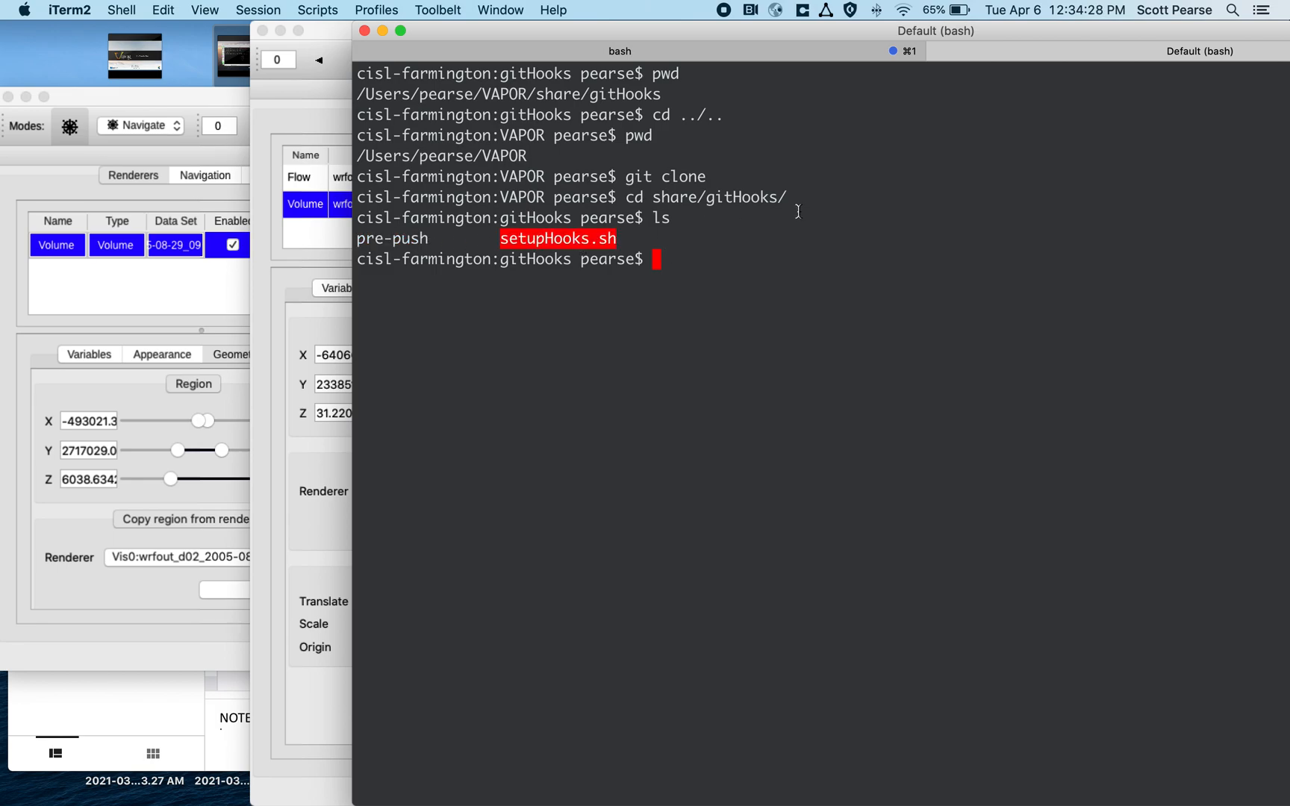
Run ./setupHooks.sh to install the pre-push hook into .git/hooks and highlight the path.
type("./setupHooks.sh")
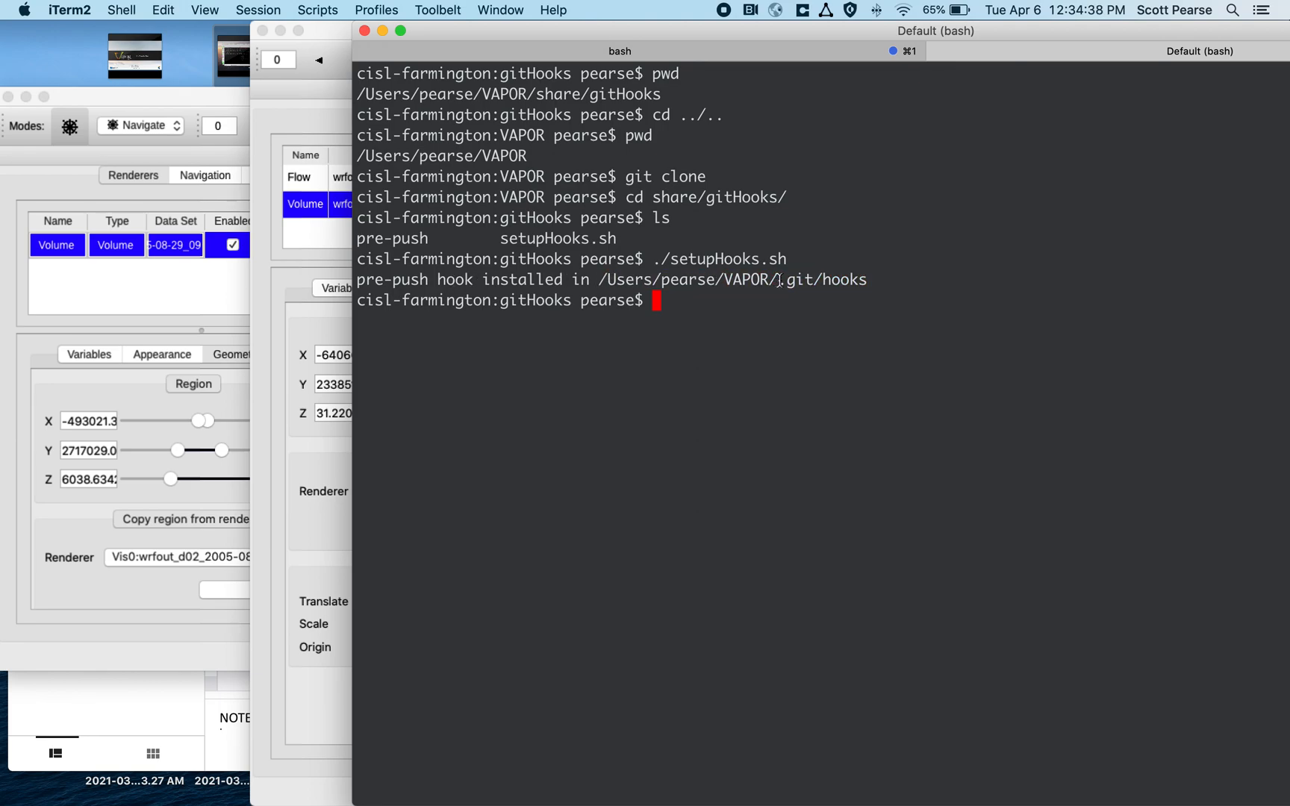
double_click(792, 279)
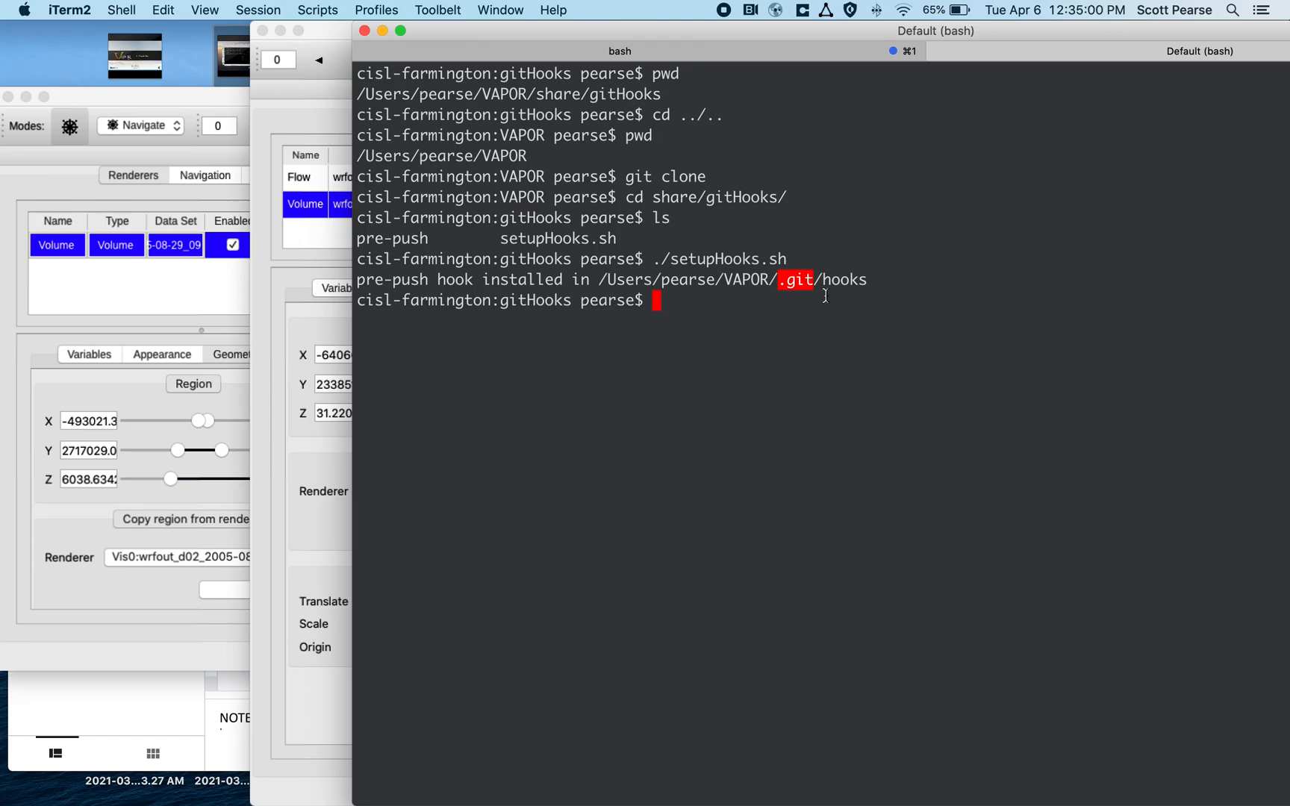
mouse_move(233, 741)
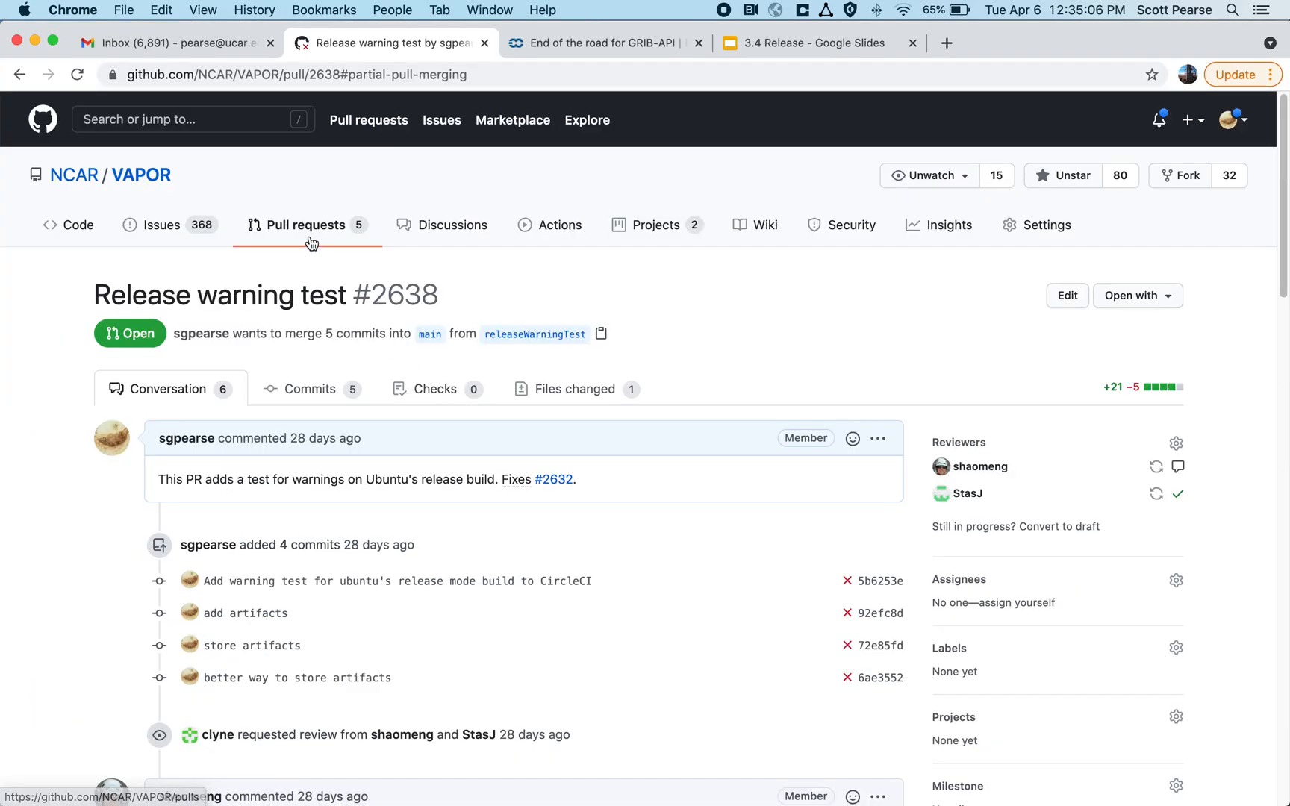
Show NCAR/VAPOR's open pull requests, where Release warning test has a failed check.
left_click(307, 224)
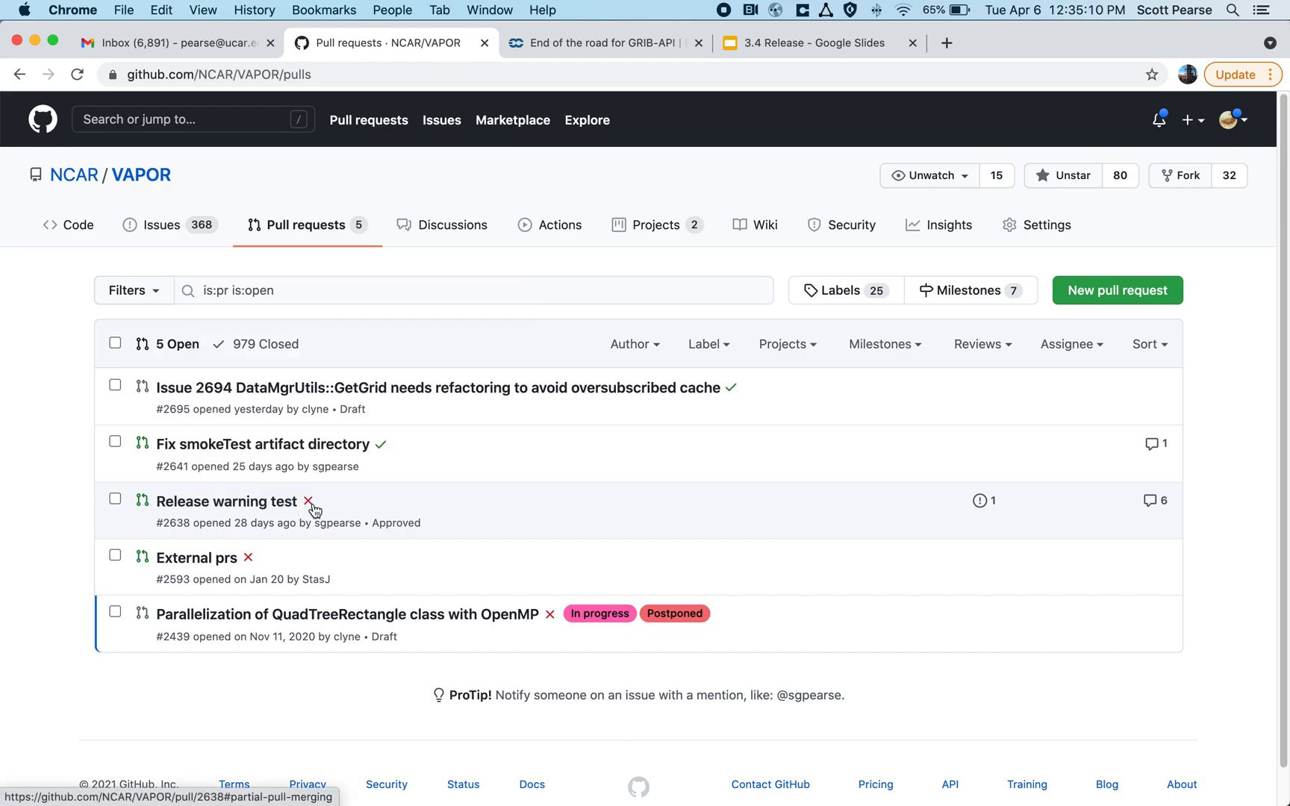
mouse_move(309, 501)
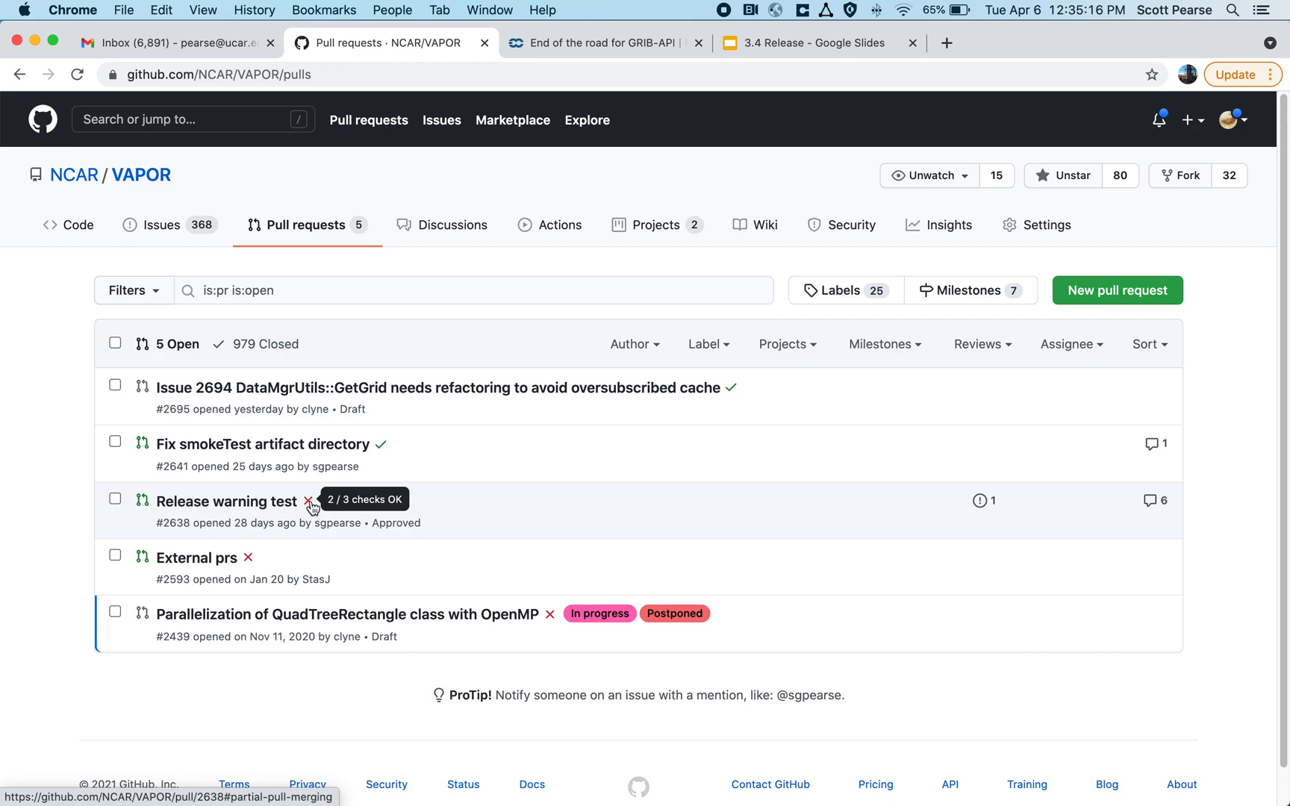
mouse_move(316, 514)
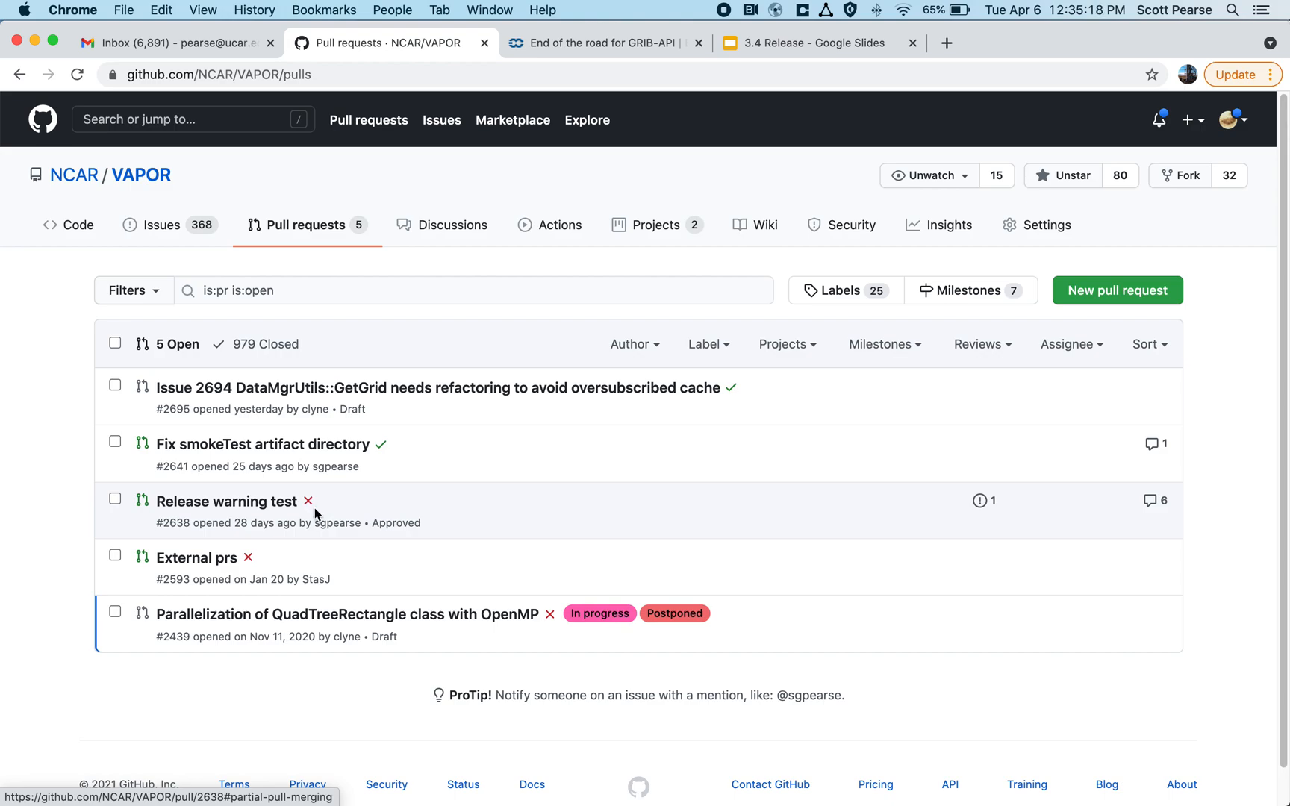
mouse_move(293, 510)
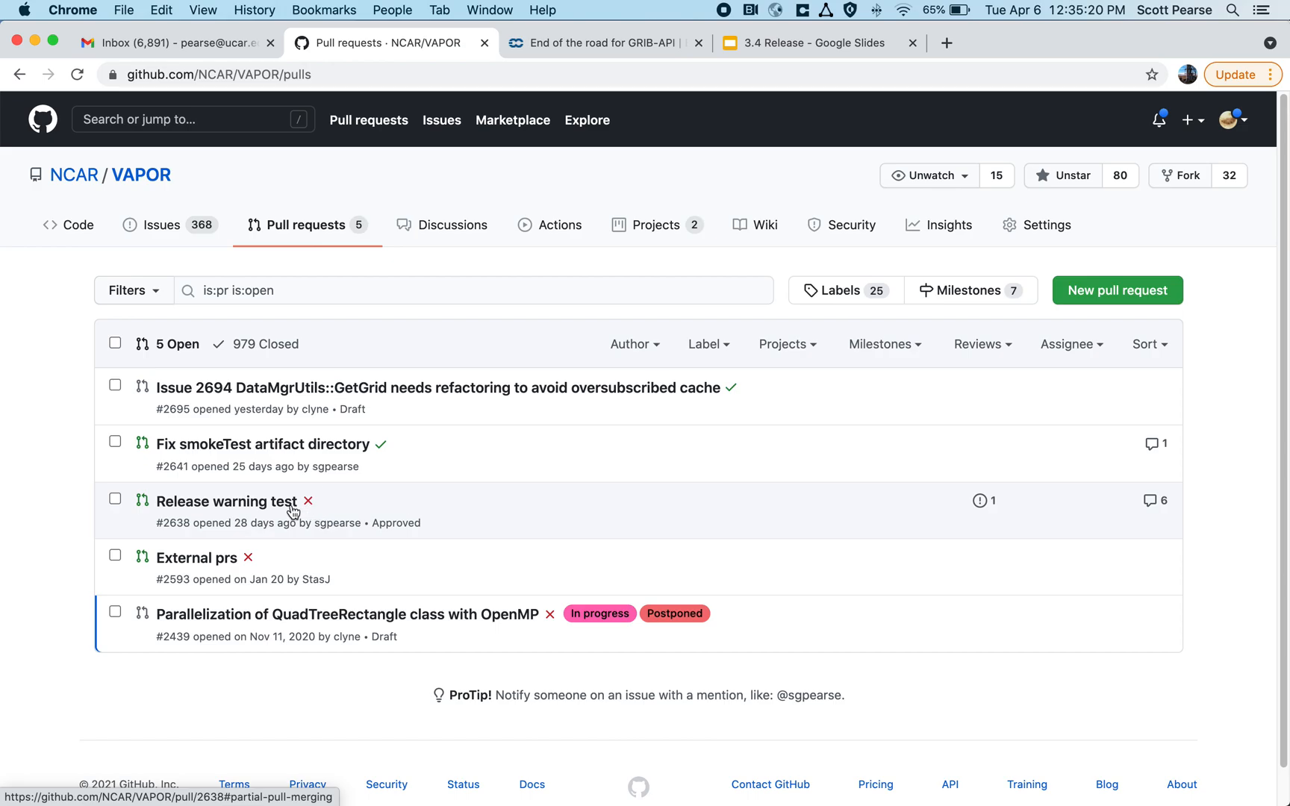
mouse_move(311, 508)
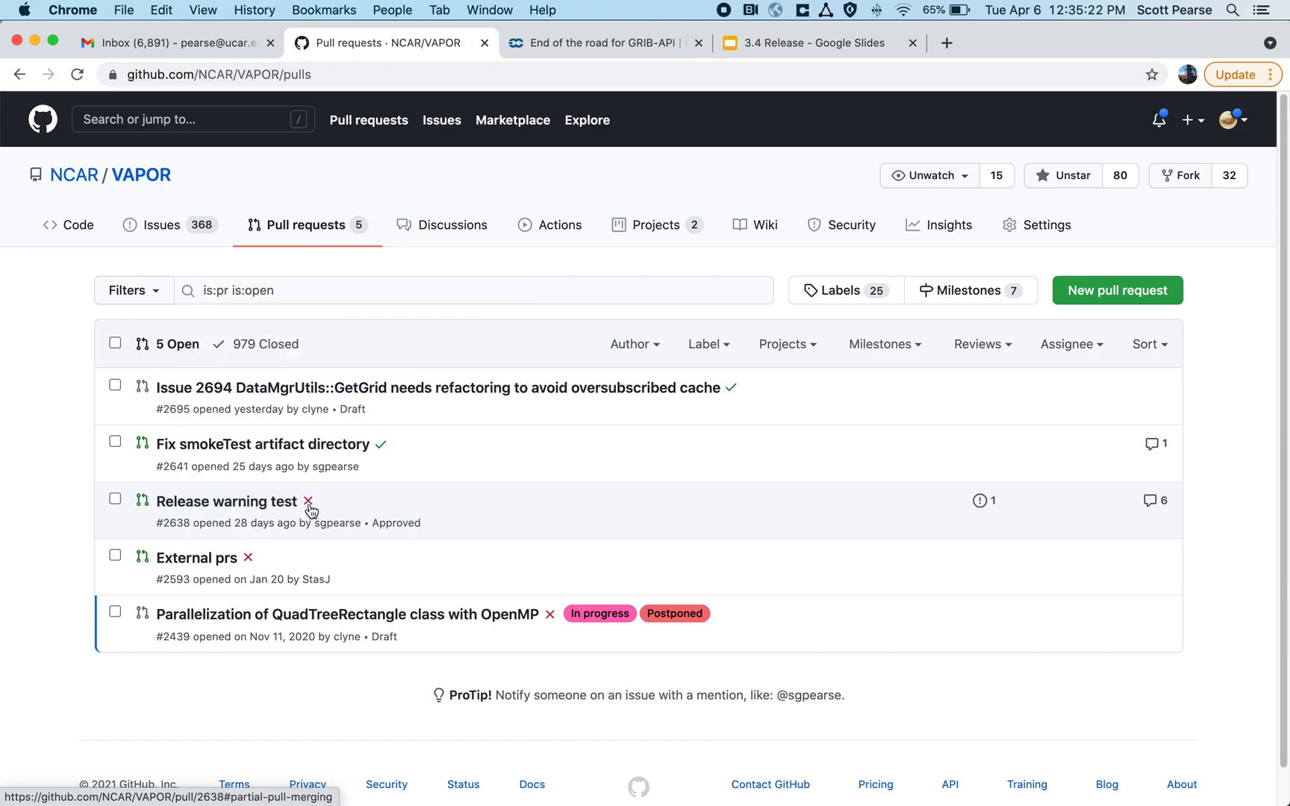
Review the Release warning test PR's checks, highlighting test_clang_format, and return to the PR top.
left_click(225, 502)
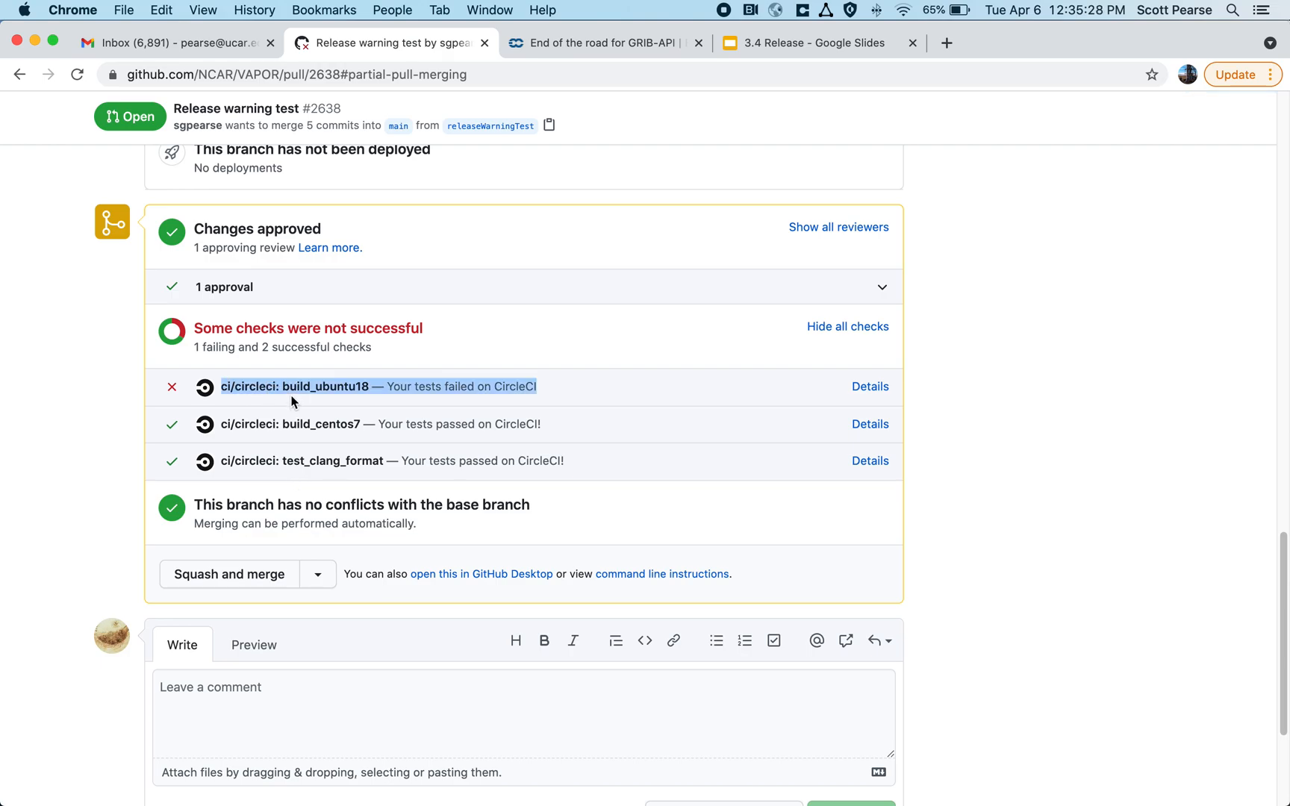
mouse_move(280, 427)
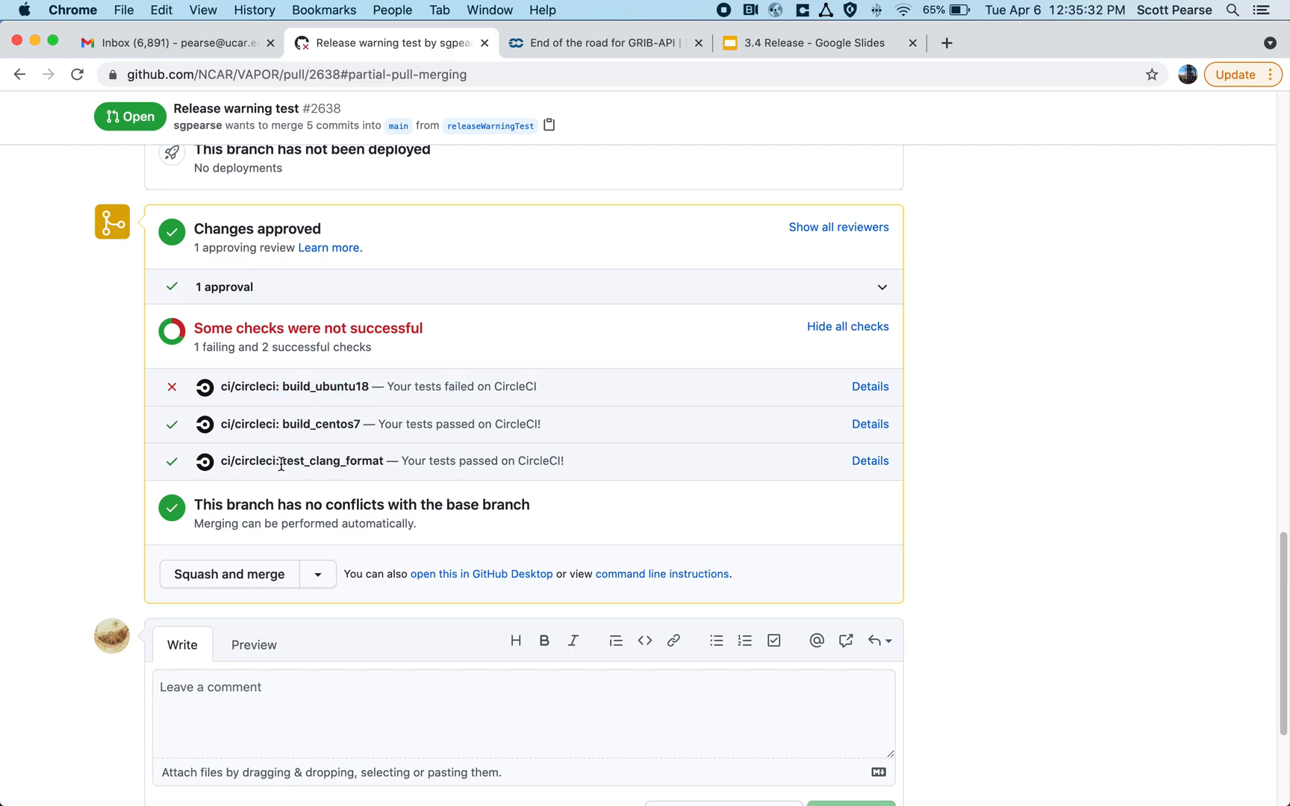
double_click(325, 462)
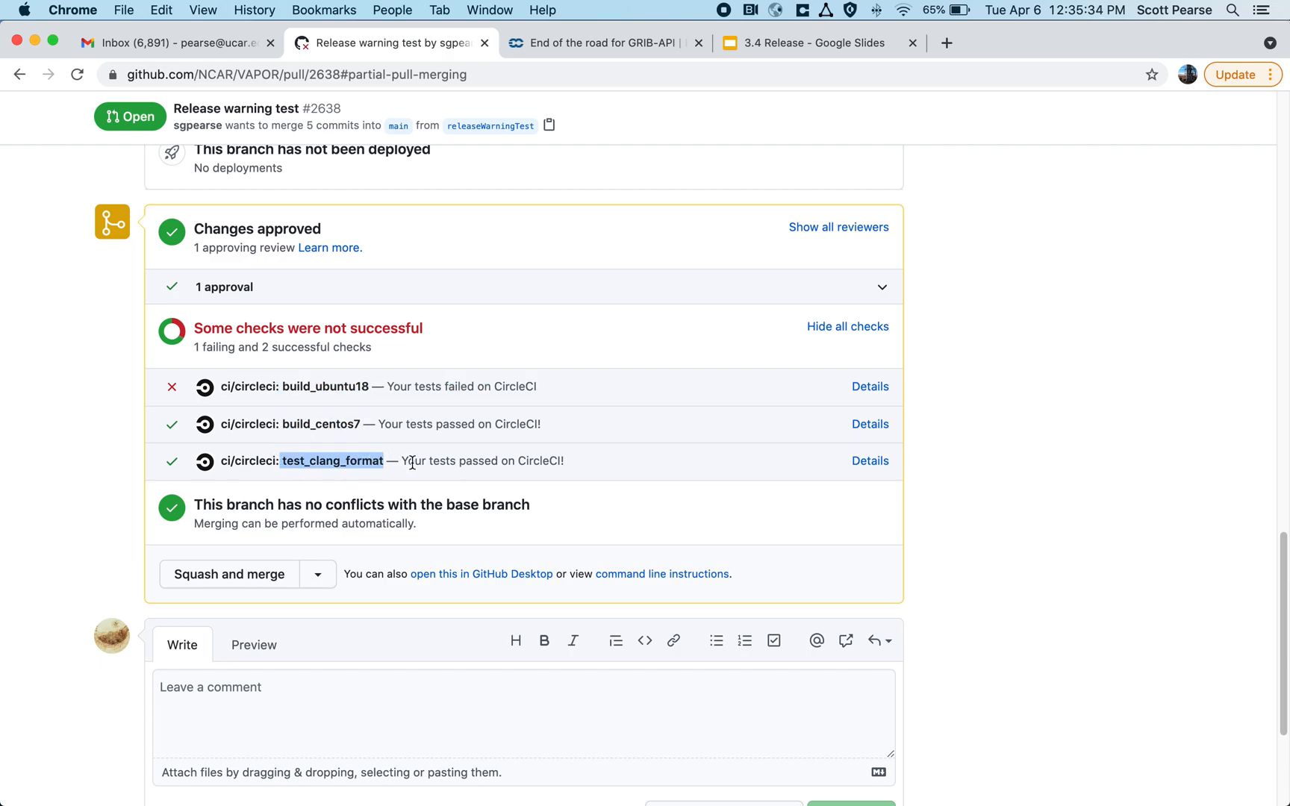
mouse_move(439, 424)
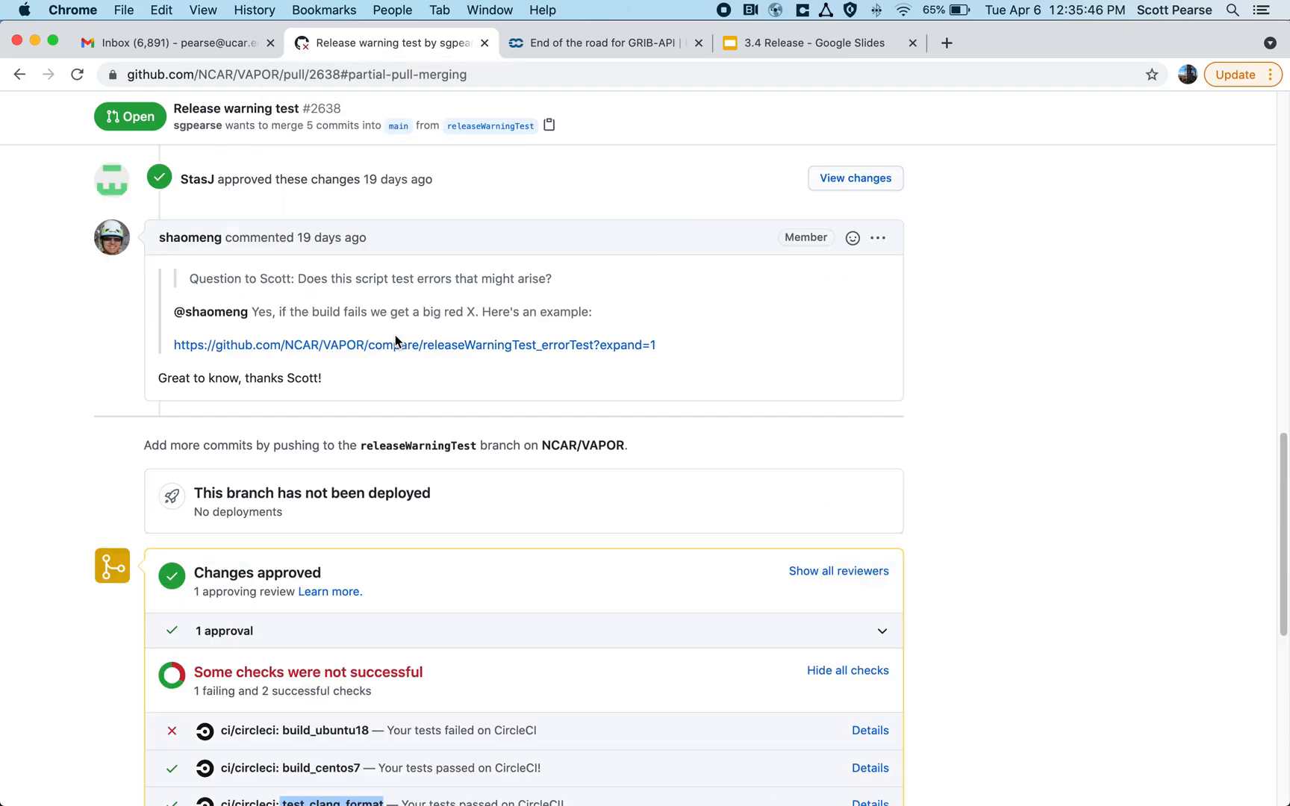
scroll("up", 3)
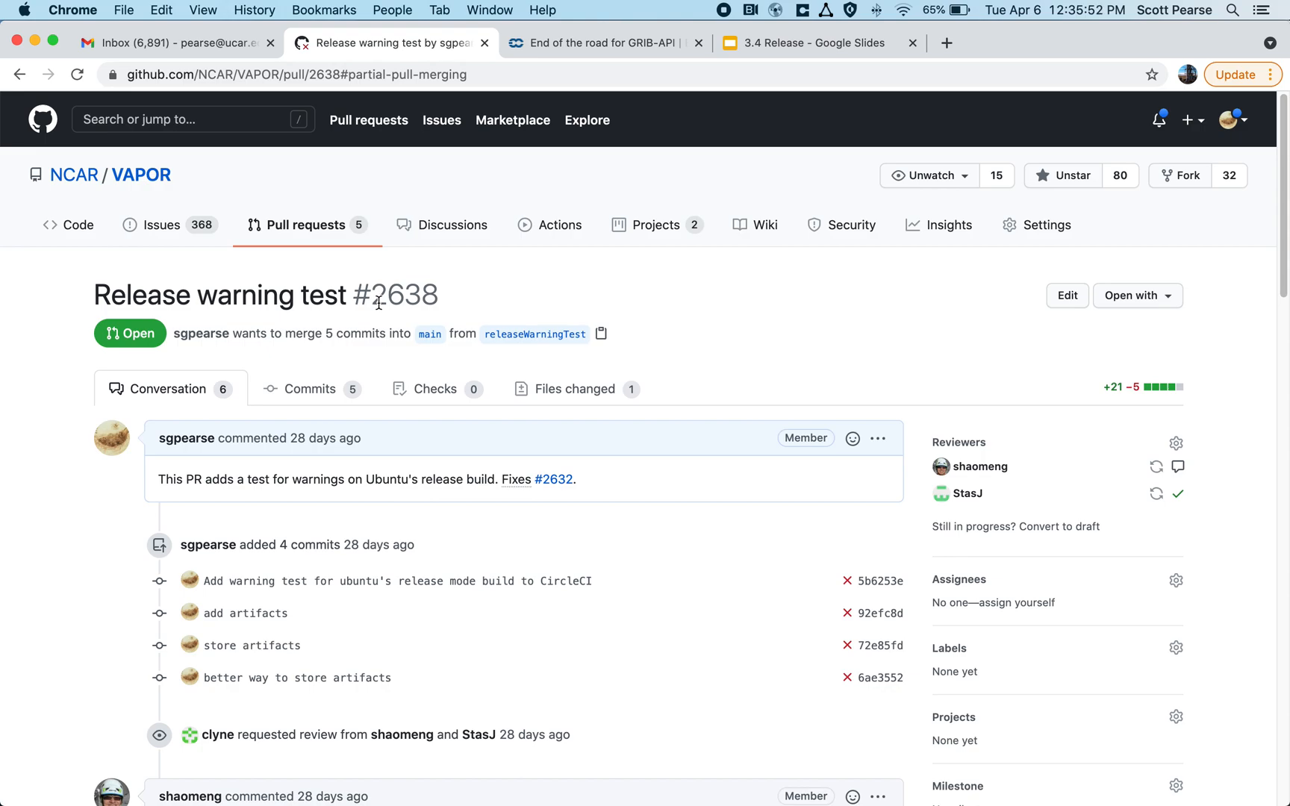
mouse_move(387, 303)
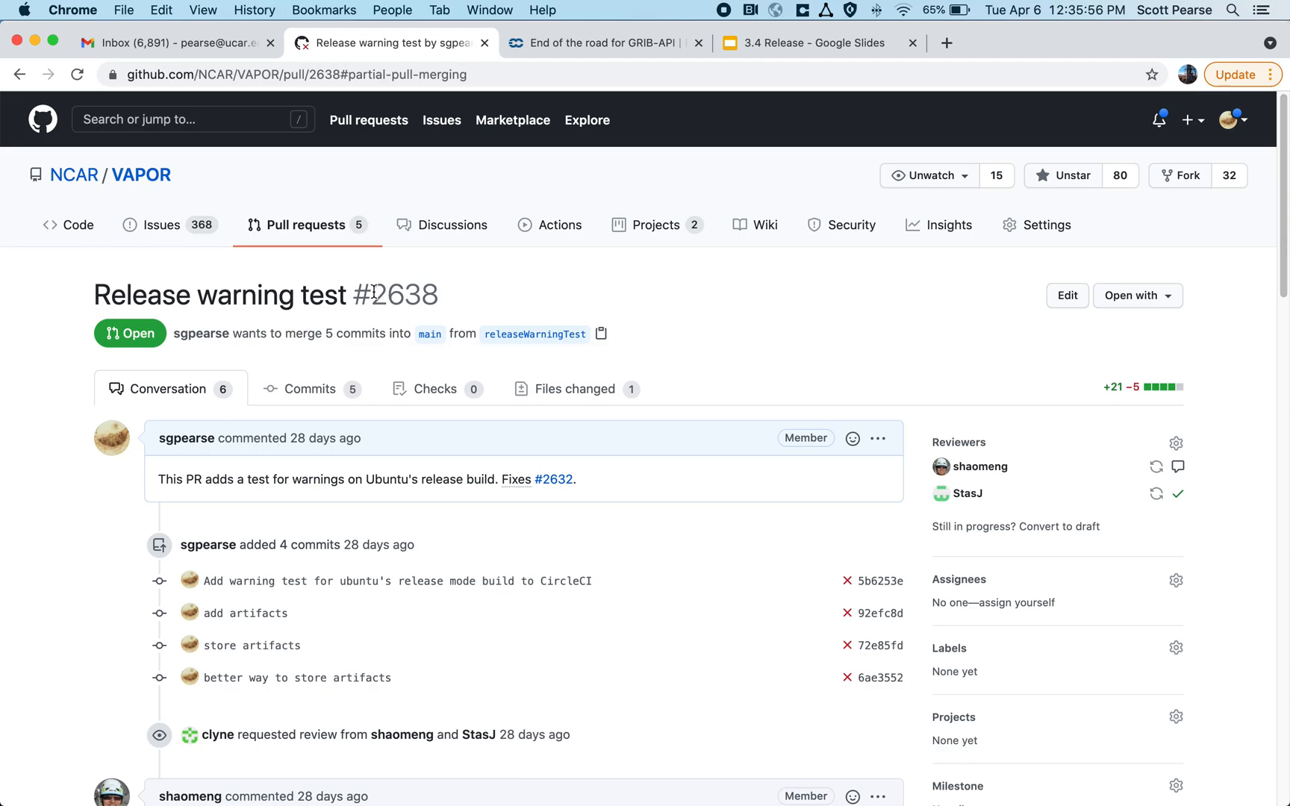
Navigate from Issues to the NCAR/VAPOR repository's Releases page.
scroll("down", 3)
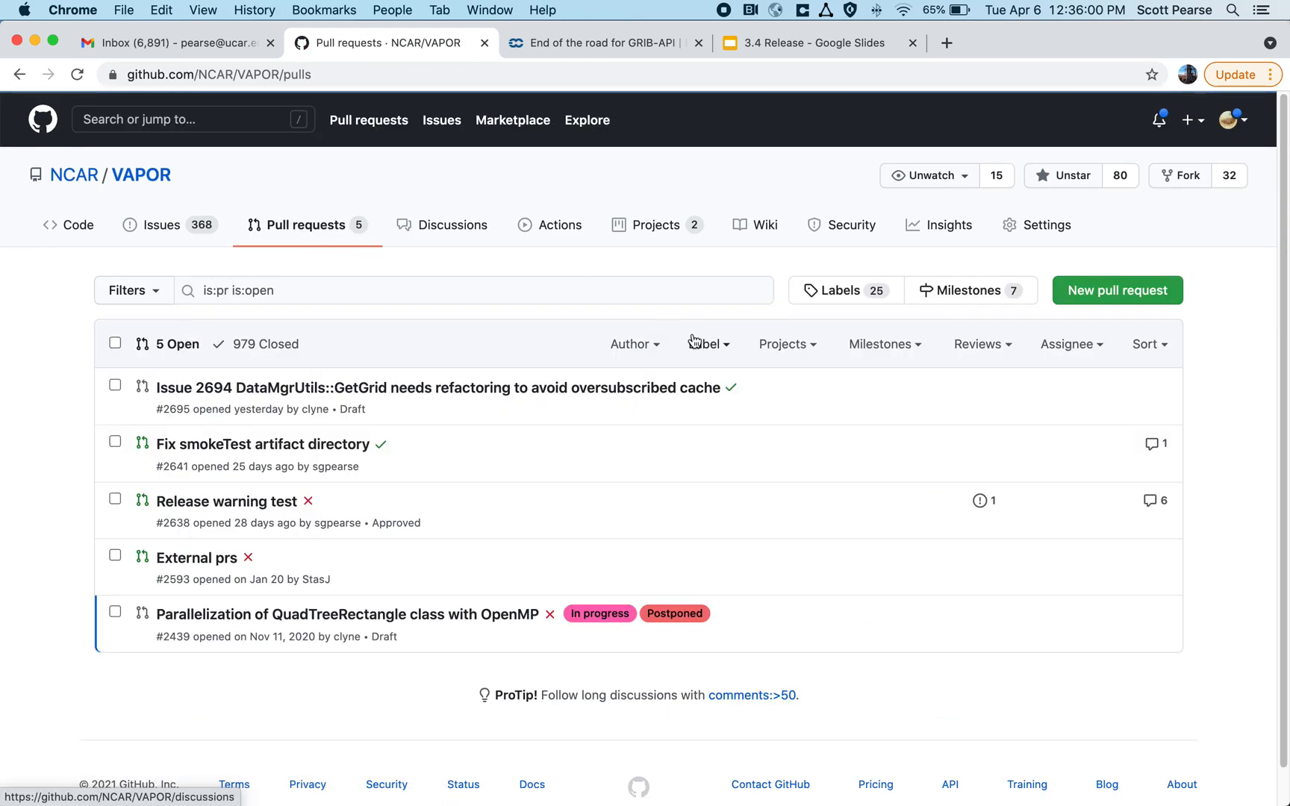
left_click(164, 224)
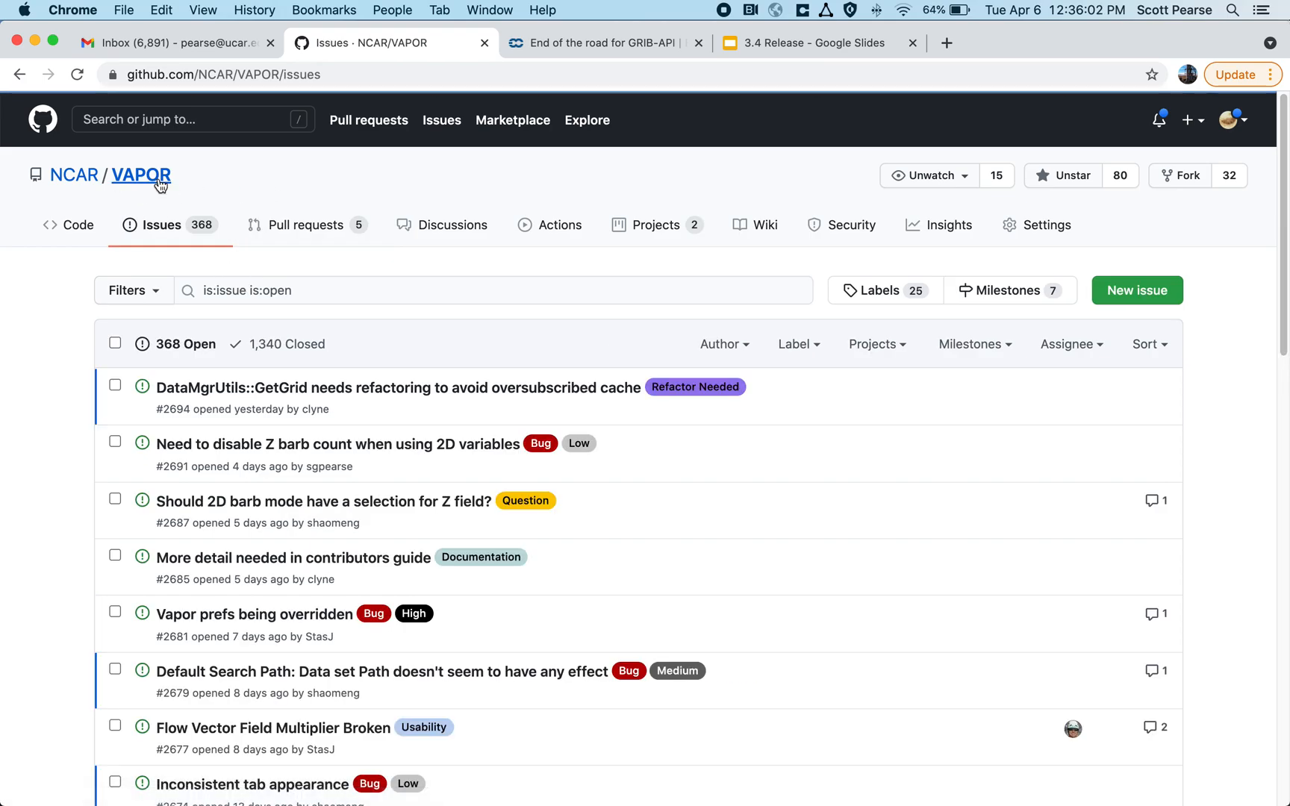
left_click(140, 174)
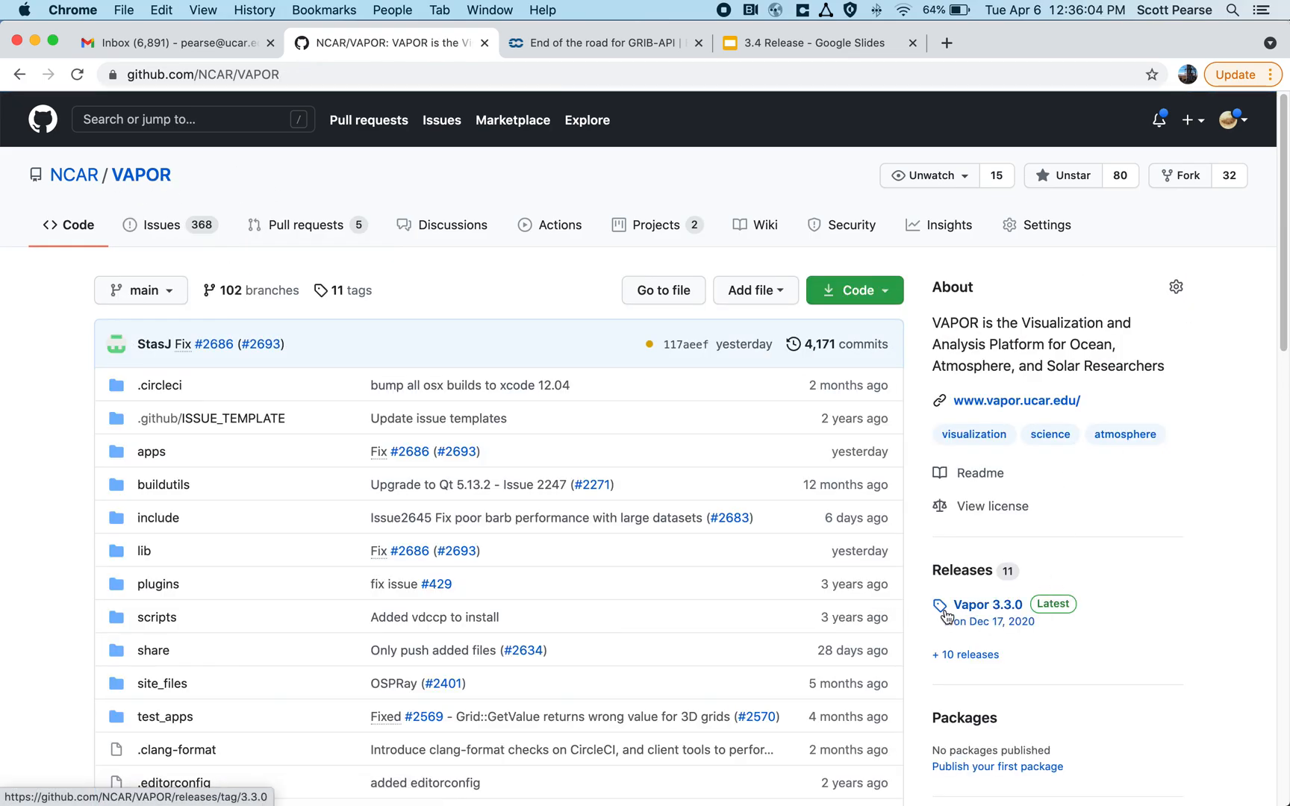
left_click(990, 605)
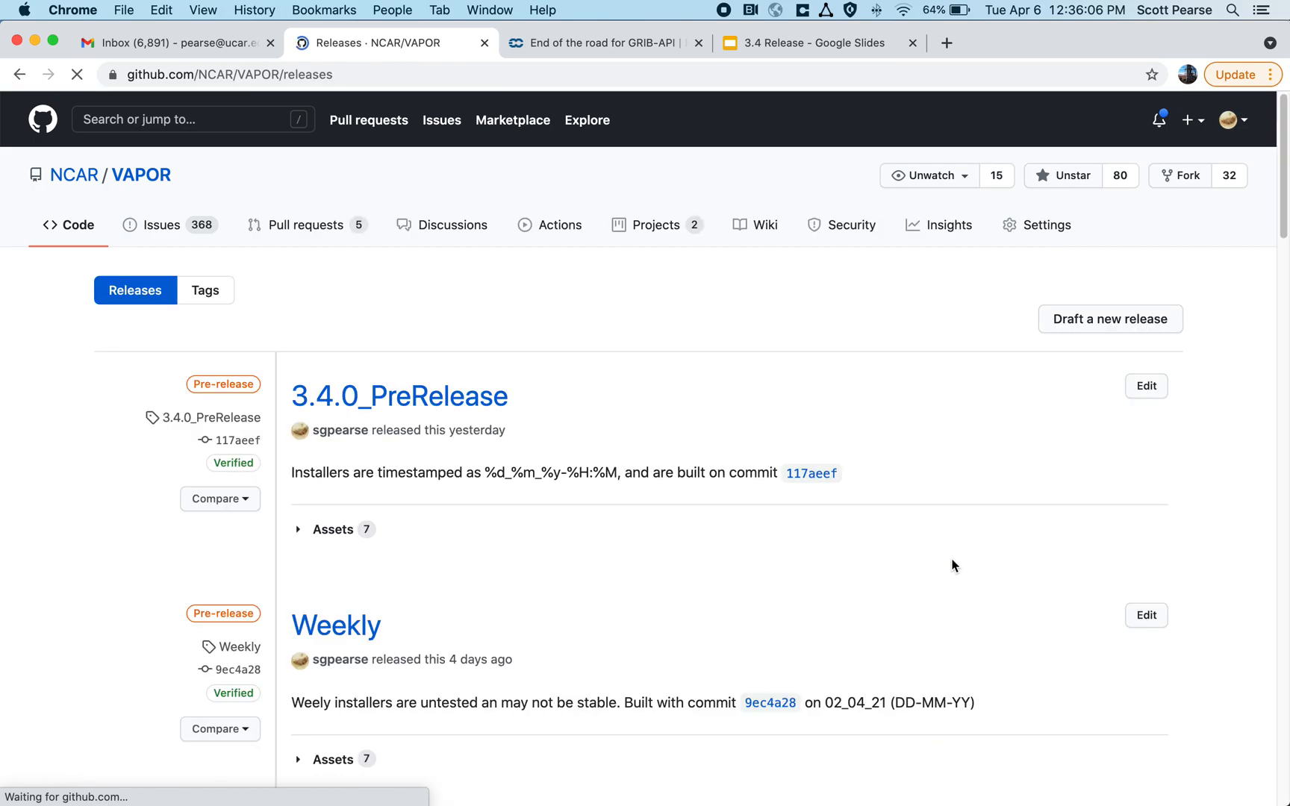
Expand the Weekly pre-release's assets listing CentOS7, Darwin, Ubuntu18 and win64 installers.
scroll("down", 3)
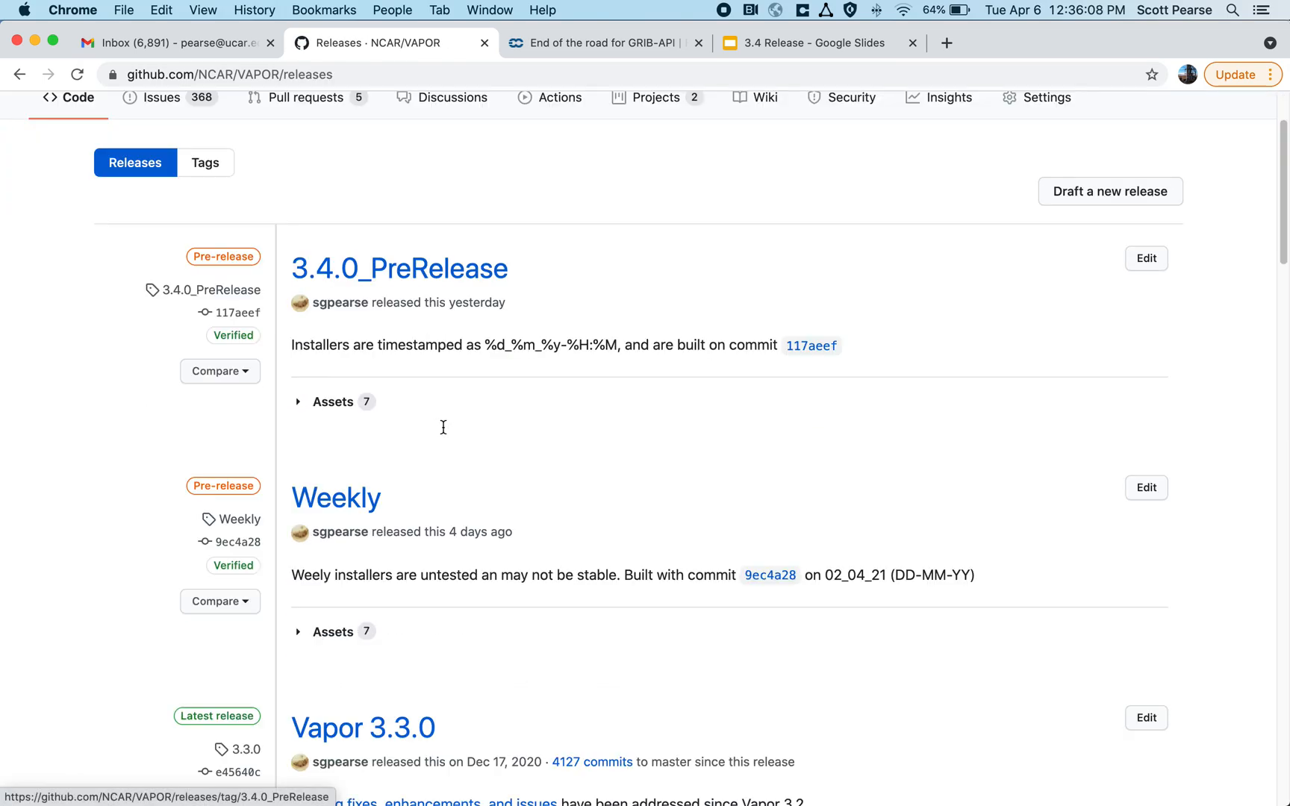
mouse_move(286, 651)
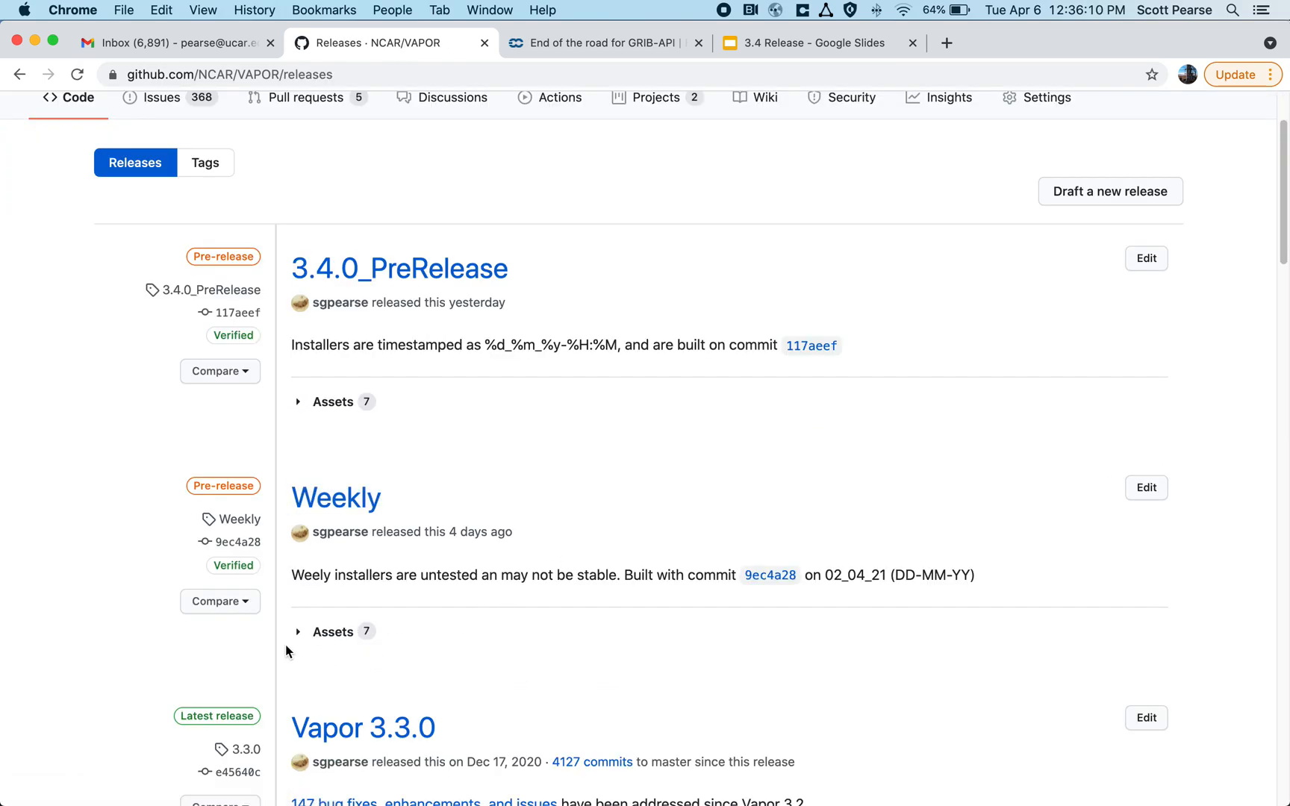
left_click(333, 632)
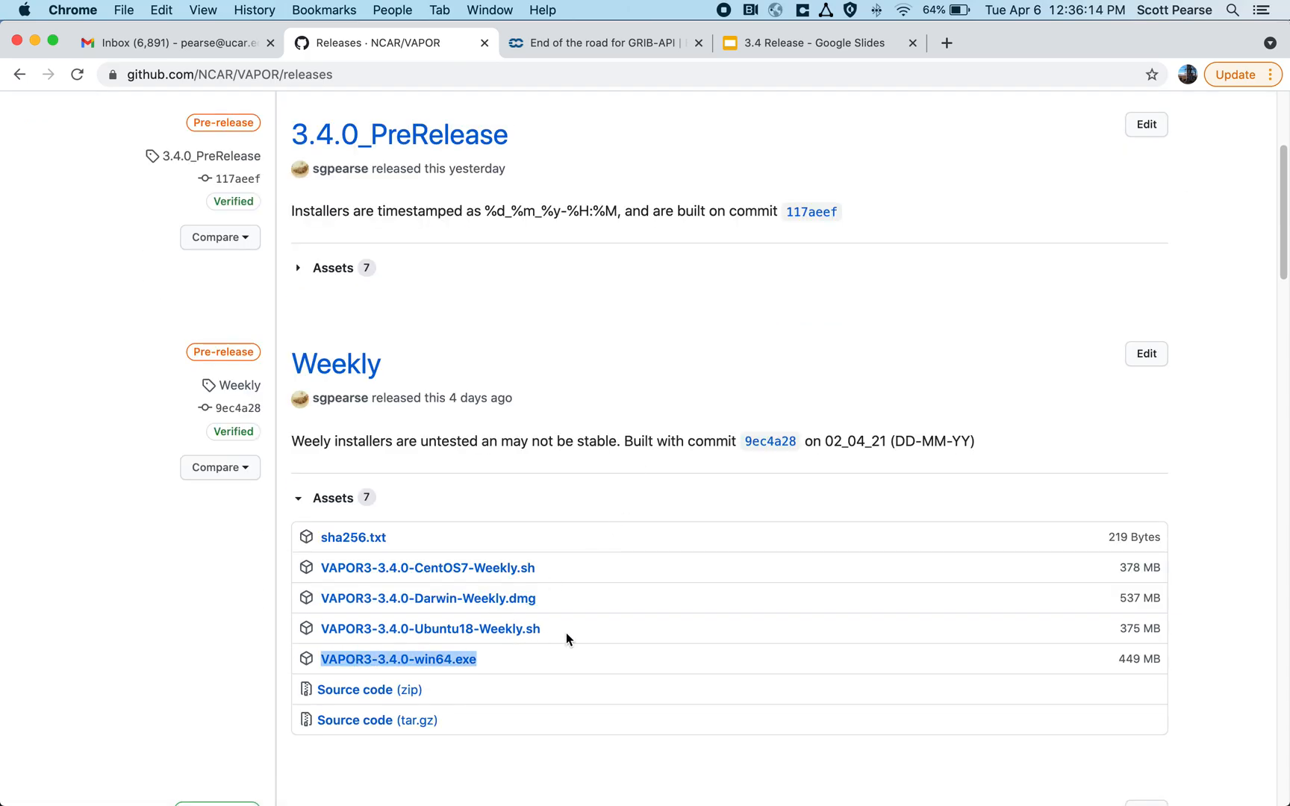
mouse_move(573, 630)
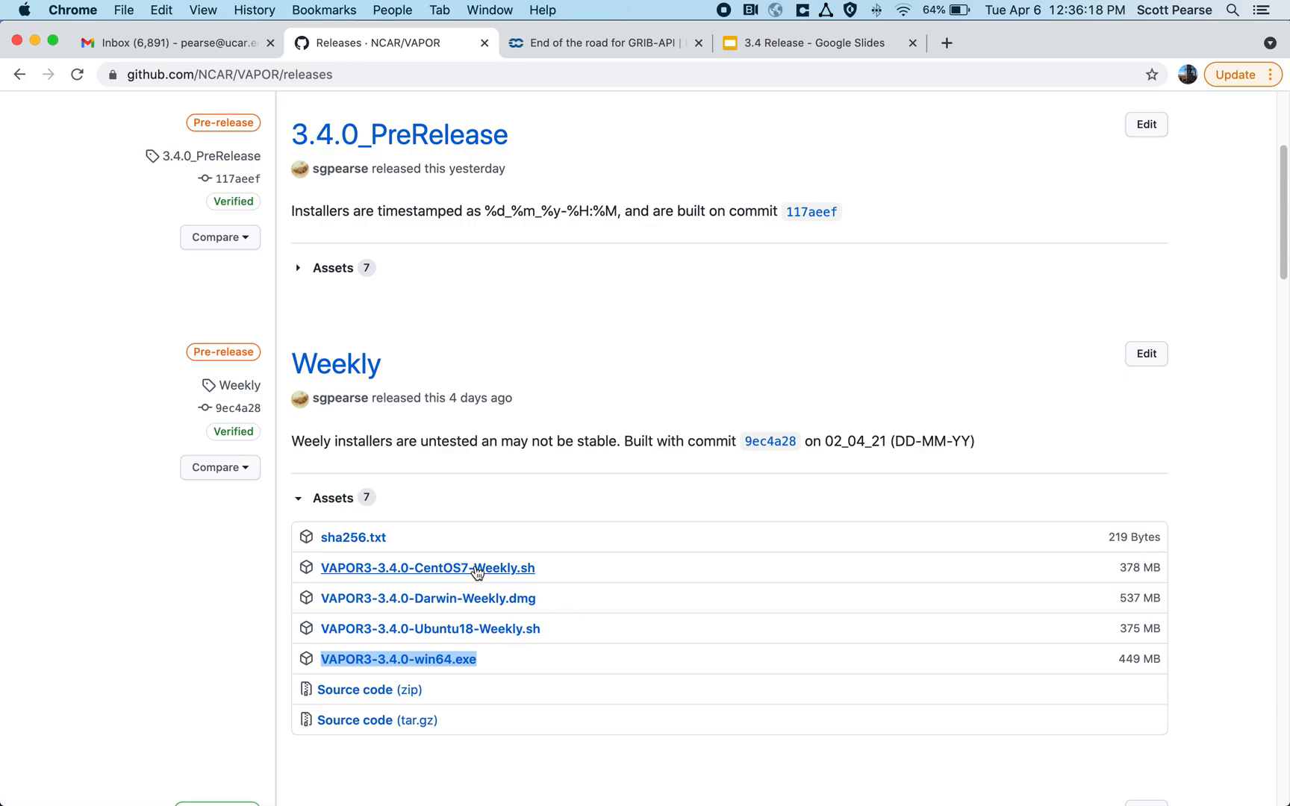
mouse_move(504, 579)
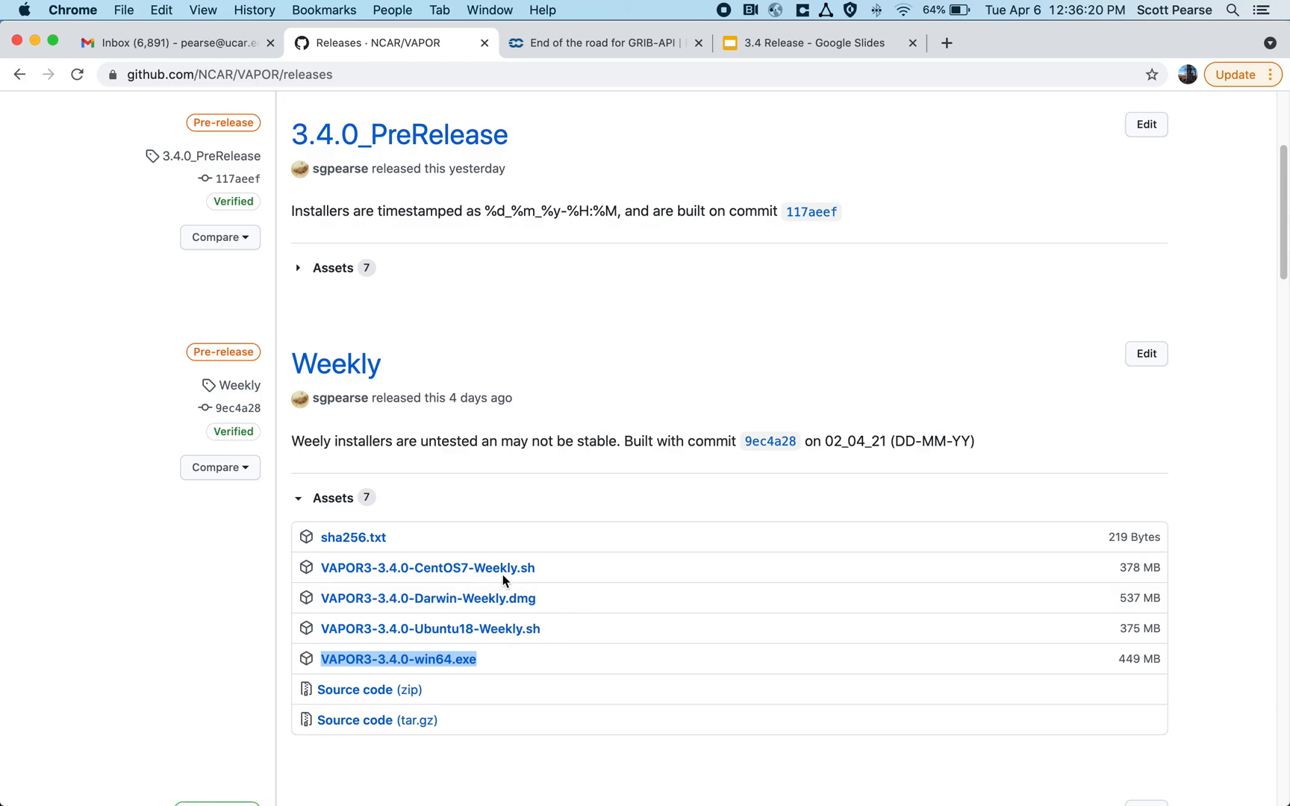